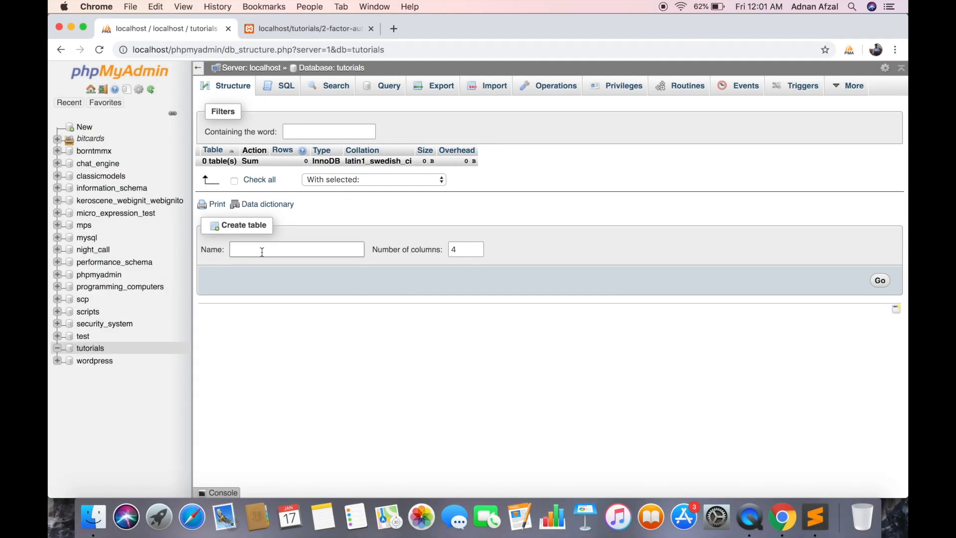
- Name the new table users and define the id, email and text password columns
text(users)
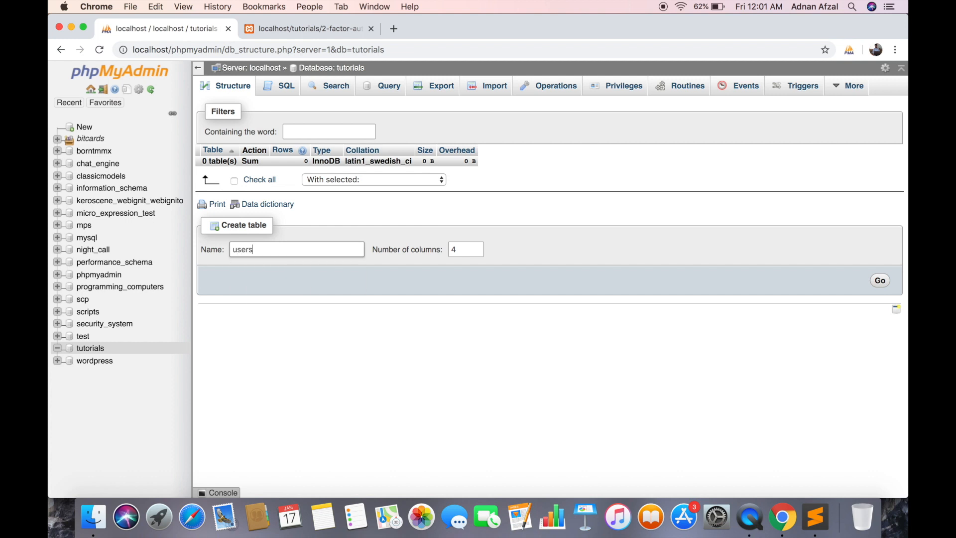
click(880, 280)
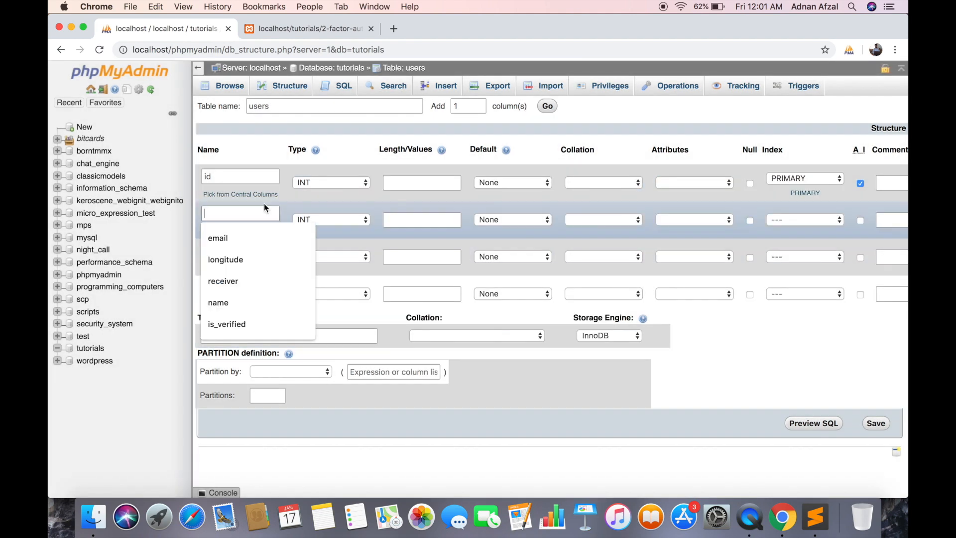
click(218, 238)
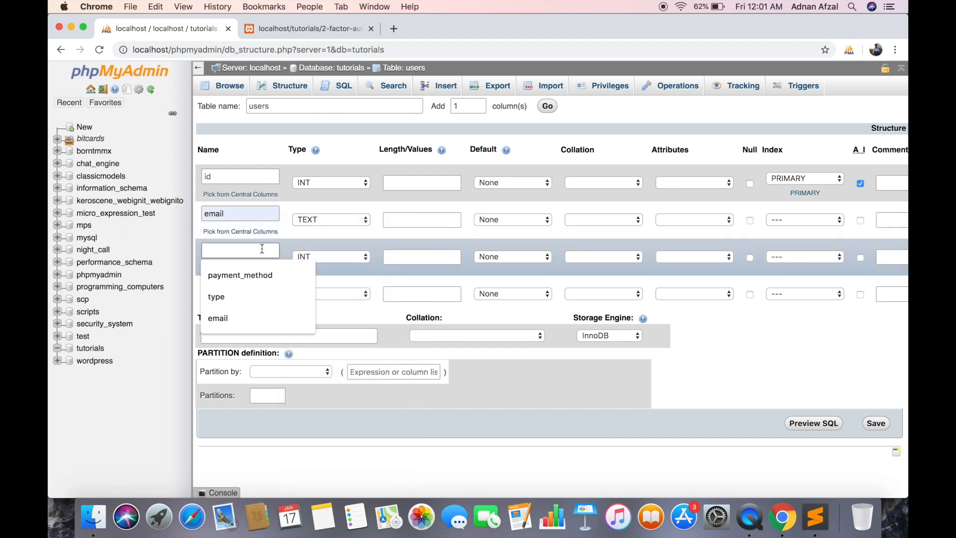
click(330, 257)
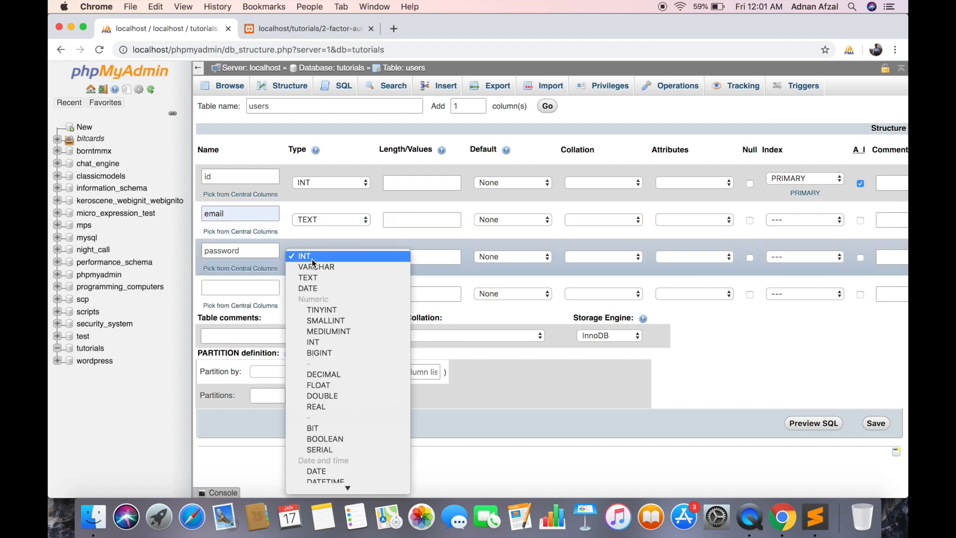
click(309, 278)
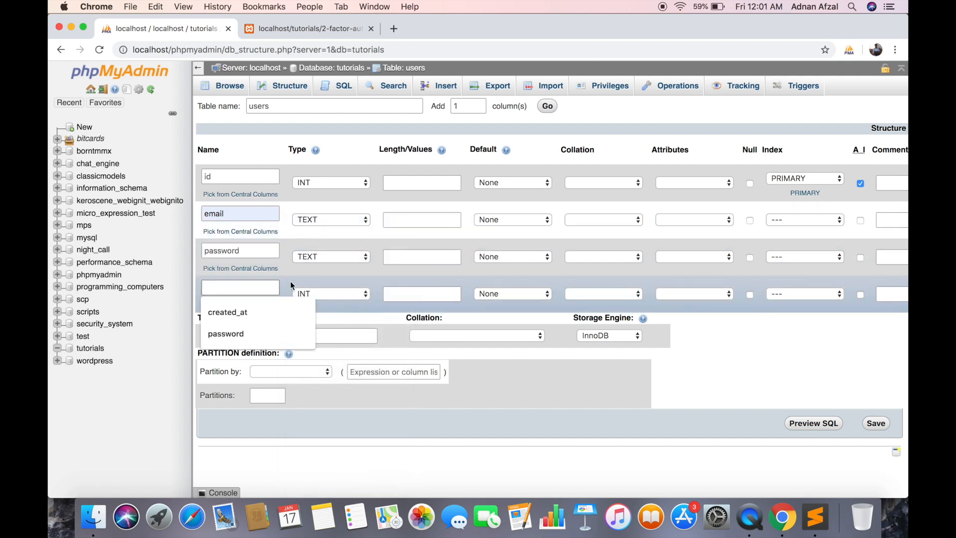
- Add text phone and pin columns to the users table and save it
text(phone)
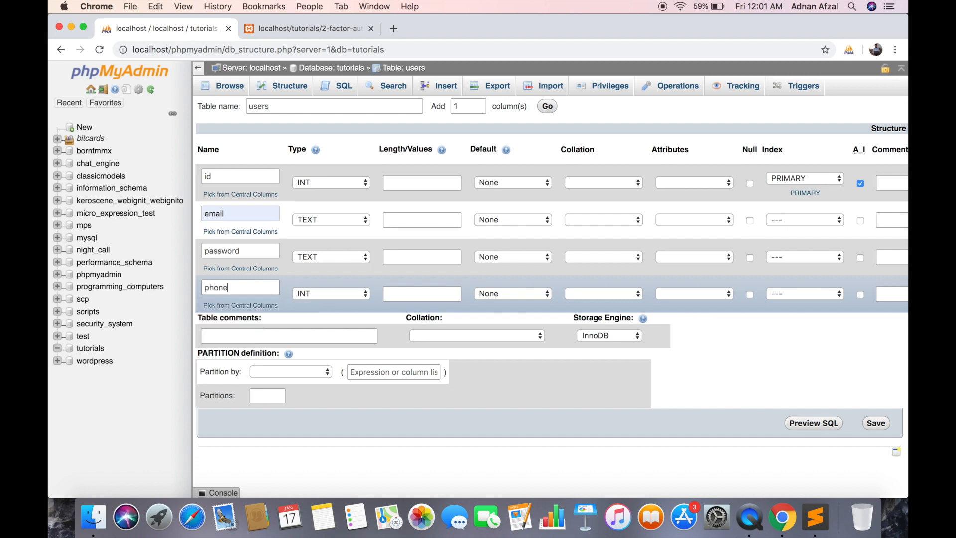
click(332, 294)
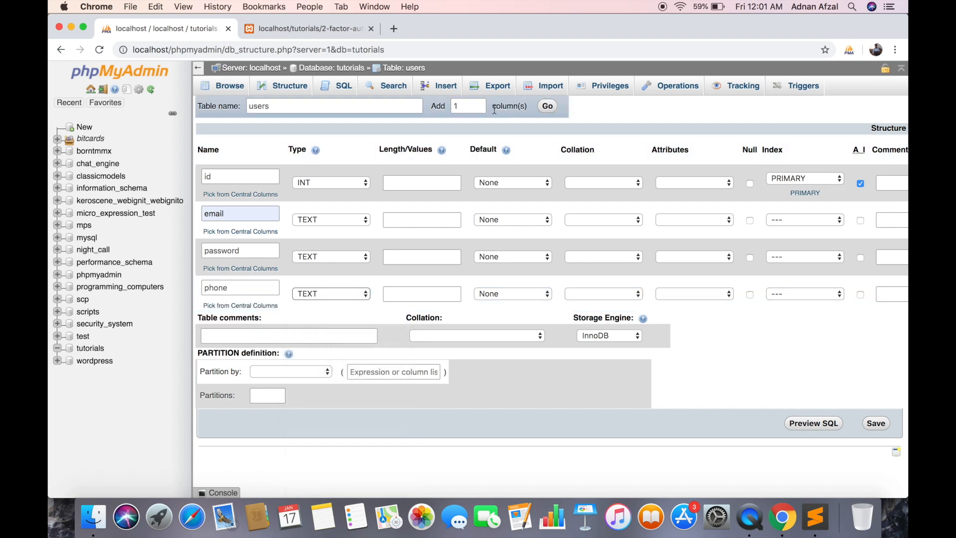
click(547, 106)
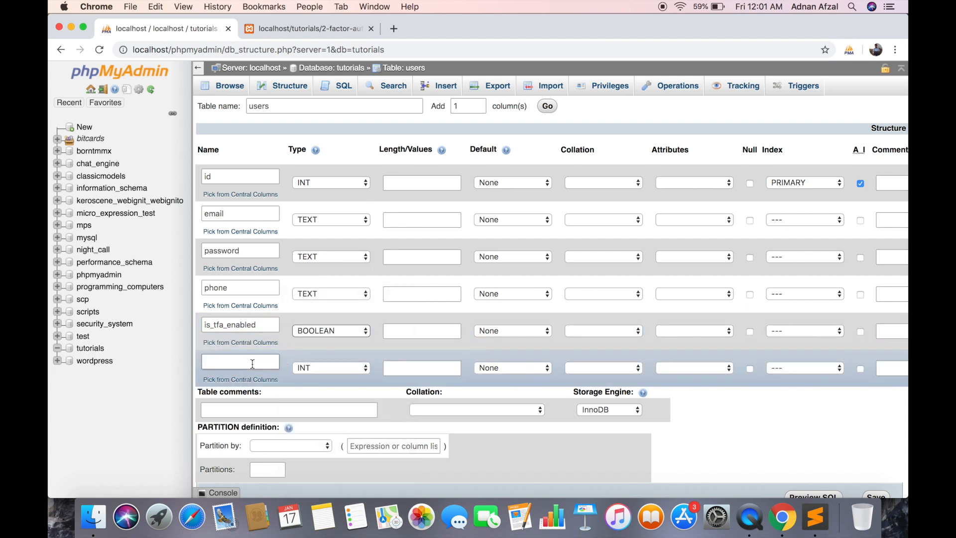
text(pin)
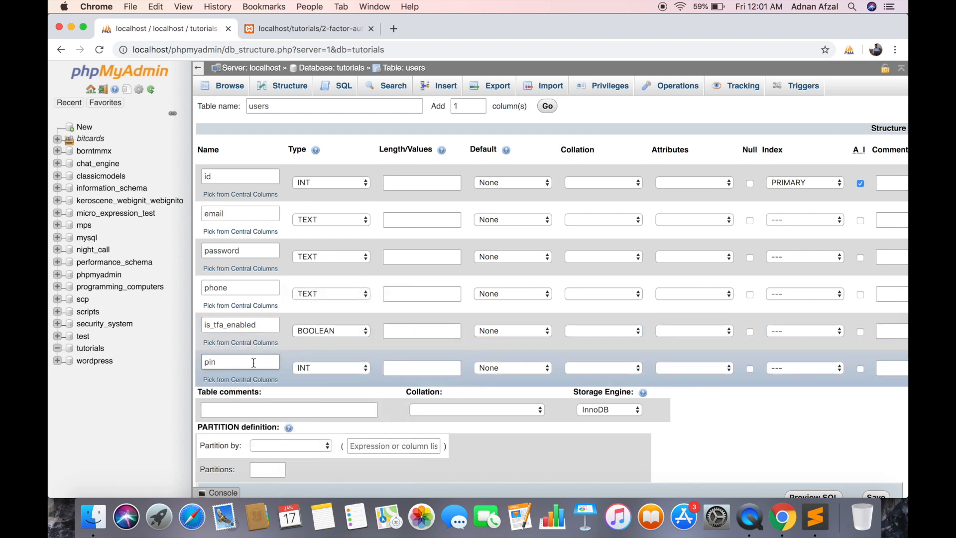
click(331, 368)
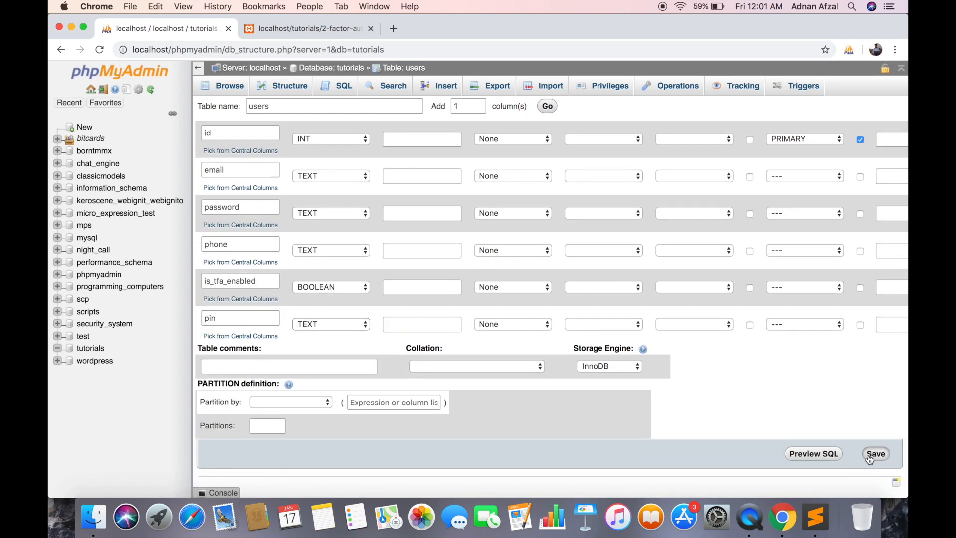
click(877, 454)
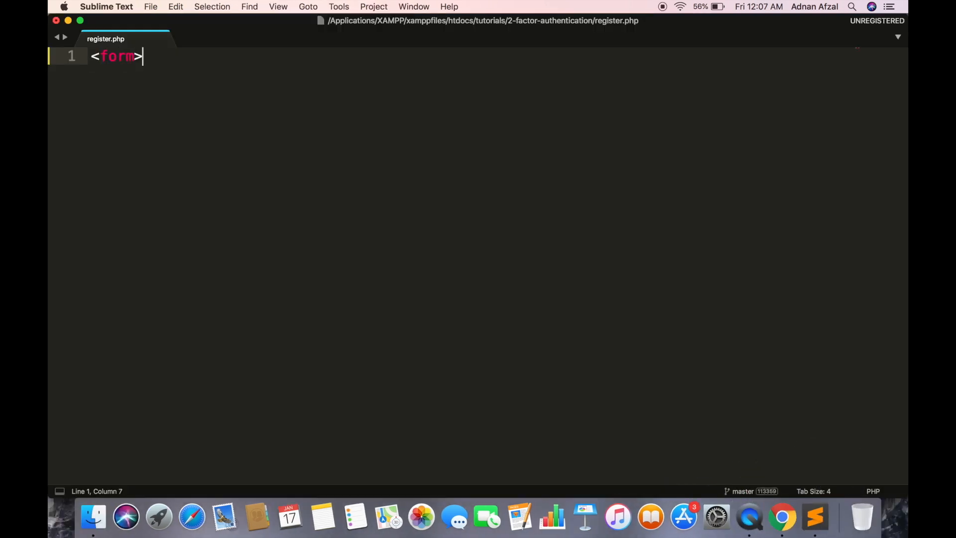
- Write a POST form to register.php with email, phone, password inputs and a register submit
text(method="")
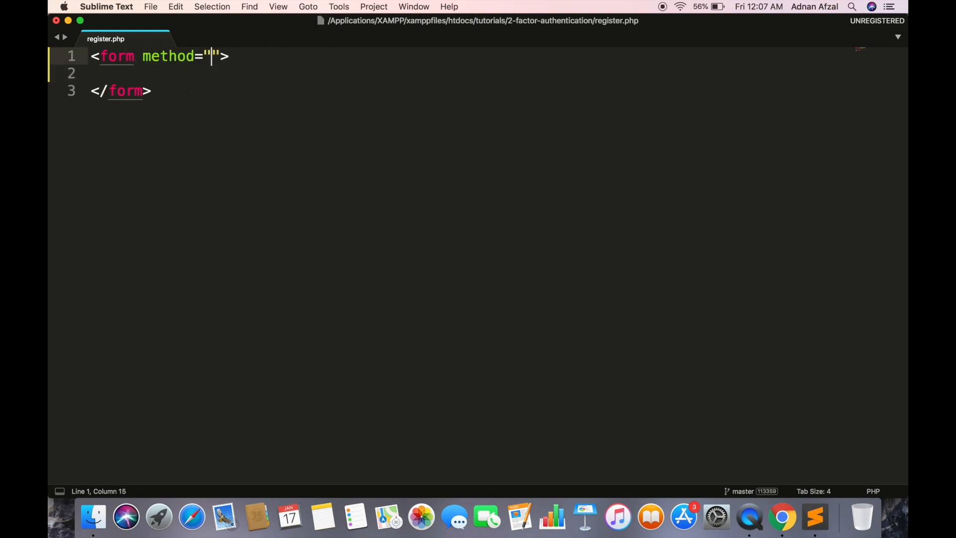
text(POST" action="register.php)
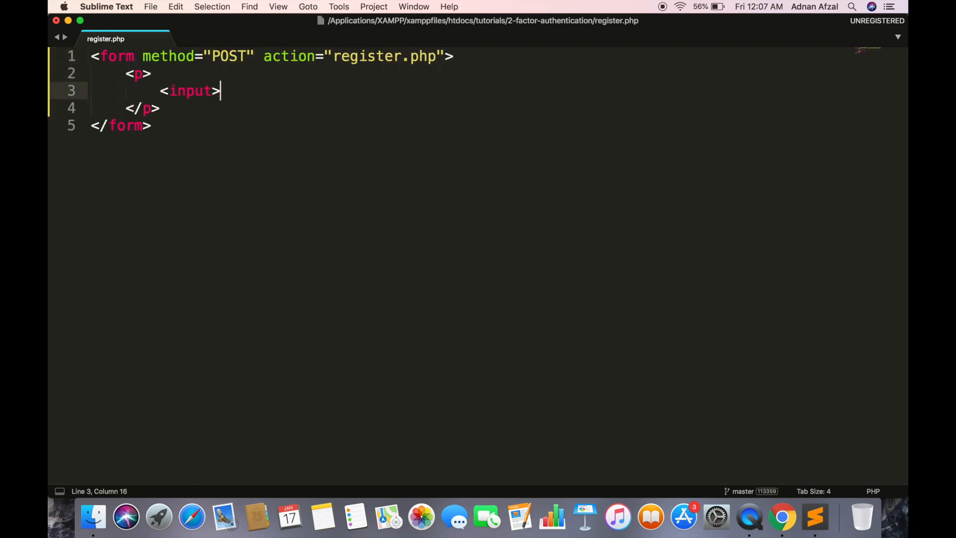
text(type="email" name="")
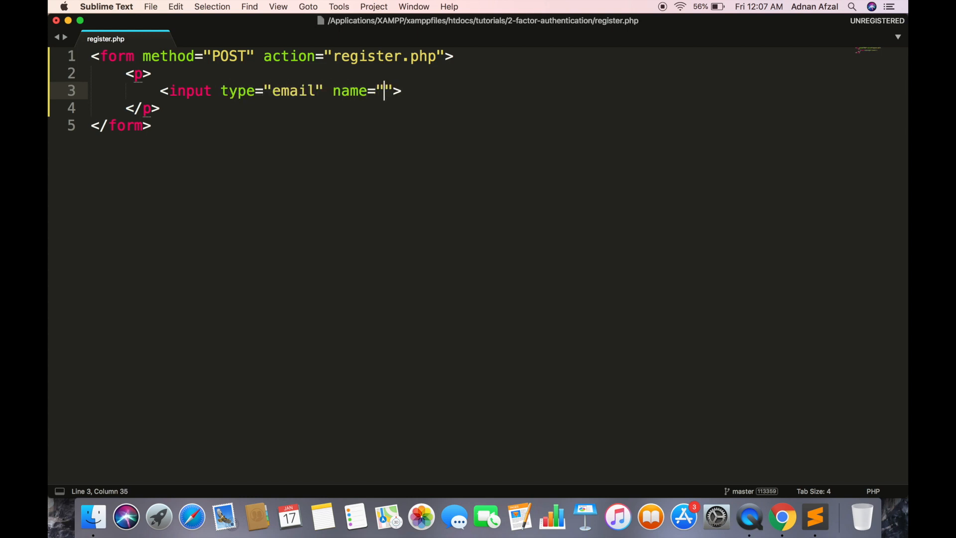
text(email" placeholder="Email)
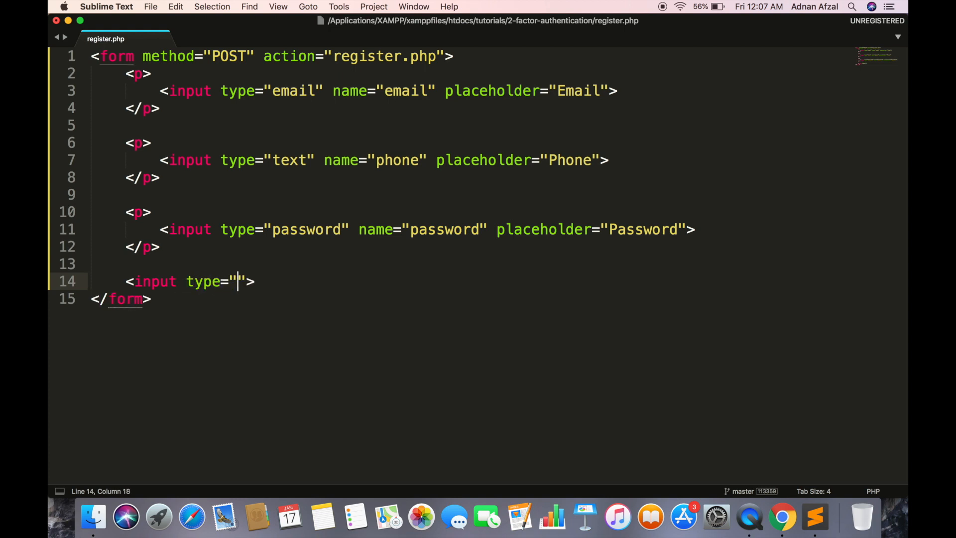
text(submit" name)
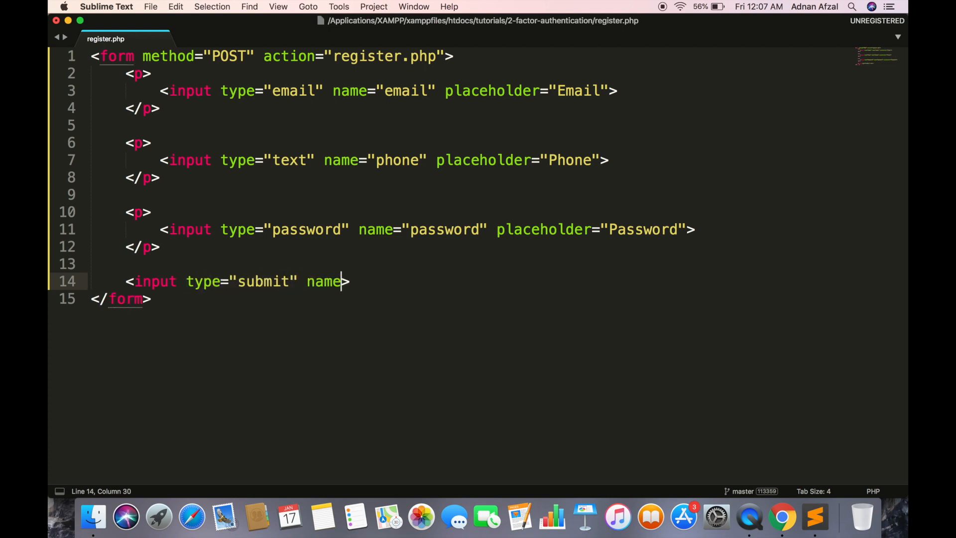
text(="register")
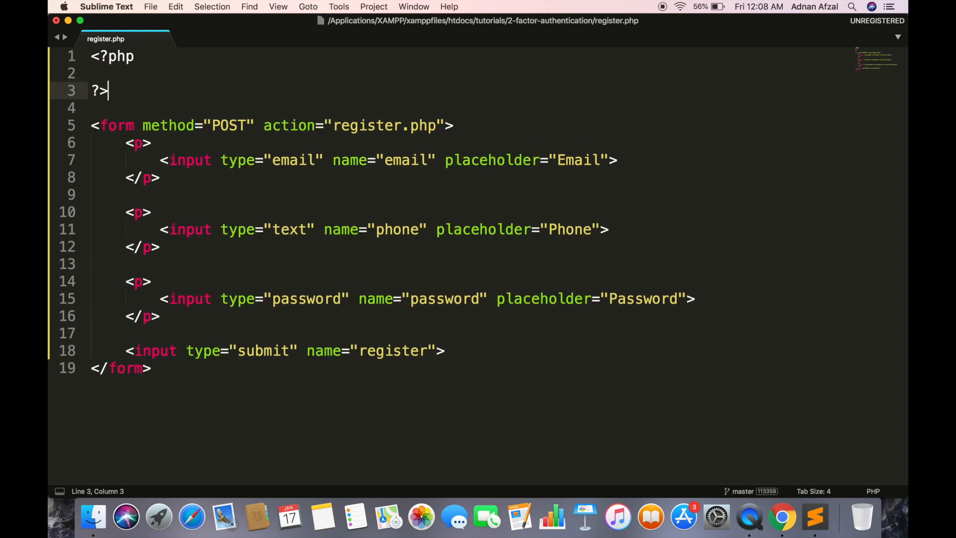
- On isset register, assign $email, $phone, $password from $_POST and password_hash with PASSWORD_DEFAULT
text(if (is))
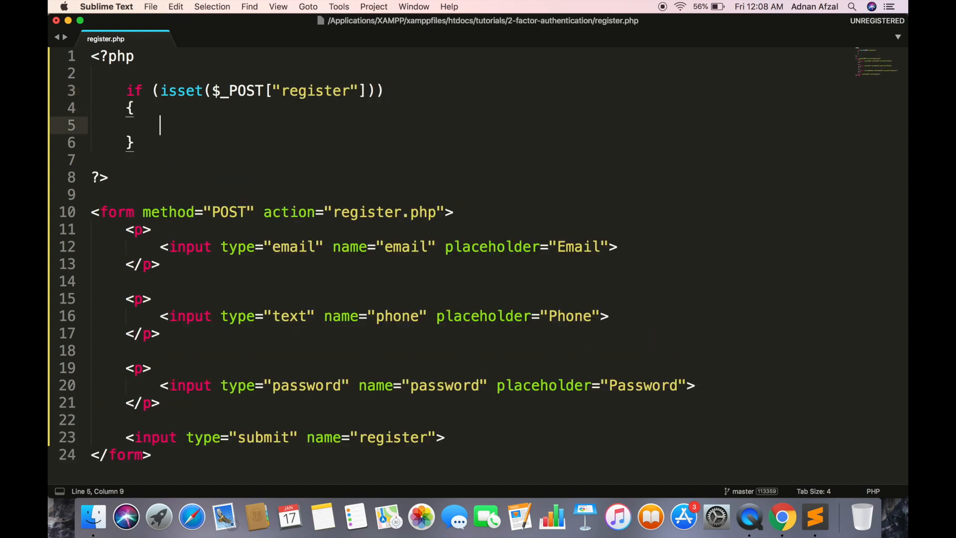
text($email = $_)
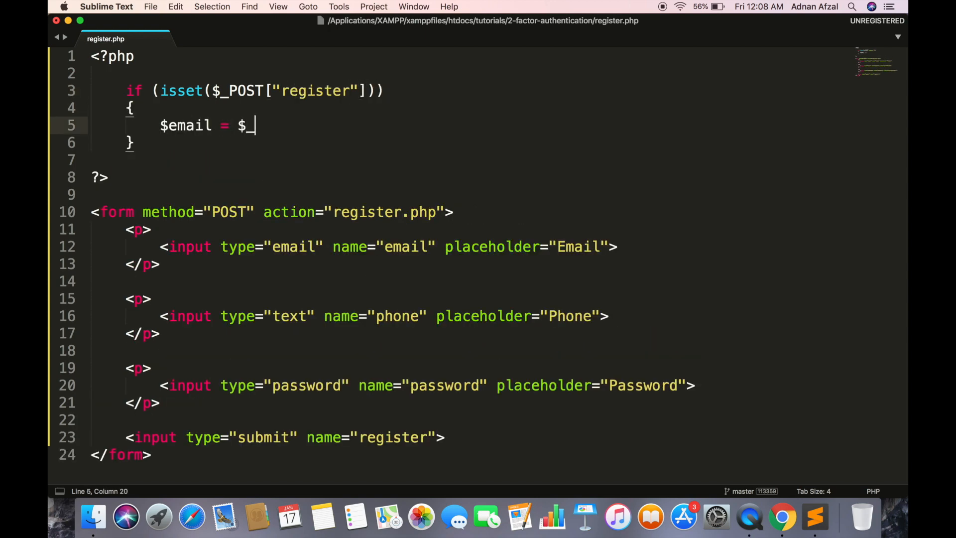
text(_POST["email"];)
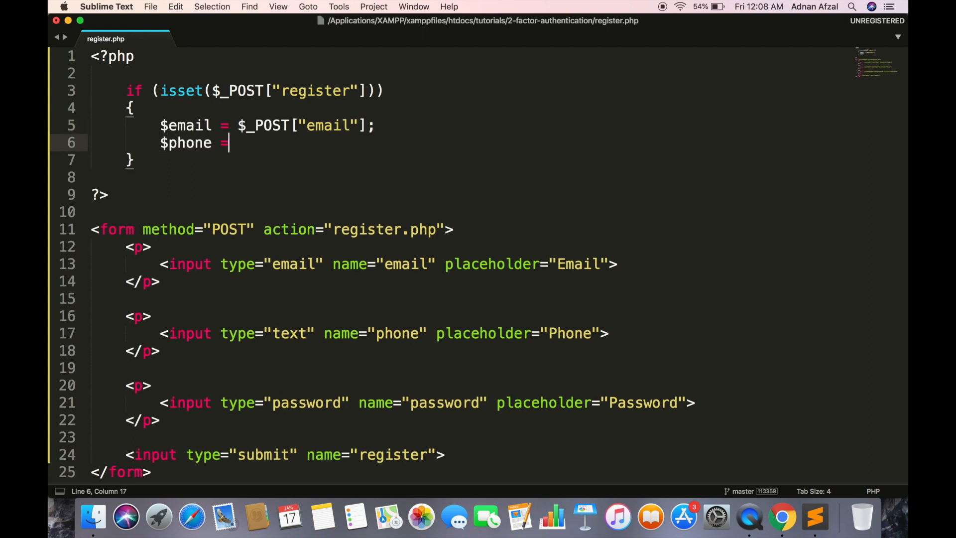
text($_POST["ph"])
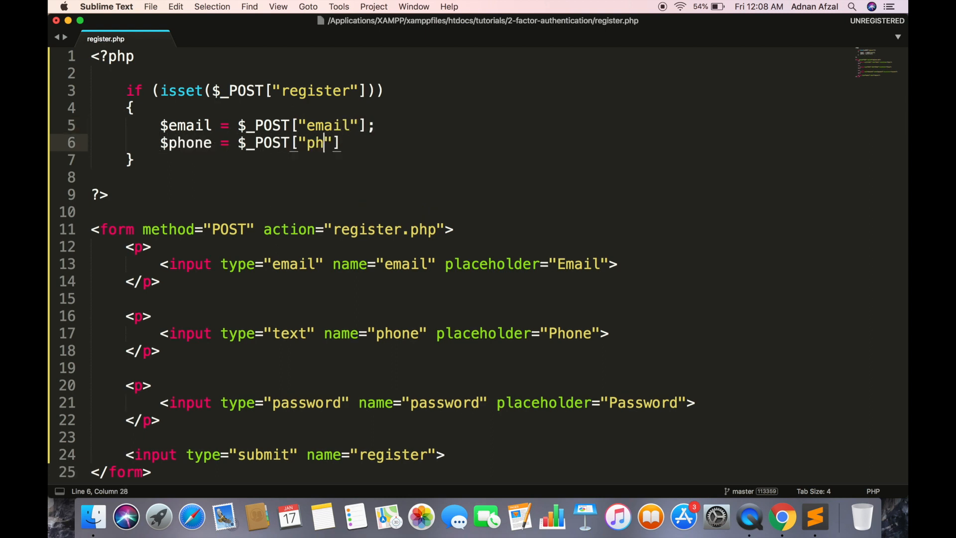
text(one"];)
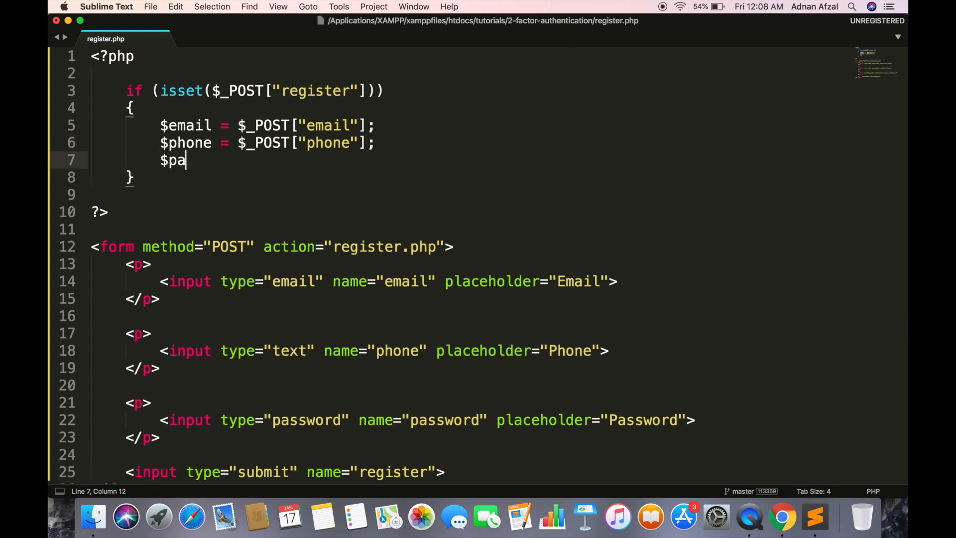
text(ssword = $_)
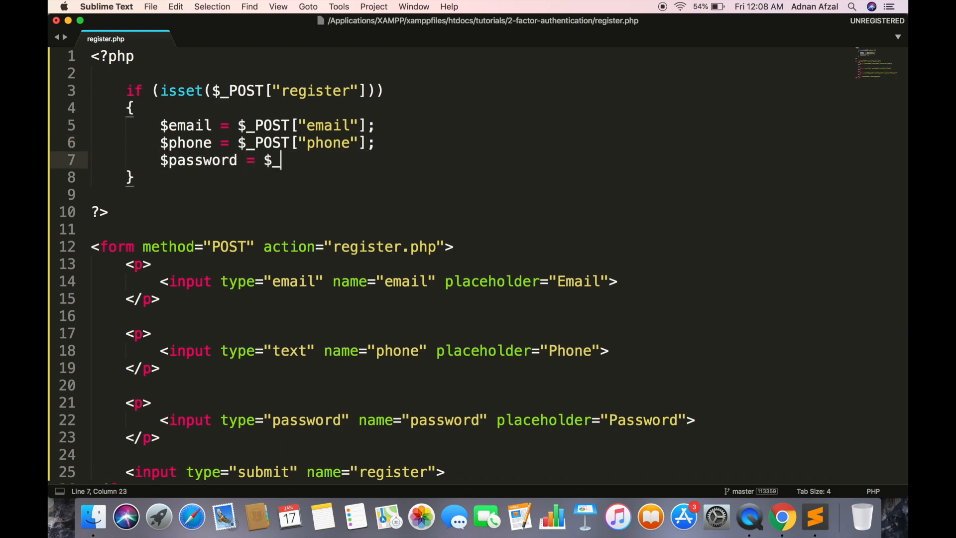
text(_POST["passwo"])
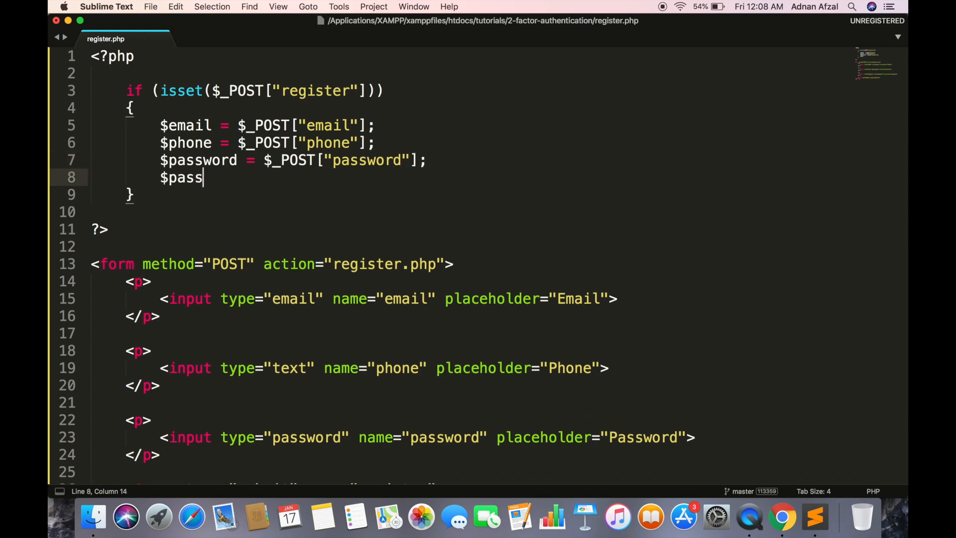
text(word = passwo)
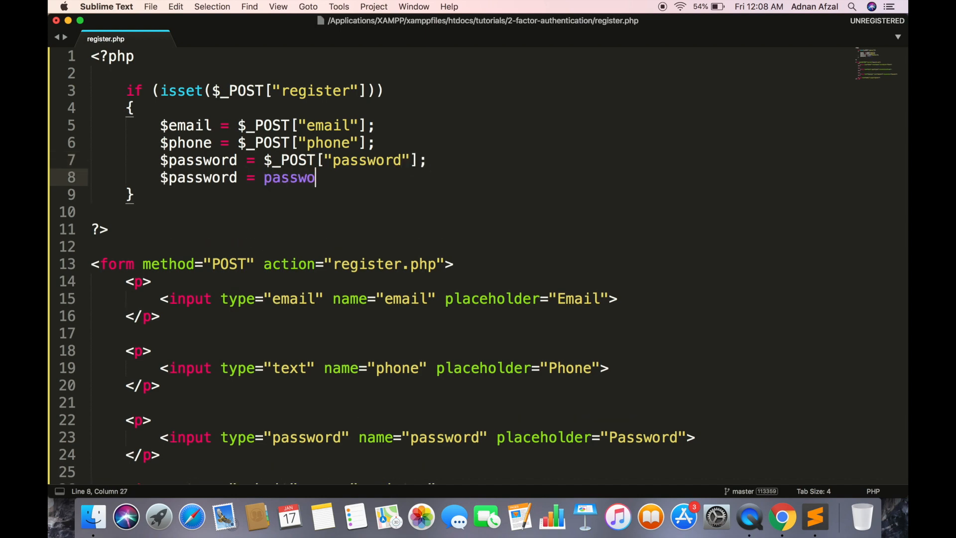
text(rd_hash();)
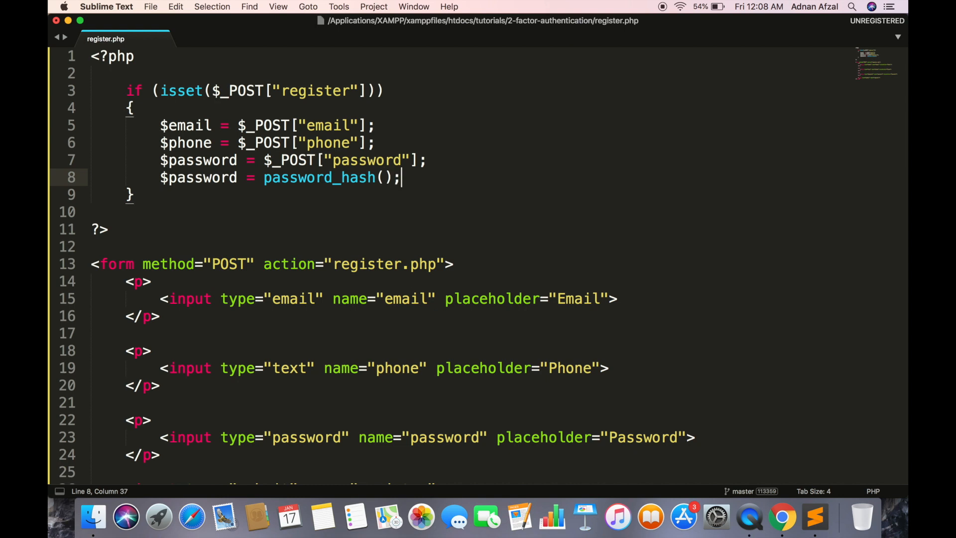
text($password,)
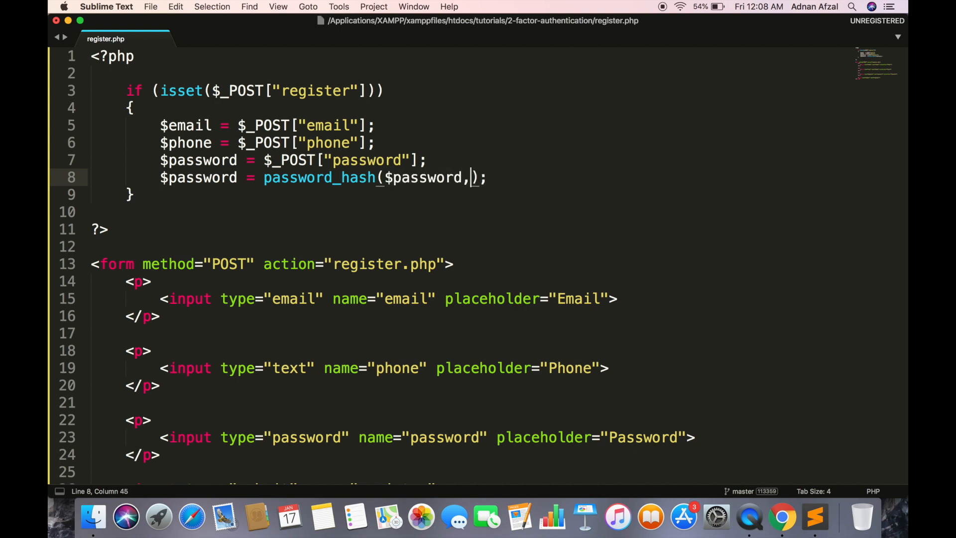
text(PASSWORD_DEFAULT)
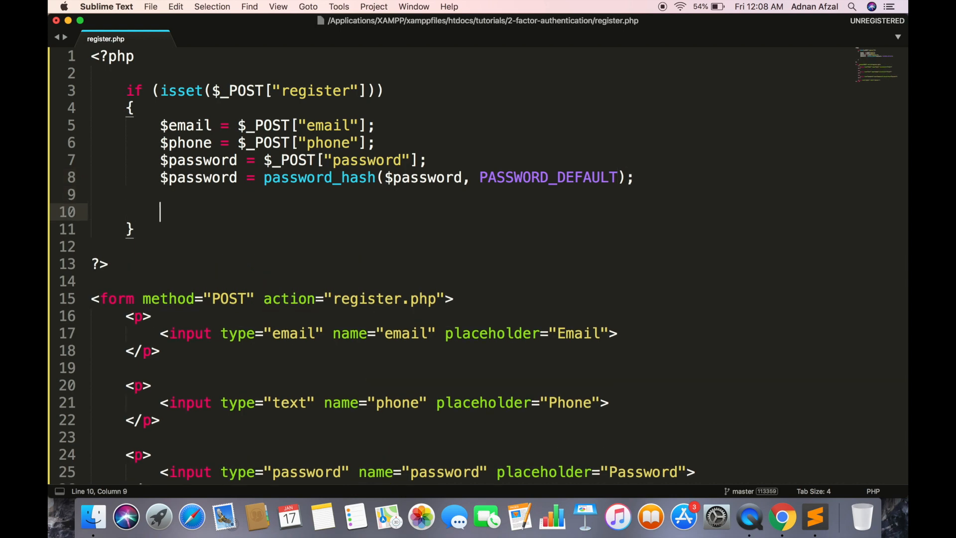
- Connect to MySQL with mysqli_connect on localhost as root with an empty password
text($conn = my)
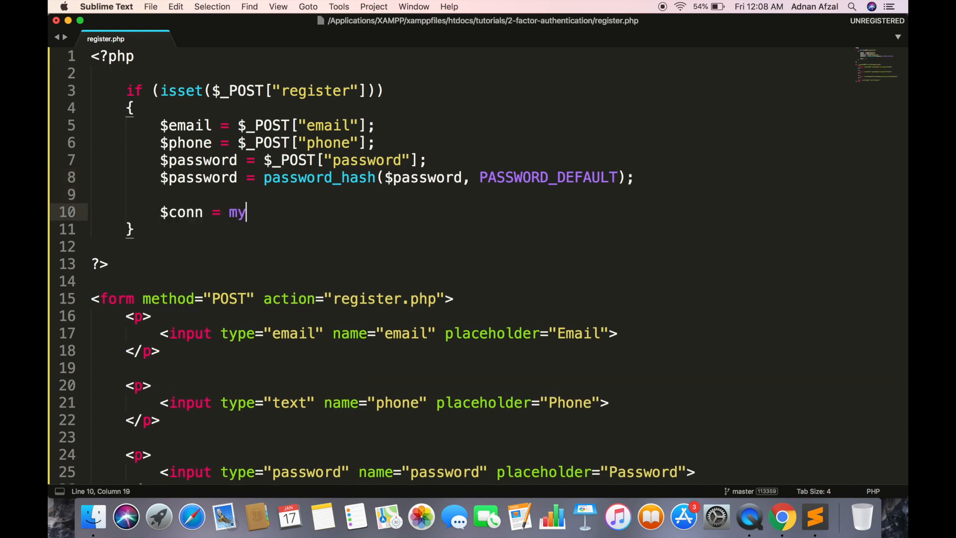
text(sqli_connec)
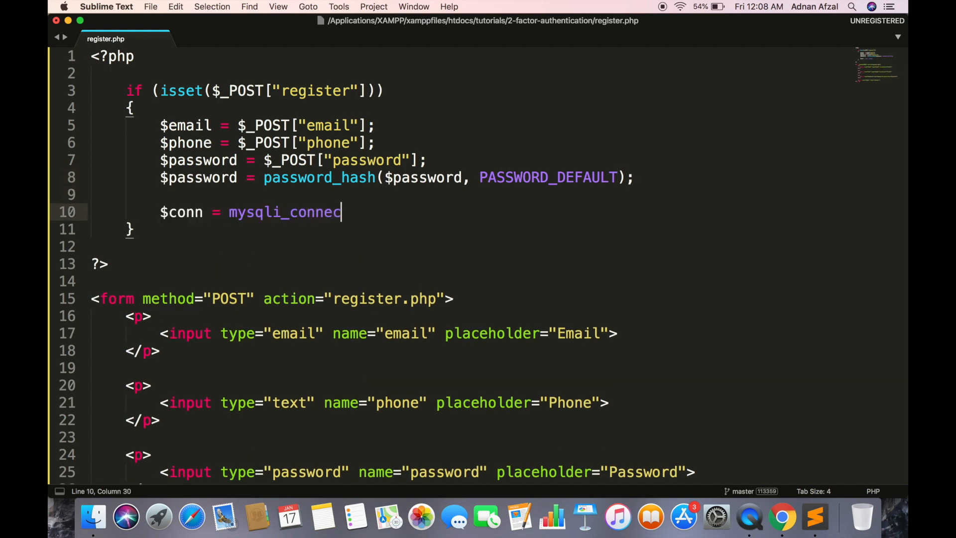
text(("");)
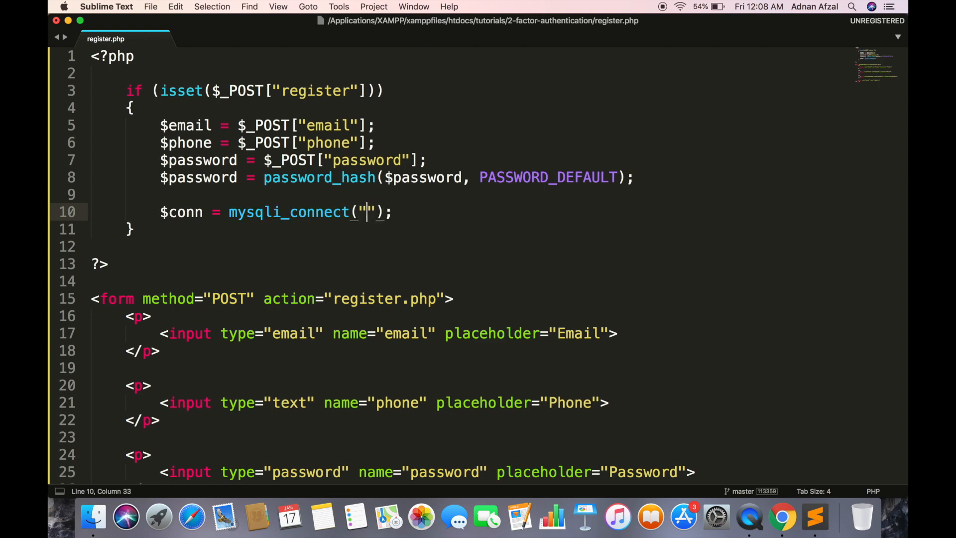
text(localhost)
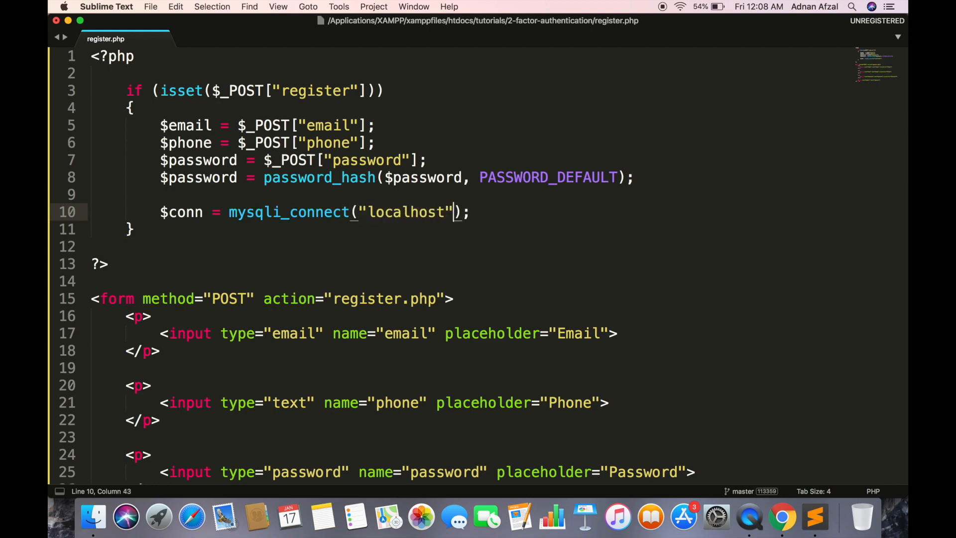
text(, "root", "", "tutorials)
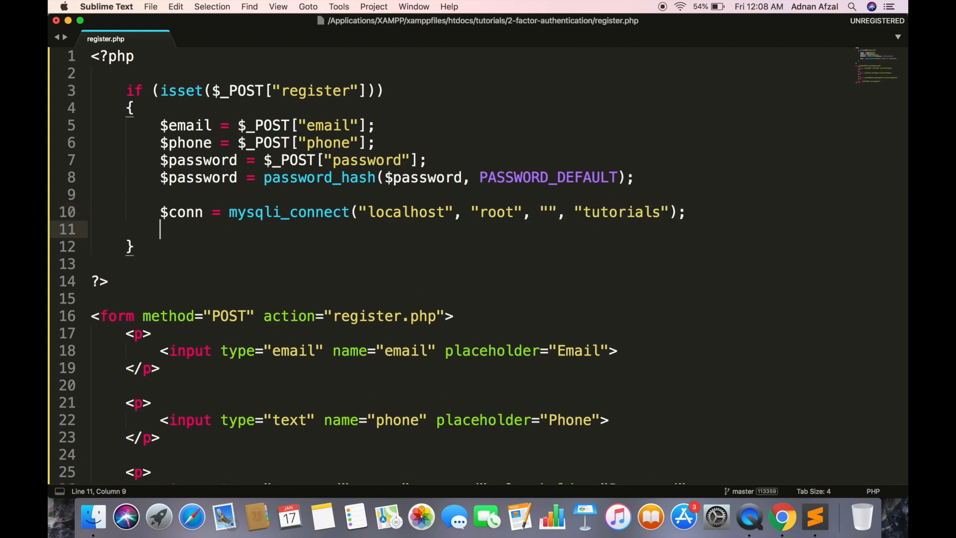
- Write an INSERT INTO users query for email, phone, password, is_tfa_enabled and pin
text($sql = "";)
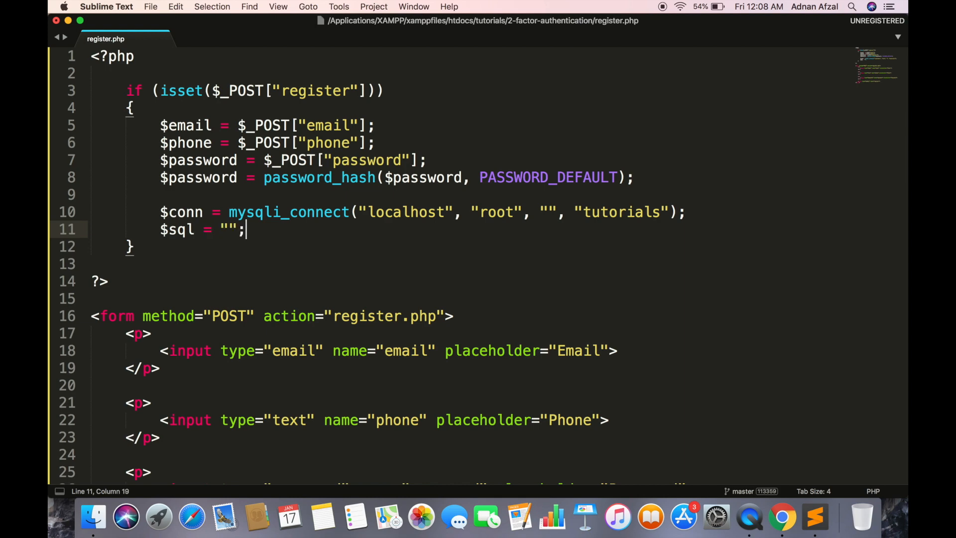
text(INSERT INTO)
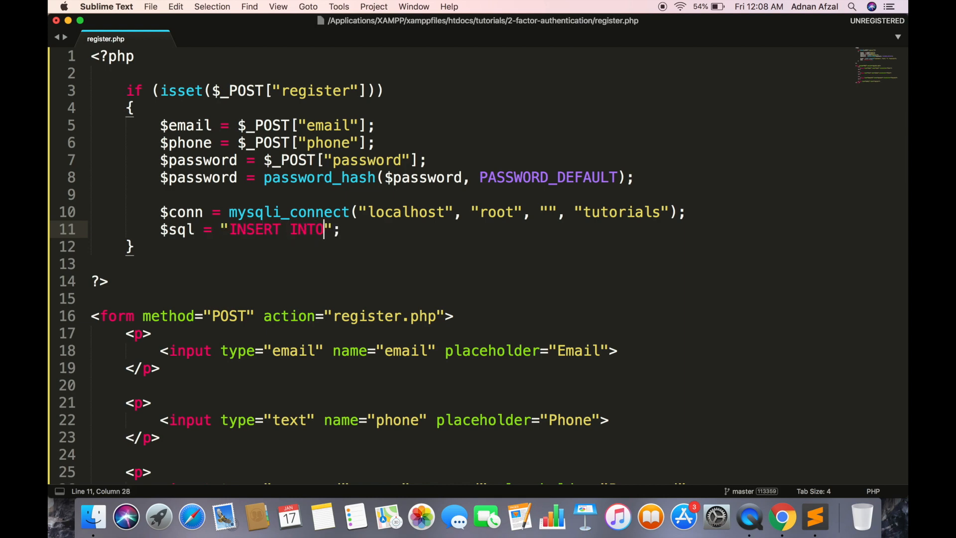
text(users ())
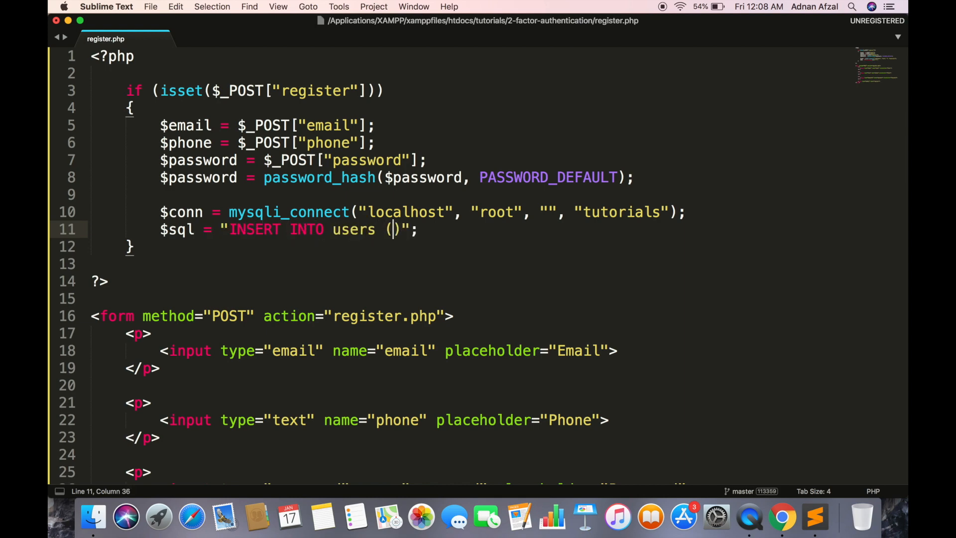
text(email, phone, password,)
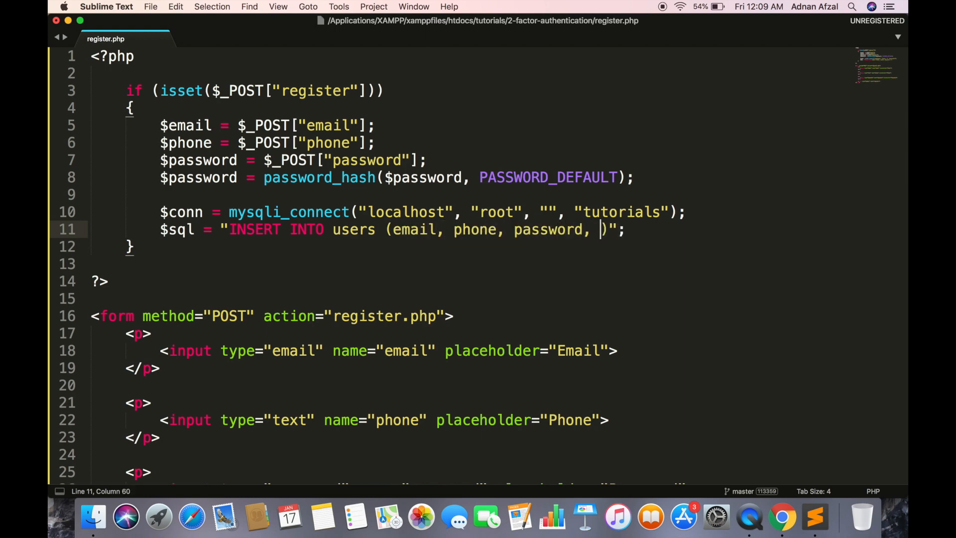
text(is_r)
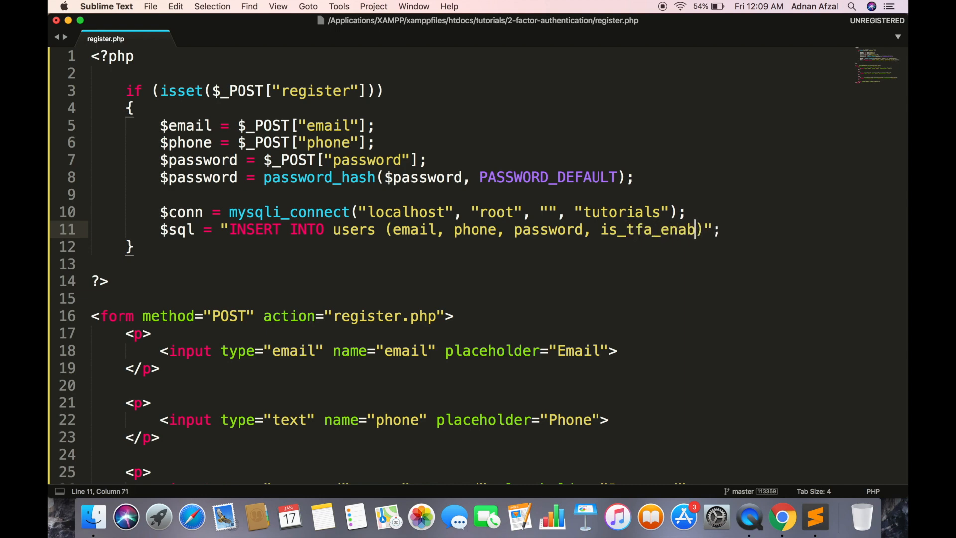
text(led, pin)
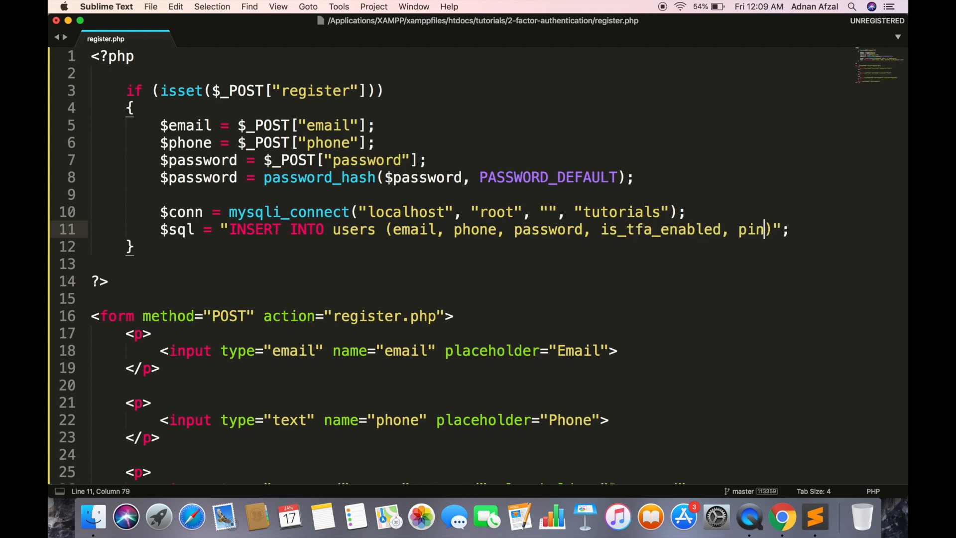
text(VALUES ())
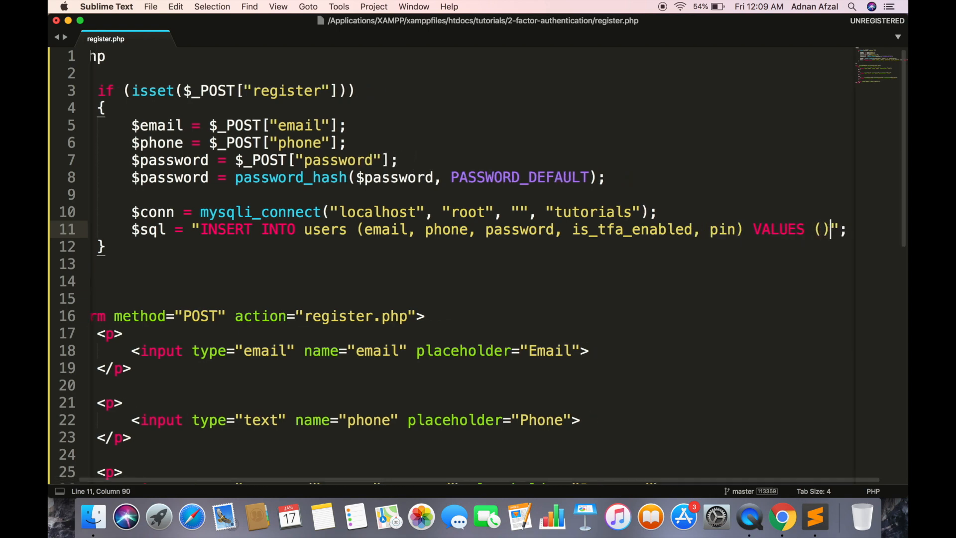
text('$')
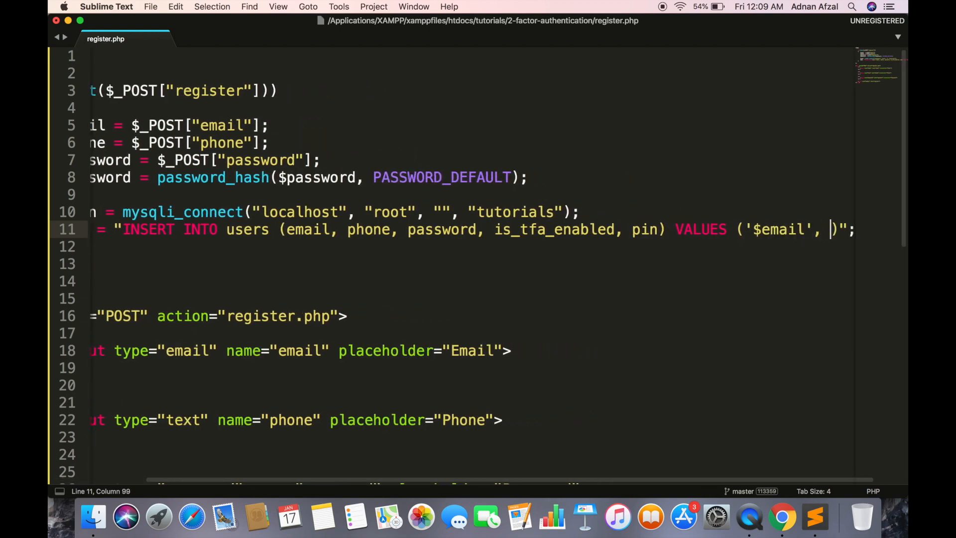
text('$phone', '$password',)
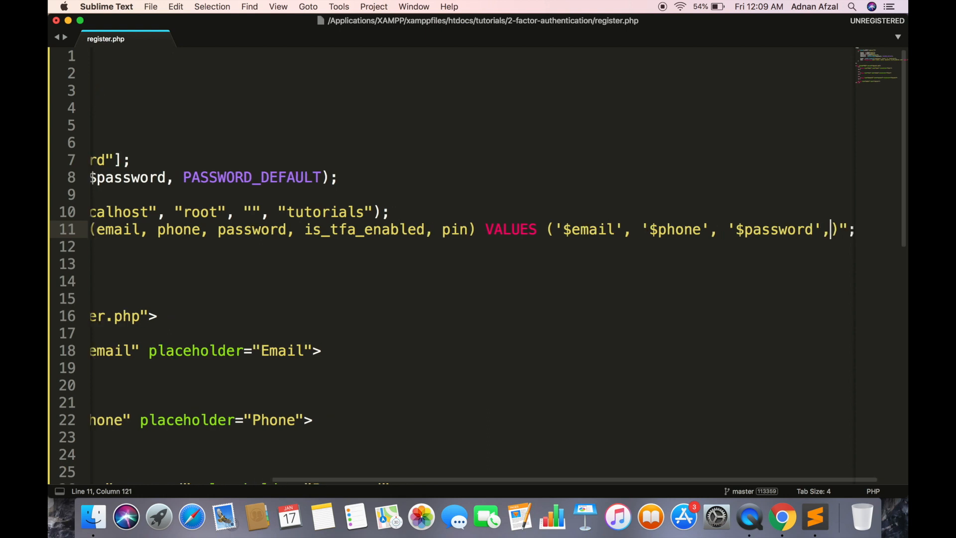
text(0, '')
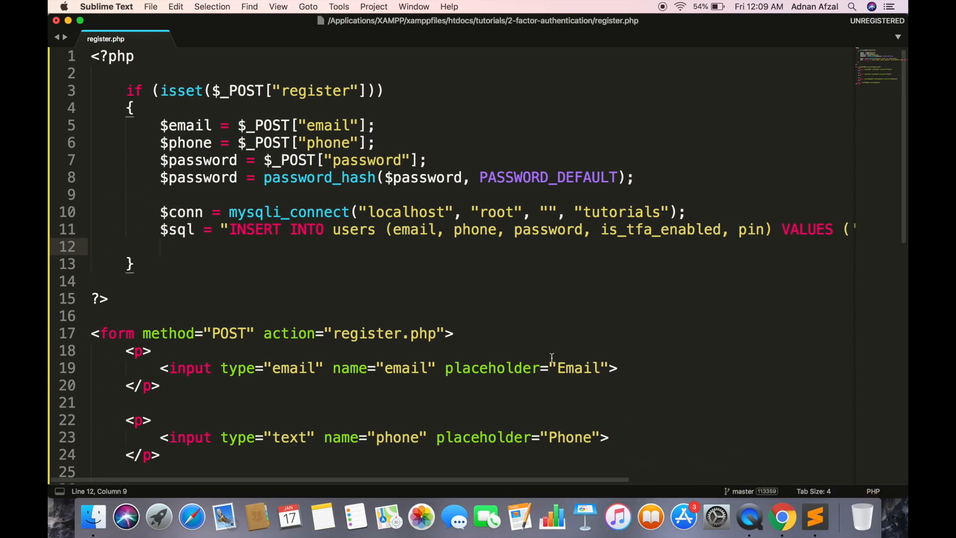
- Run the query with mysqli_query and redirect to login.php
text(mysqli_q)
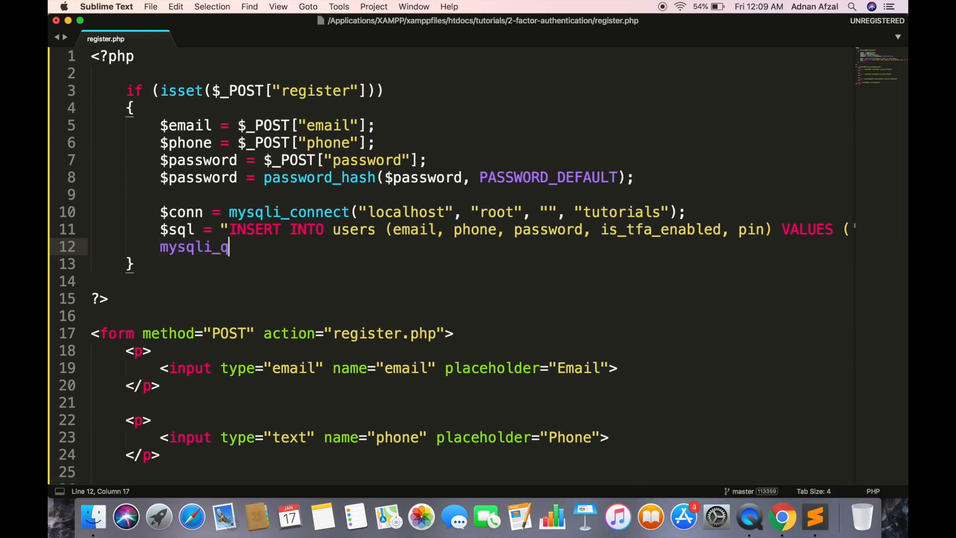
text(uery($conn)
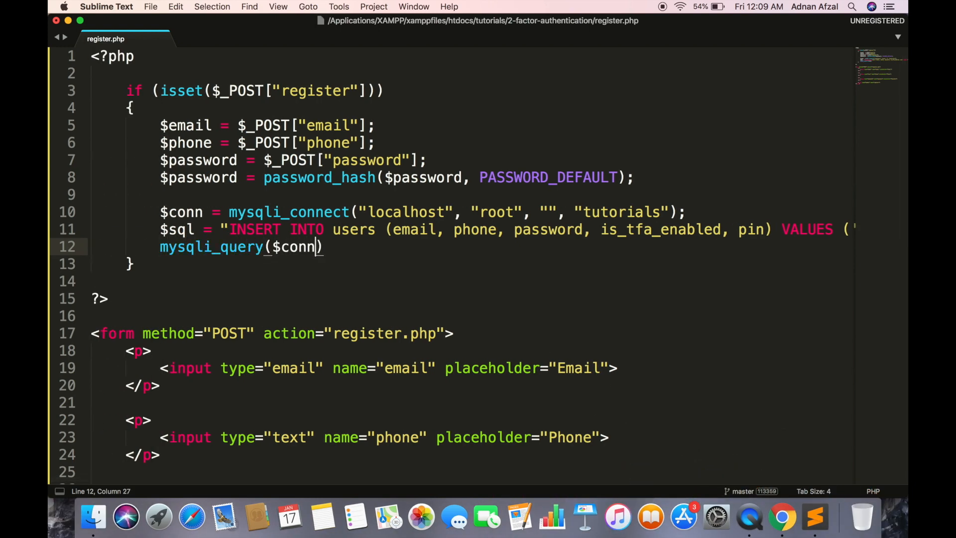
text(, $sql);)
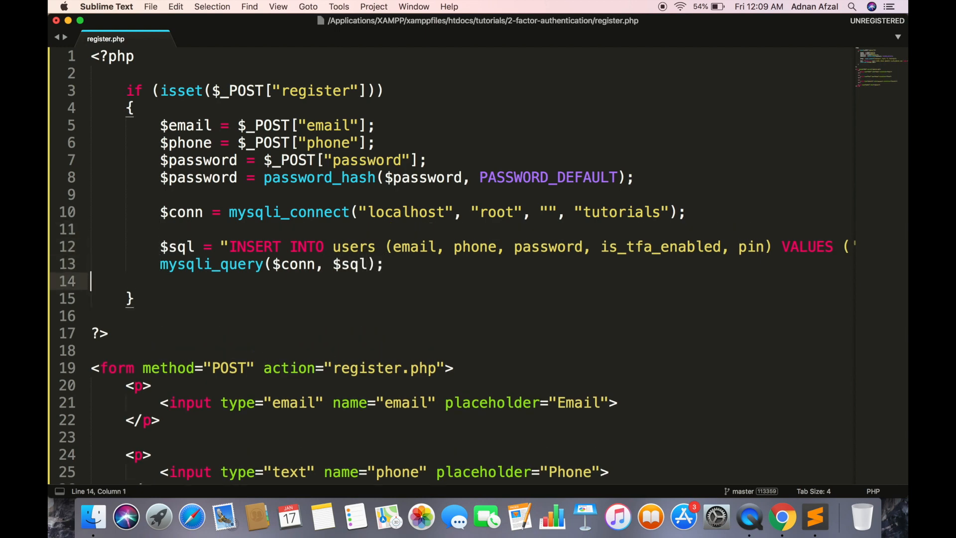
text(header();)
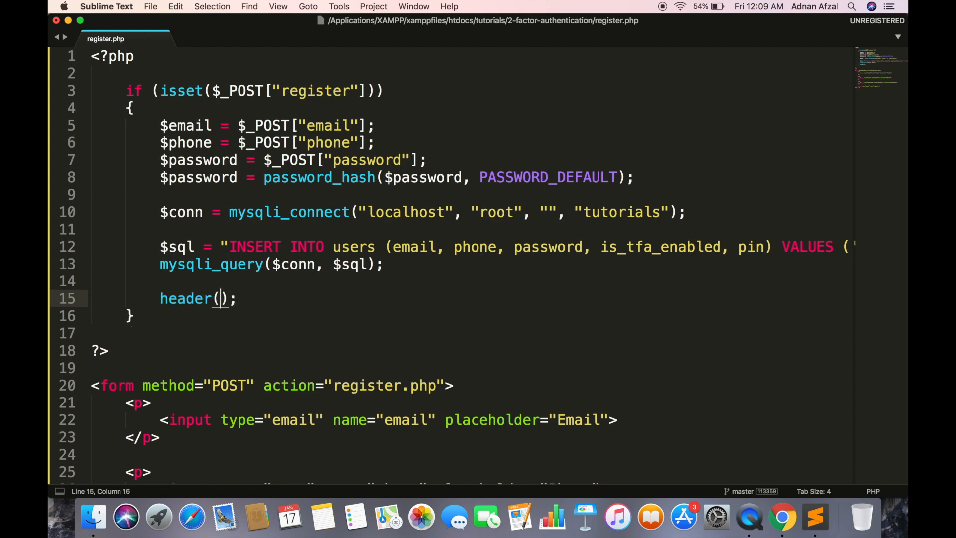
text("Location: ")
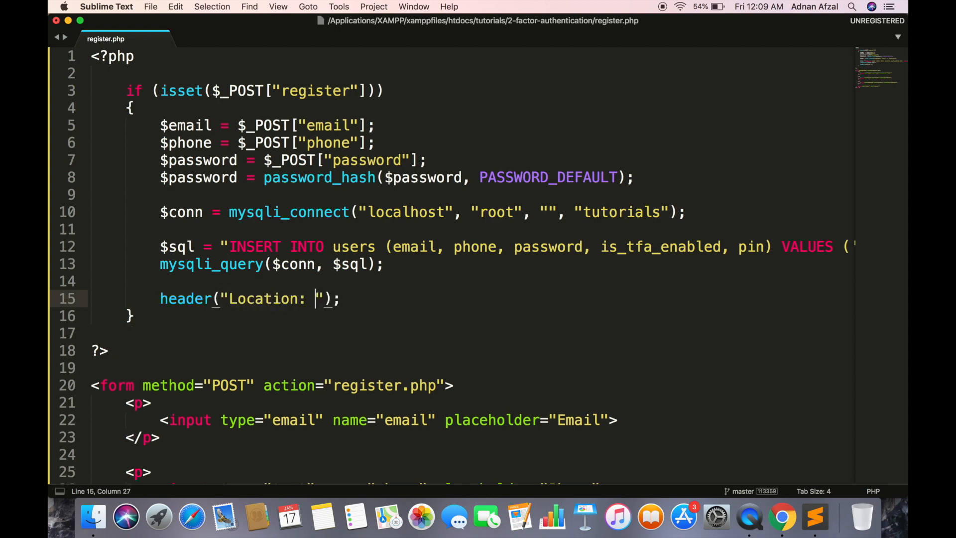
text(login.php)
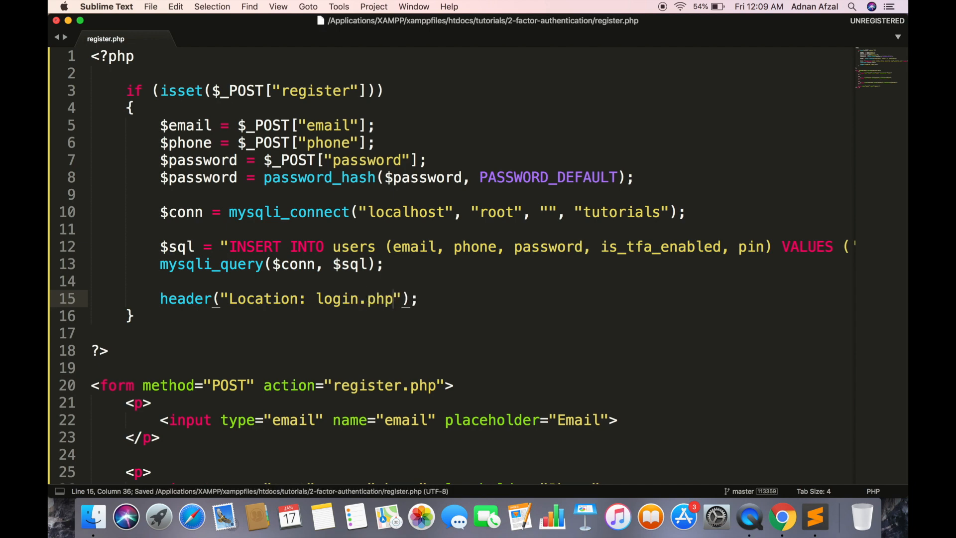
- Submit the registration form in Chrome, then browse the users table rows in phpMyAdmin
click(782, 517)
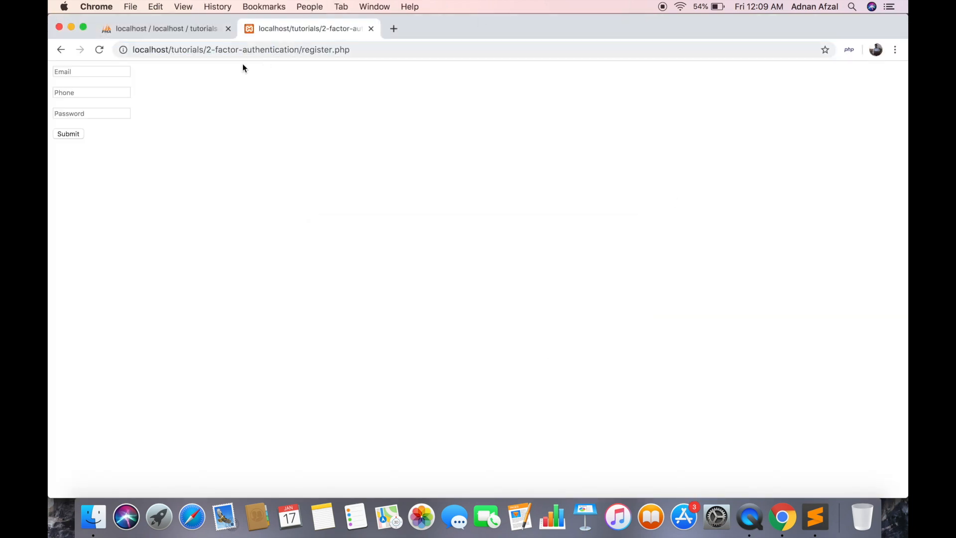
click(91, 113)
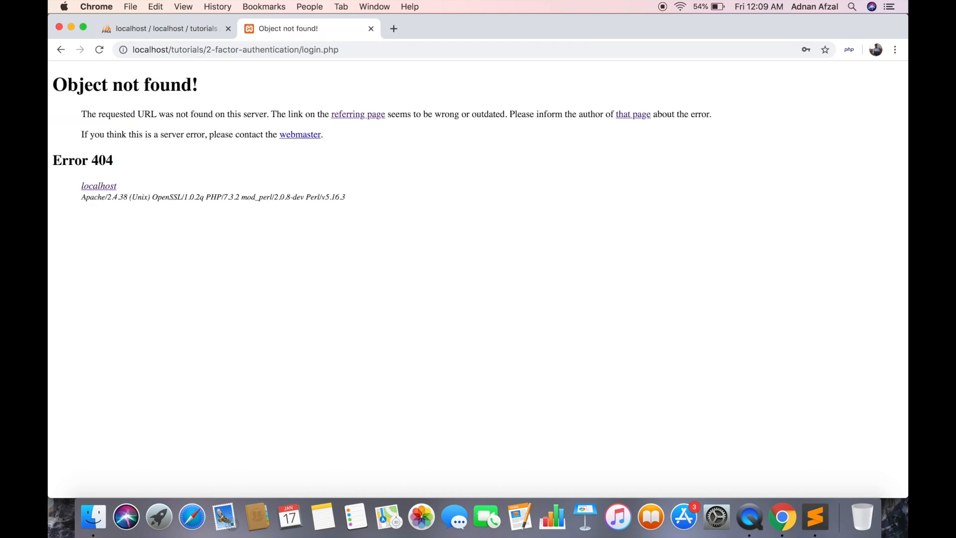
click(155, 28)
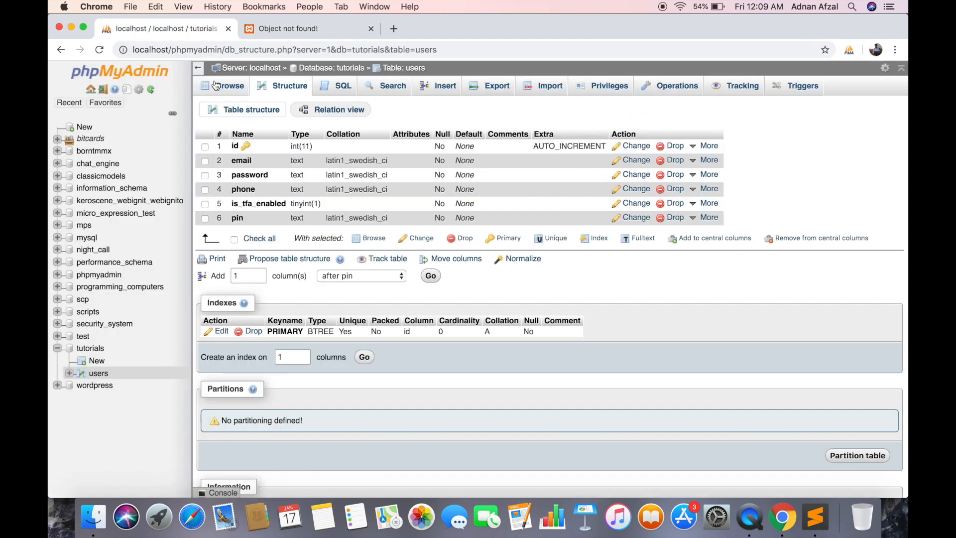
click(228, 86)
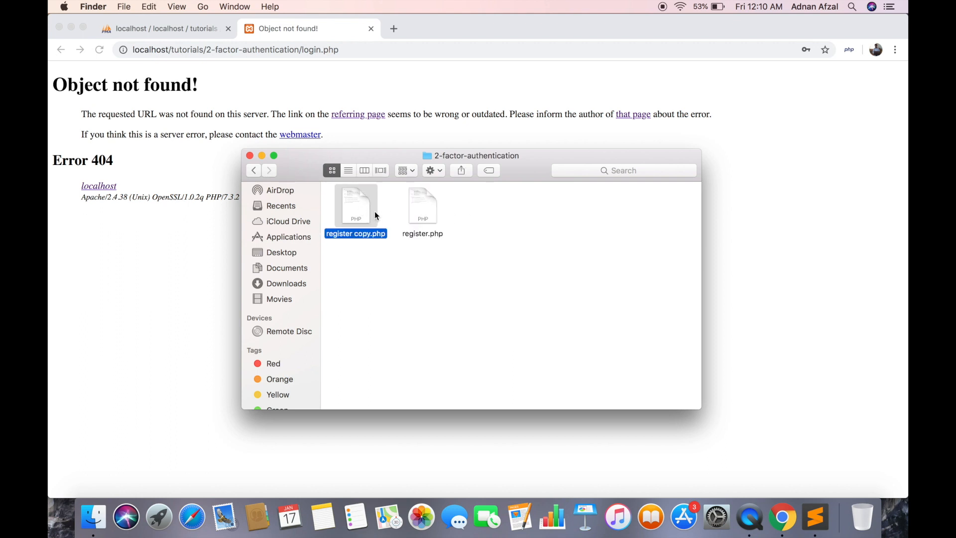
- Rename the register copy to login.php and open it in Sublime Text
text(login.php)
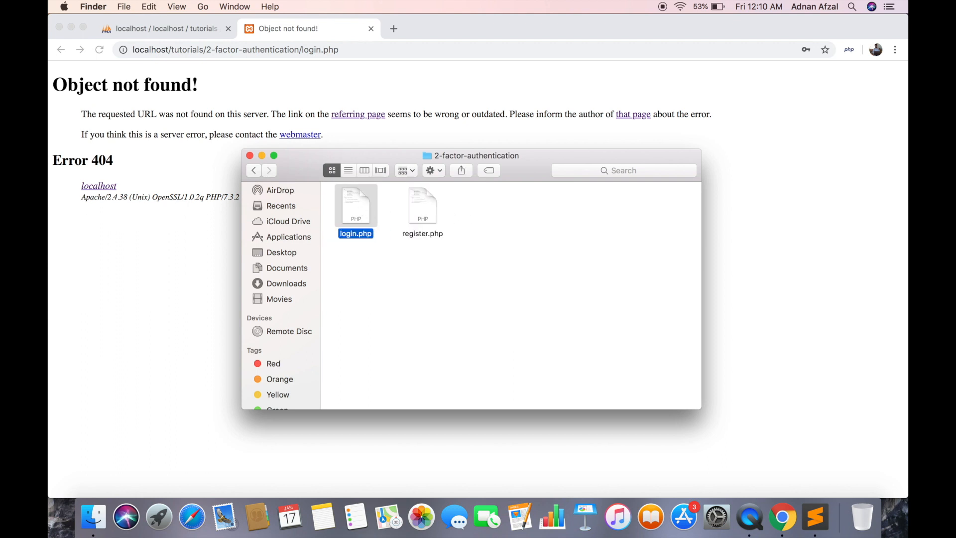
double_click(355, 204)
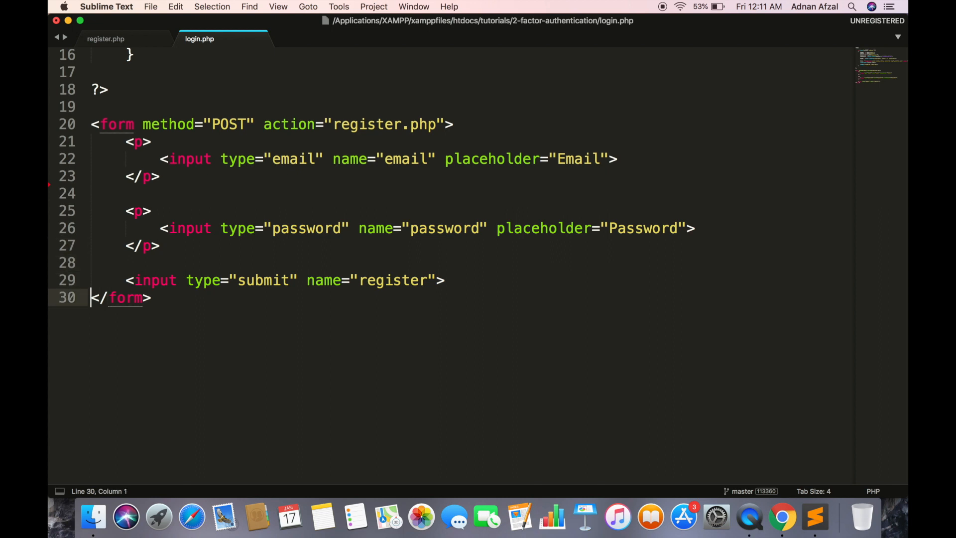
- Switch the isset check to login and remove the password_hash line
text(login)
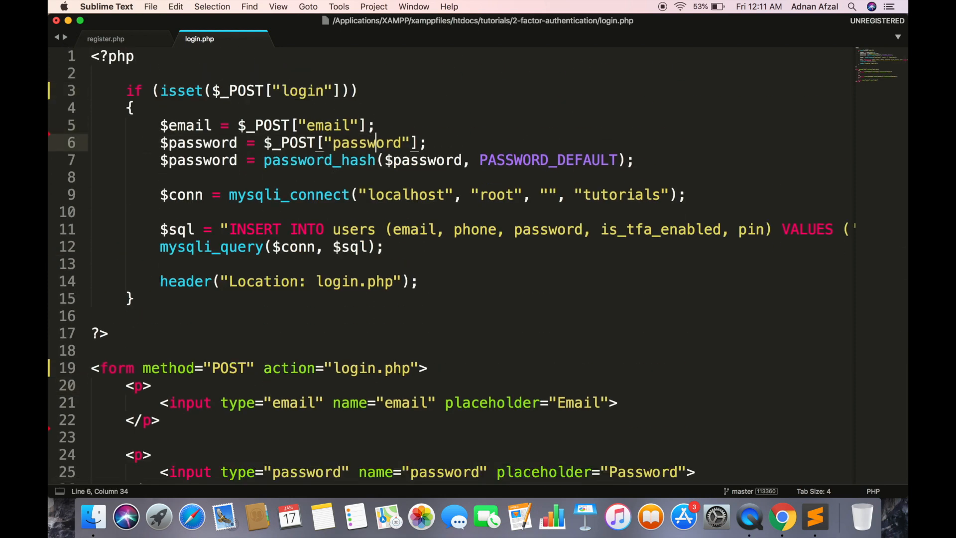
key(Backspace)
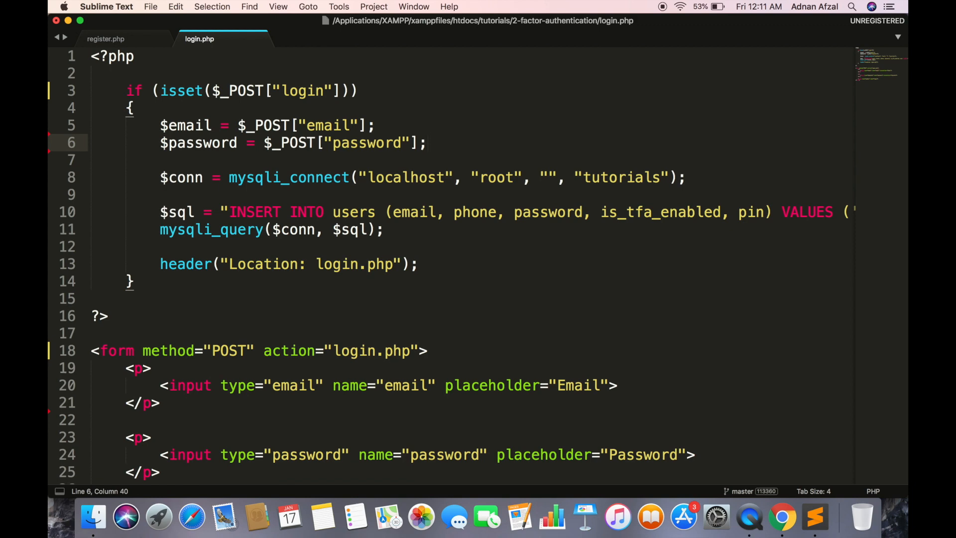
- Replace the insert with SELECT * FROM users WHERE email = '$email'
double_click(255, 211)
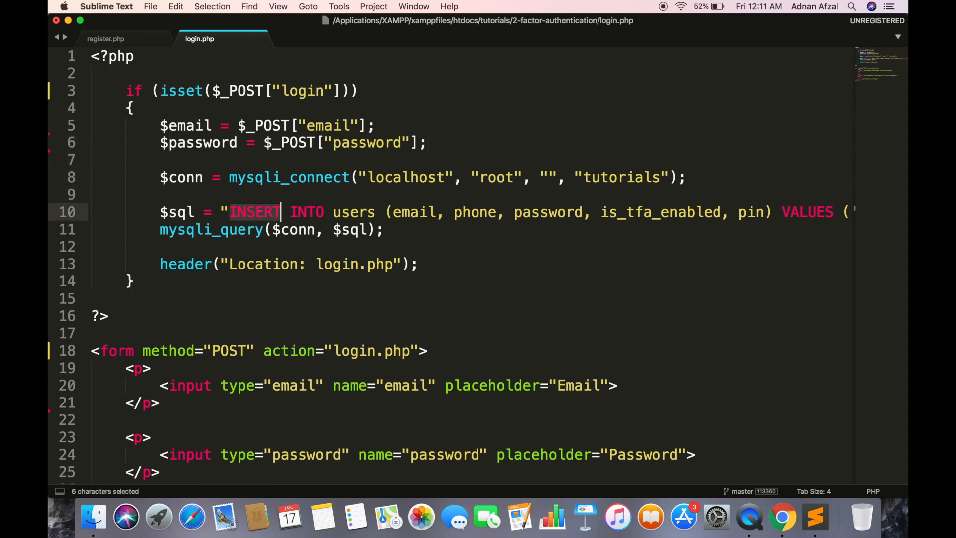
text(SELECT *)
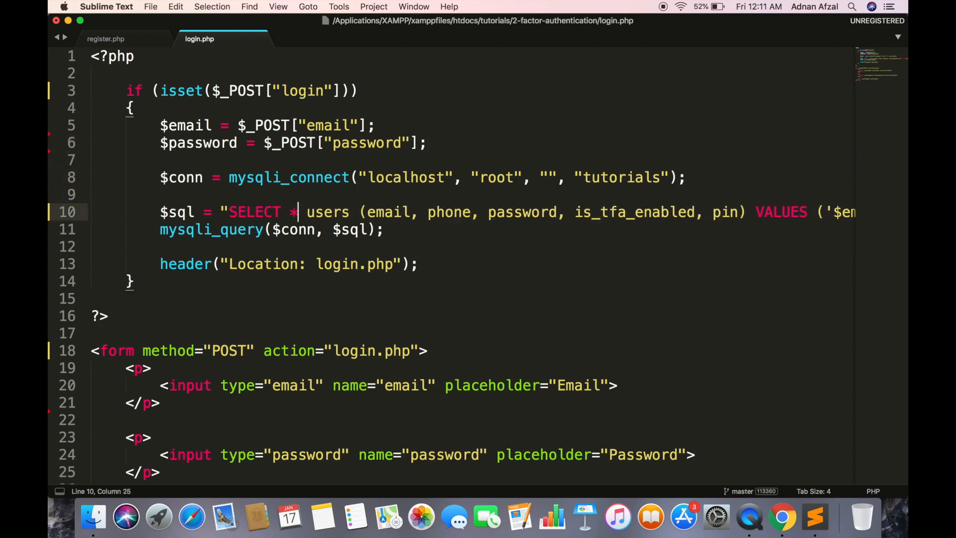
text(FROM)
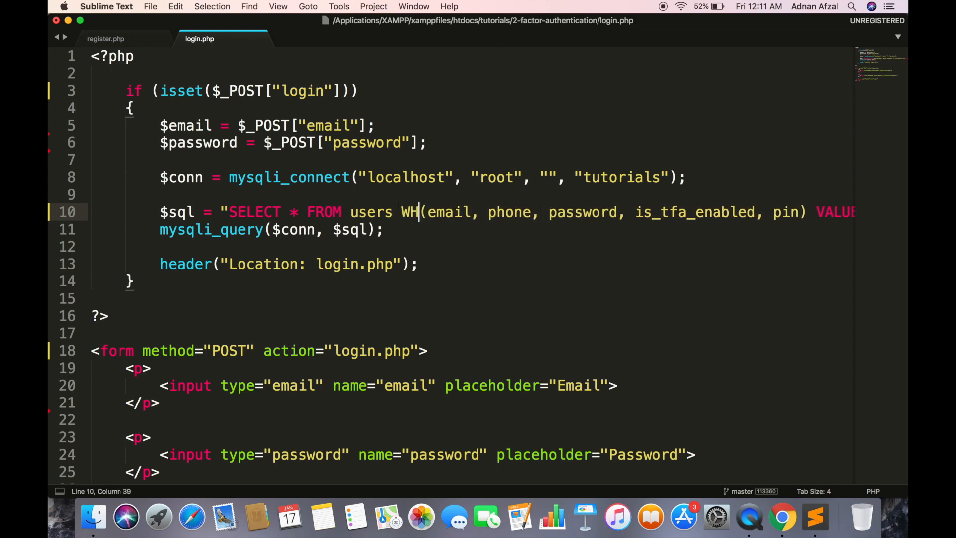
text(ERE email)
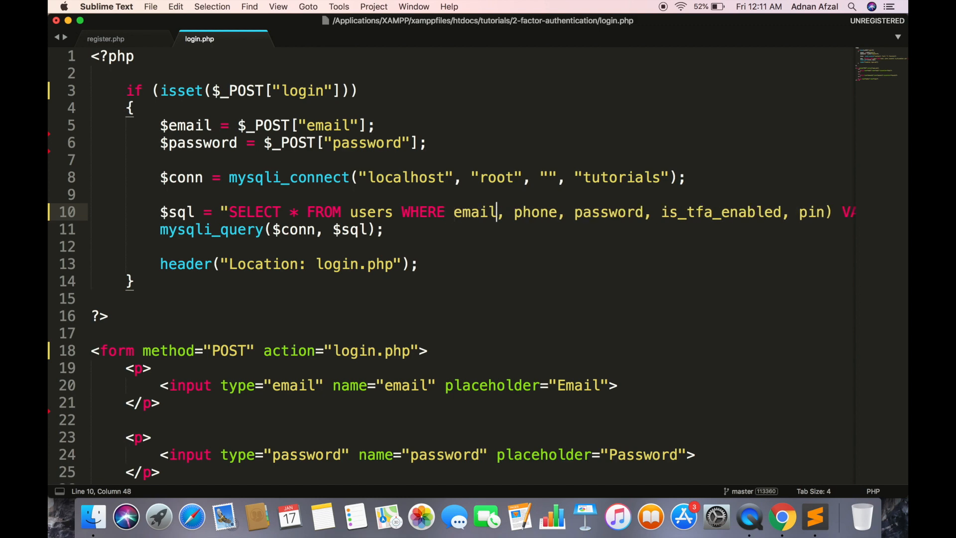
text(= '$')
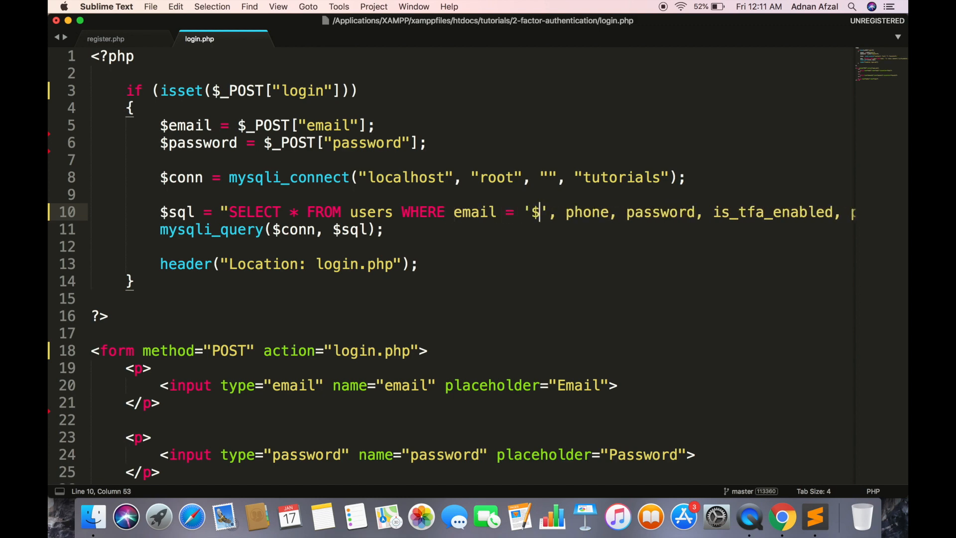
text(email')
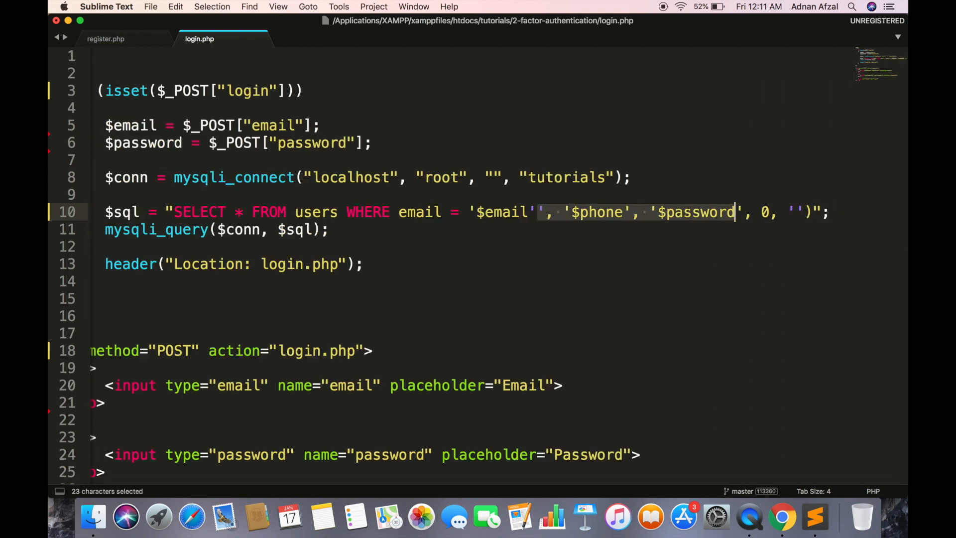
key(Delete)
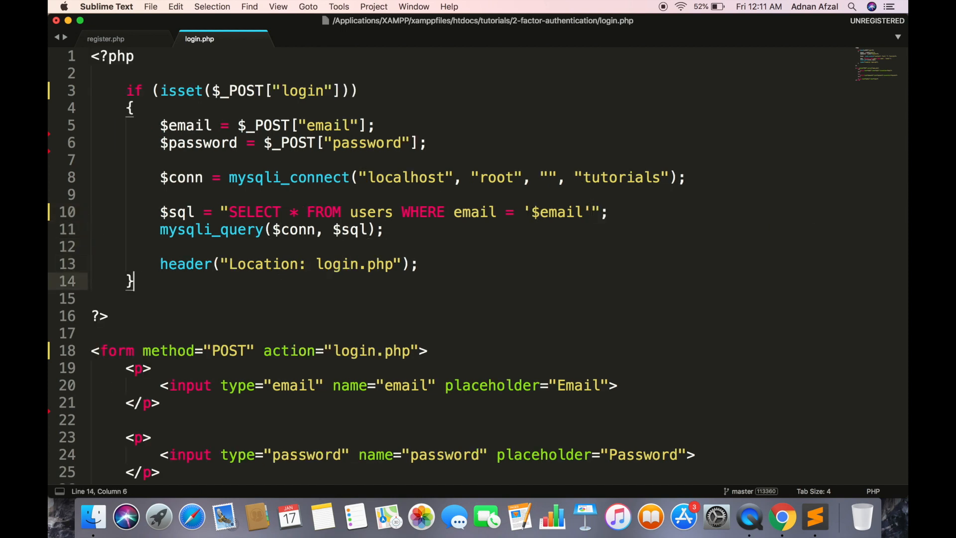
- Delete the redirect, store the query in $result, and add if mysqli_num_rows($result) > 0
key(Backspace)
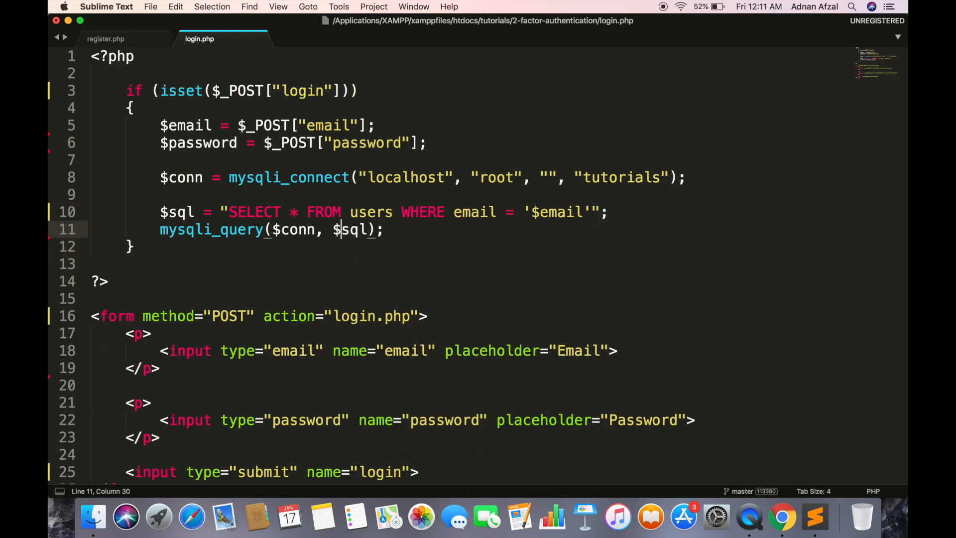
text($result =)
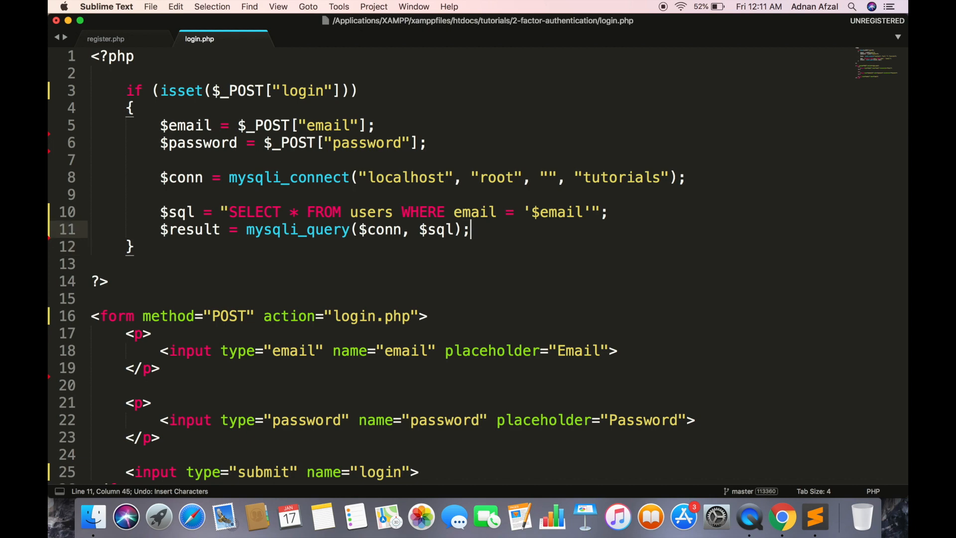
text(if (mysqli_num_rows)
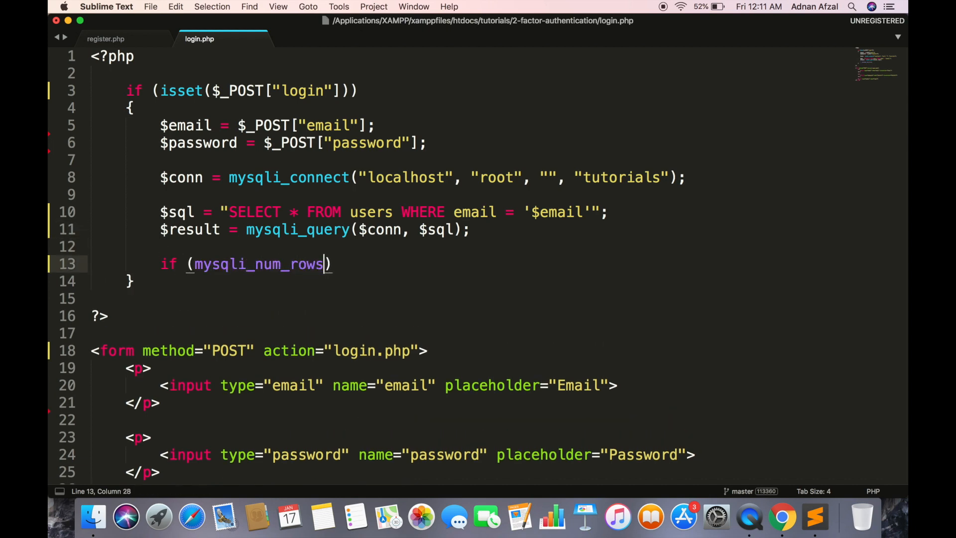
text(($result))
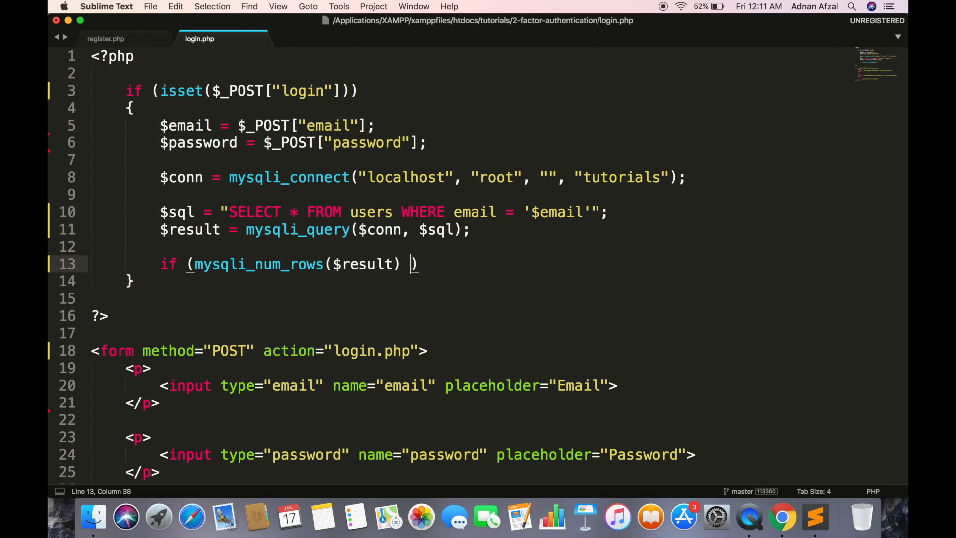
text(> 0)
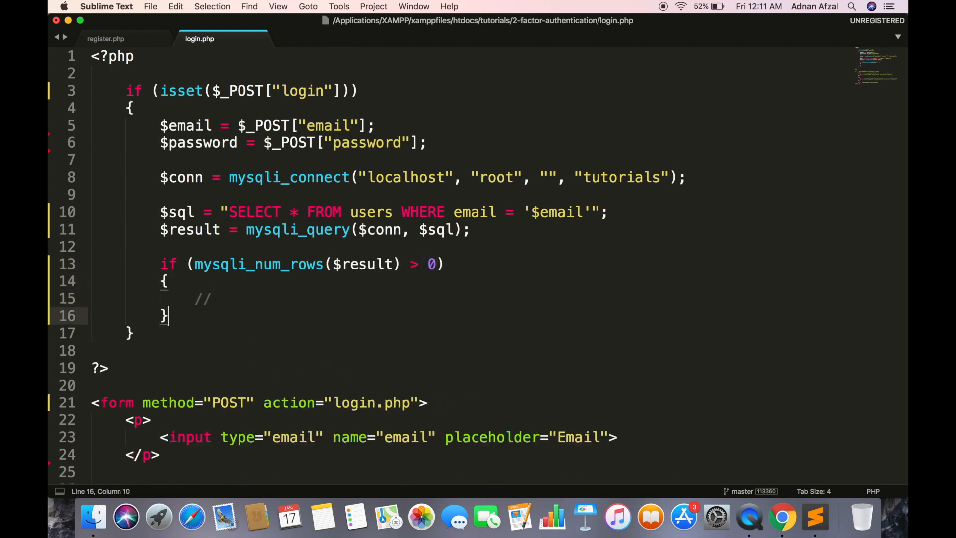
- Add else echo "Not exists" and fetch the matching row with mysqli_fetch_object($result)
text(else)
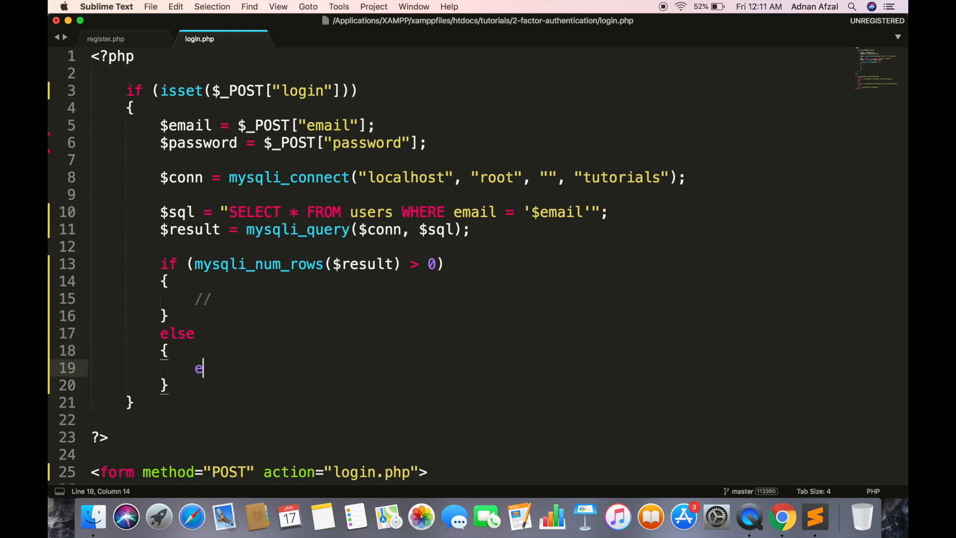
text(cho "Not exists";)
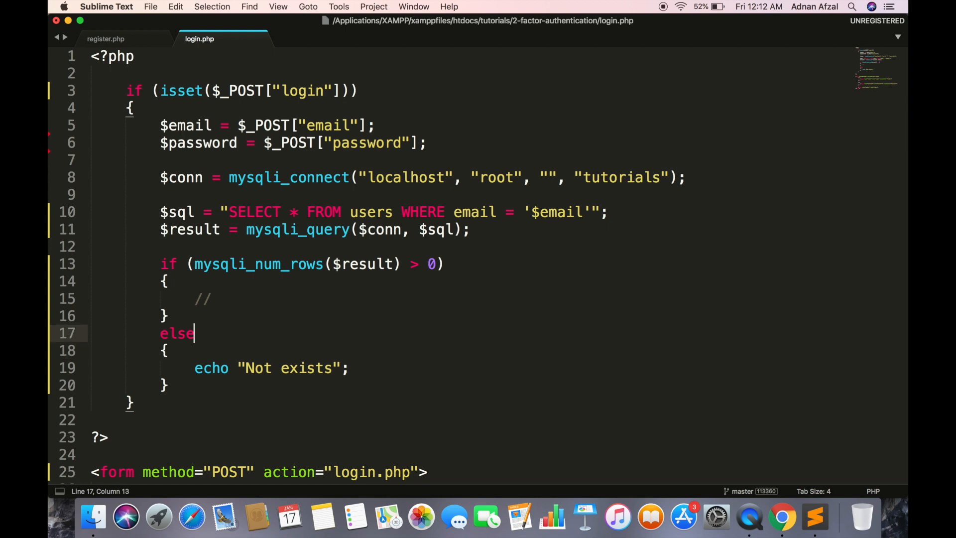
text($row =)
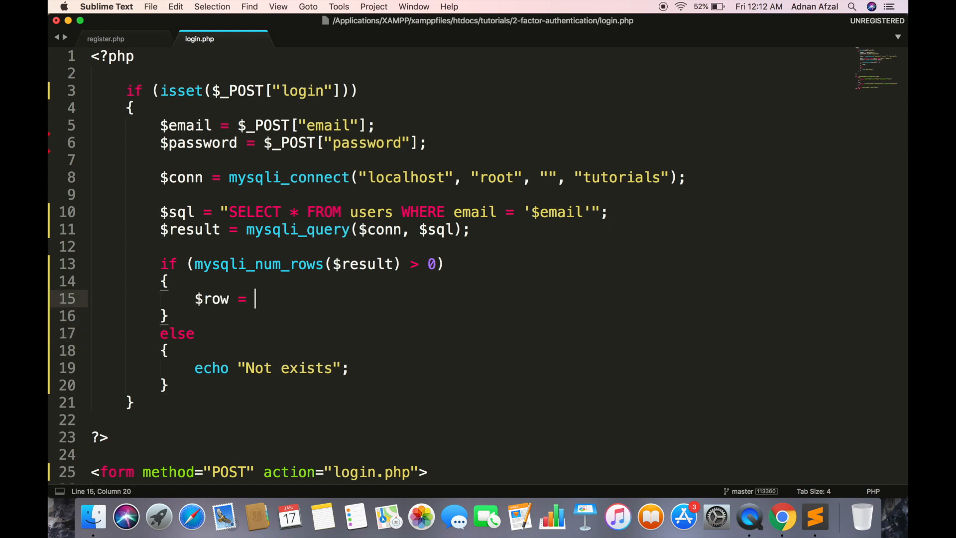
text(mysqli_fetch)
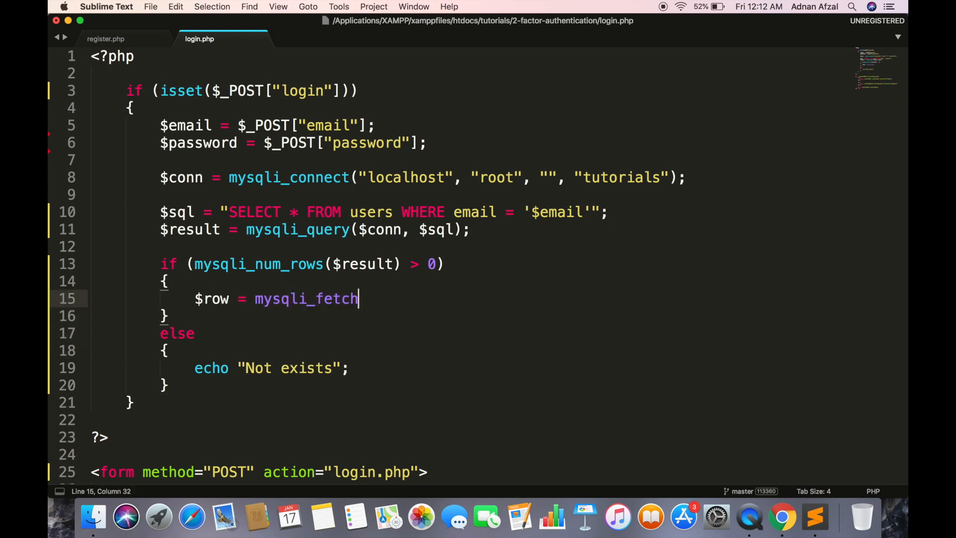
text(_object($)
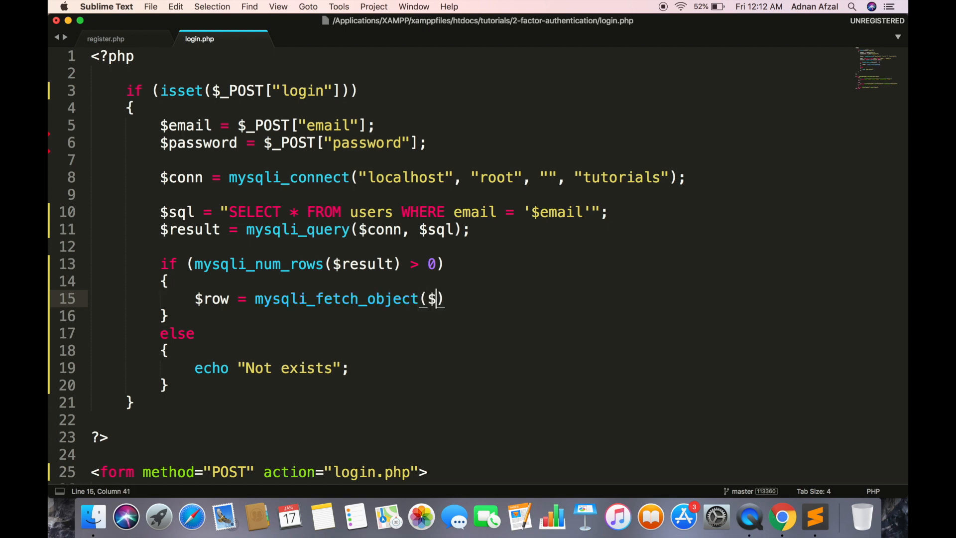
text(result);)
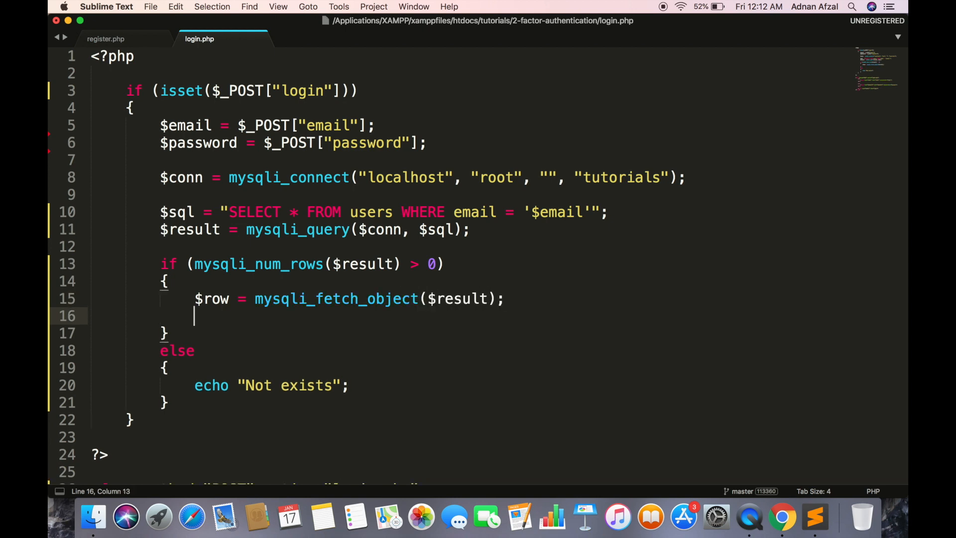
- Verify $password against $row->password and branch on $row->is_tfa_enabled
text(if (password_verify()
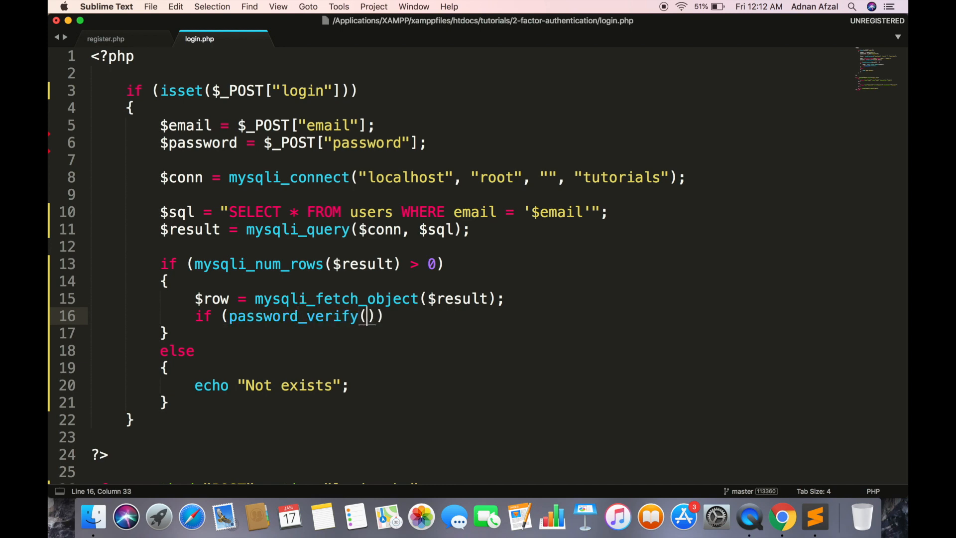
text($password, $row)
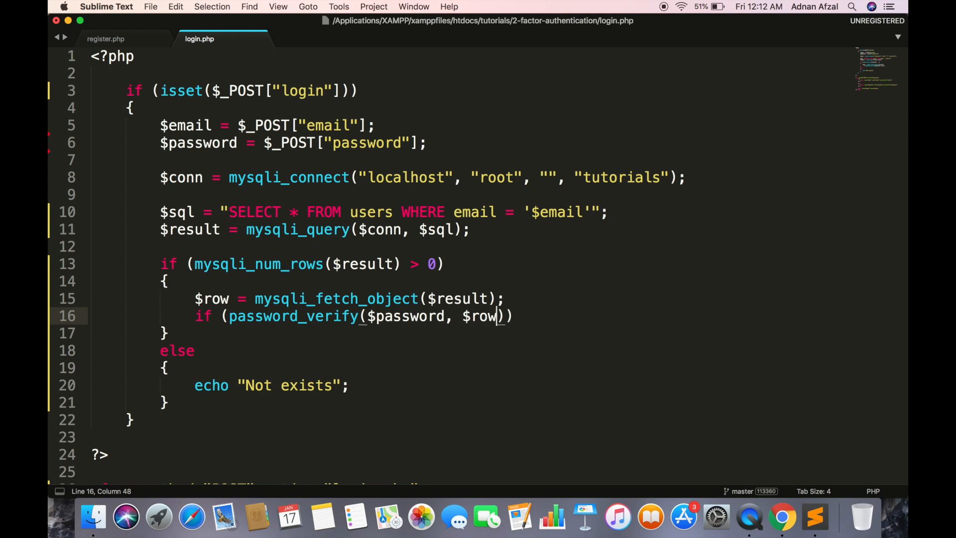
text(->password)
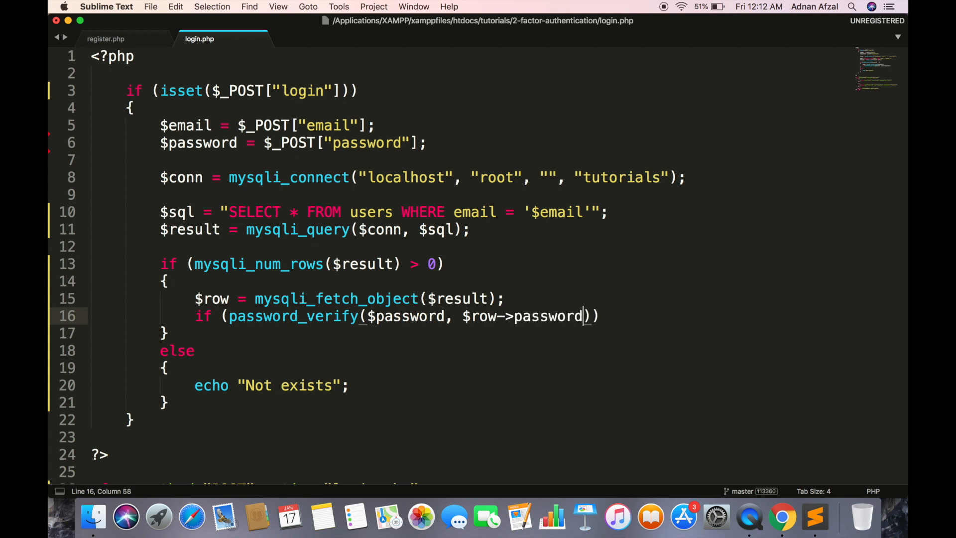
text({)
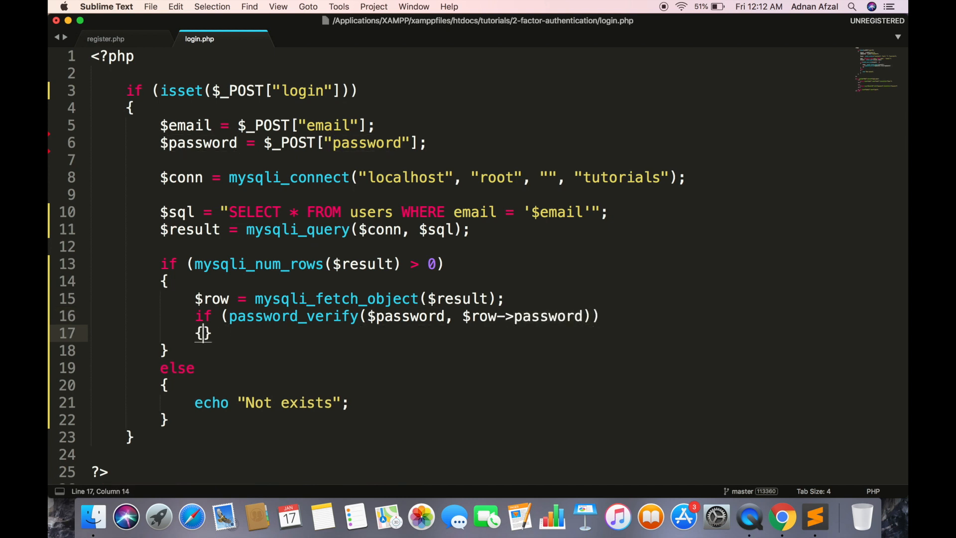
text(//)
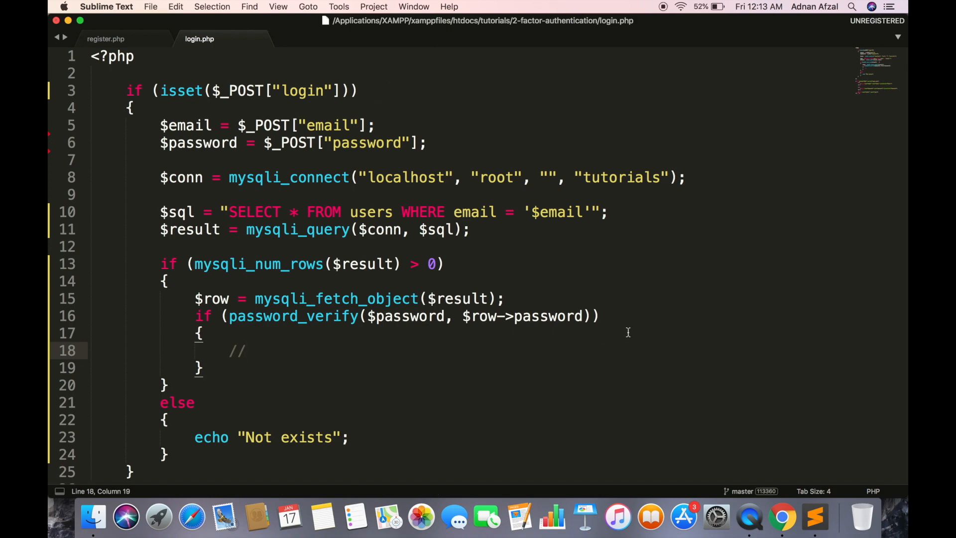
text(if ($row))
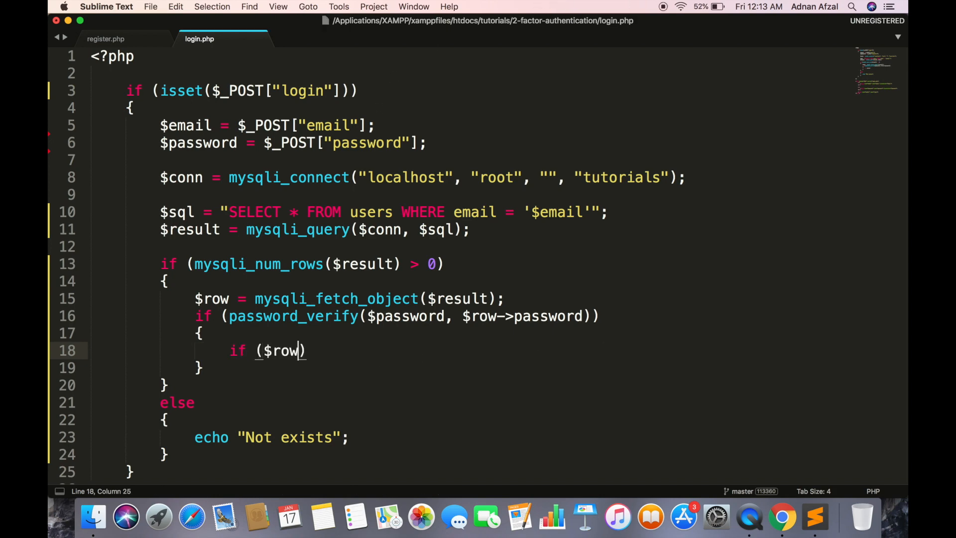
text(->is_tfa)
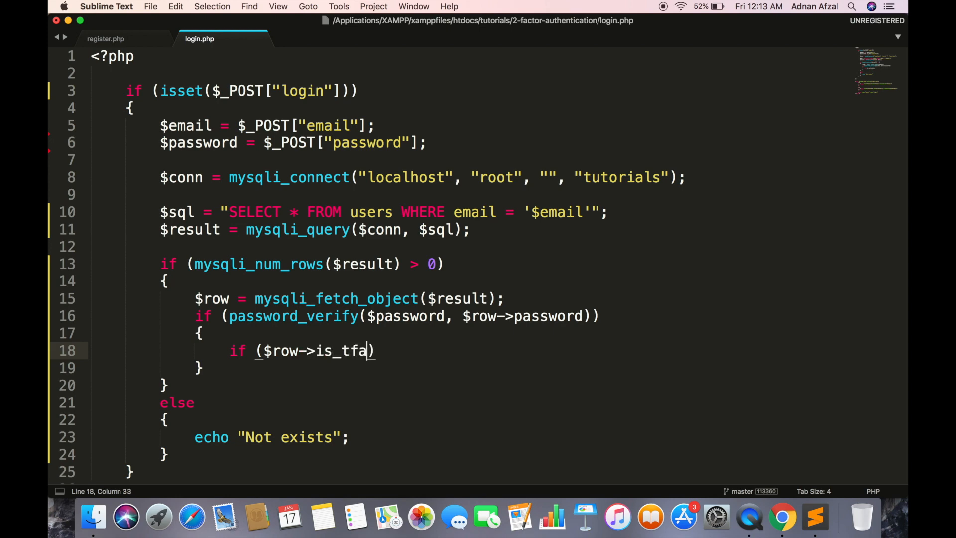
text(_enabled)
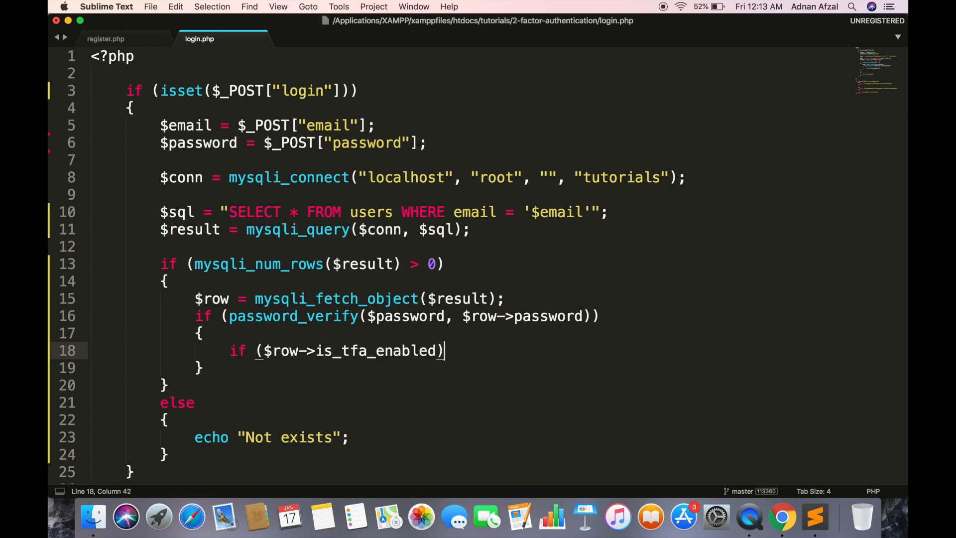
text({)
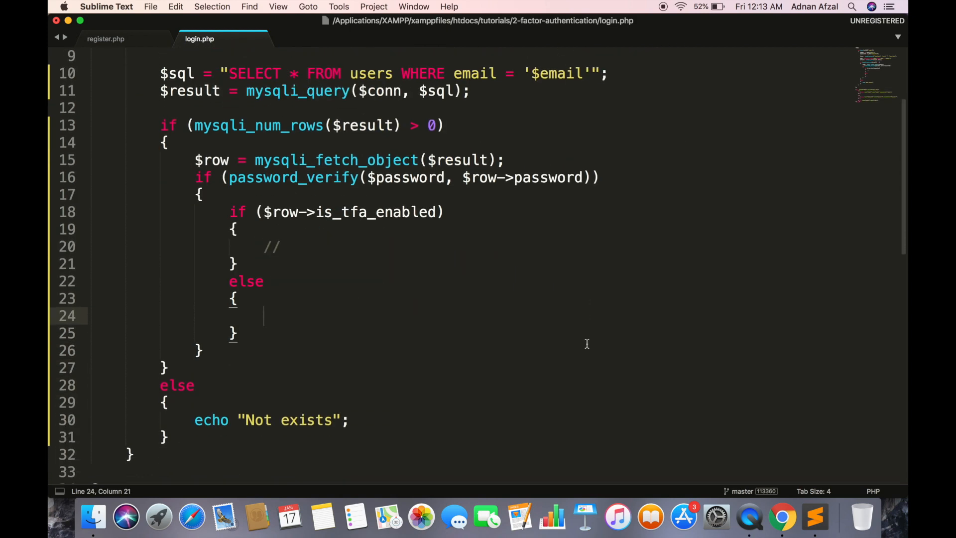
- In the non-2FA branch set $row->is_verified = true and store $row in $_SESSION["user"]
text($_)
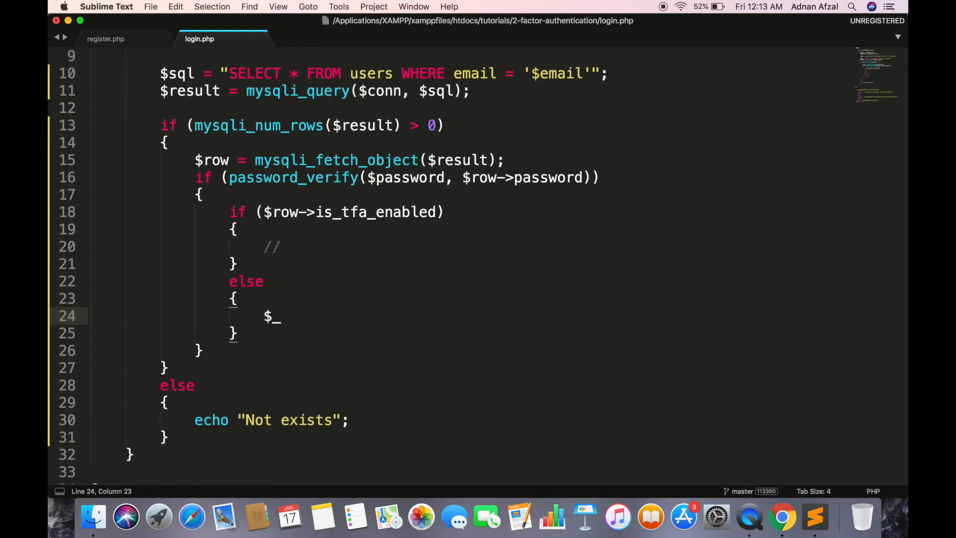
text(row->)
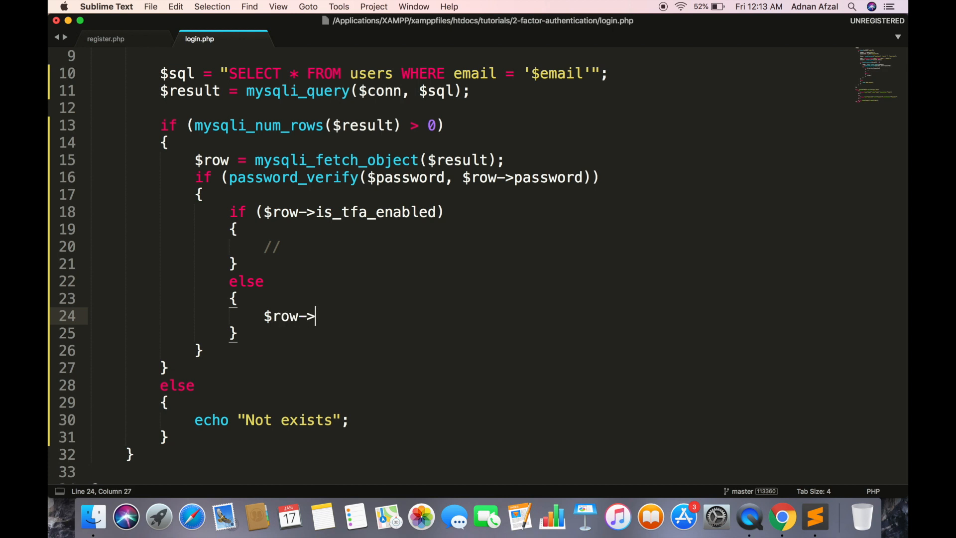
text(is_verified)
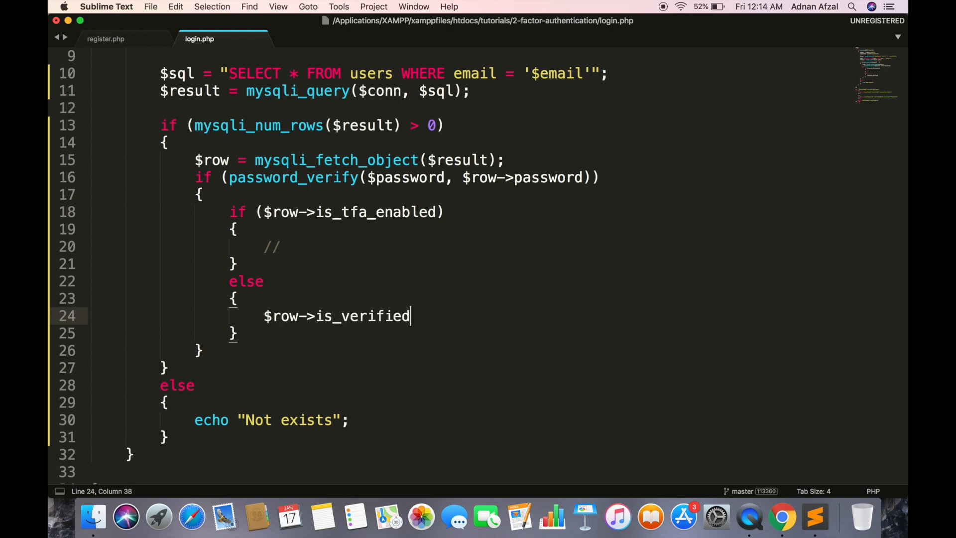
text(= true;)
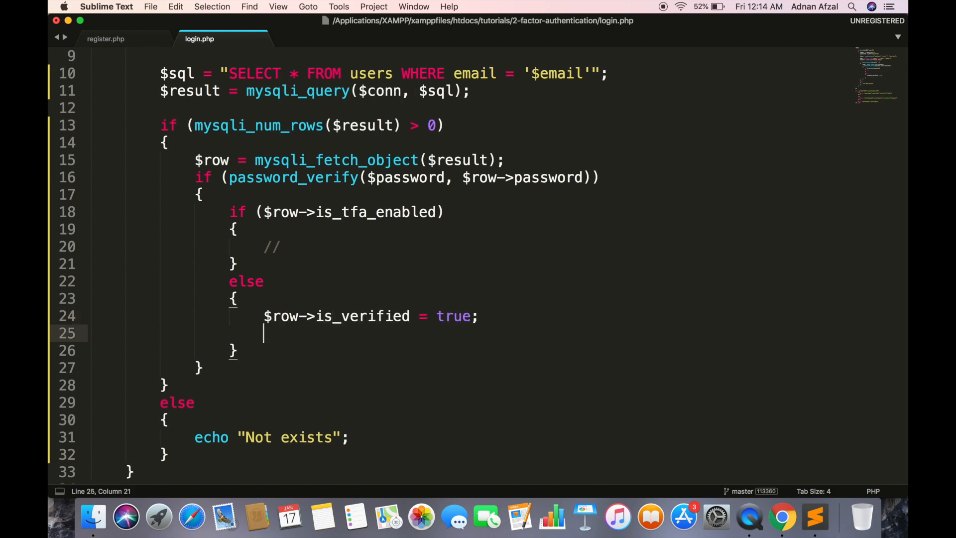
text($_SESSIO)
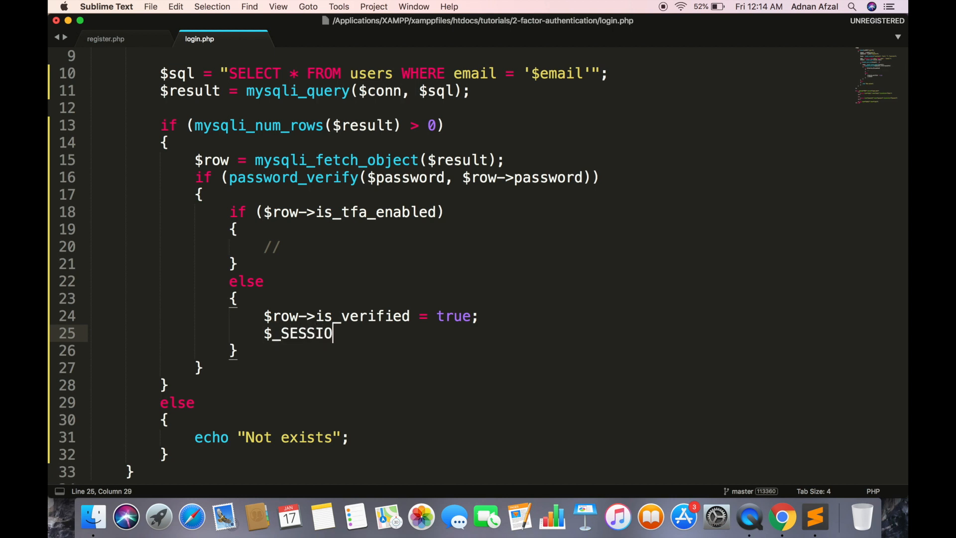
text(N["user"])
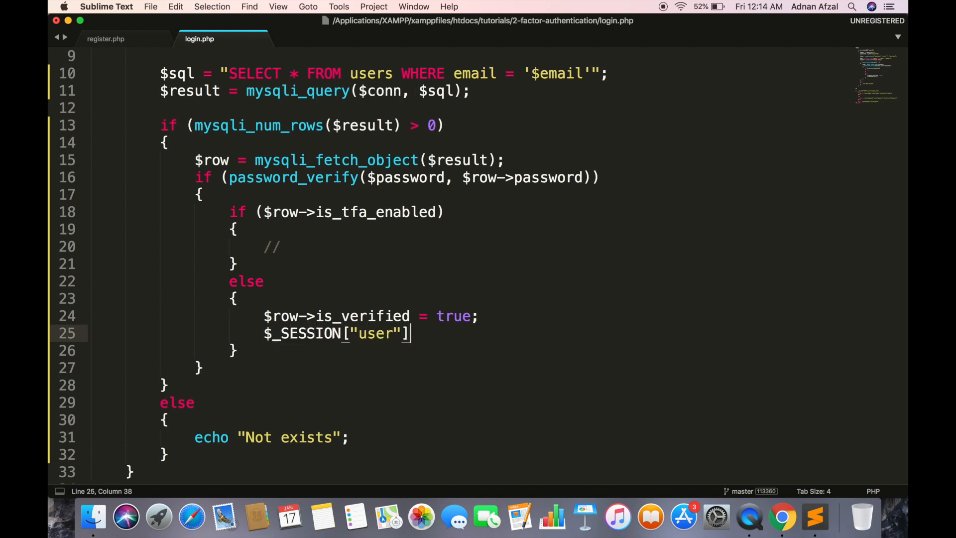
text(= $row;)
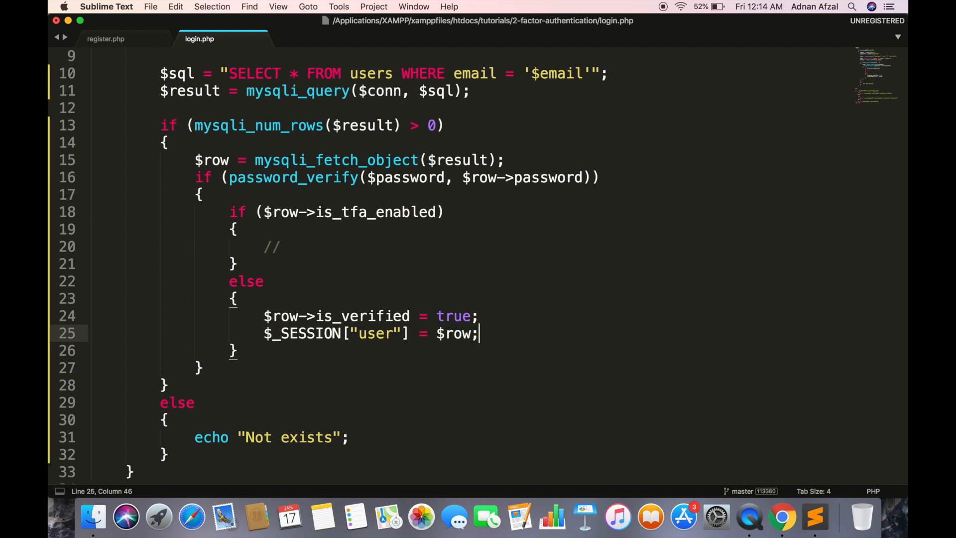
- Redirect to index.php, and echo "Wrong password" when verification fails
key(Enter)
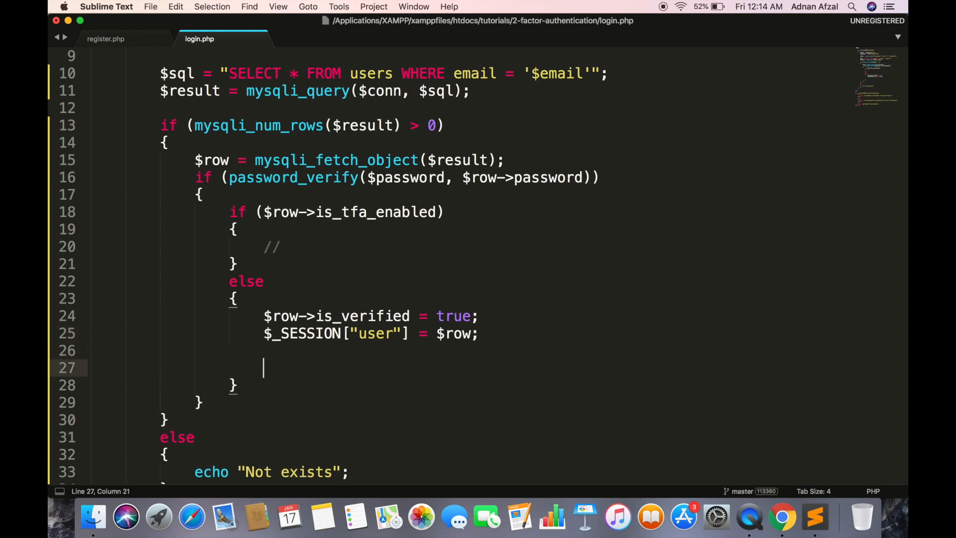
text(header();)
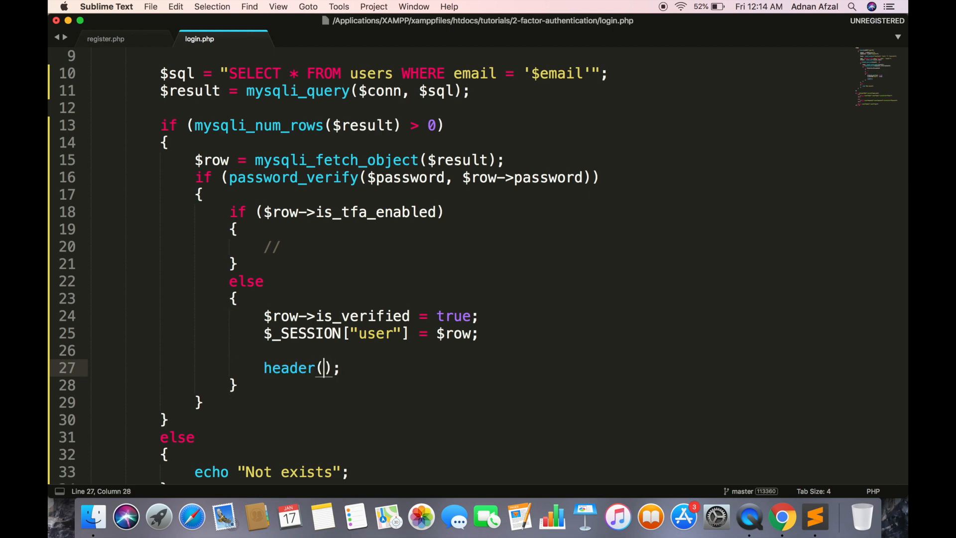
text("Location")
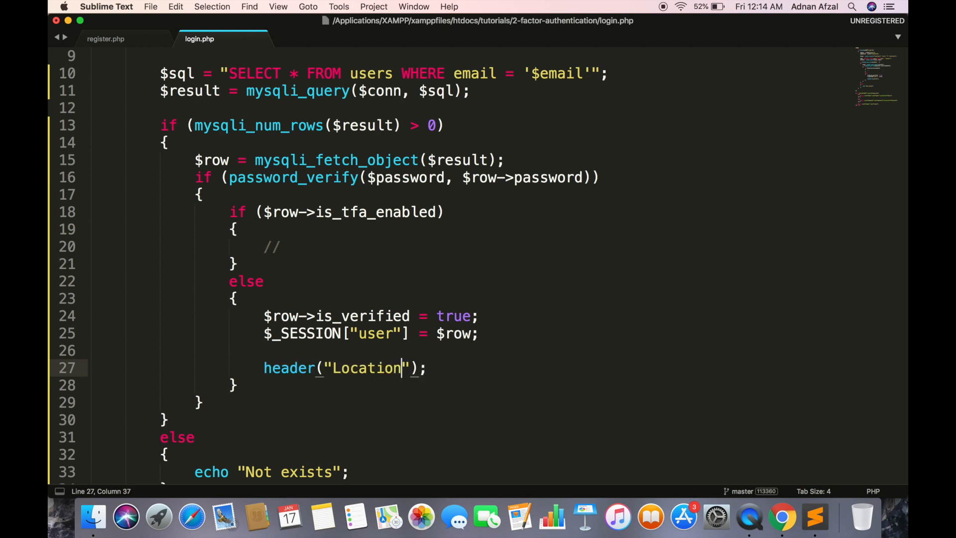
text(: index.php)
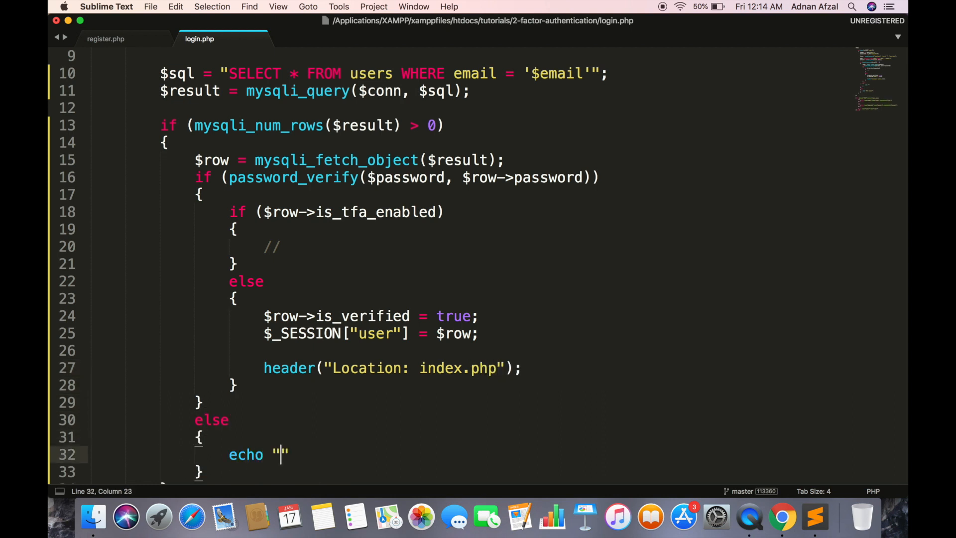
text(Wrong password)
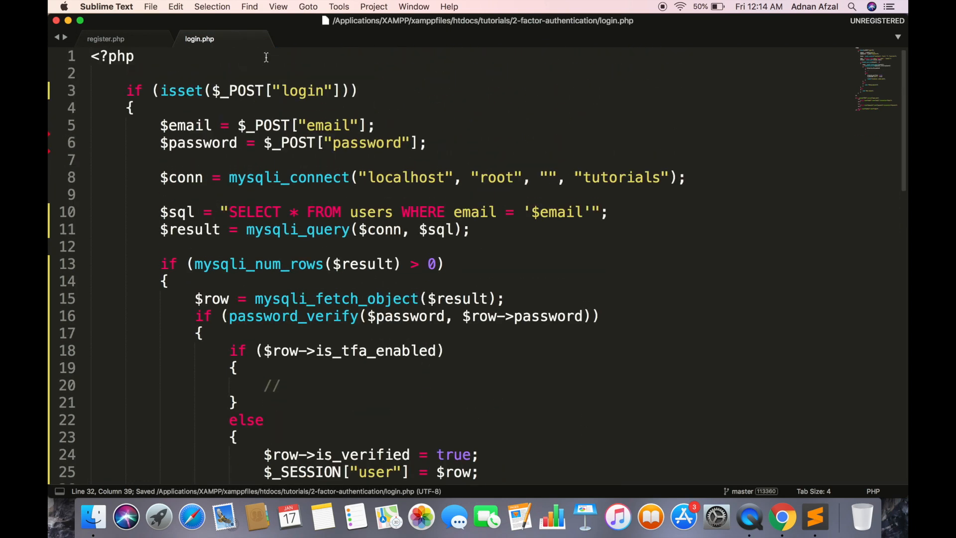
- Add session_start() at the top; in the 2FA branch set is_verified = false and store $_SESSION["user"]
text(sess)
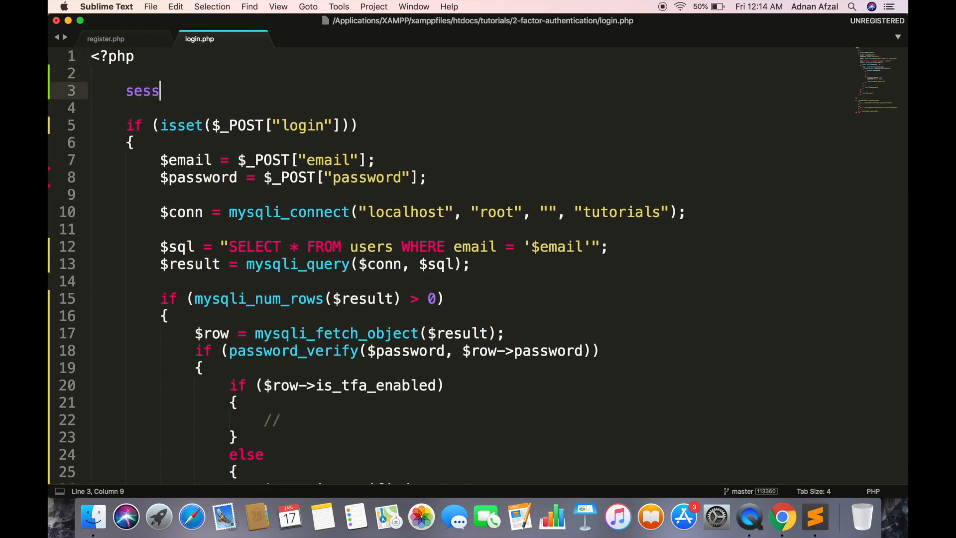
text(ion_start())
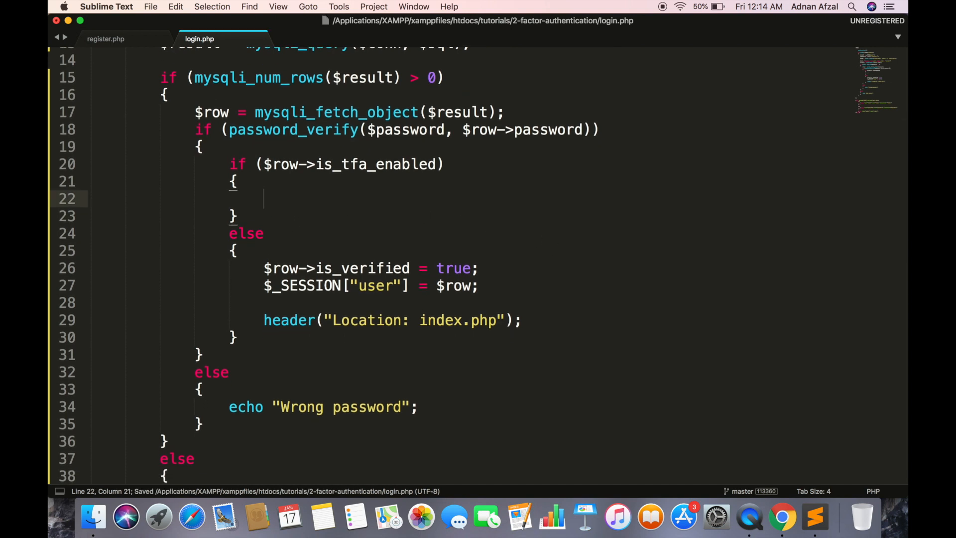
text($row->is)
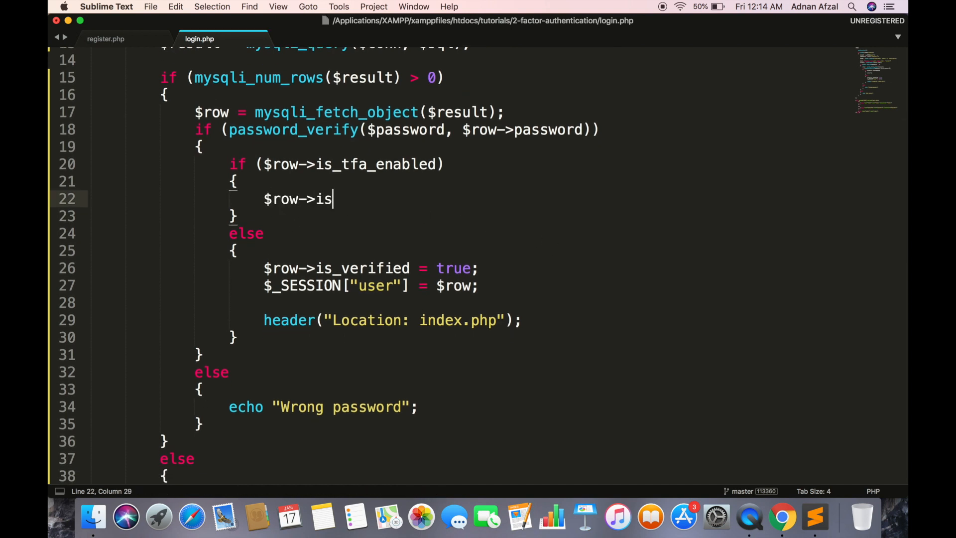
text(_verified = false;)
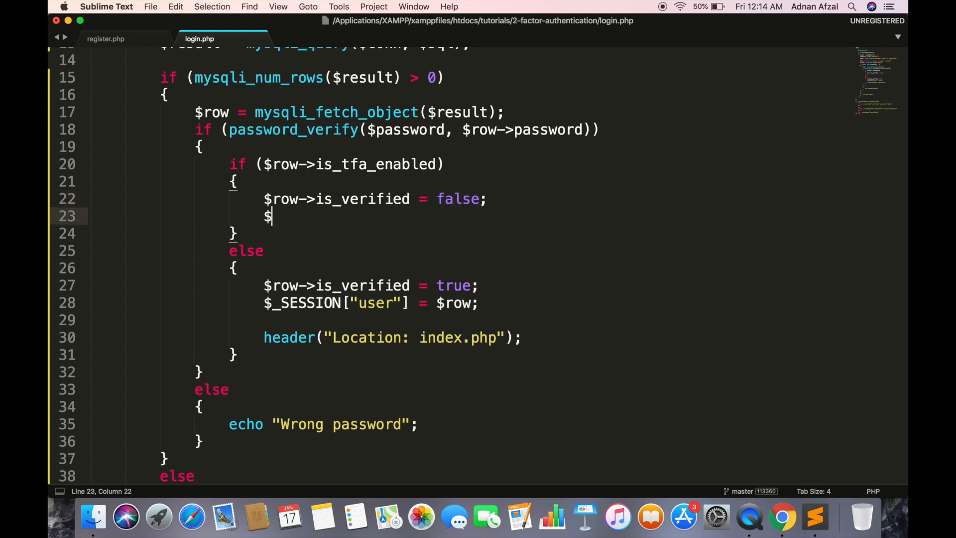
text(_SESSION)
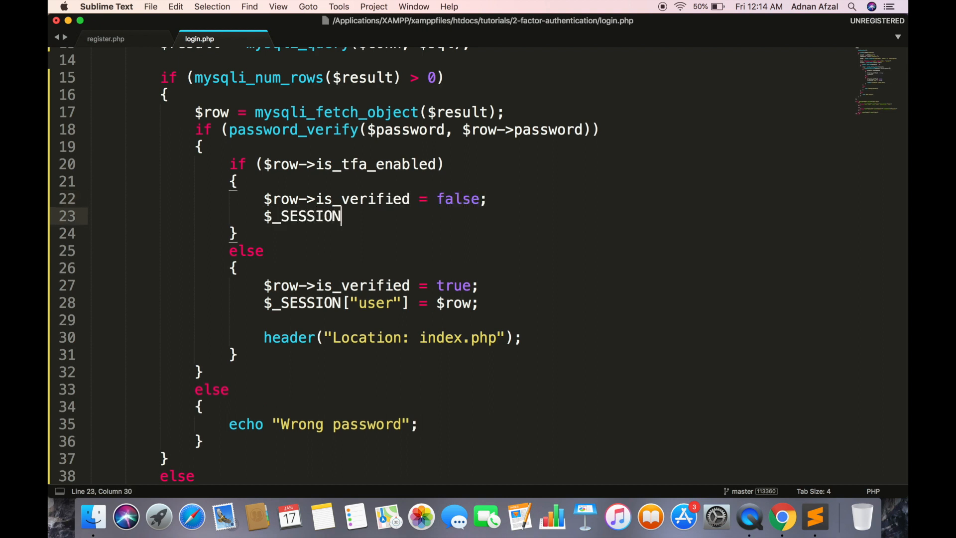
text(["user"])
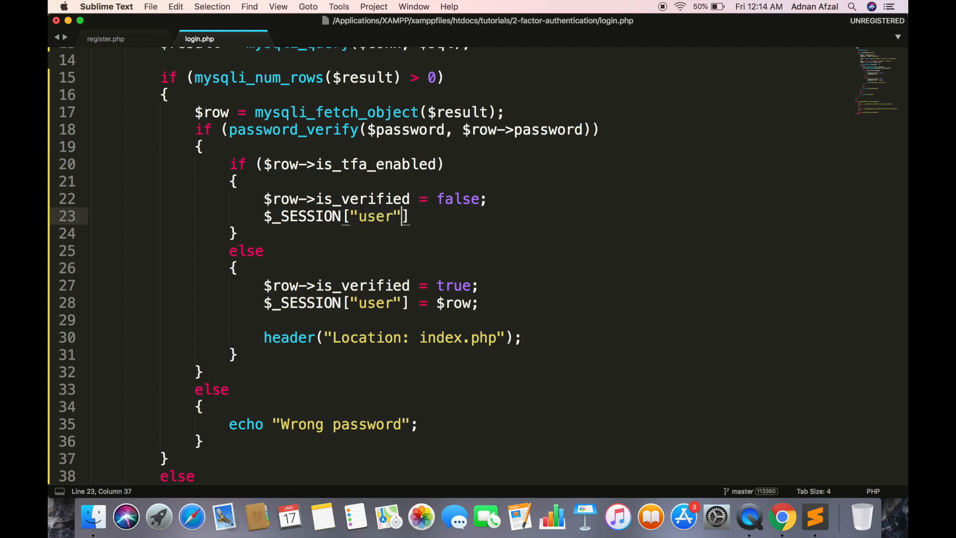
text(= $row;)
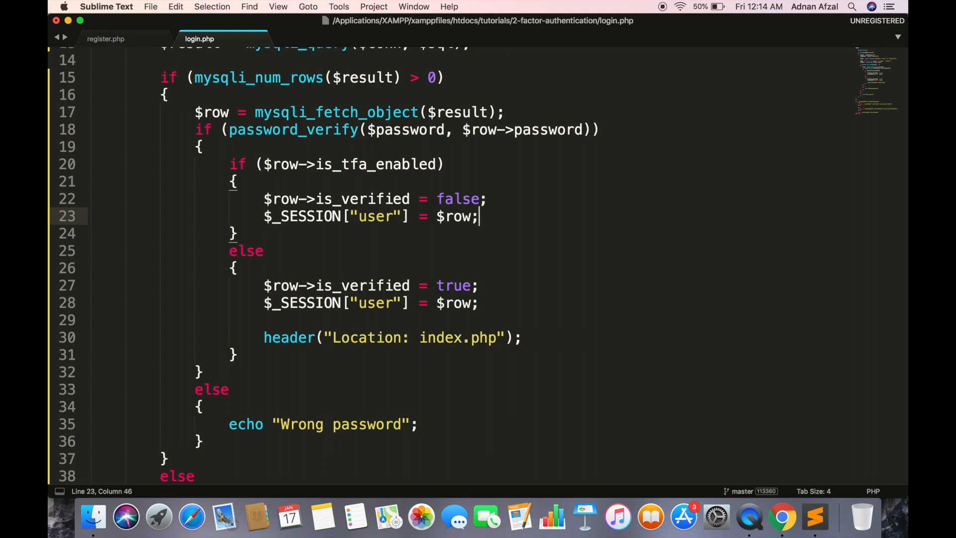
- Build $pin by concatenating rand(0, 9) digits
text($pin)
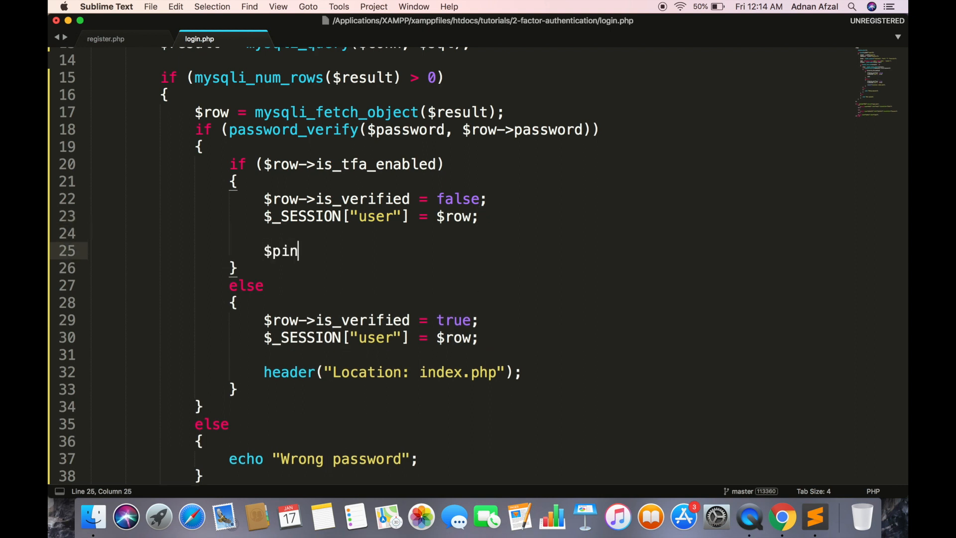
text(= rand()
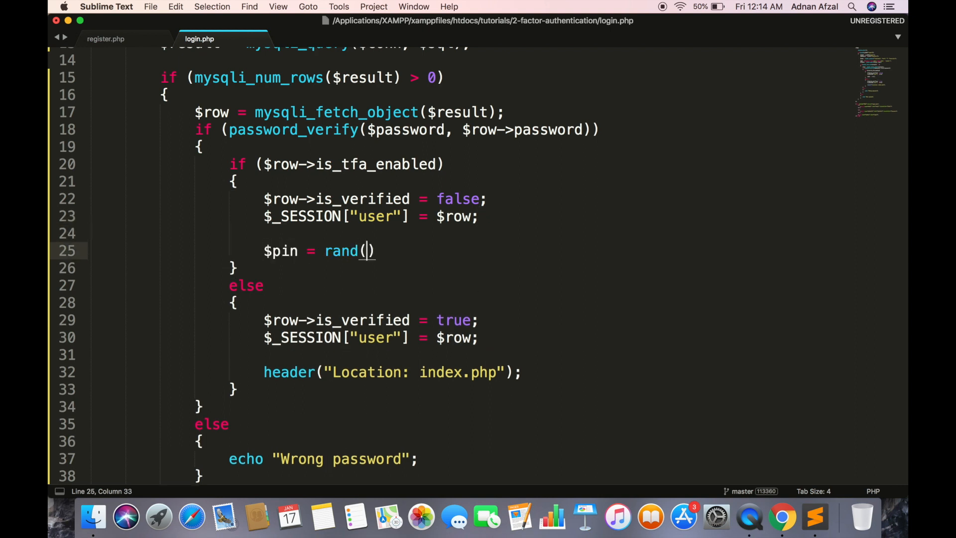
text(0,)
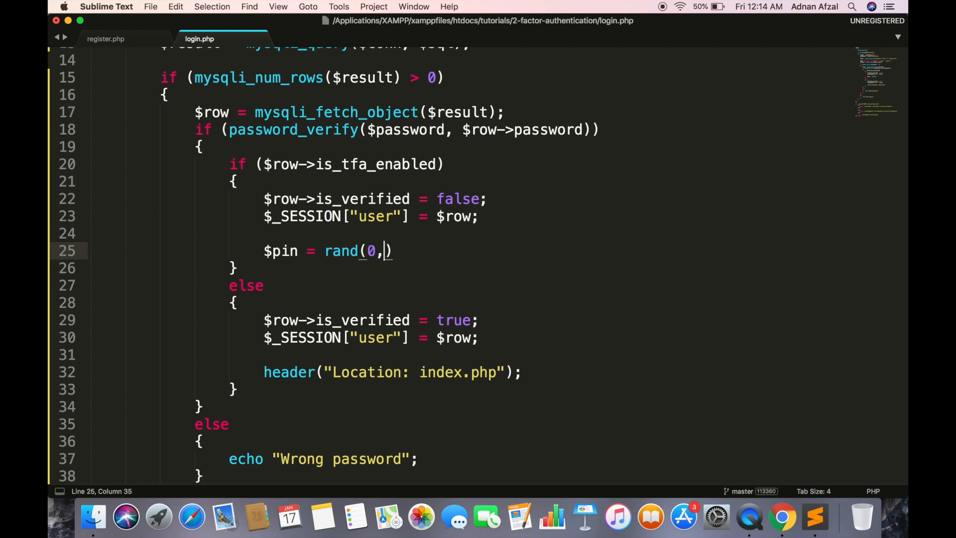
text(9) . rand(0, 9) . rand(0, 9) . rand(0, 9) . rand(0, 9)
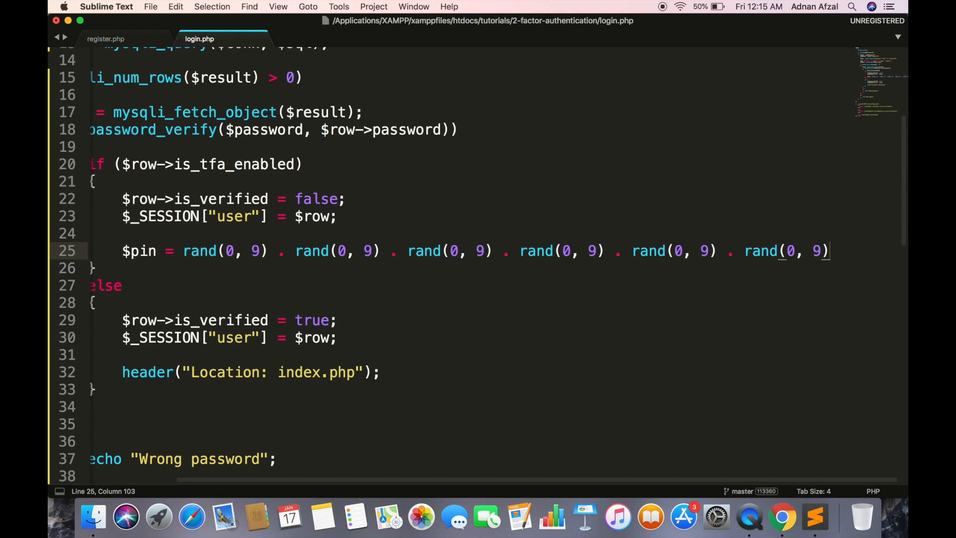
key(Enter)
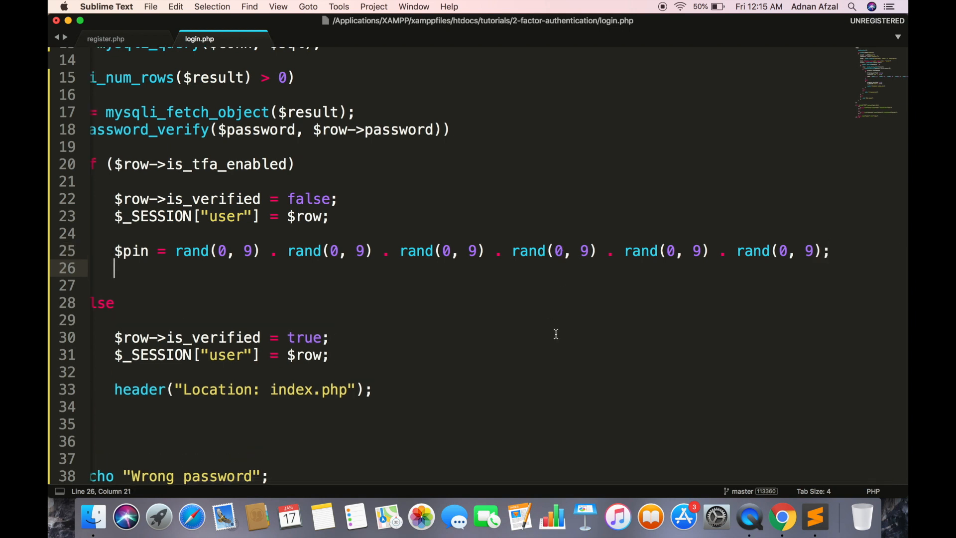
- Write $sql as UPDATE users SET pin = '$pin' WHERE id = '$row->id'
text($s)
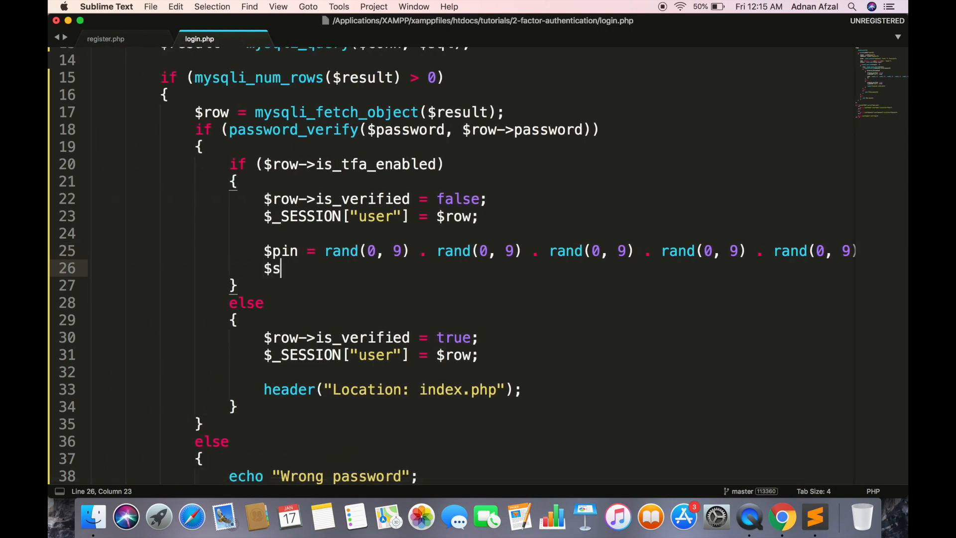
text(ql = "";)
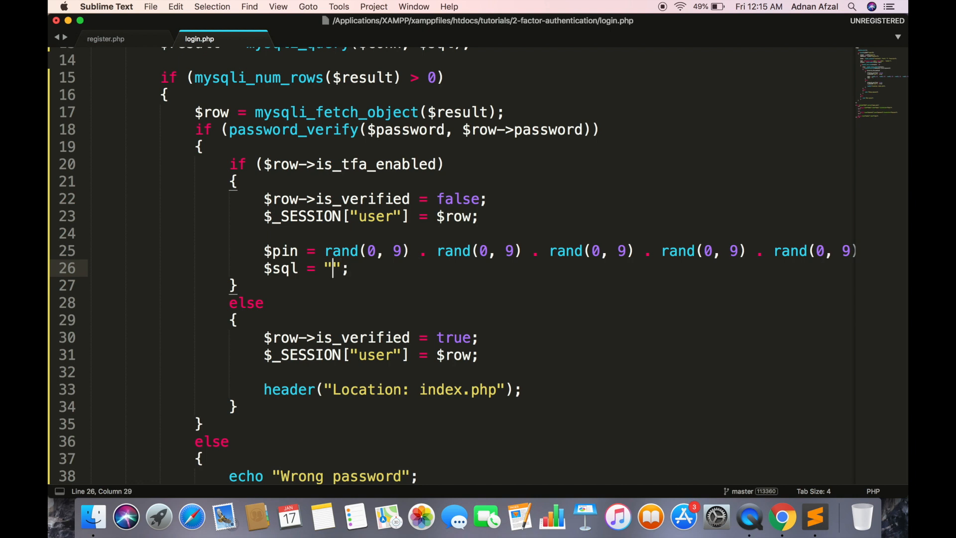
text(UPDATE)
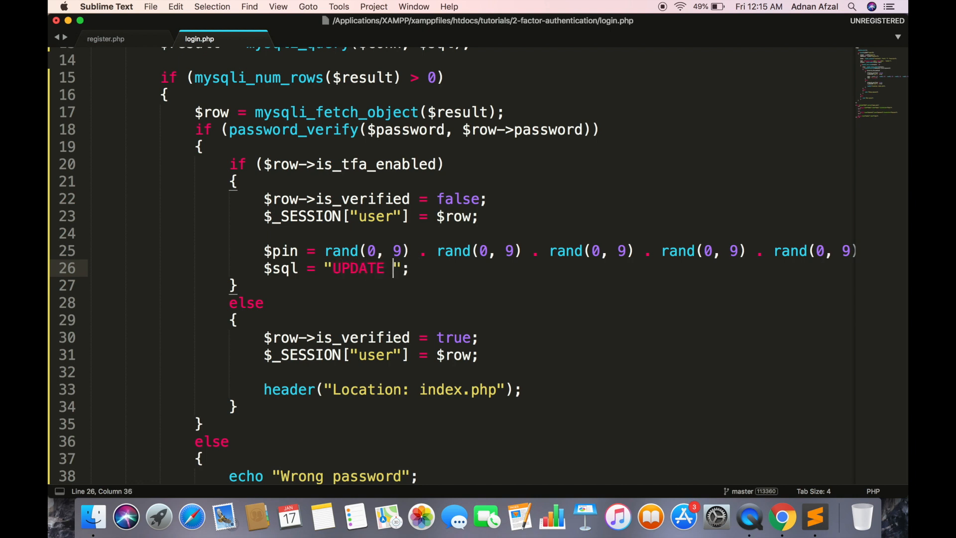
text(users set)
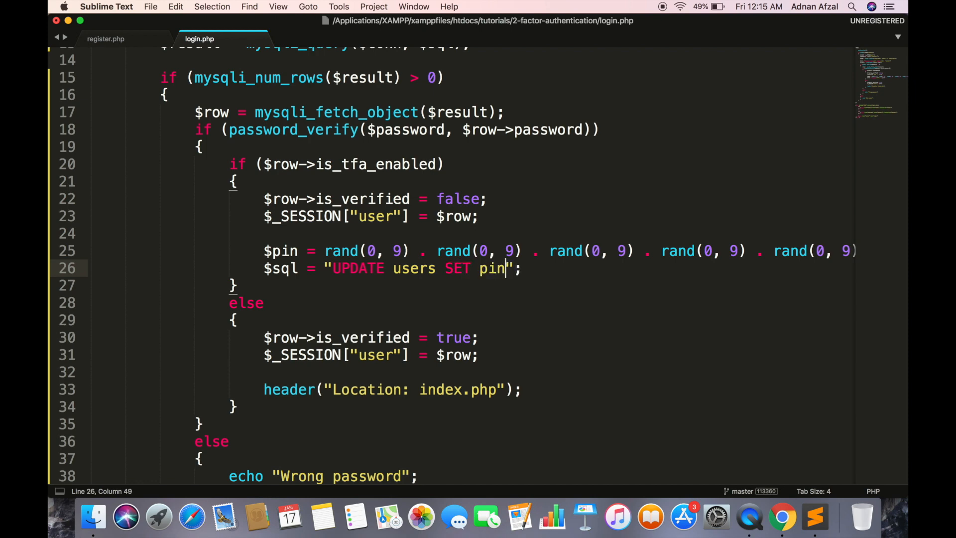
text(= '$pi)
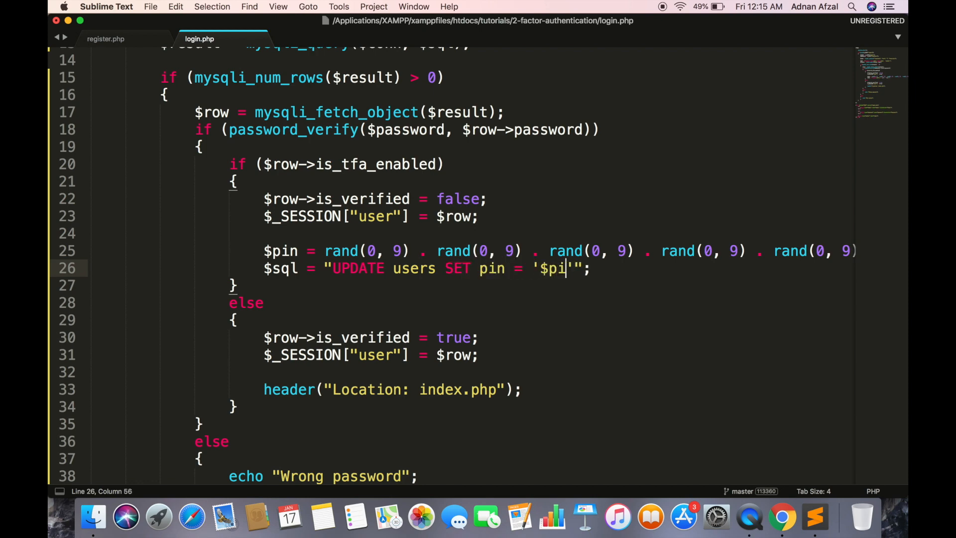
text(n'  WHERE)
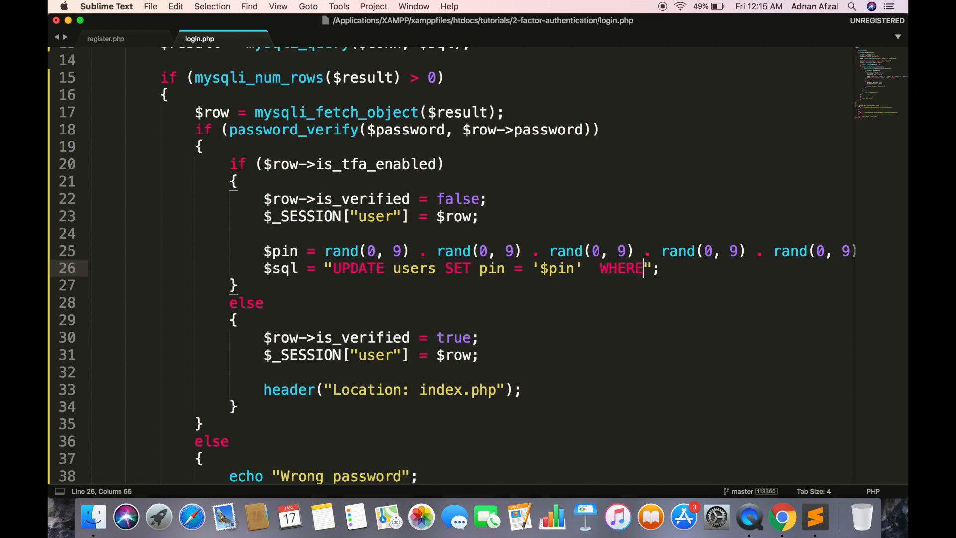
text(id = '')
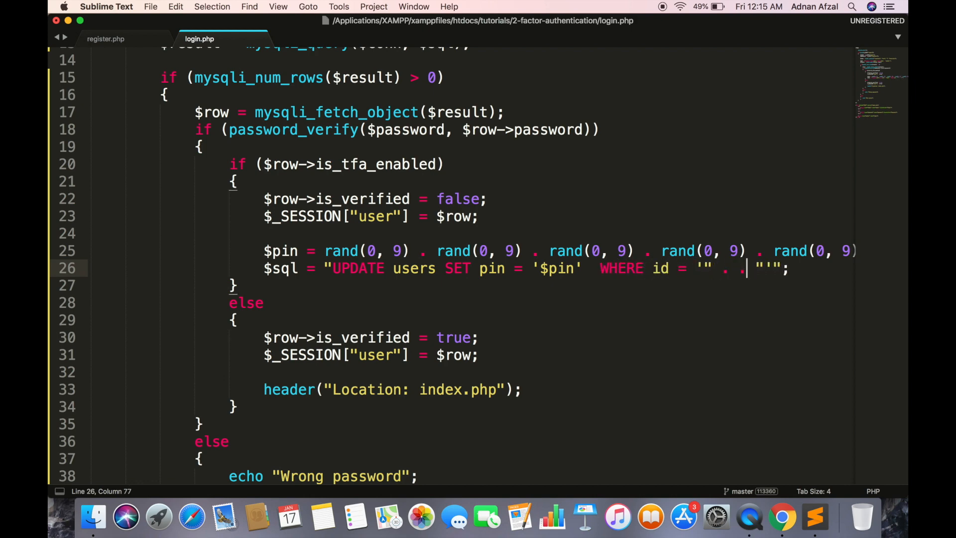
text($row->id)
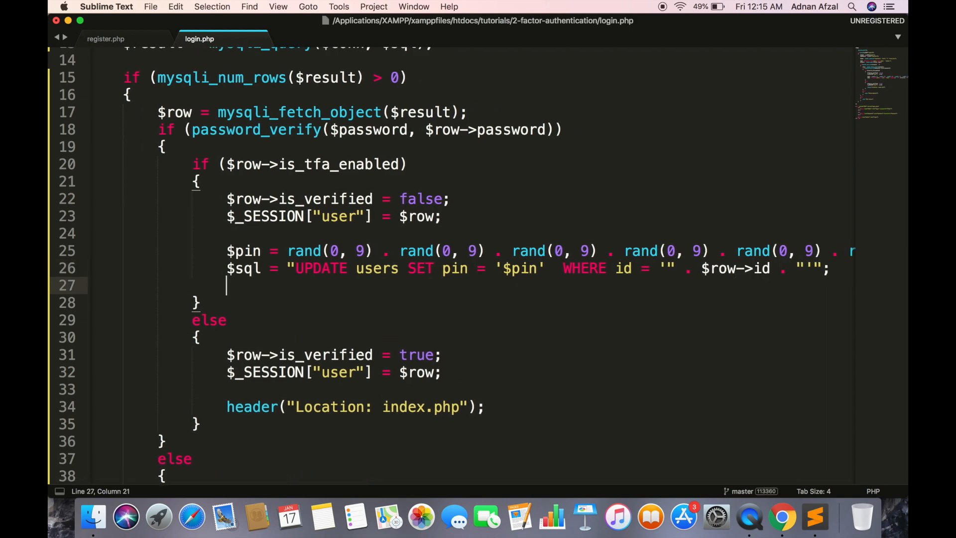
- Run the update with mysqli_query($conn, $sql)
text(mysqli)
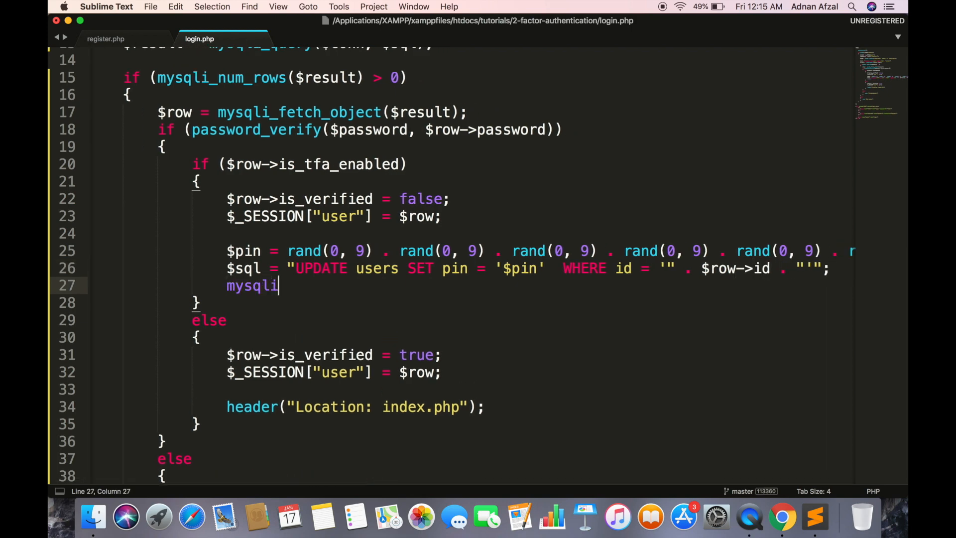
text(_query($co)
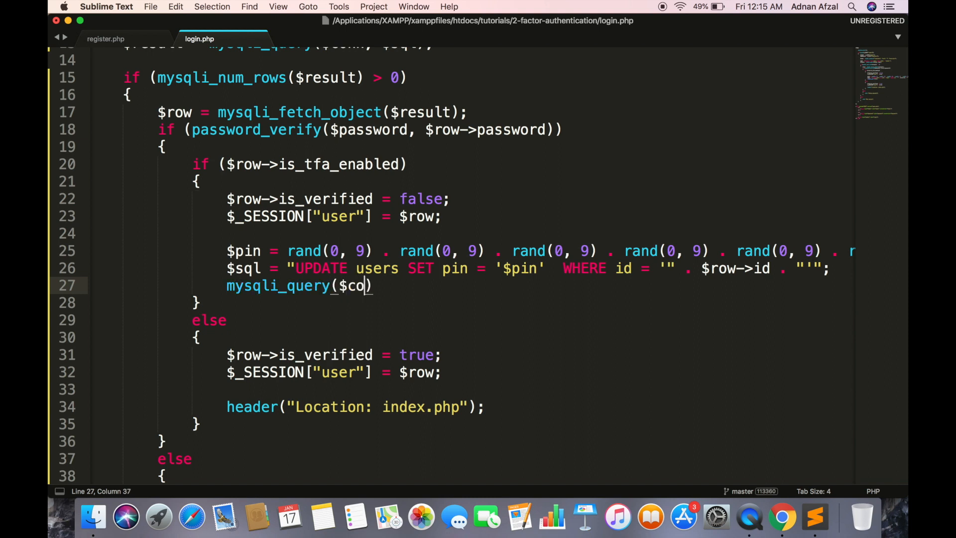
text(nn, $sql))
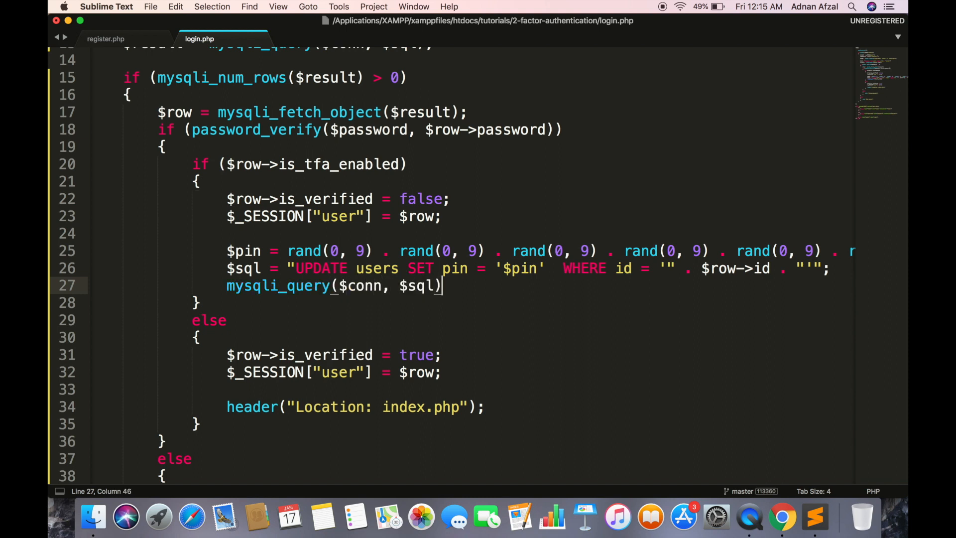
text(;)
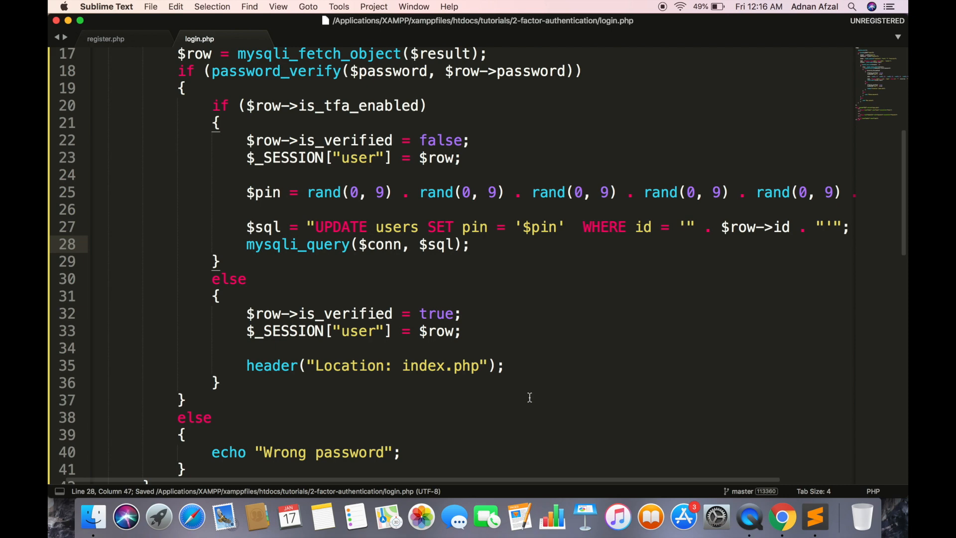
- Add header("Location: enter-pin.php") after the PIN update and save login.php
text(header())
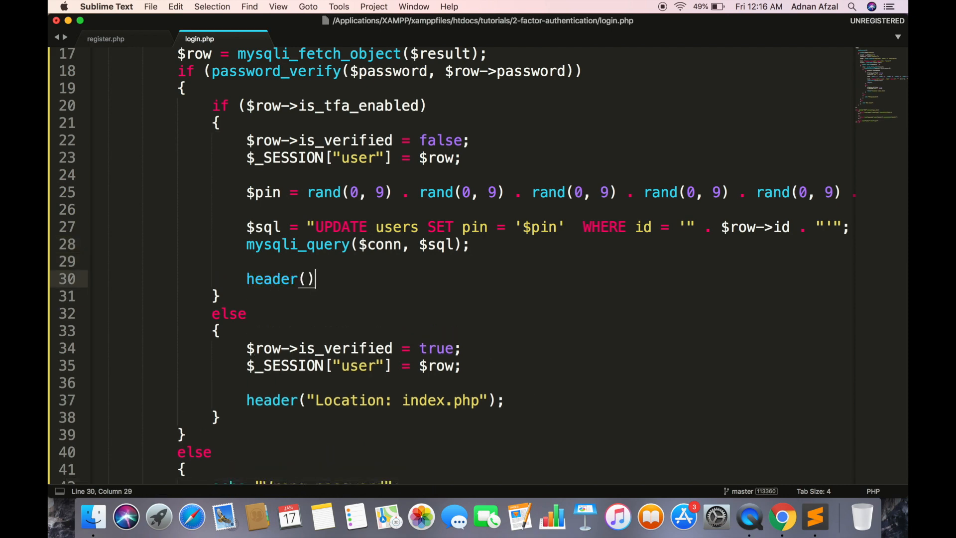
text("Locatio)
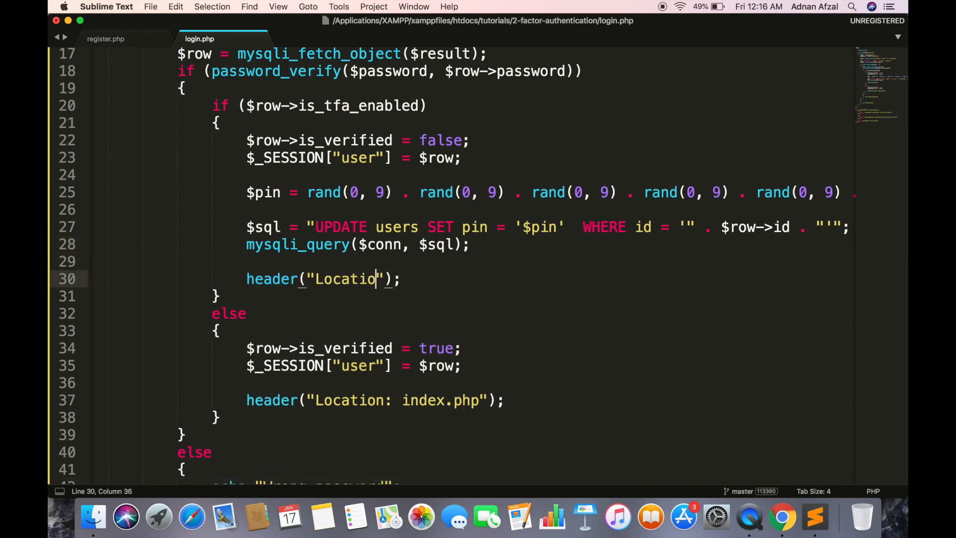
text(n: enter-pi)
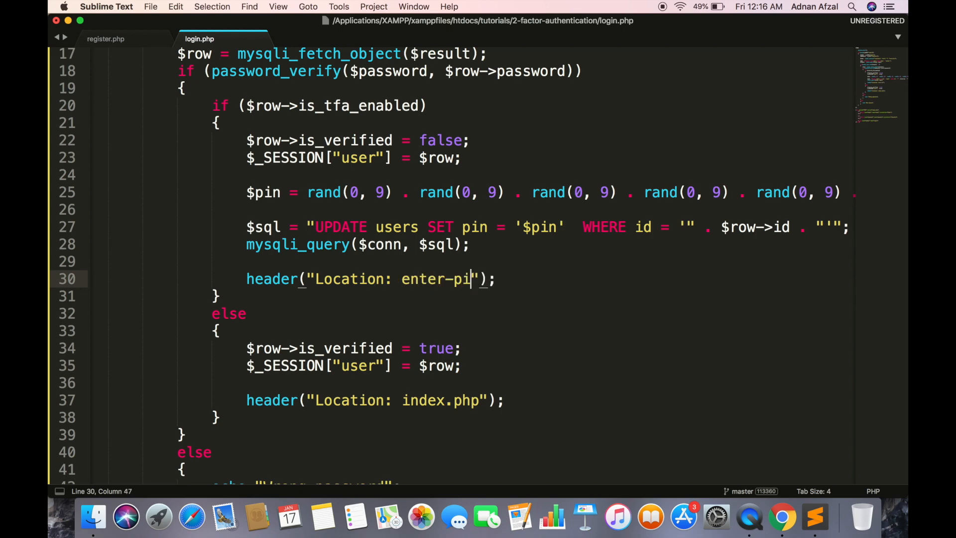
text(n.php)
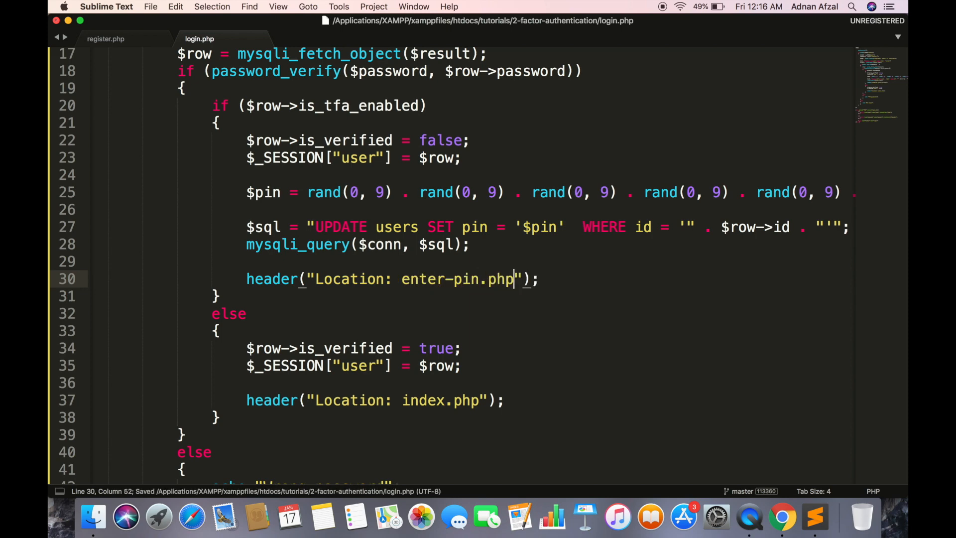
click(782, 517)
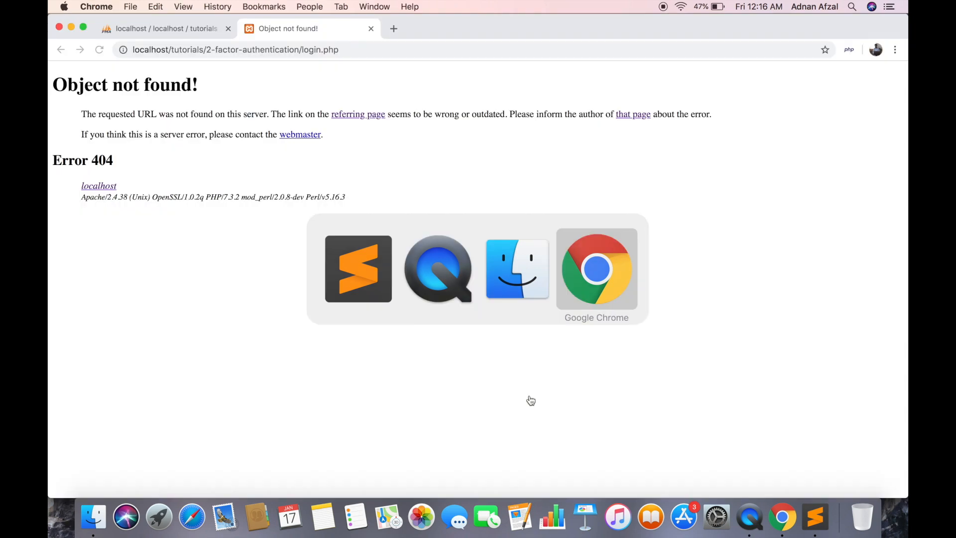
- Reload login.php, submit the login form, and refocus the email field to retry
click(99, 50)
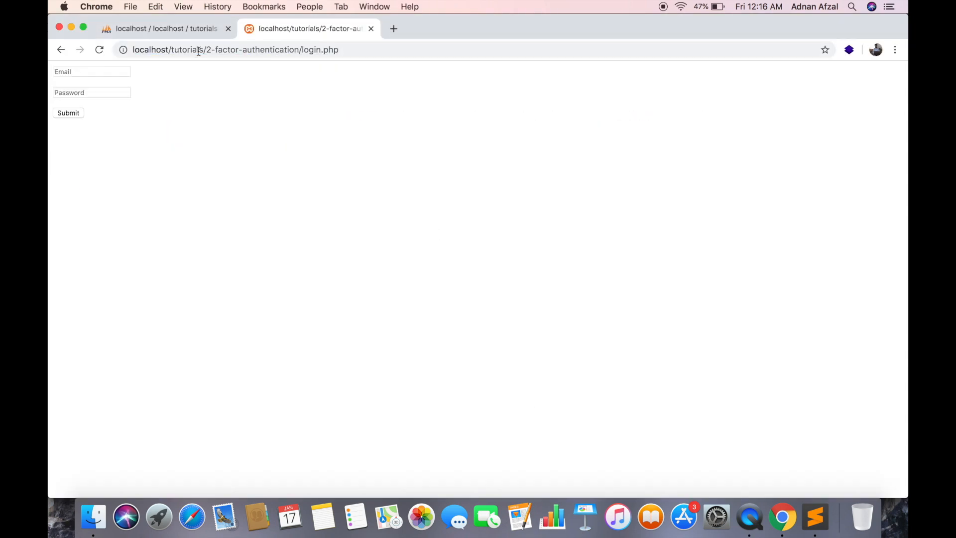
click(68, 112)
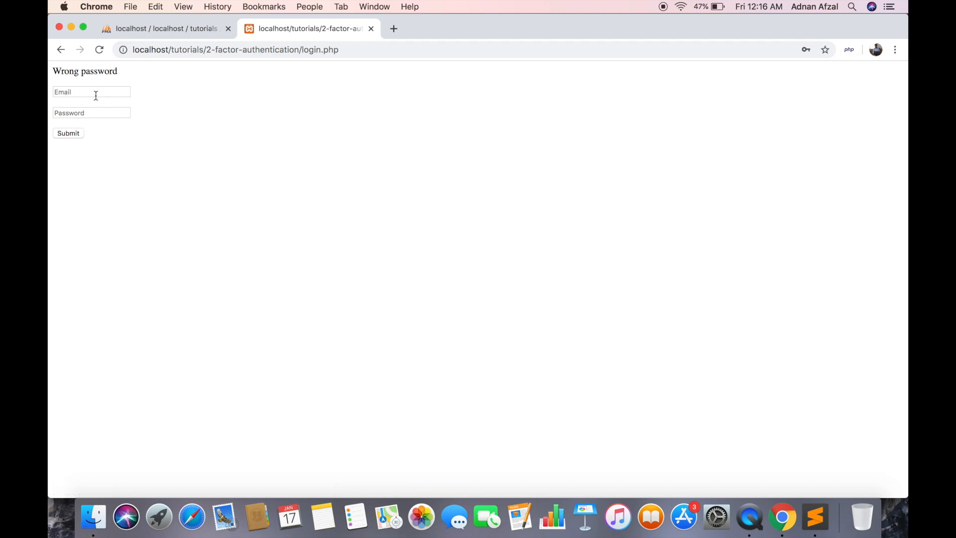
click(91, 112)
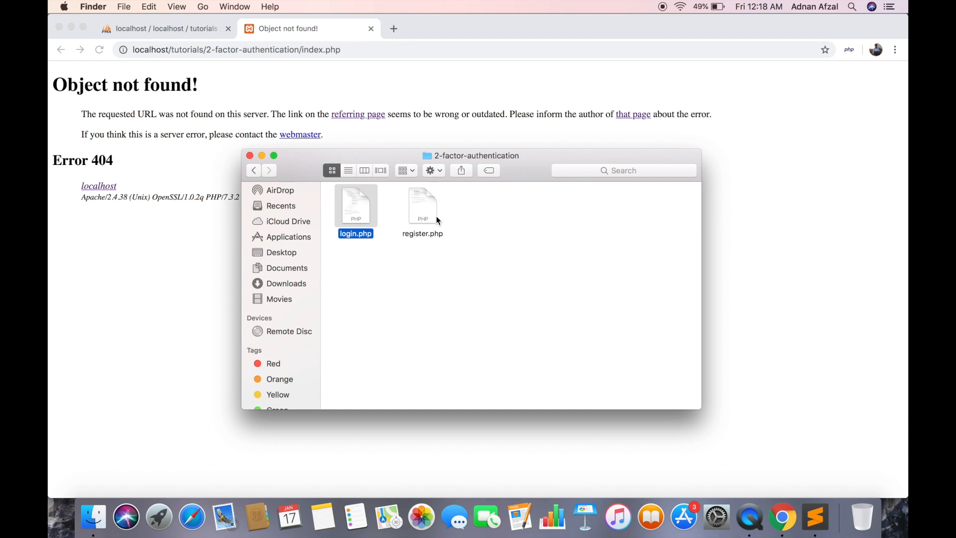
mouse_move(420, 218)
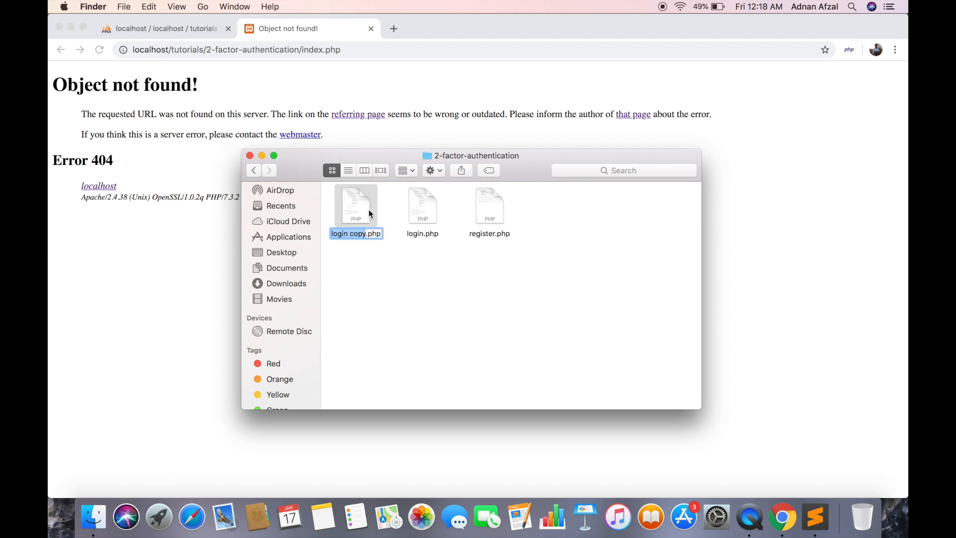
- Name the login.php copy index.php and open it in Sublime Text
text(index.php)
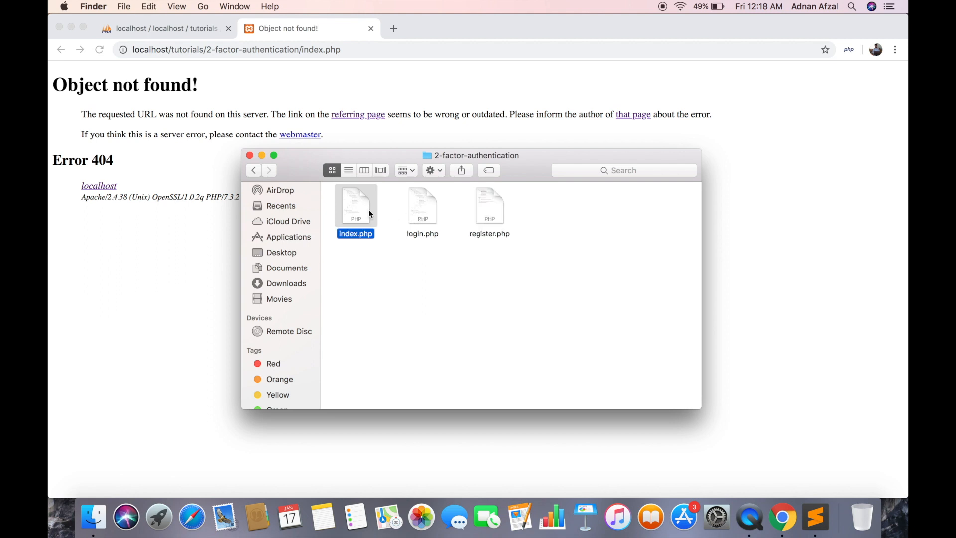
double_click(355, 206)
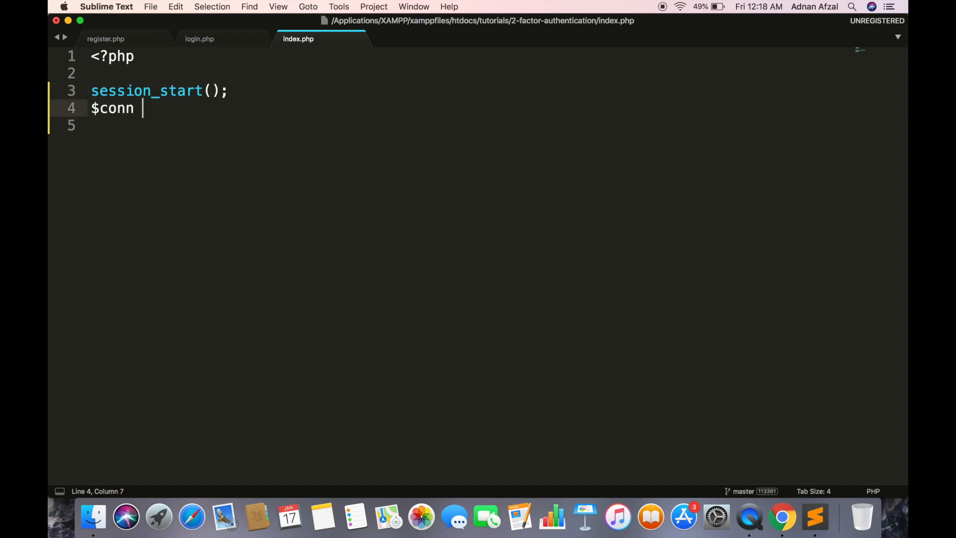
- Connect to the database with mysqli_connect("localhost", "root", "", "tutorials")
text(= mysqli_c)
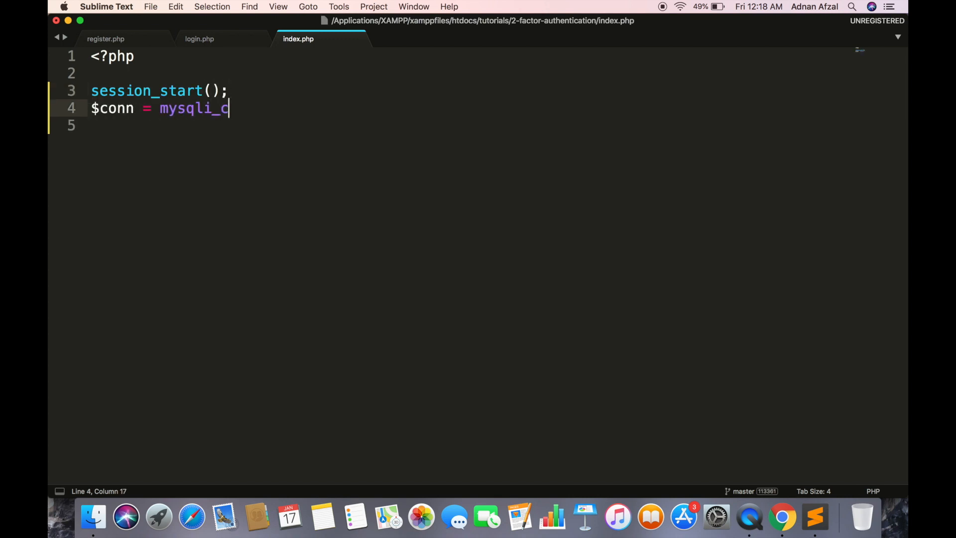
text(onnect(""))
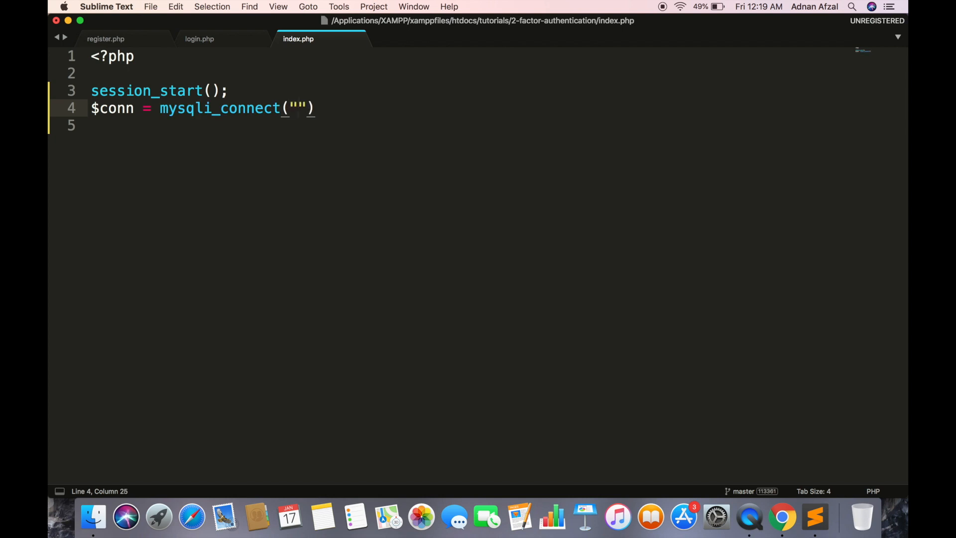
text(localhost)
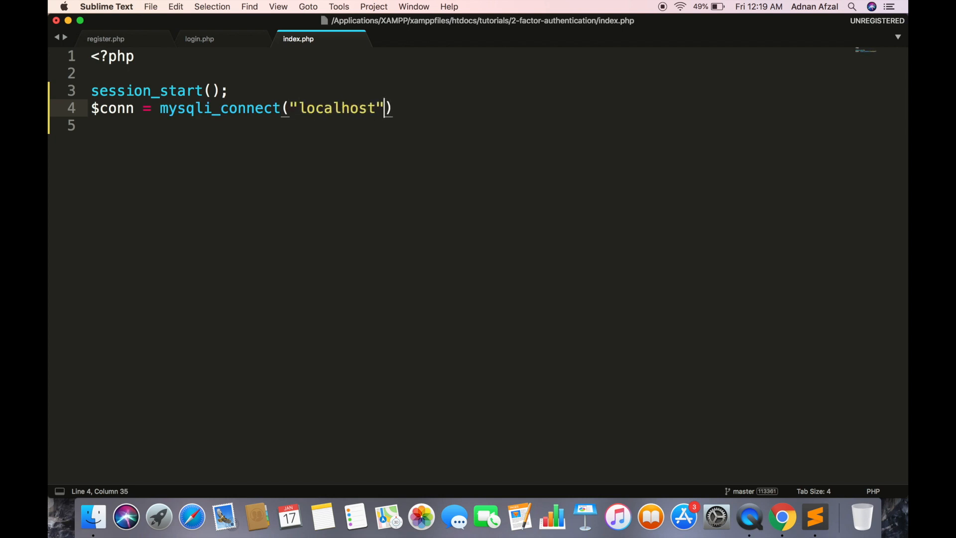
text(, "root", "", "t)
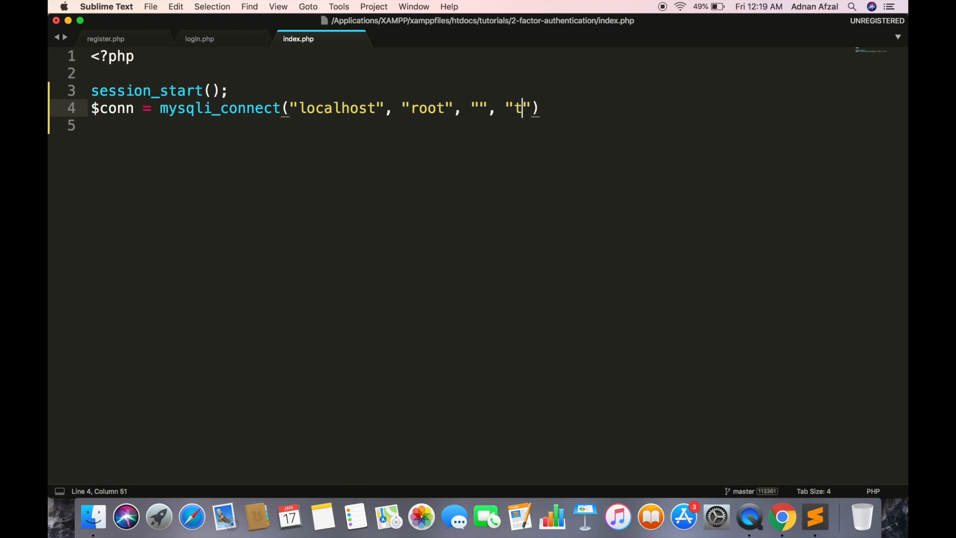
text(utorials)
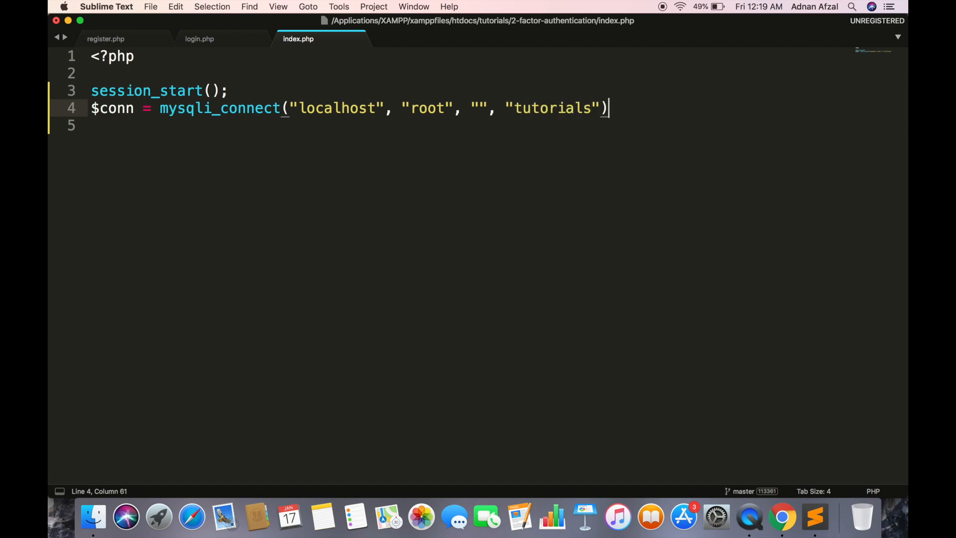
text(;)
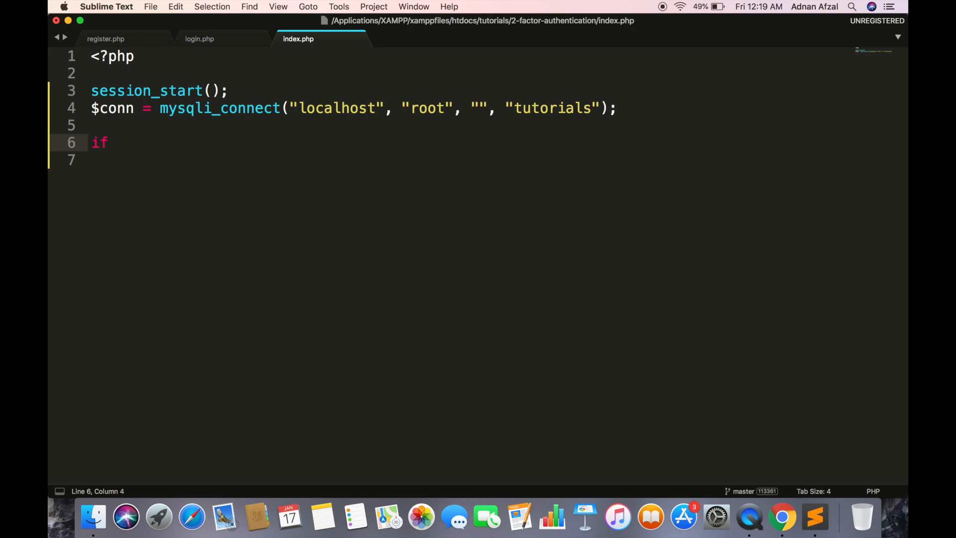
- Add an if checking $_SESSION["user"] is set and is_verified
text((isse)
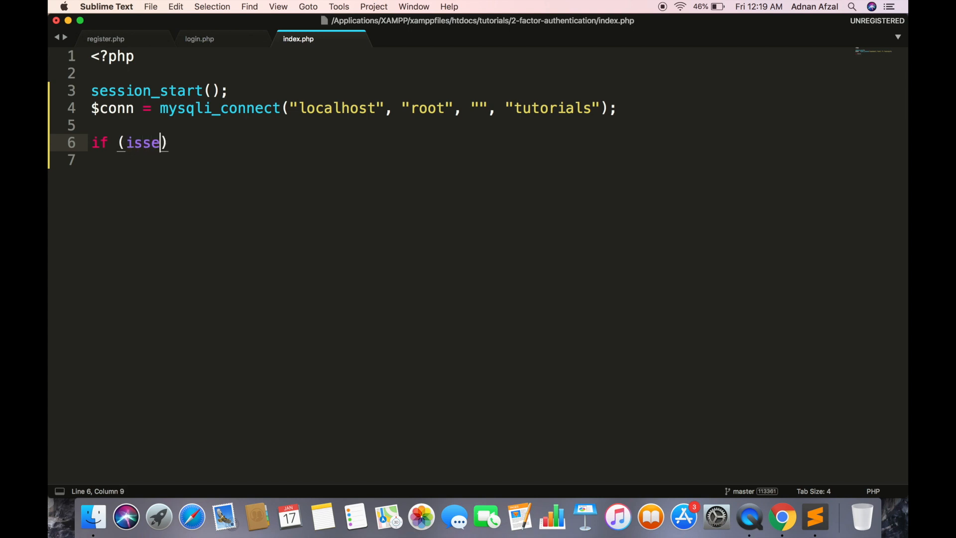
text(t($_SESSIO)
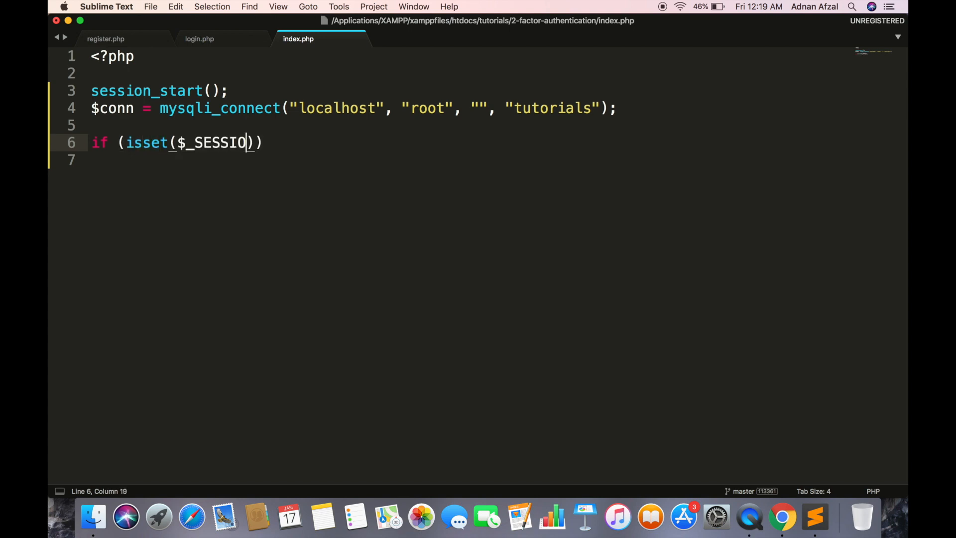
text(N["user"])
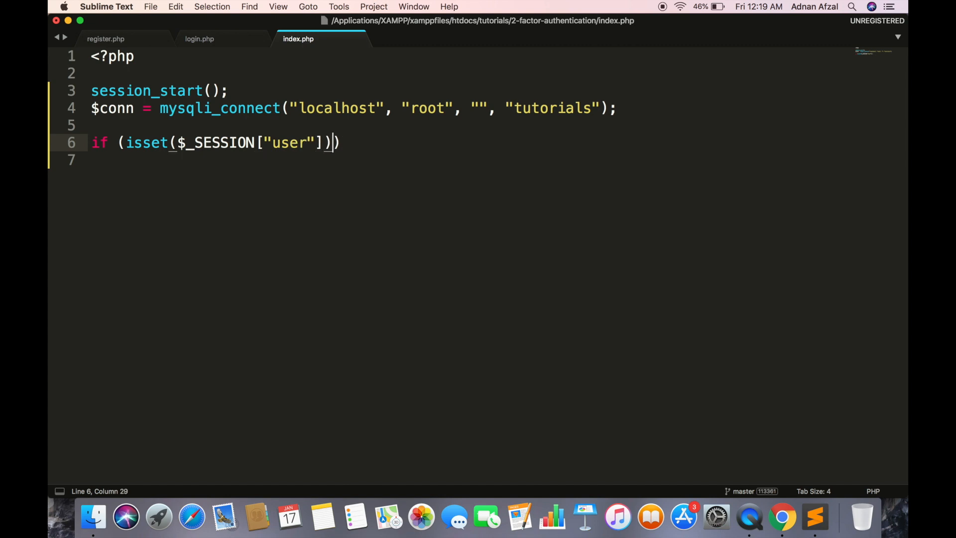
text(&& $_SESSION["us)
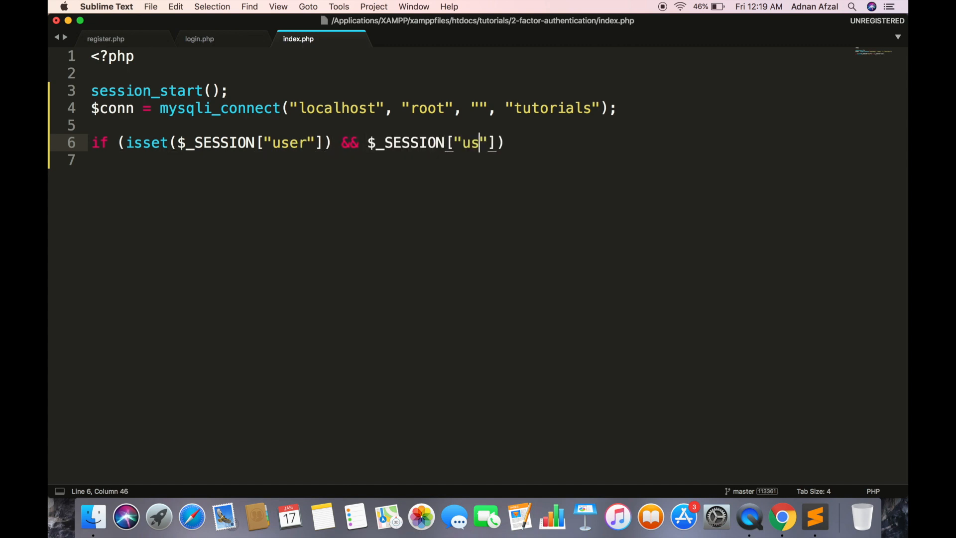
text(er"]->)
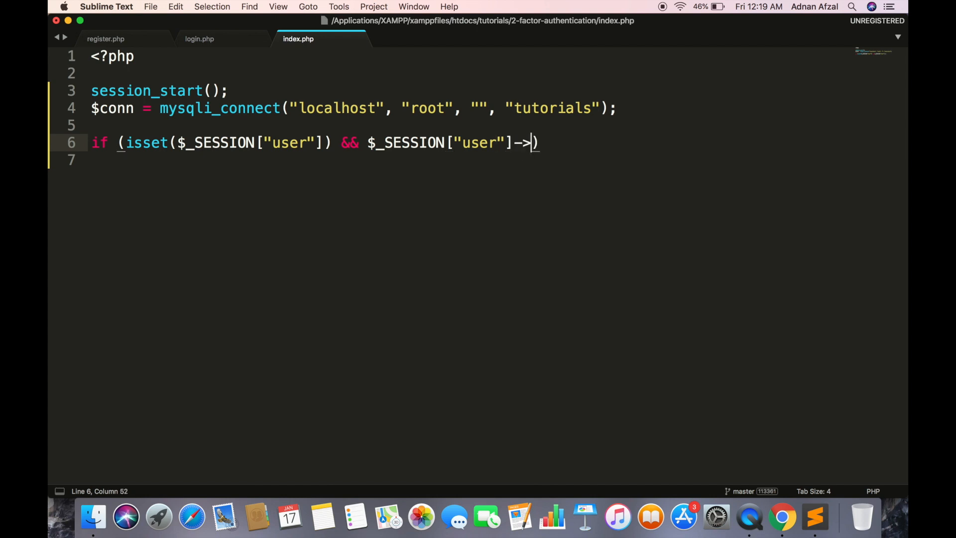
text(is_verified)
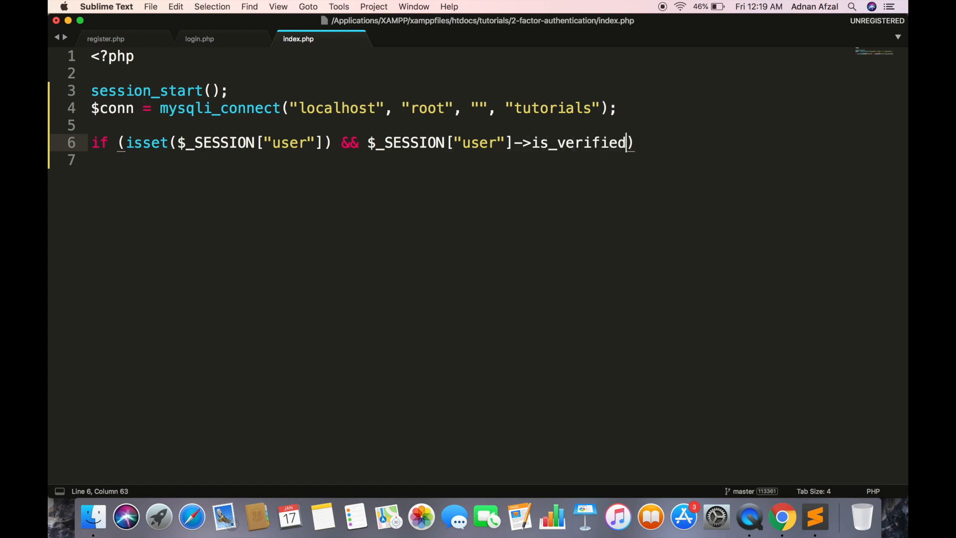
text({)
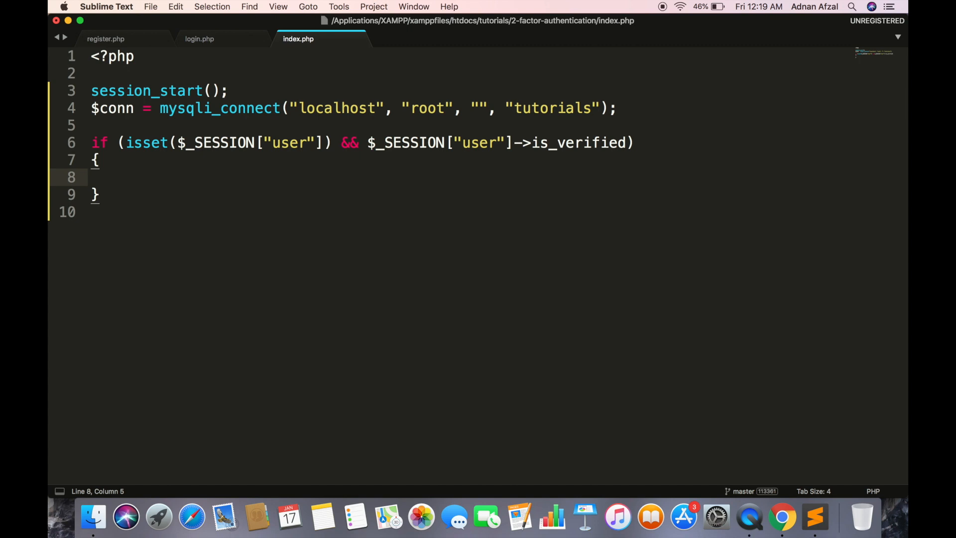
- Redirect other users to login.php, add a Logout link to logout.php, and open logout.php
text(else)
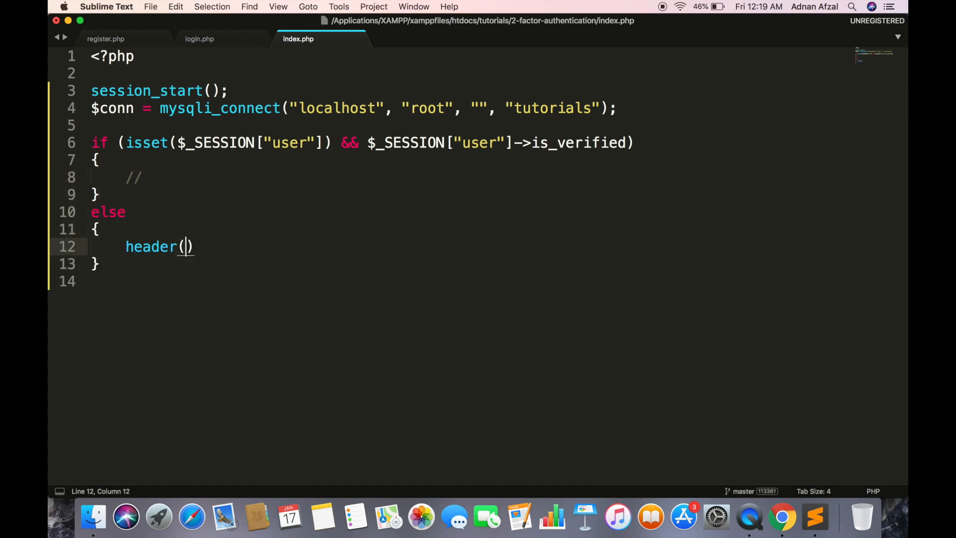
text("";)
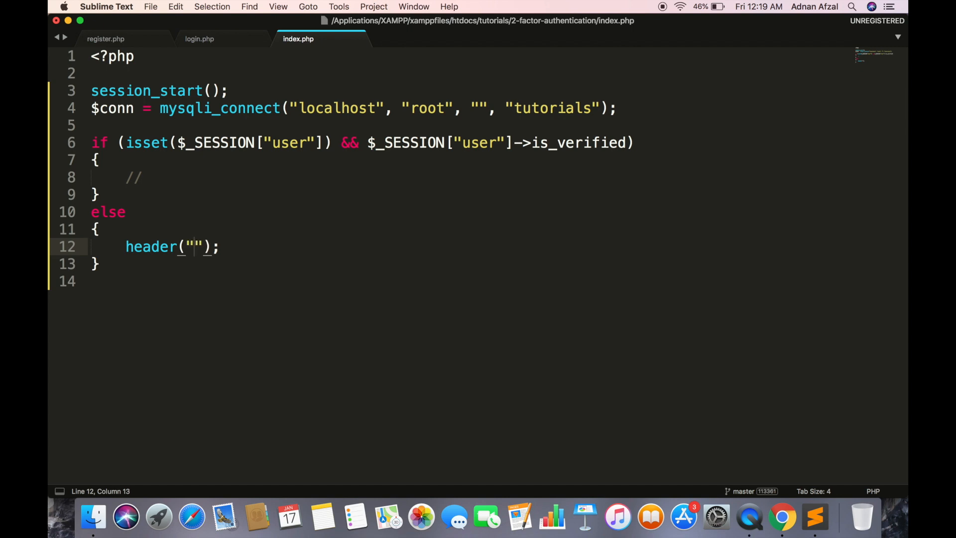
text(Location: login.php)
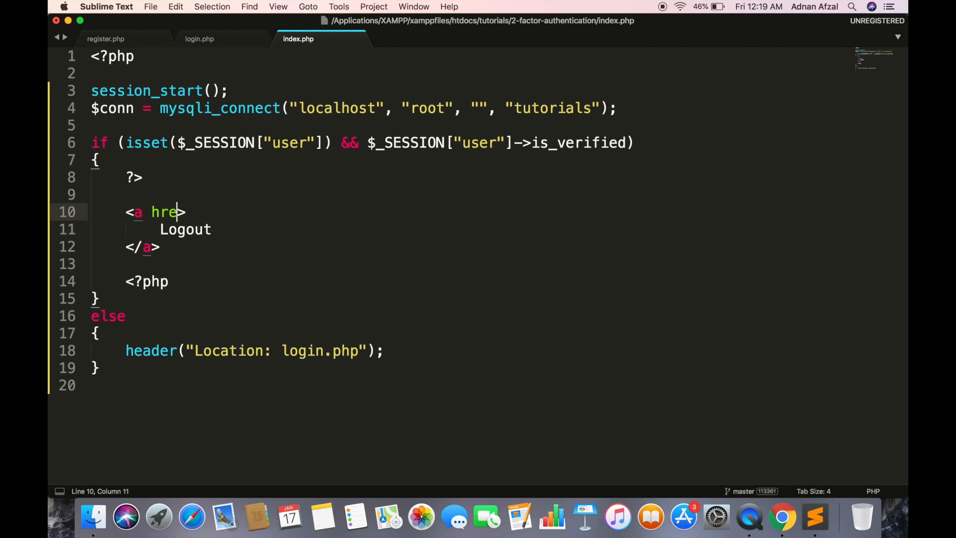
text(f="logout")
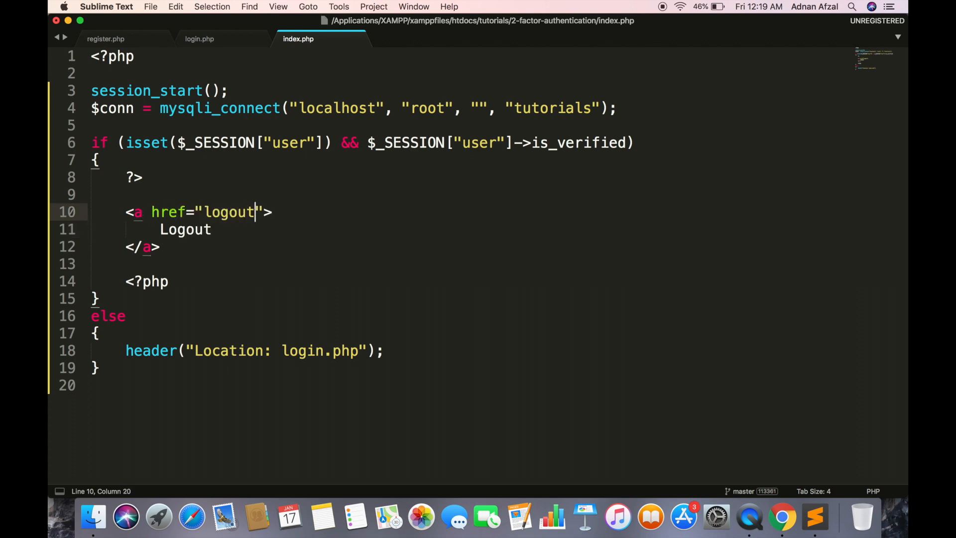
text(.php)
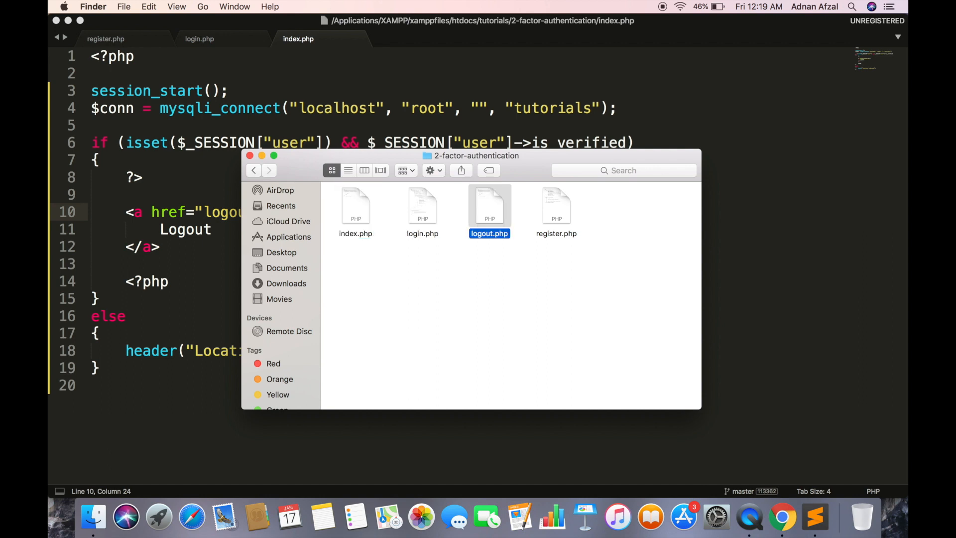
double_click(490, 205)
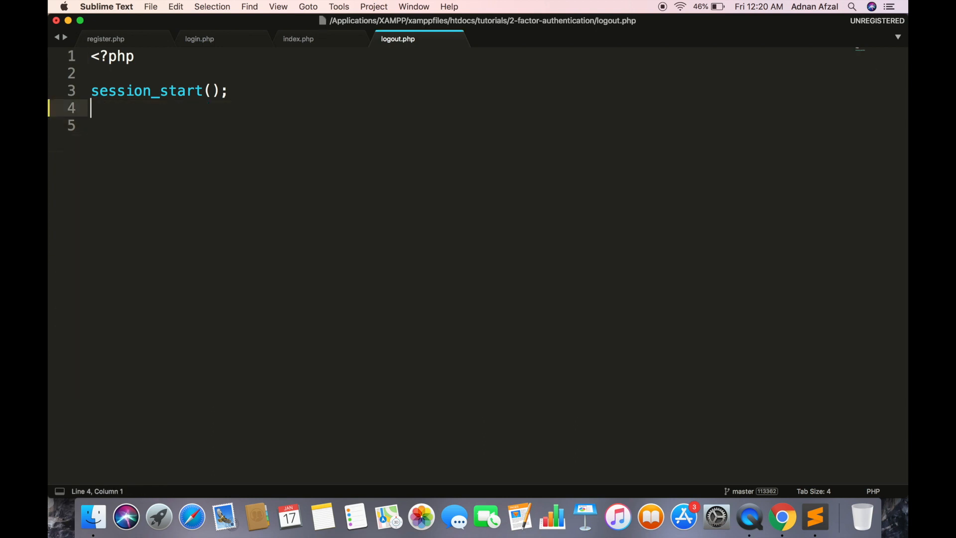
- Write logout.php: unset $_SESSION["user"], session_destroy(), and redirect to login.php
text(unset()
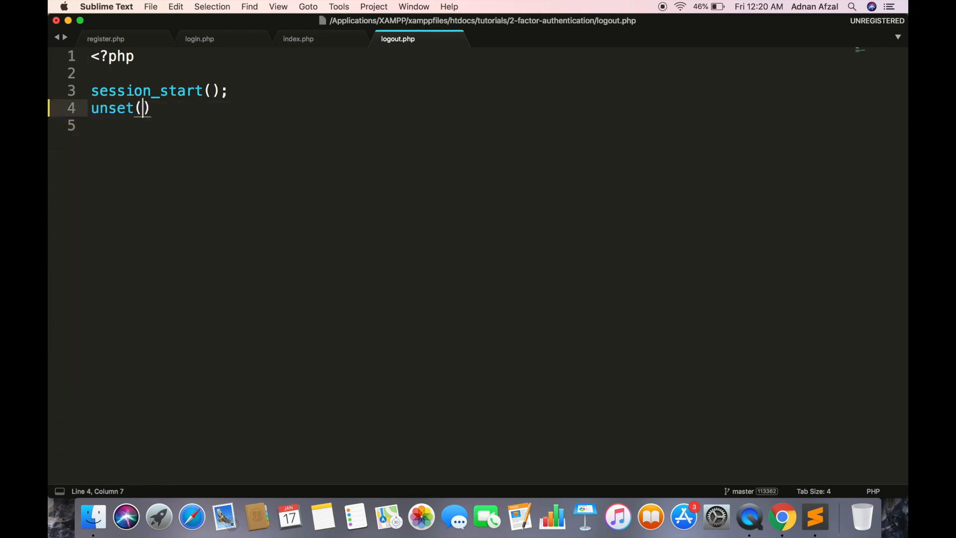
text($_SESSION[)
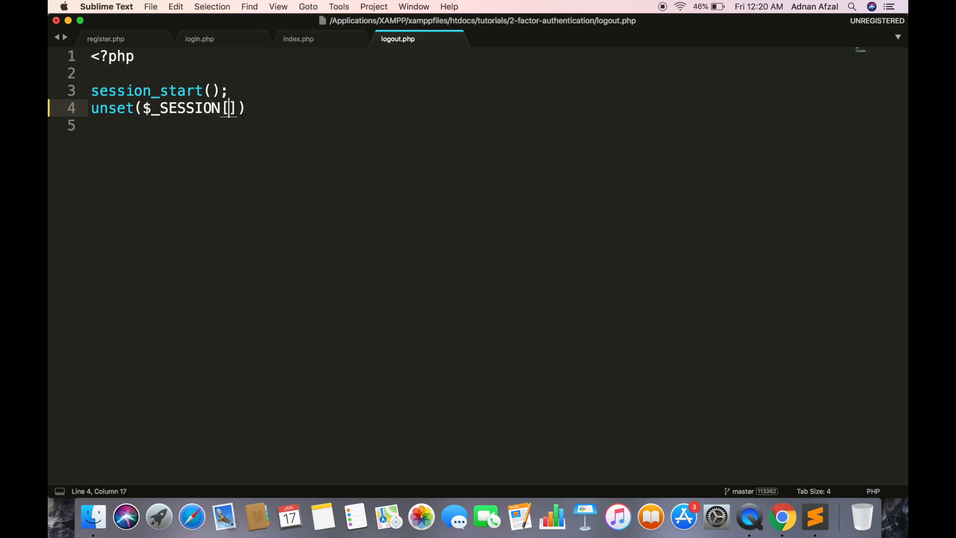
text("user"]);)
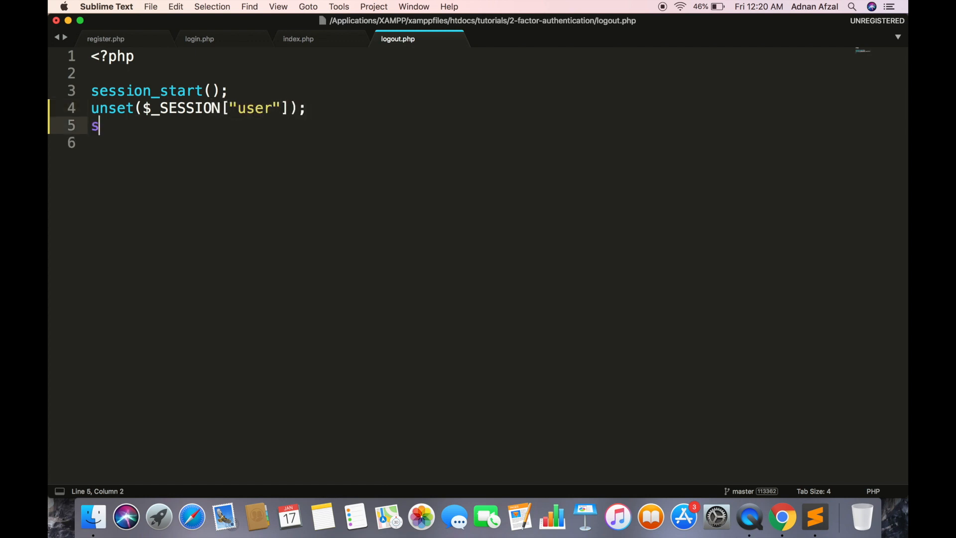
text(ession_dest)
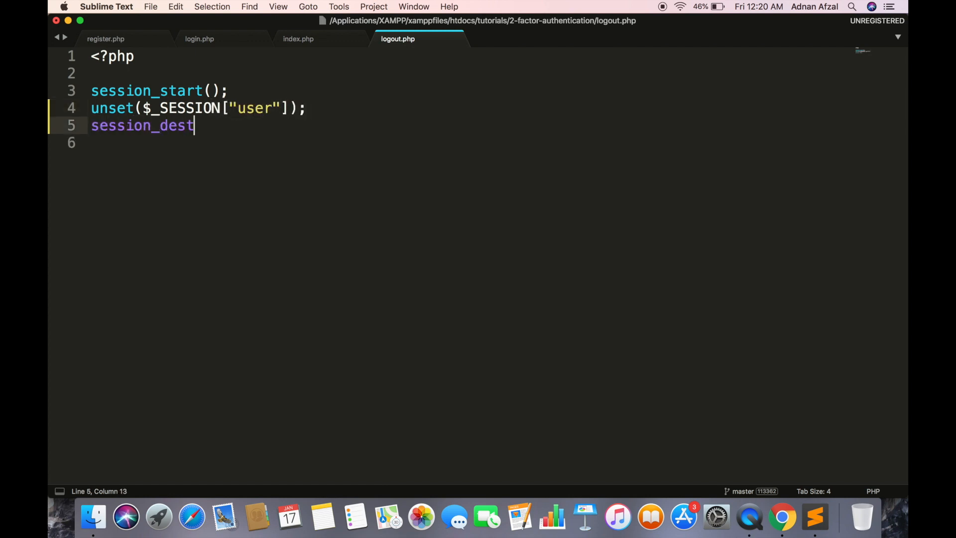
text(roy();)
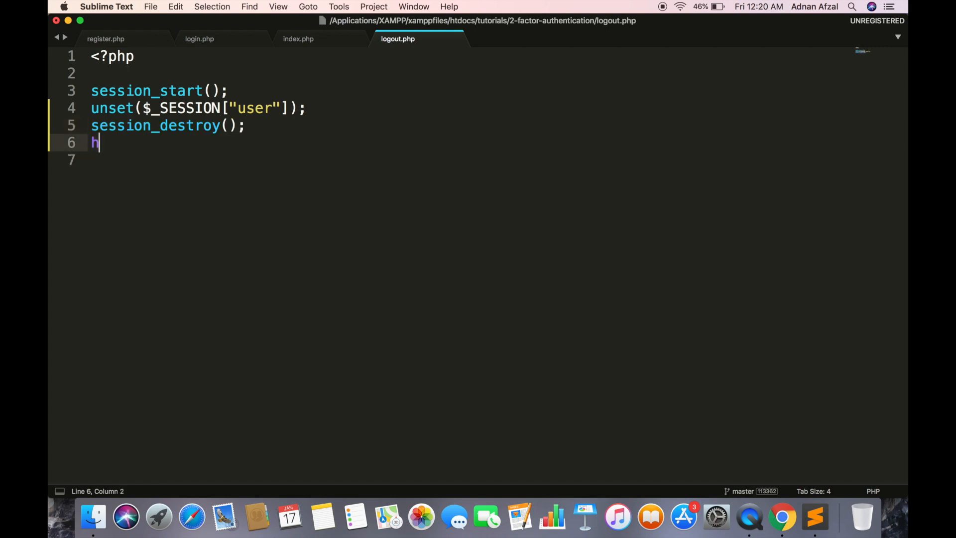
text(eader("");)
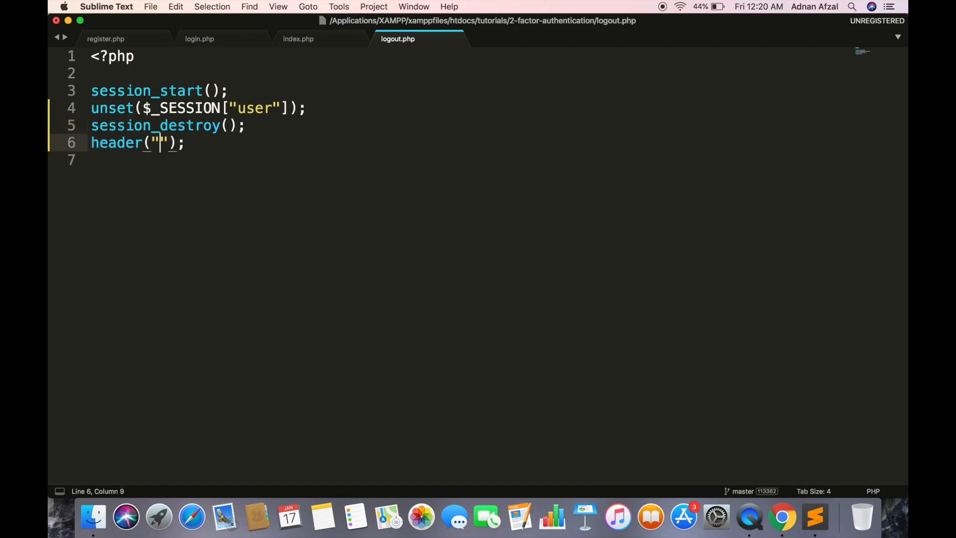
text(Location:)
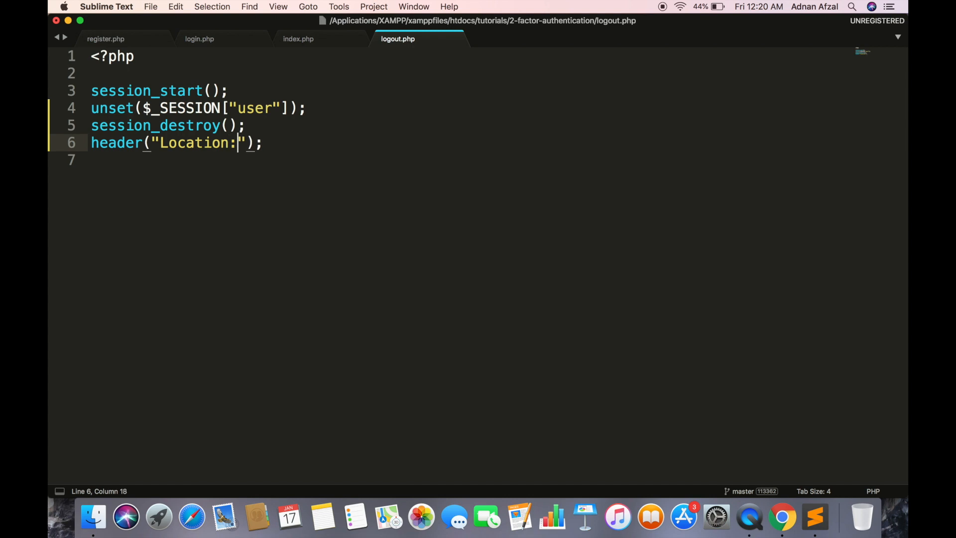
text(login)
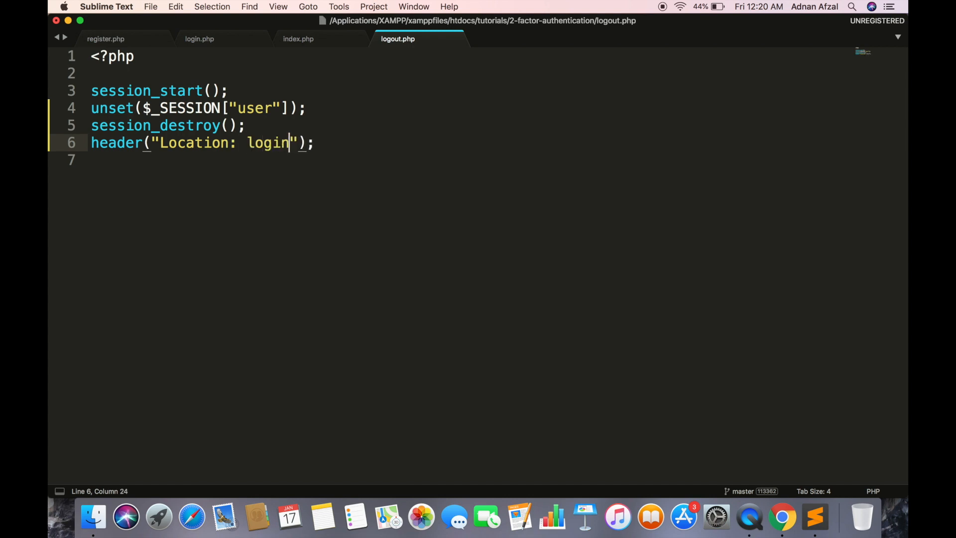
text(.php)
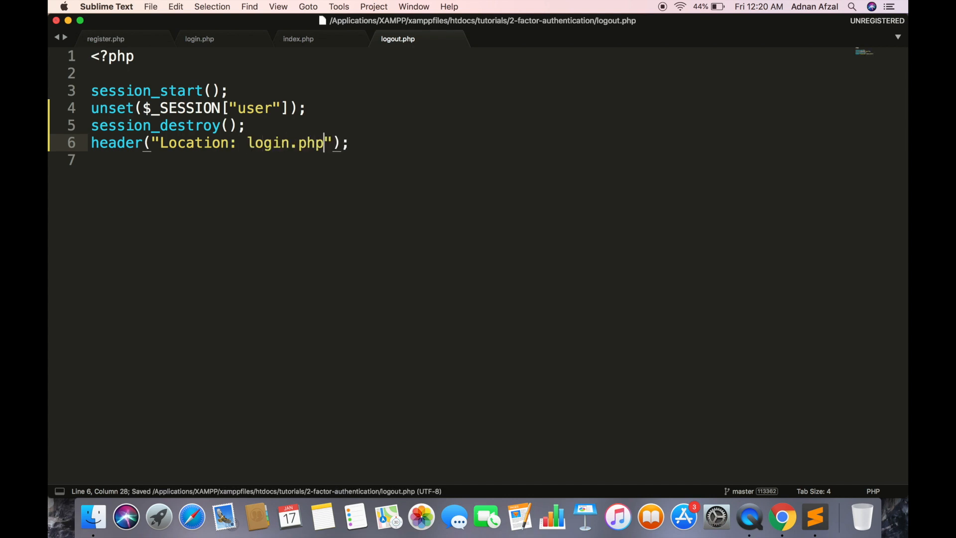
mouse_move(289, 45)
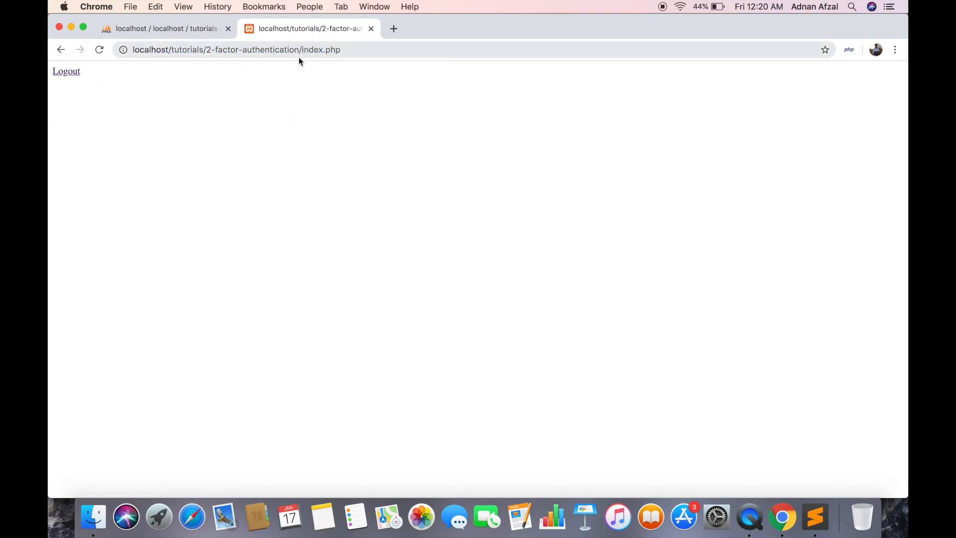
- Log out through the Logout link and begin typing credentials on the login page
click(66, 71)
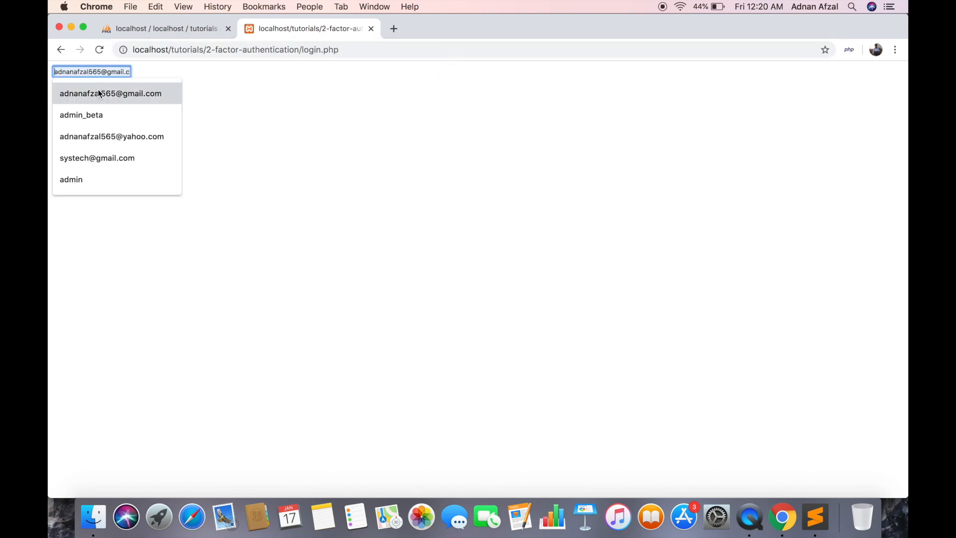
text(••••)
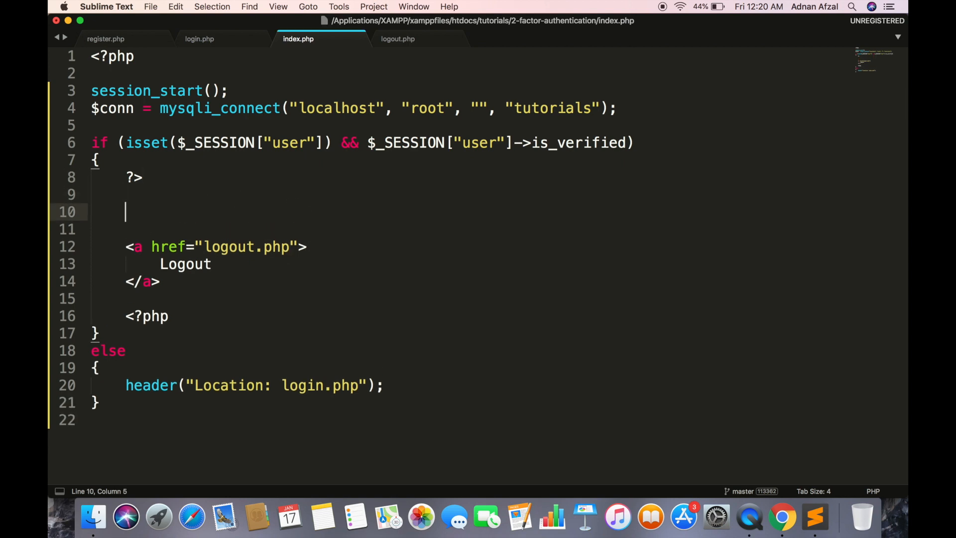
- Add a POST form with a radio input named is_tfa_enabled, value 1
text(<form></form>)
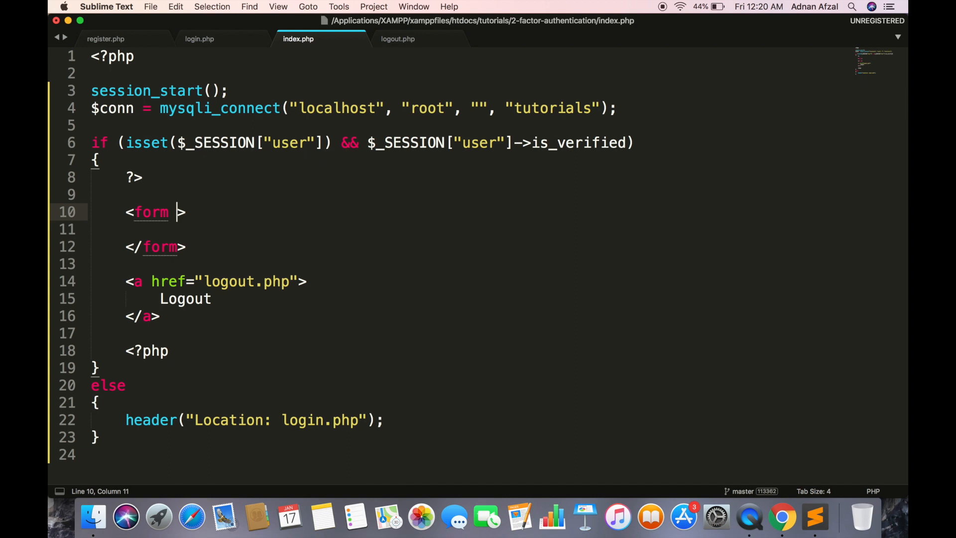
text(method="POST")
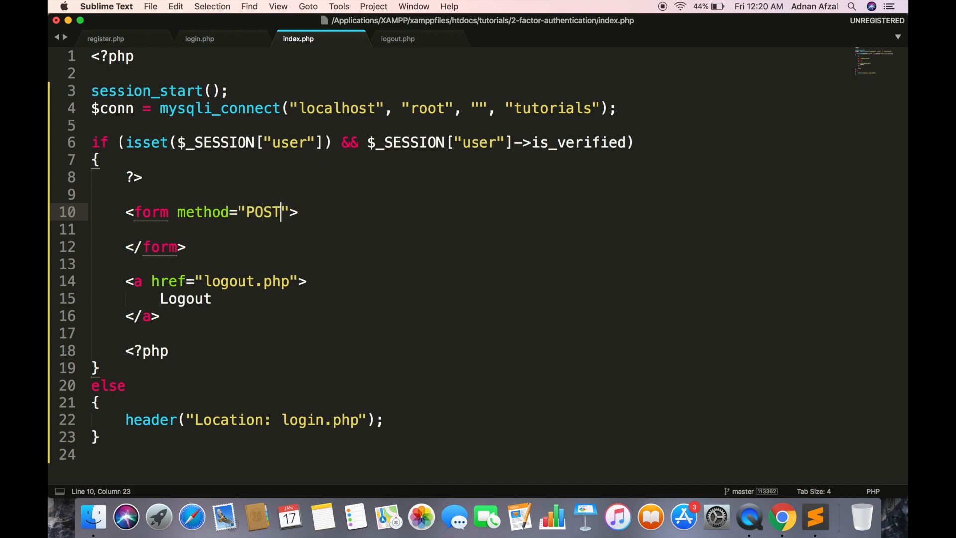
text(action="index.php)
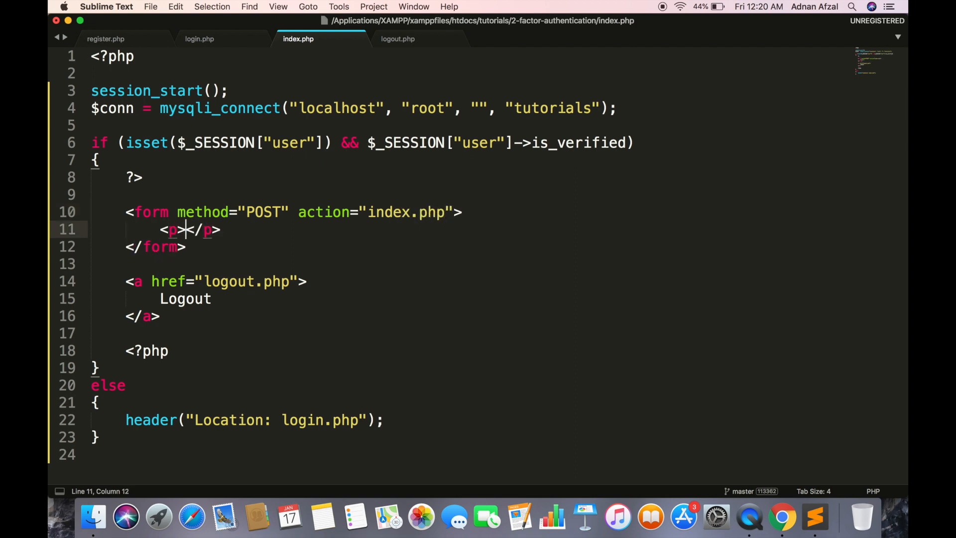
text(<input>)
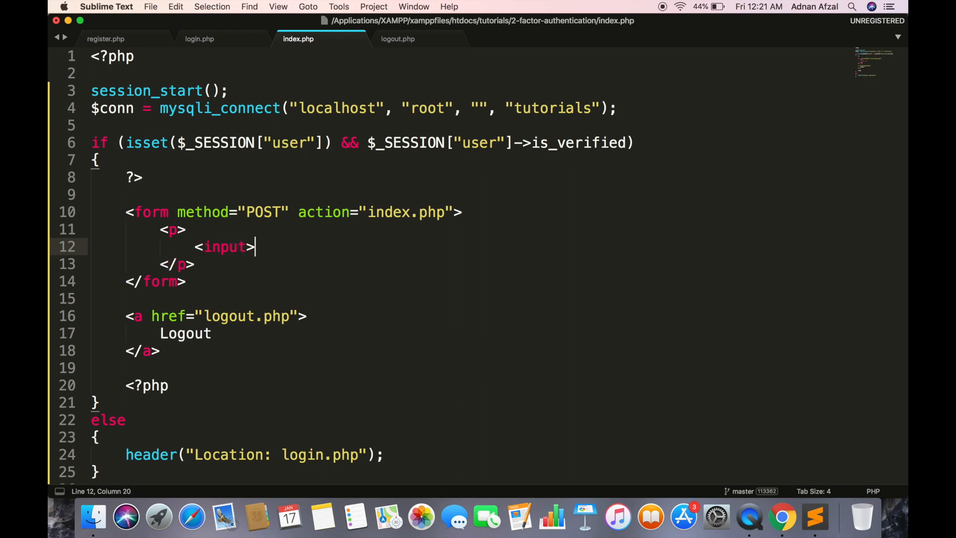
text(type="rad")
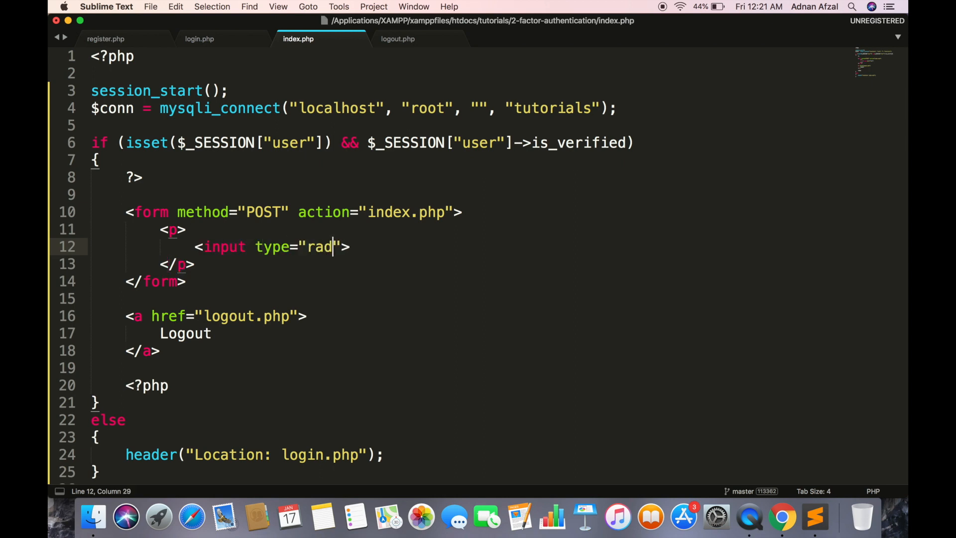
text(io" name=")
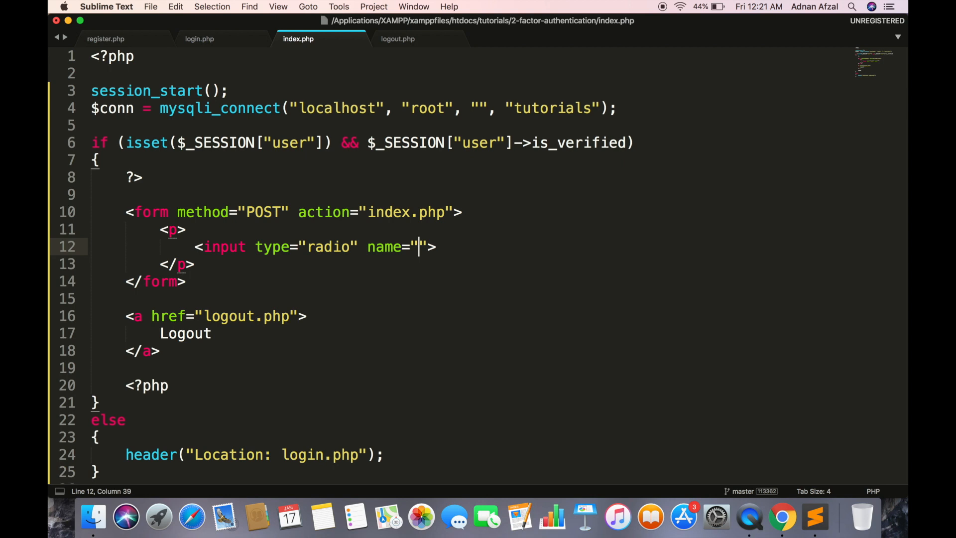
text(is_tfa_)
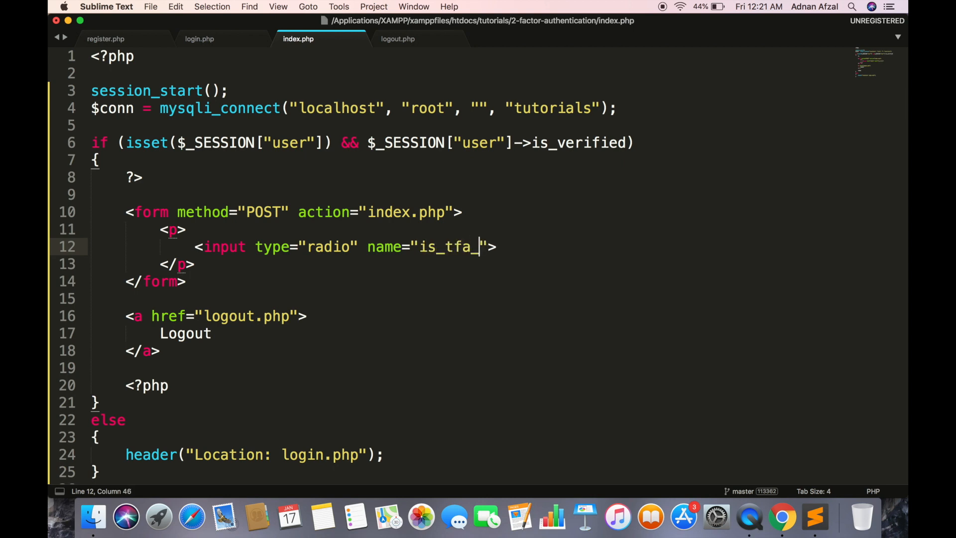
text(enabled" val)
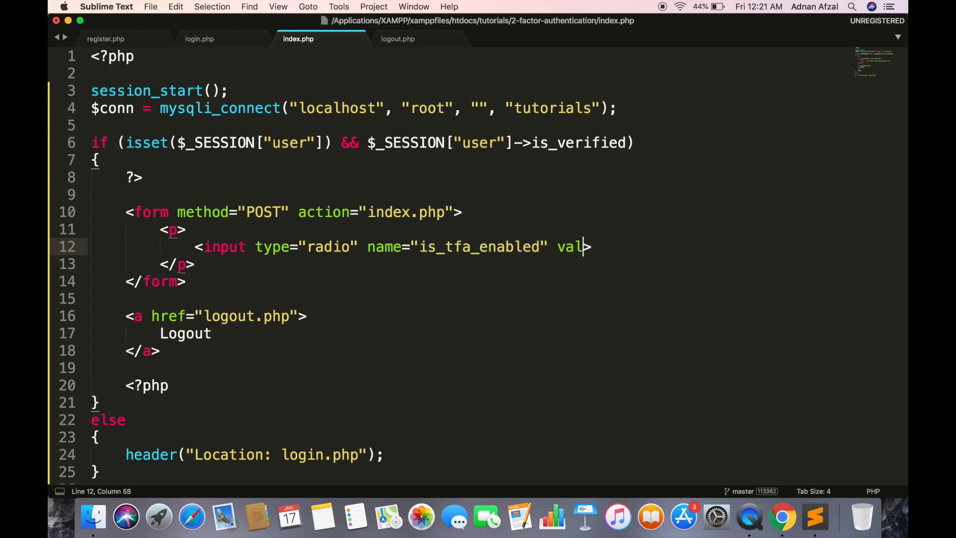
text(ue="1")
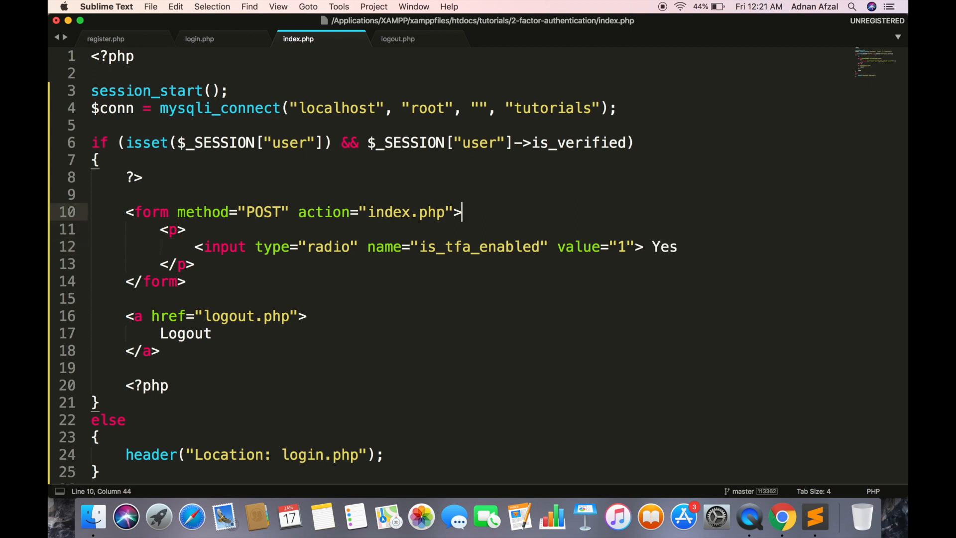
- Add an Enable TFA heading and duplicate the Yes option paragraph
text(<h1>)
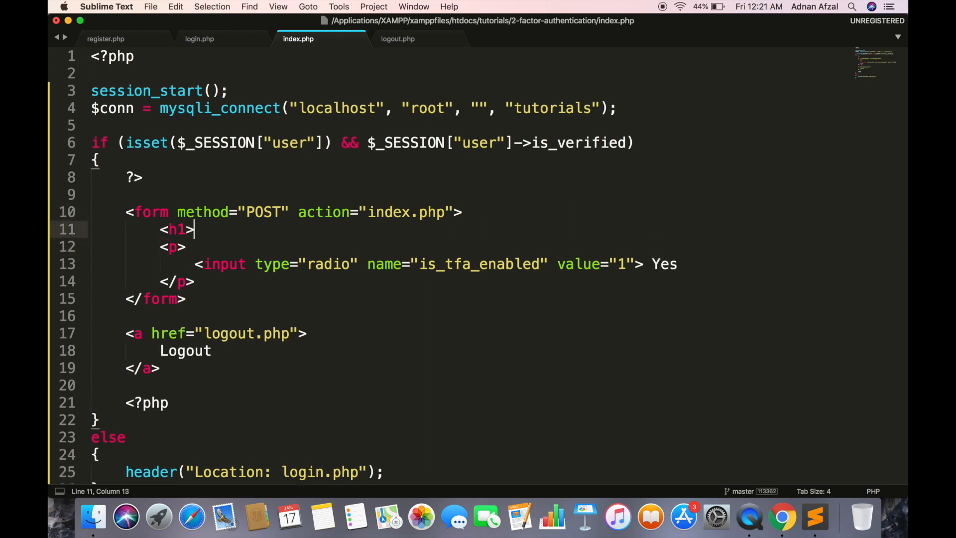
text(Enable TFA</h1>)
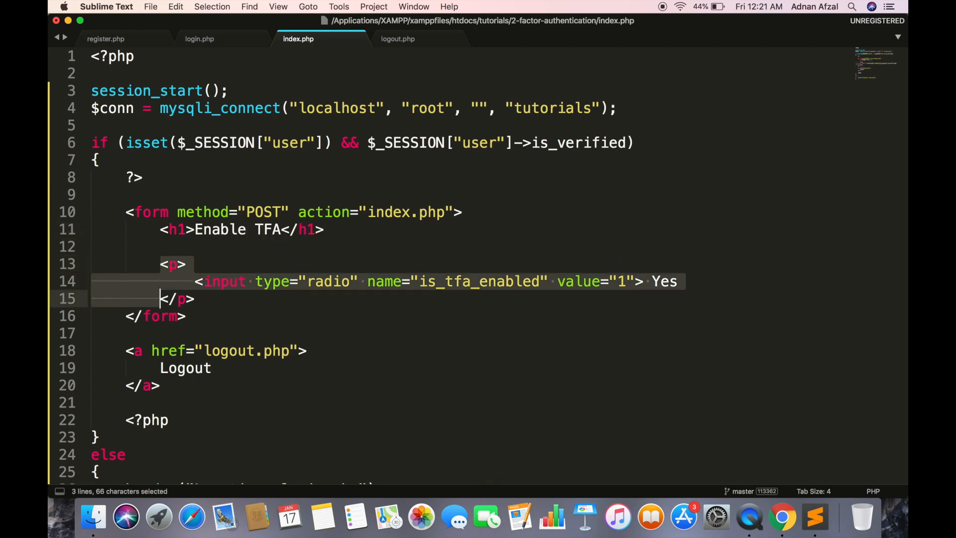
key(cmd+v)
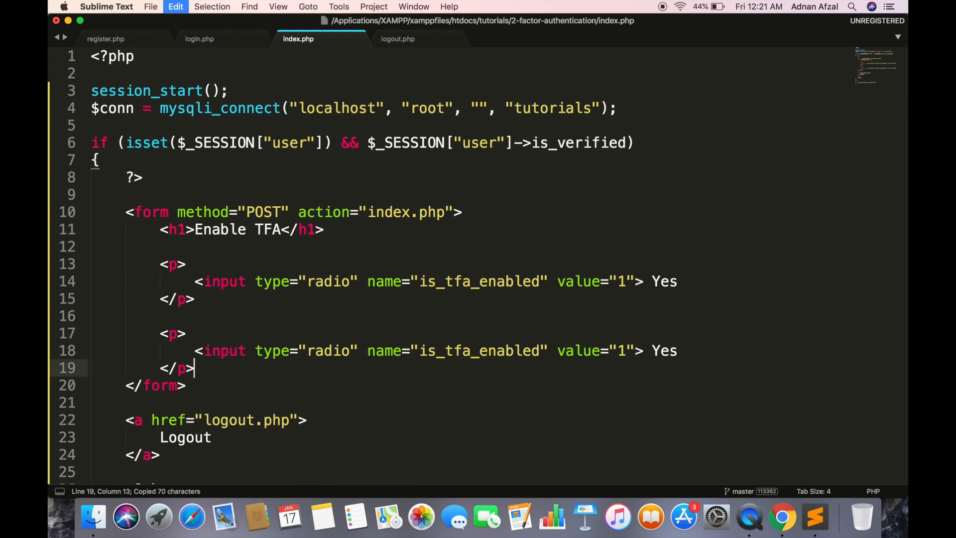
click(624, 350)
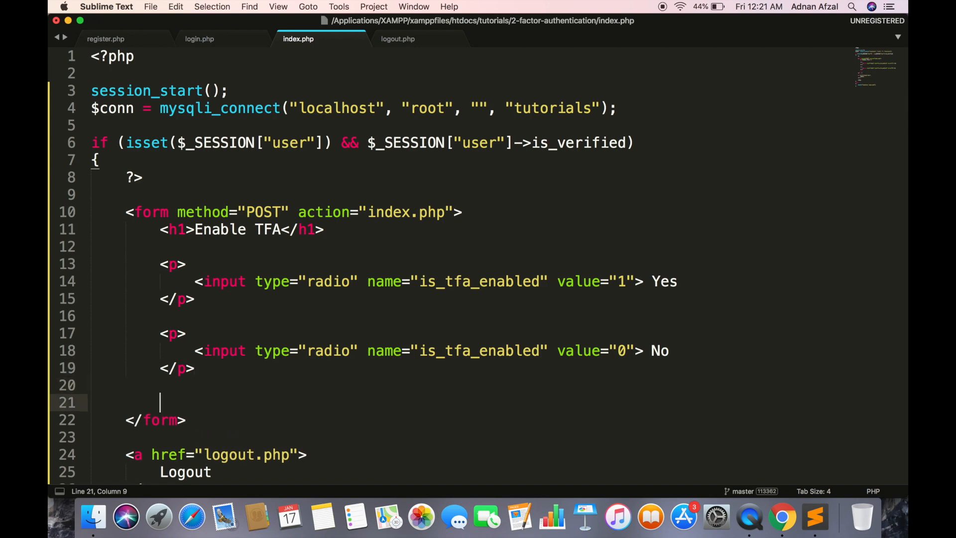
- Add a submit input named toggle_tfa
text(<input)
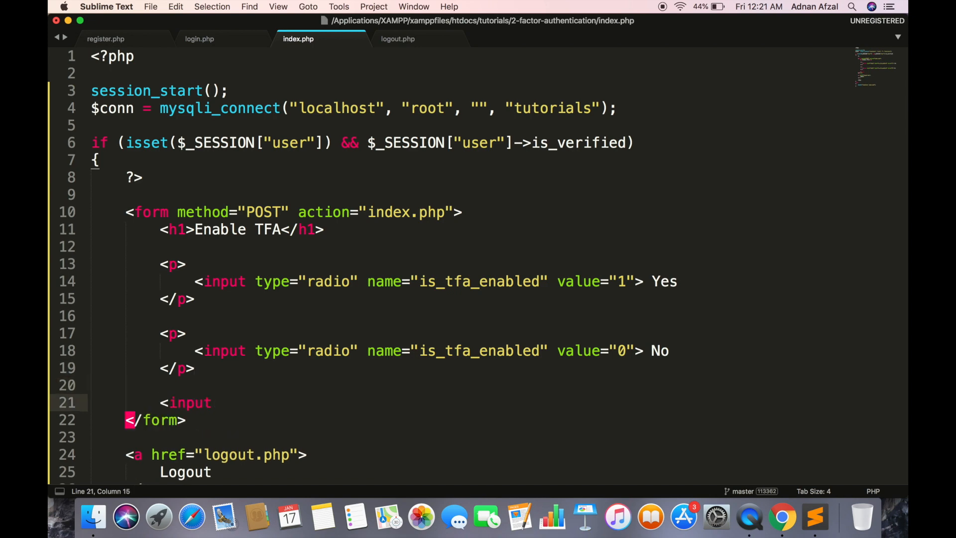
text(>)
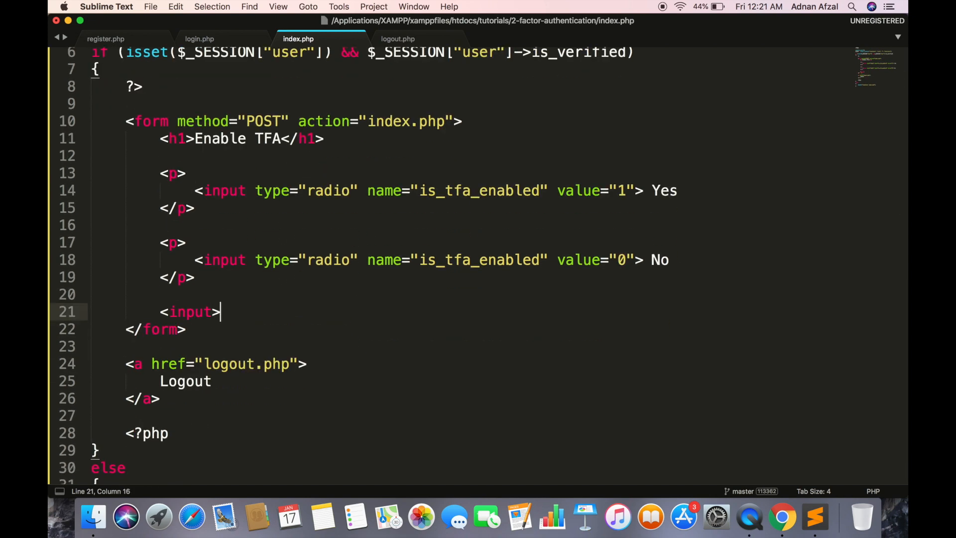
text(type="sub)
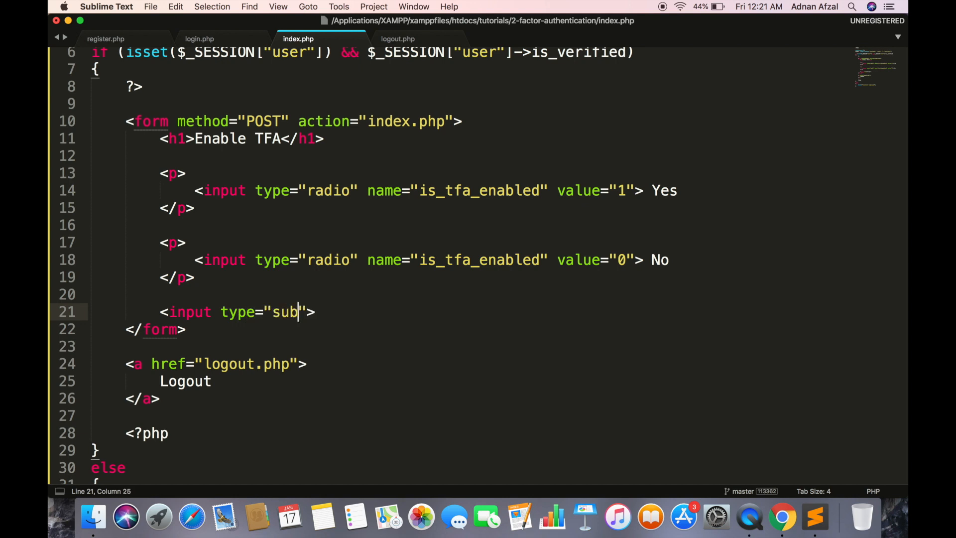
text(mit" name=)
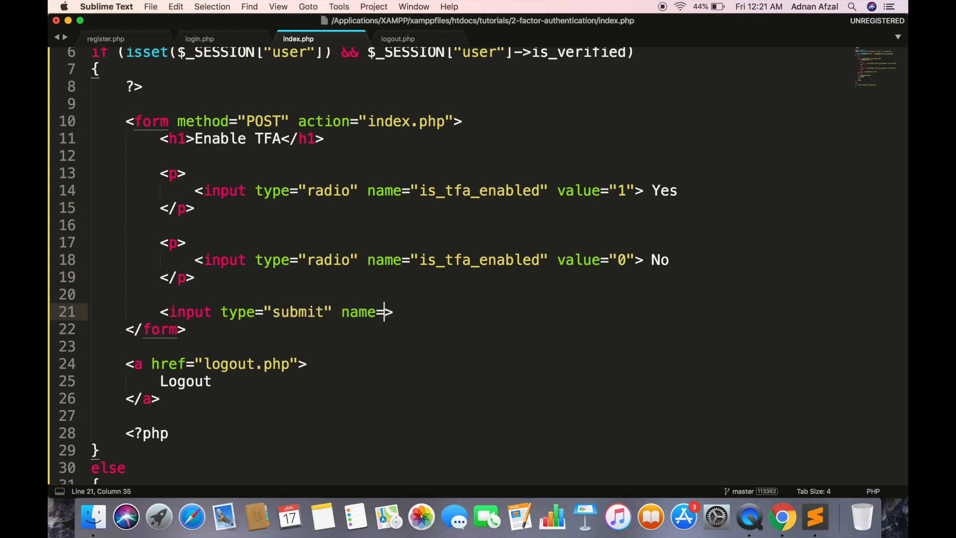
text("toggle")
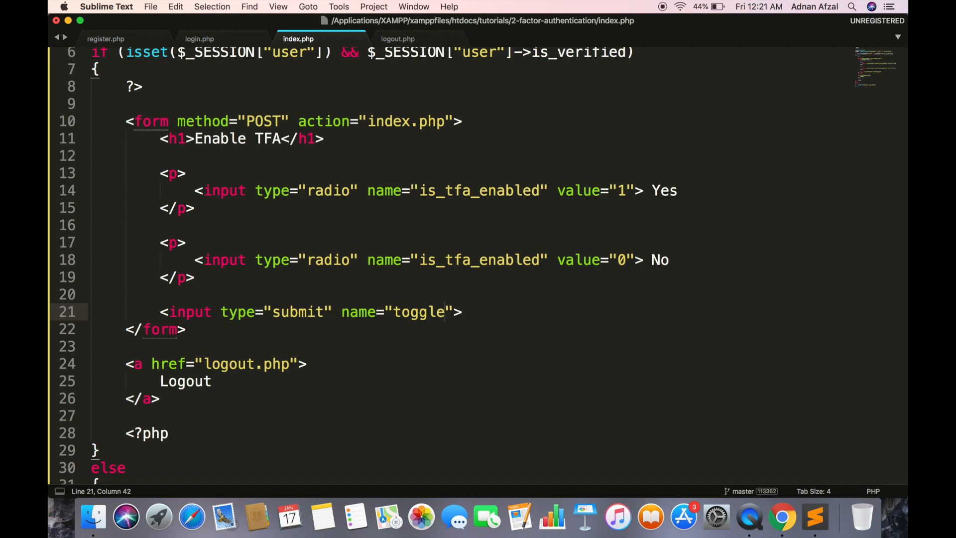
text(_tfa)
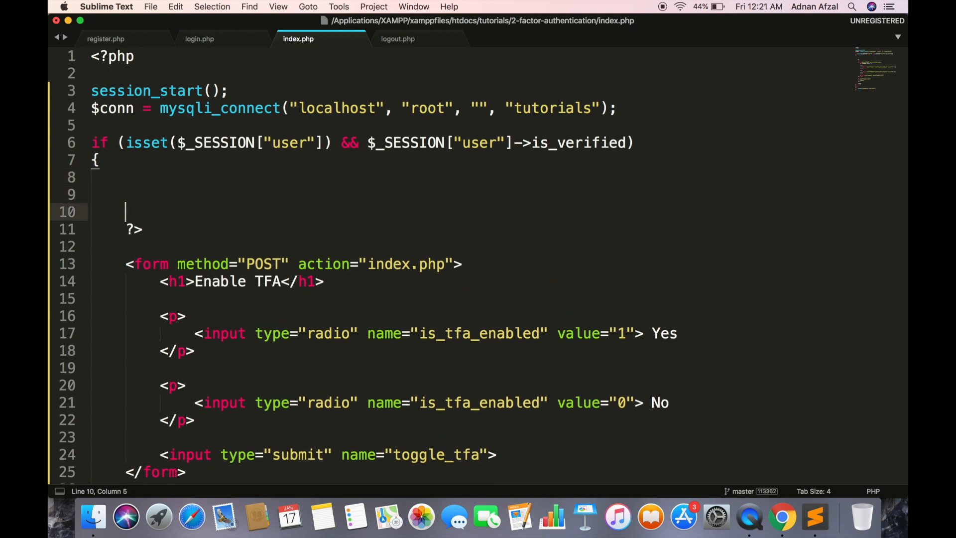
- Set $user_id from the session user and write SELECT * FROM users WHERE id = '$user_id'
text($user_i)
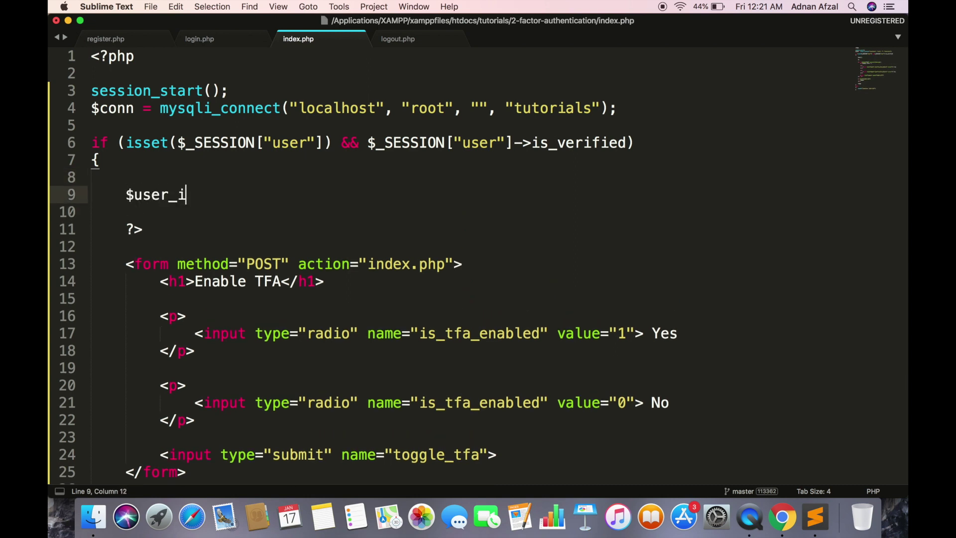
text(d = $_SESSIO)
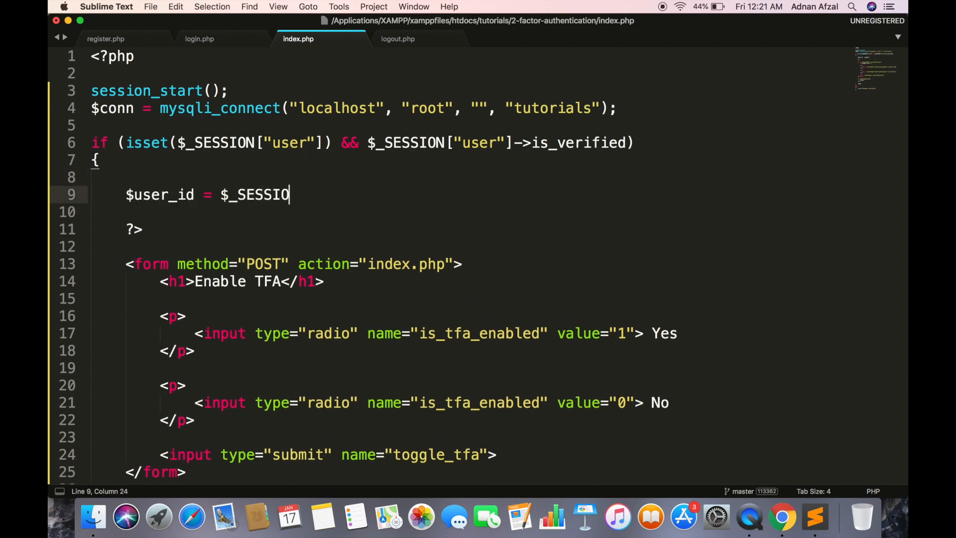
text(N["user"])
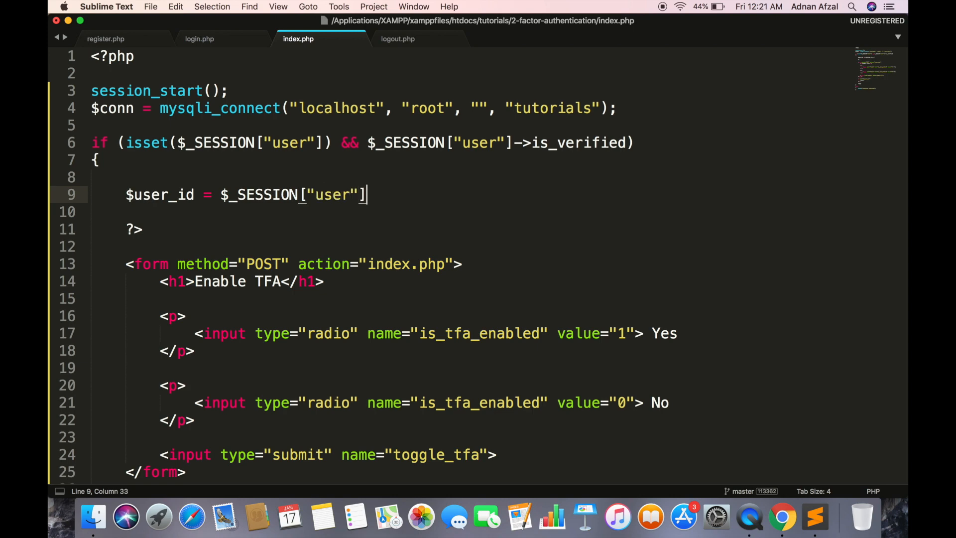
text(->id;)
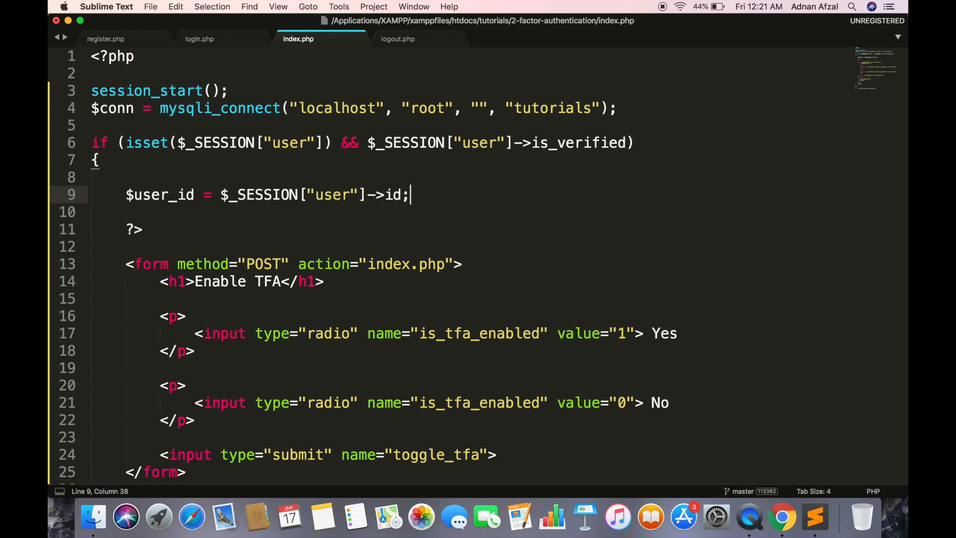
text($sql =)
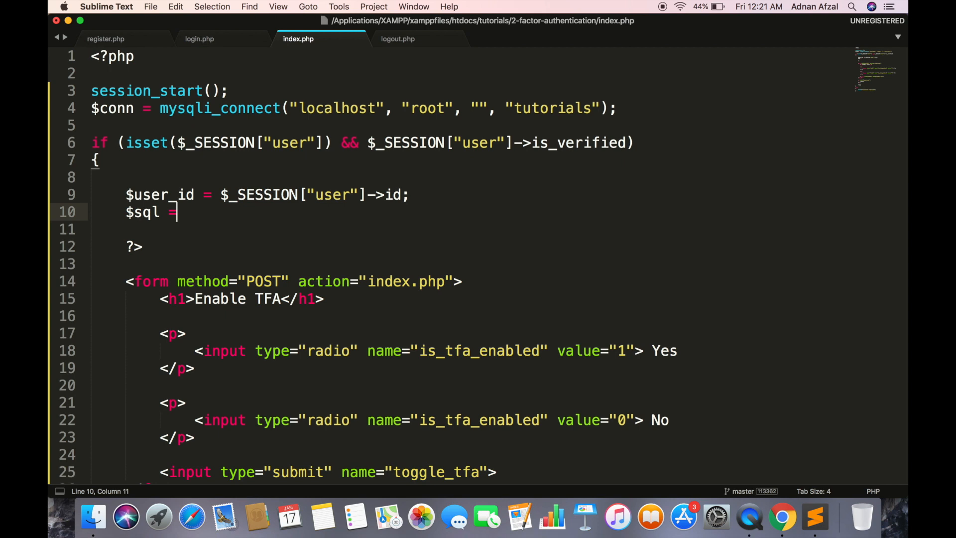
text("S";)
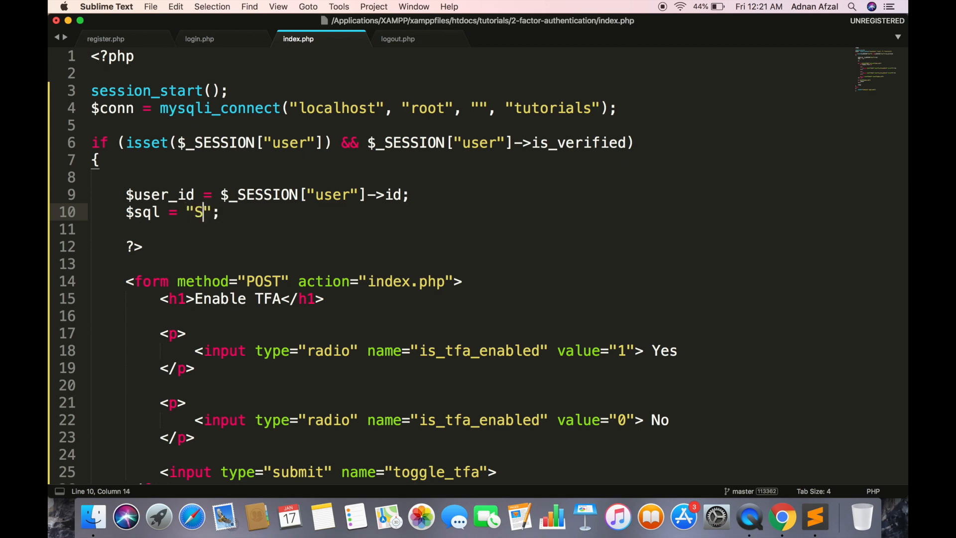
text(ELECT * FROM users)
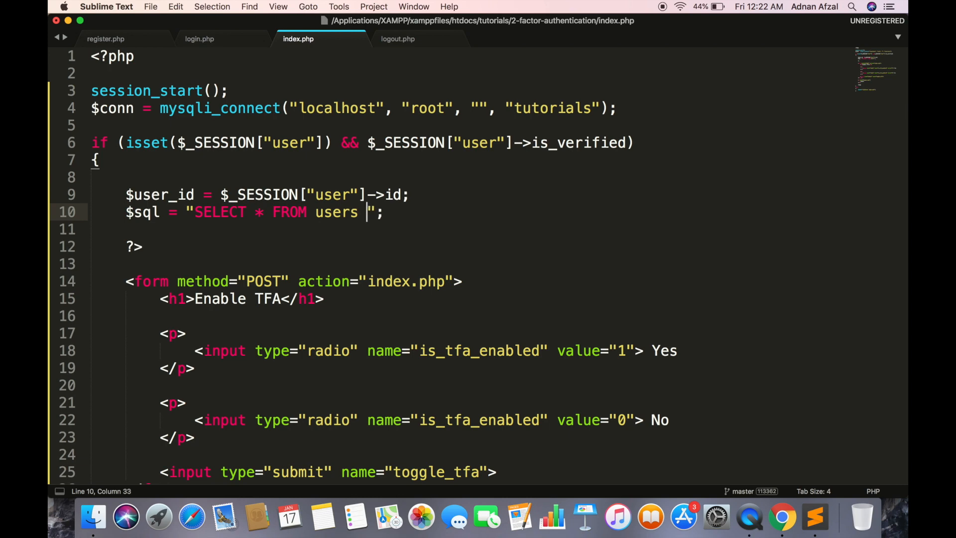
text(WHERE id =)
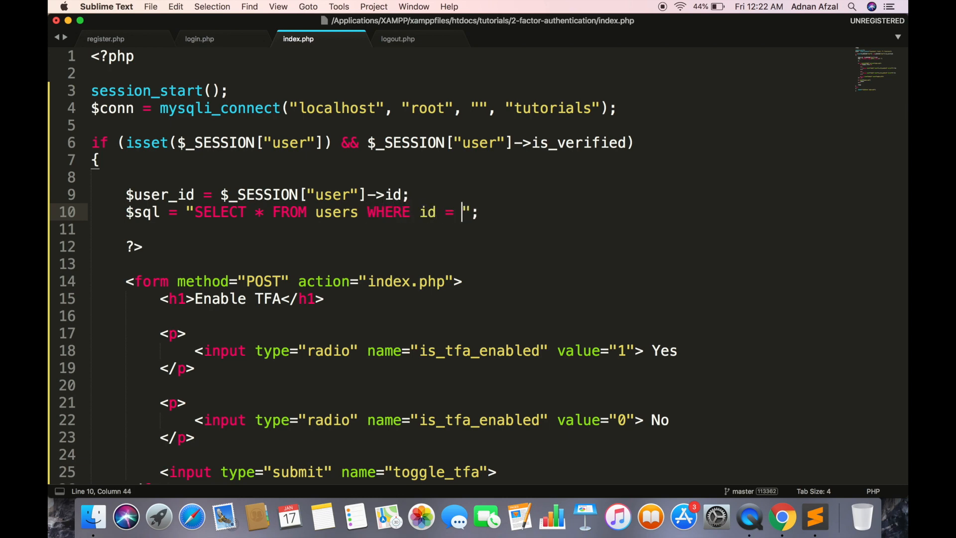
text('$user_id')
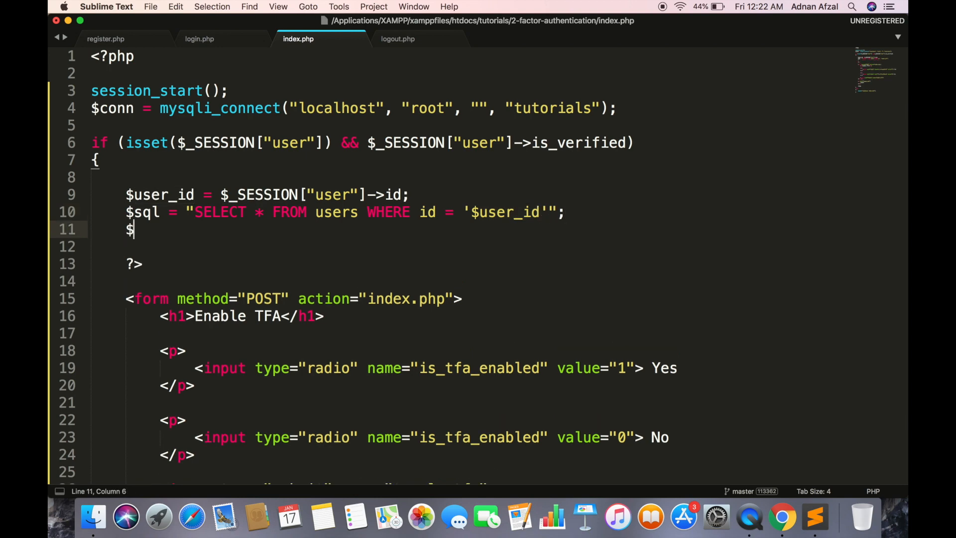
- Run the query with mysqli_query and fetch the row via mysqli_fetch_object into $row
text(result = mys)
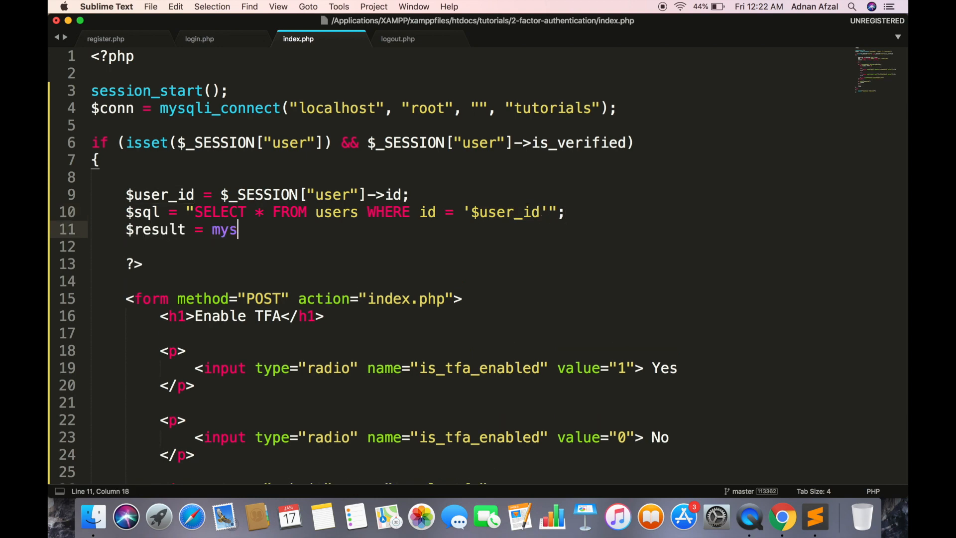
text(qli_query($)
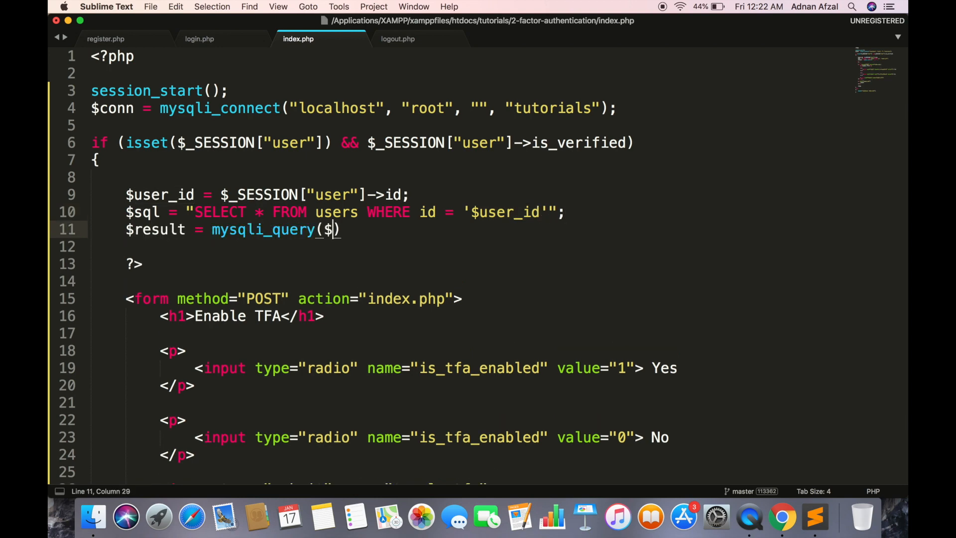
text(conn, $sql)
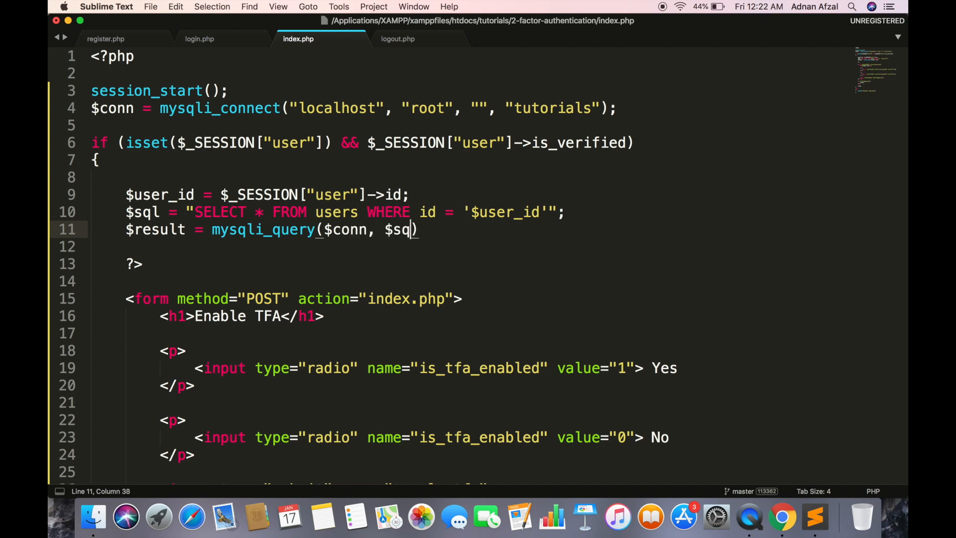
text(l);)
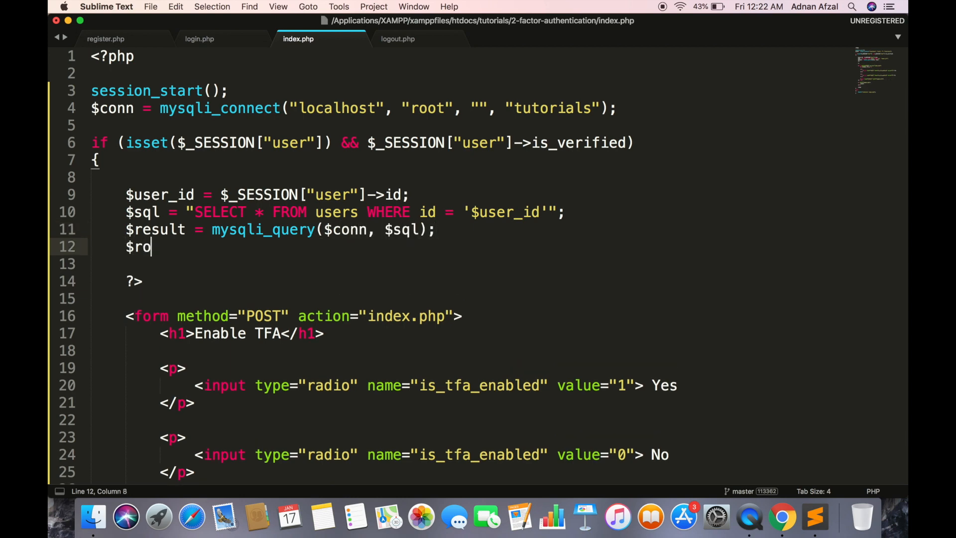
text(w = mysqli_)
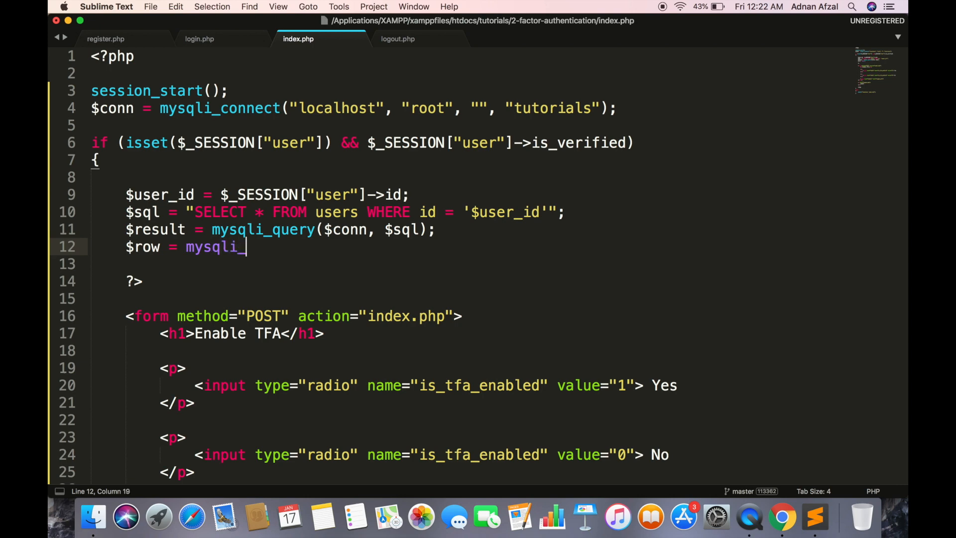
text(fetch_objec)
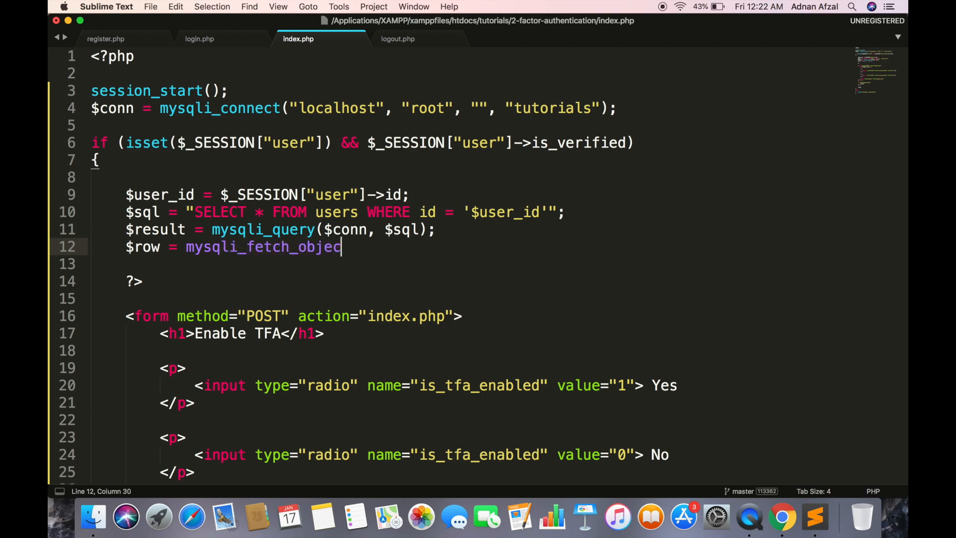
text(t($result);)
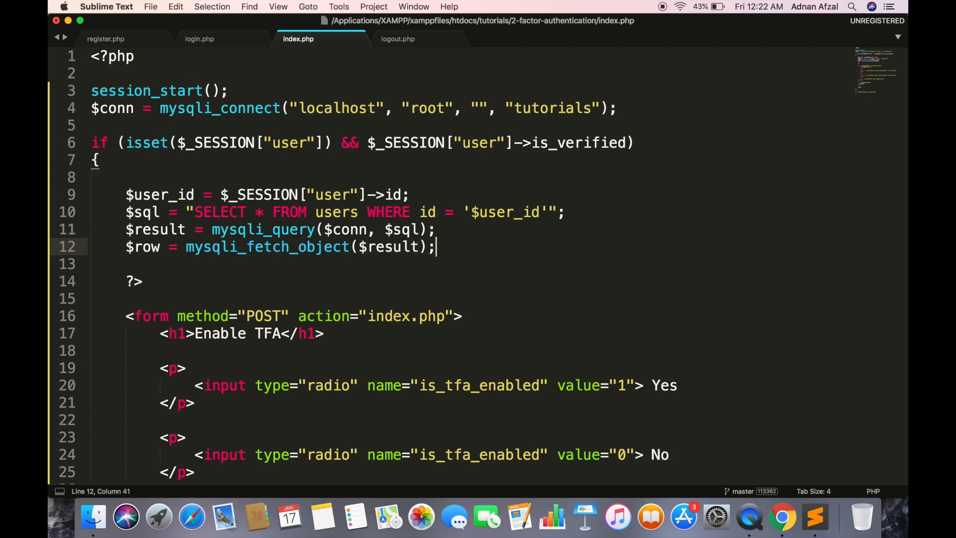
key(enter)
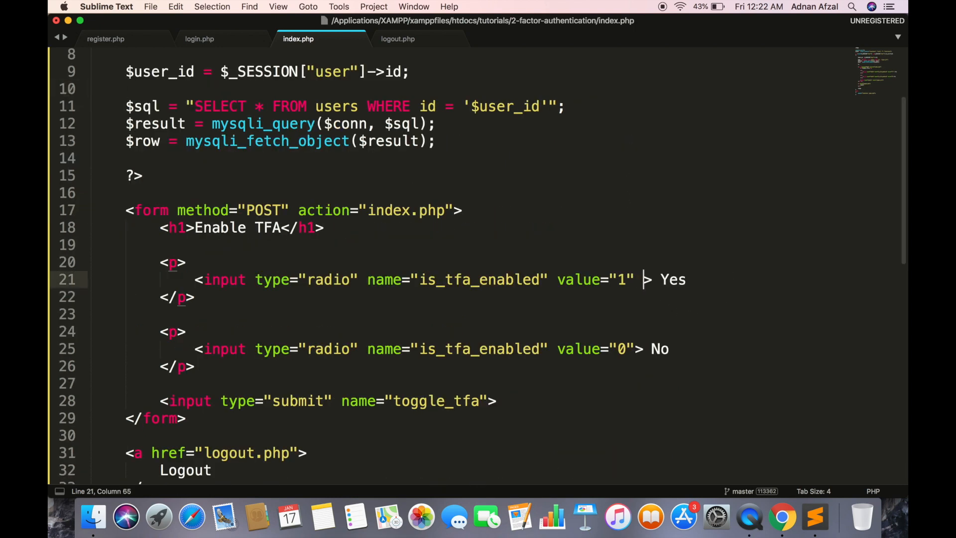
- Echo "checked" on the Yes radio when $row->is_tfa_enabled is true, and on No when false
text(<?php ?>)
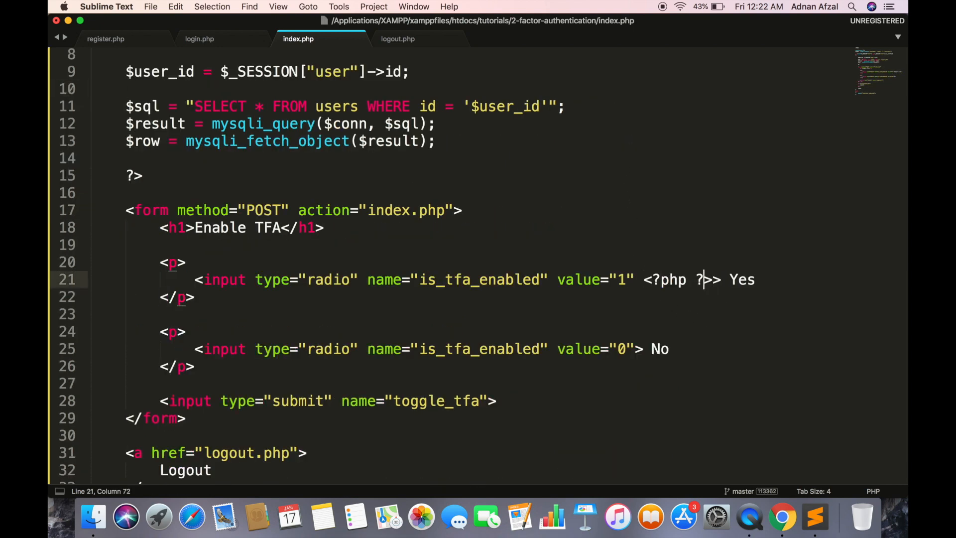
text(echo $row)
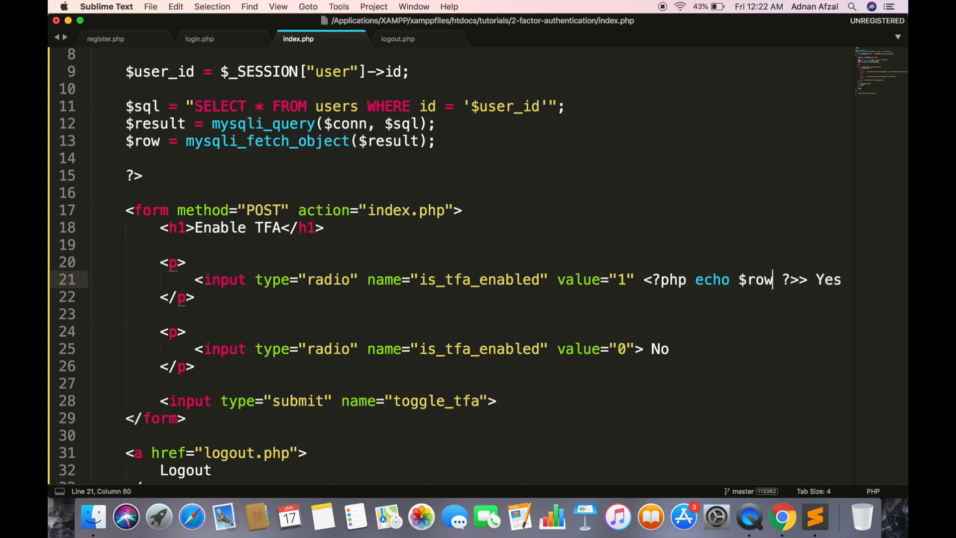
text(->is_tfa_enabled ? "checked" : "";)
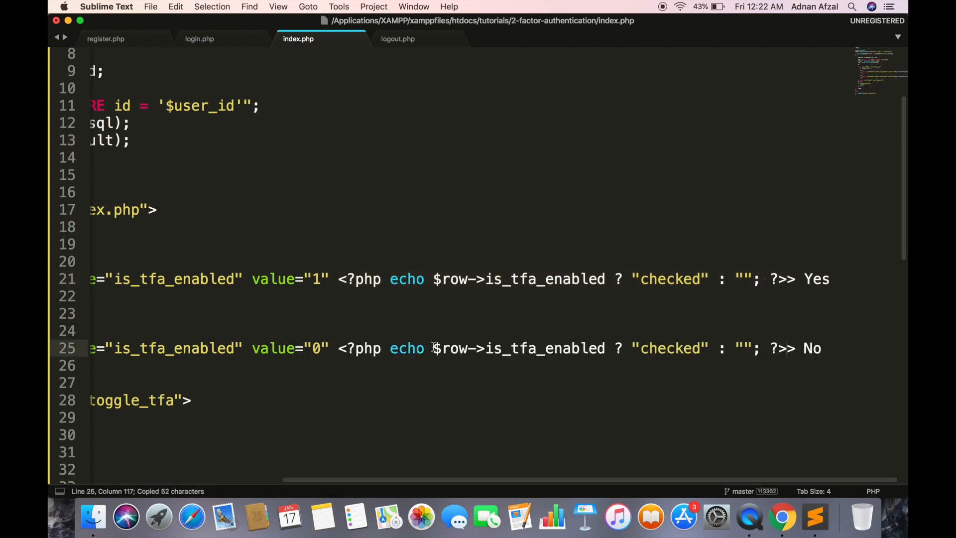
text(!)
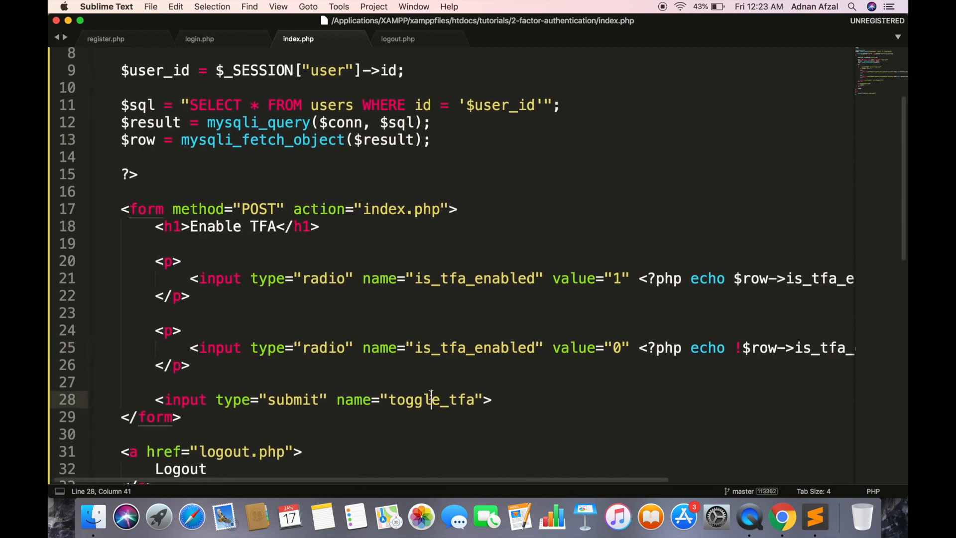
double_click(435, 399)
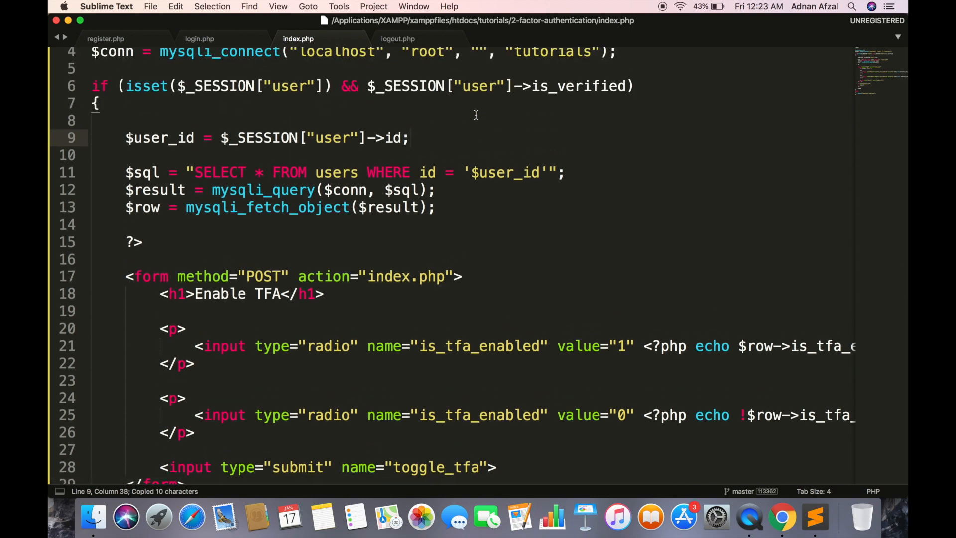
- Add an isset($_POST[...]) check and read $is_tfa_enabled from $_POST["is_tfa_enabled"]
text(if (s)
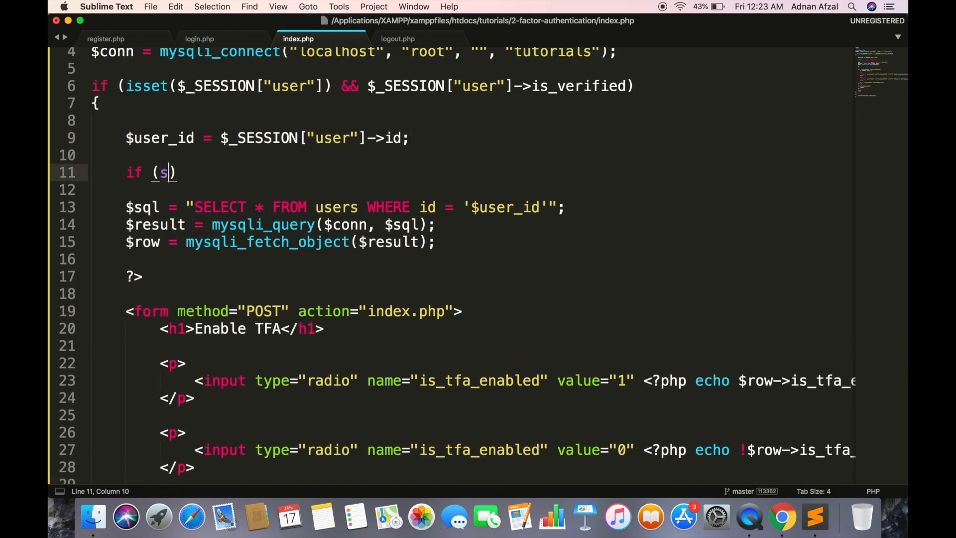
text(isset($_POST["toggle_tfa)
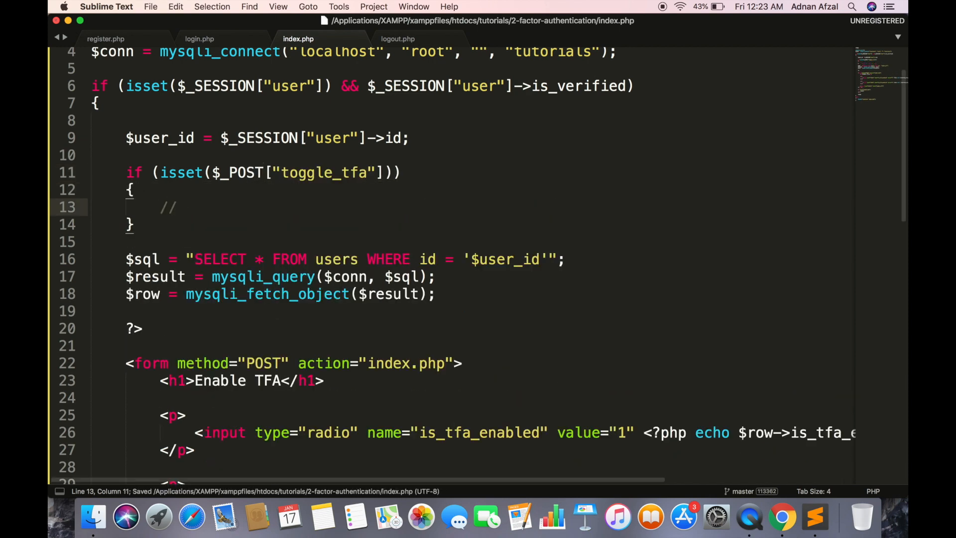
scroll(down, 3)
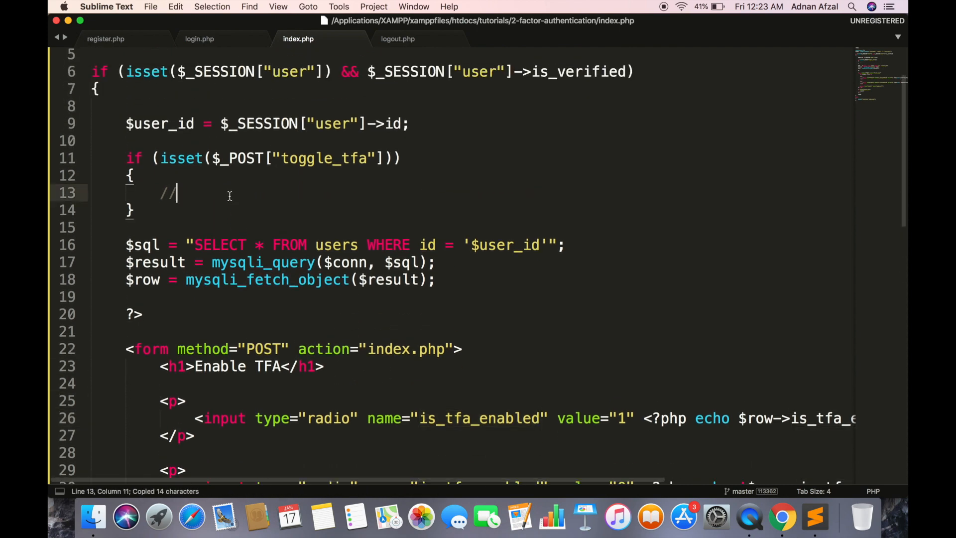
text($is_tfa_enabled =)
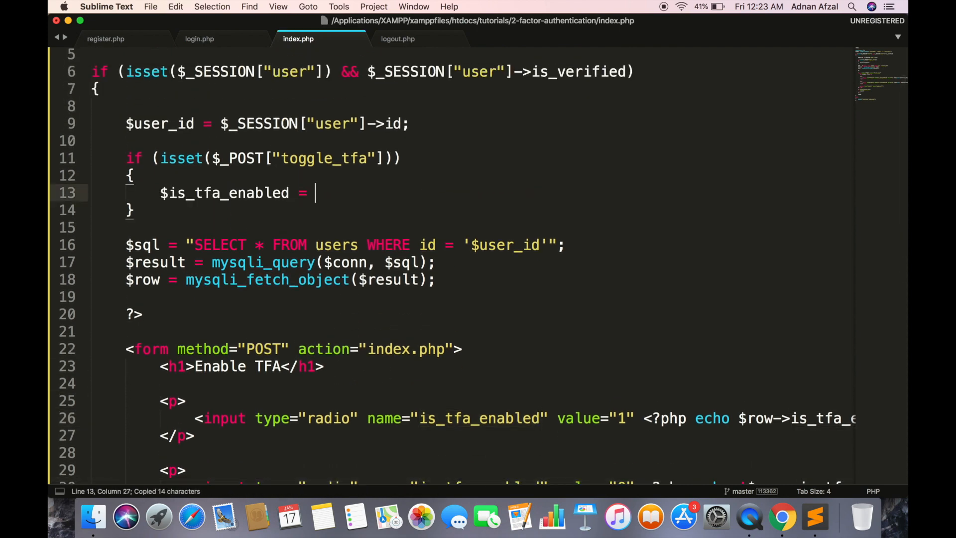
text($_POST["is_tfa_enabled"];)
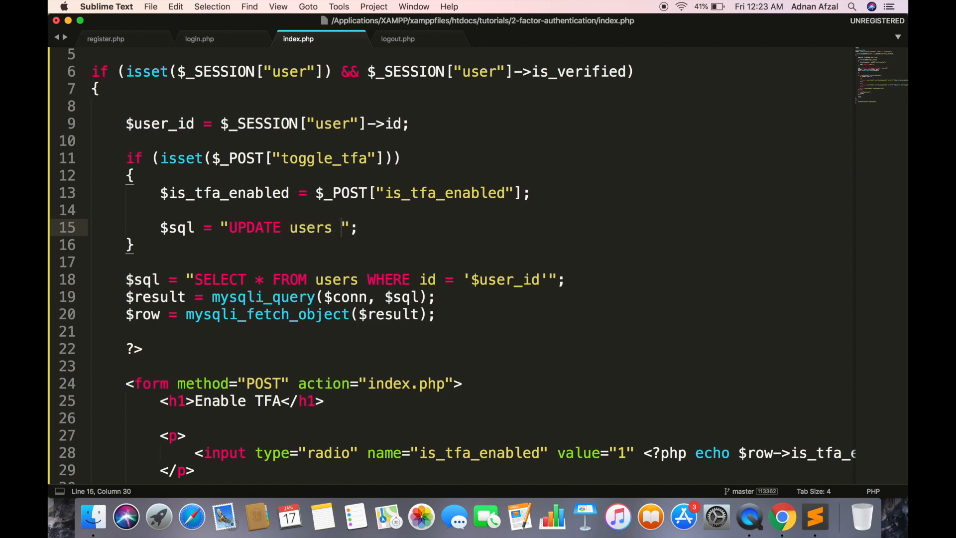
- Update is_tfa_enabled WHERE id = '$user_id', run mysqli_query, and echo "Settings changed"
text(SET is_tfa_enabled =)
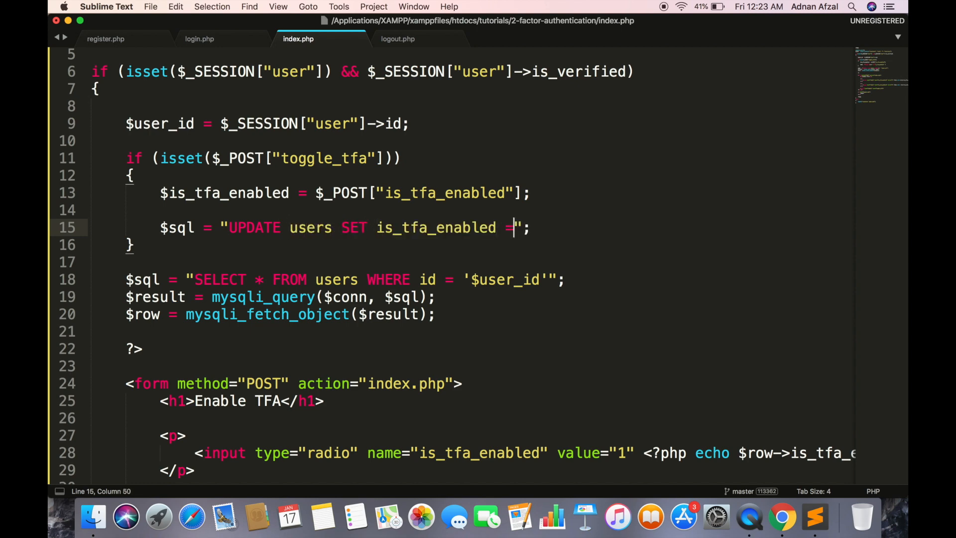
text('$is_tfa_enabled' WHERE id)
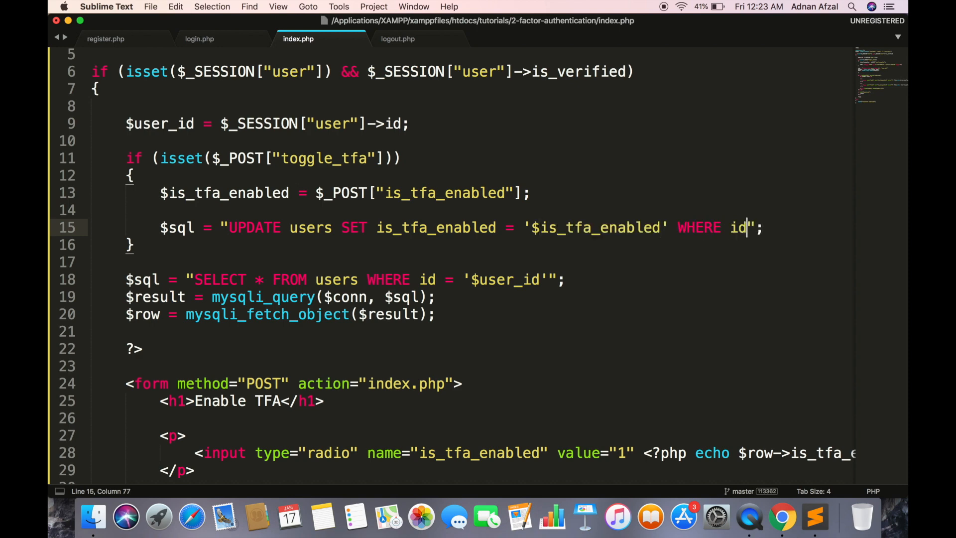
text(= '$user_id)
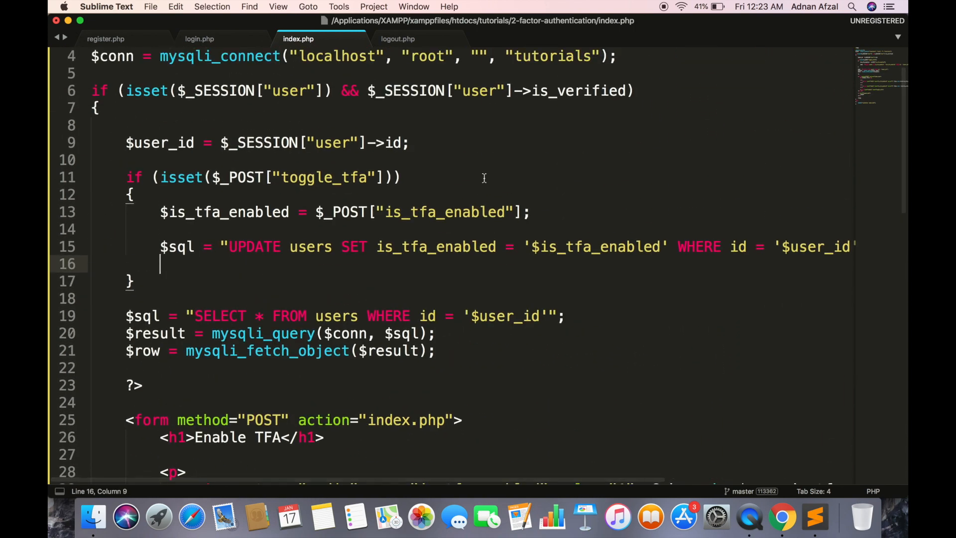
text(mysqli_query)
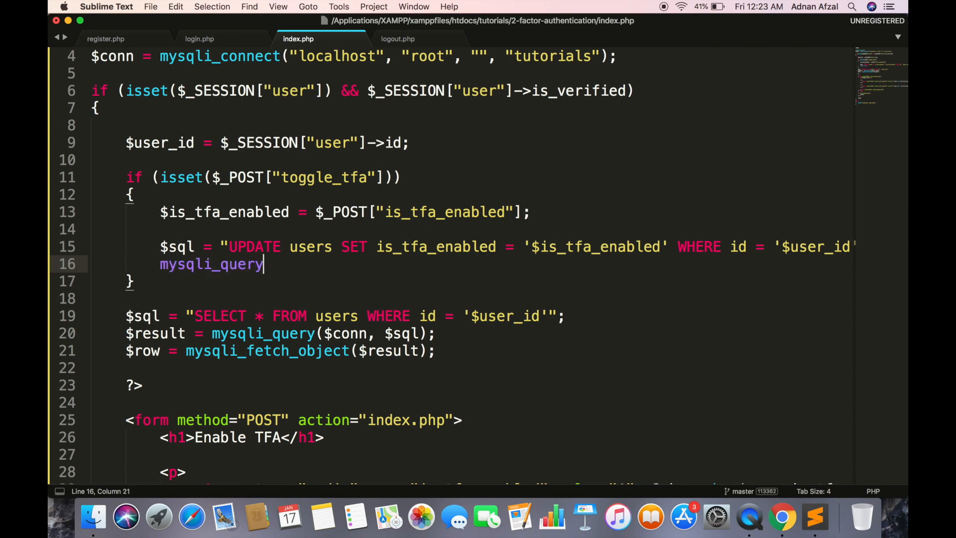
text(($conn, $sql);)
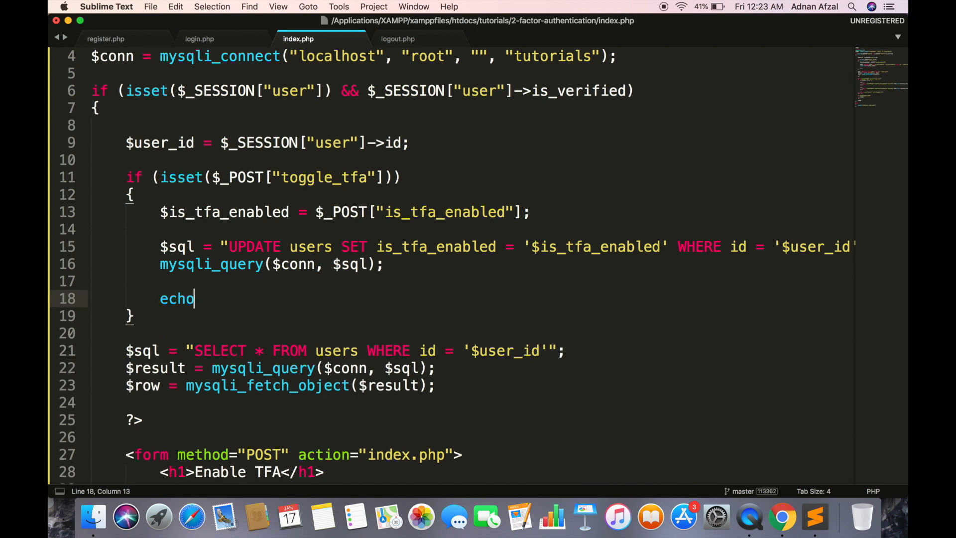
text("<p>Sett)
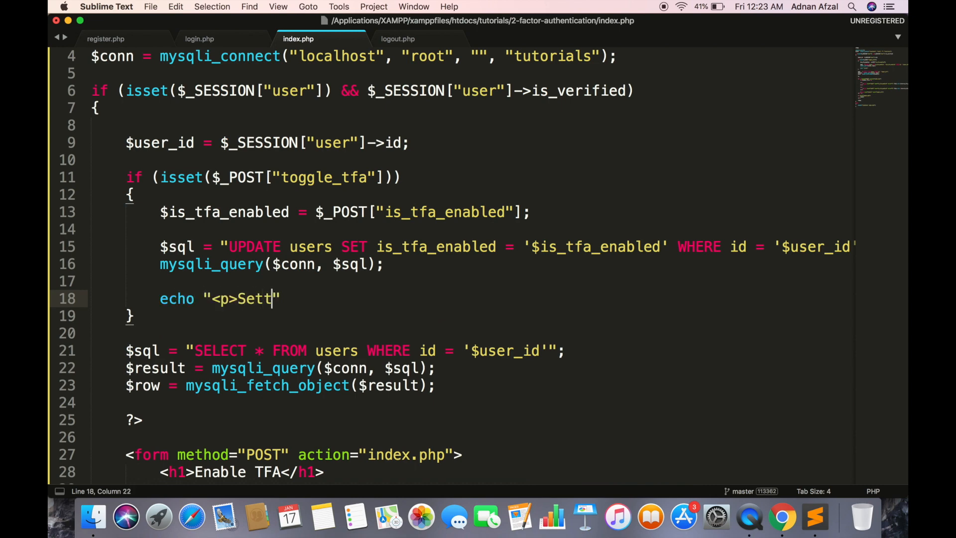
text(ings changed)
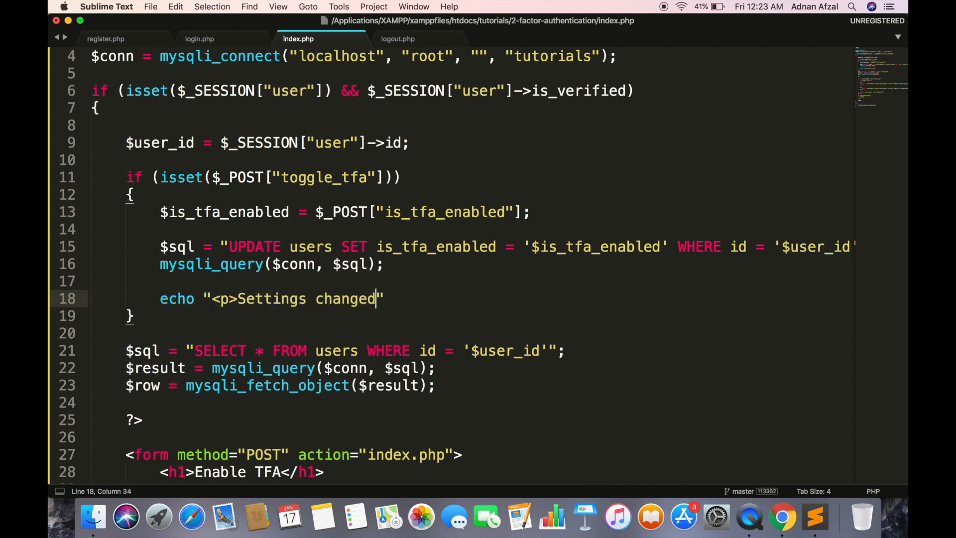
text(</p>";)
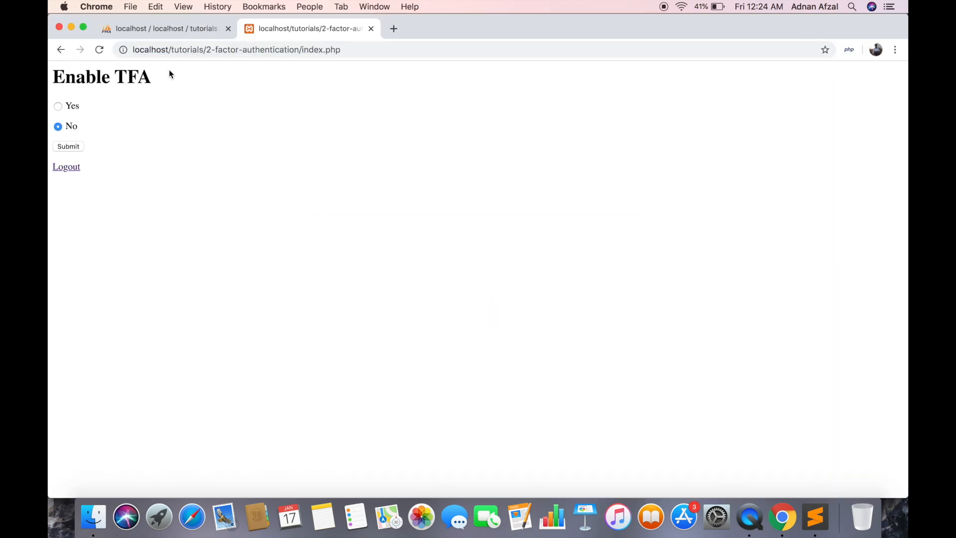
- Enable TFA with Yes, log in again, and see enter-pin.php return a 404
click(58, 106)
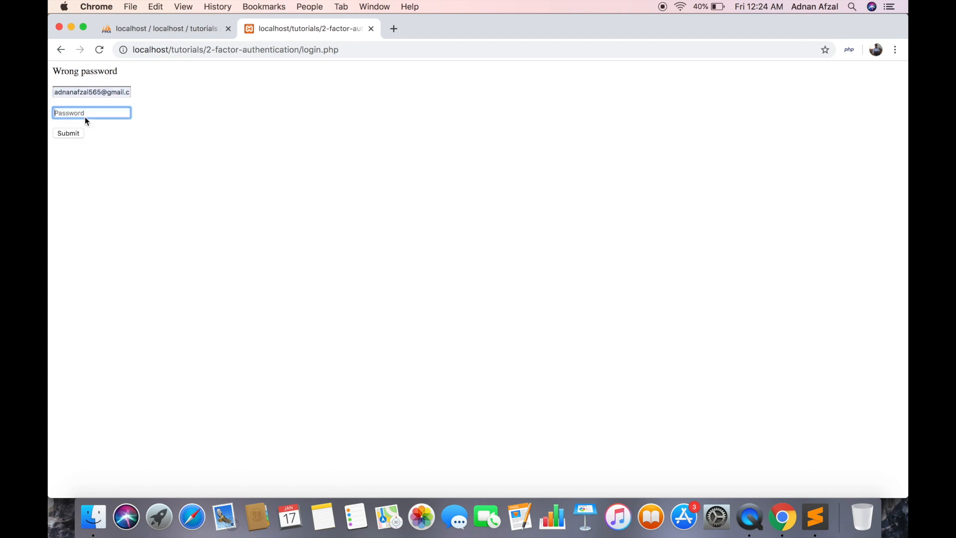
click(68, 133)
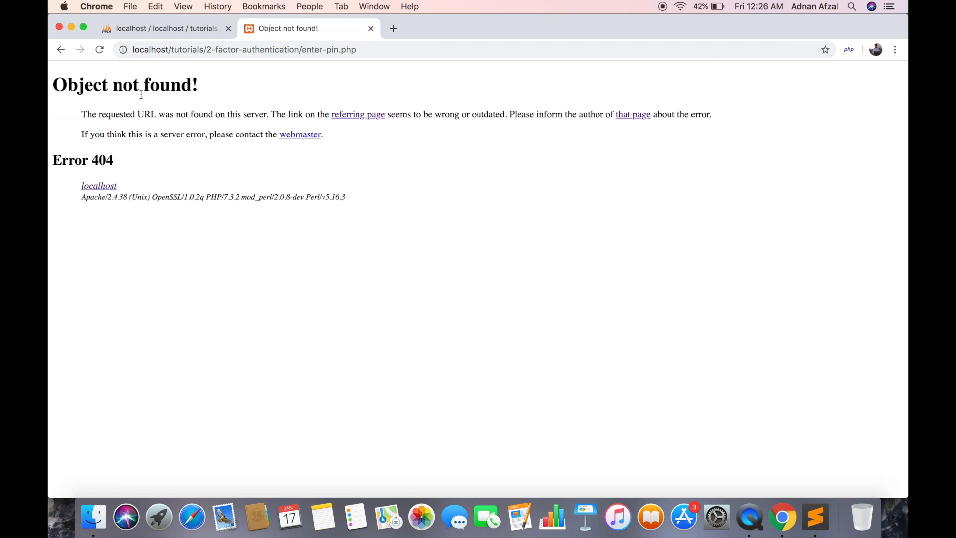
click(154, 29)
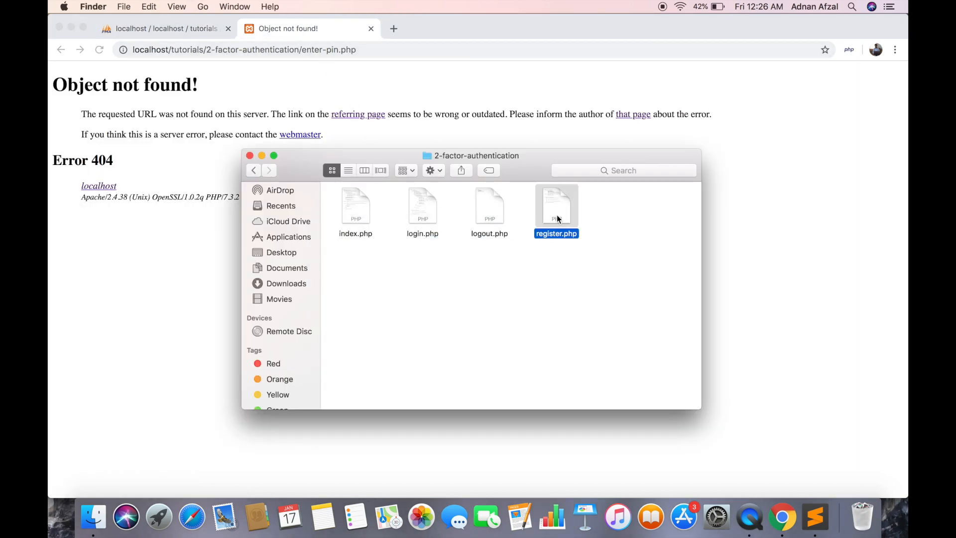
- Duplicate register.php in Finder to create the new PIN entry page
key(Cmd+D)
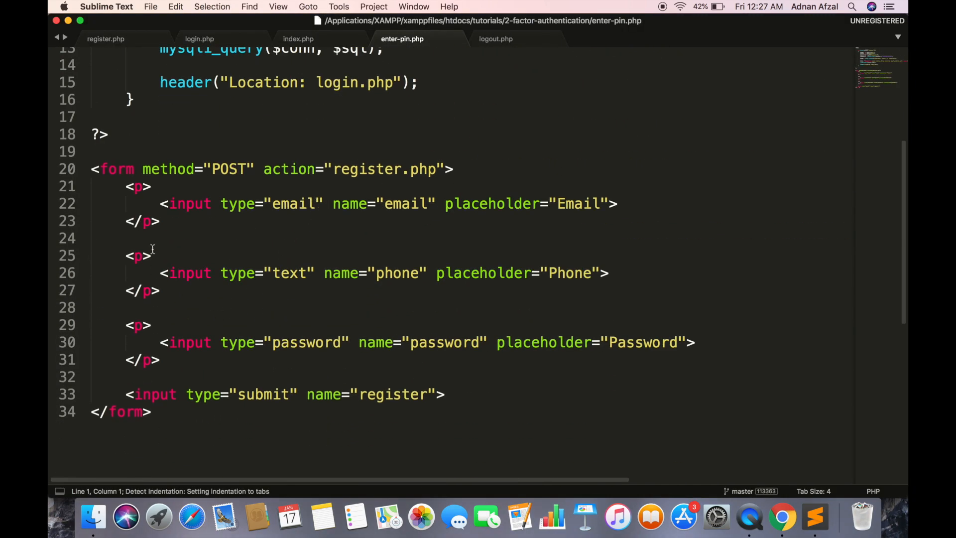
- Remove email and phone fields, add a pin text input 'Enter Pin', post to enter-pin.php with enter_pin
drag(126, 187, 92, 307)
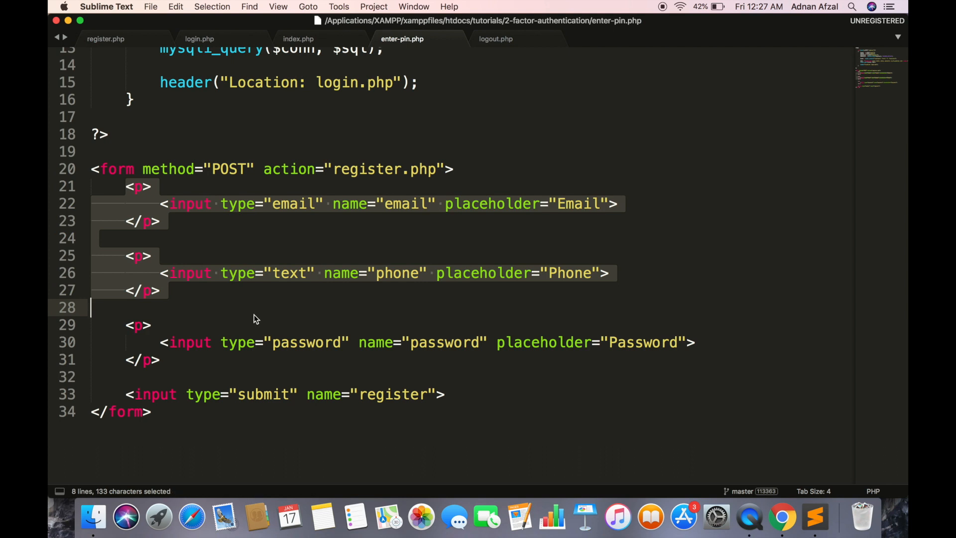
key(Delete)
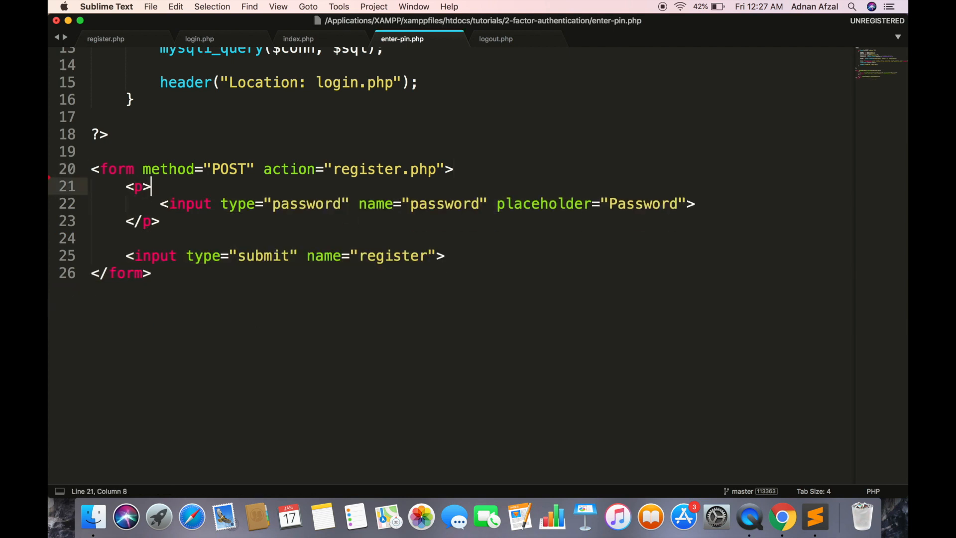
text(text)
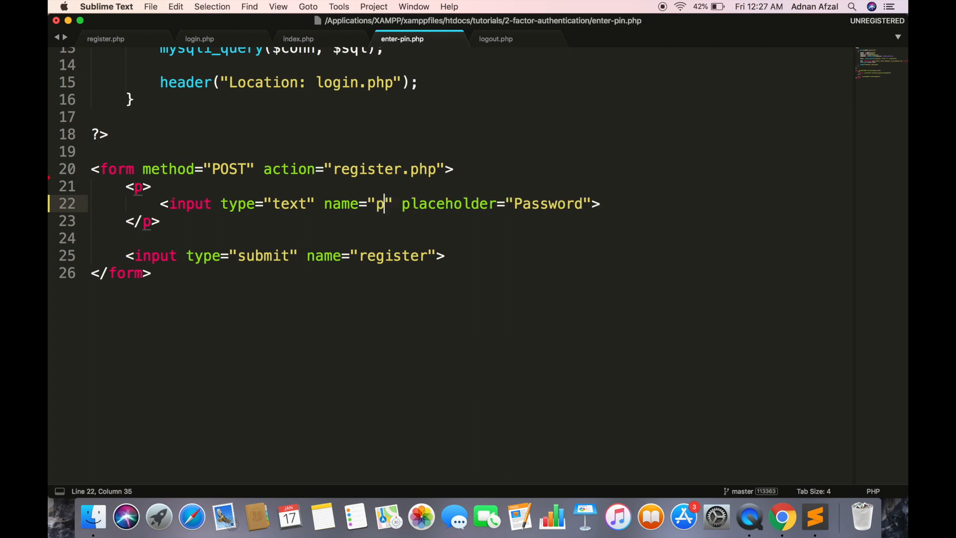
text(in" placeholder="En)
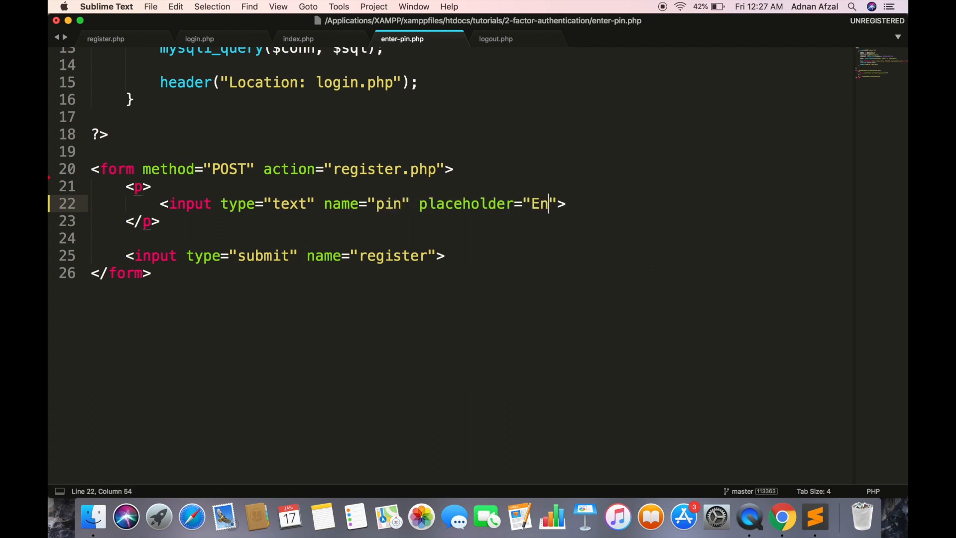
text(ter Pin)
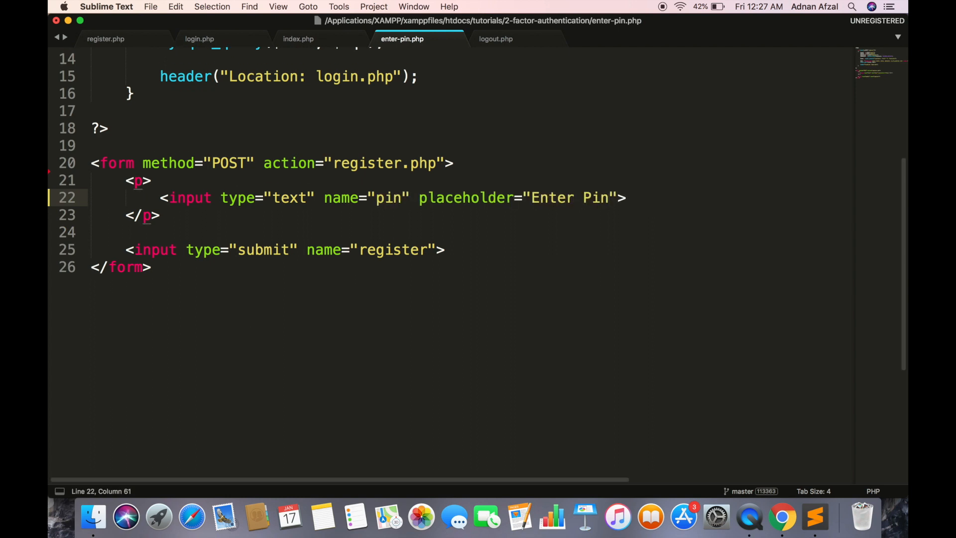
double_click(366, 157)
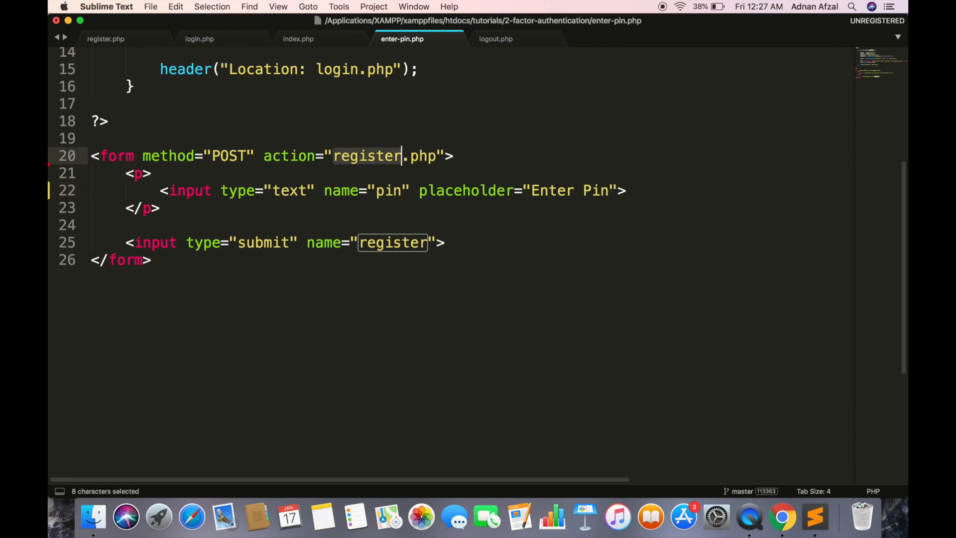
text(enter-pin)
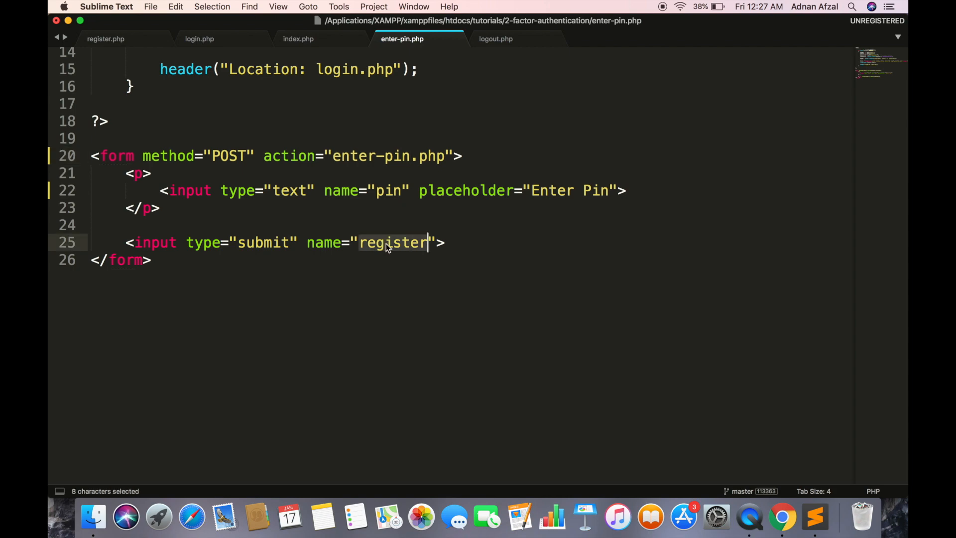
text(enter_pin)
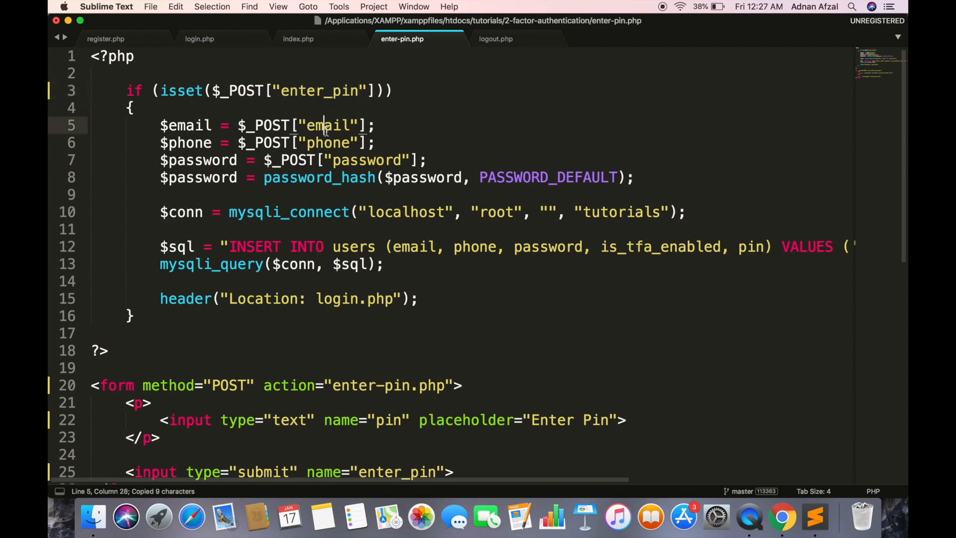
- Read $pin from the form and $user_id from $_SESSION["user"]->id
text(pin)
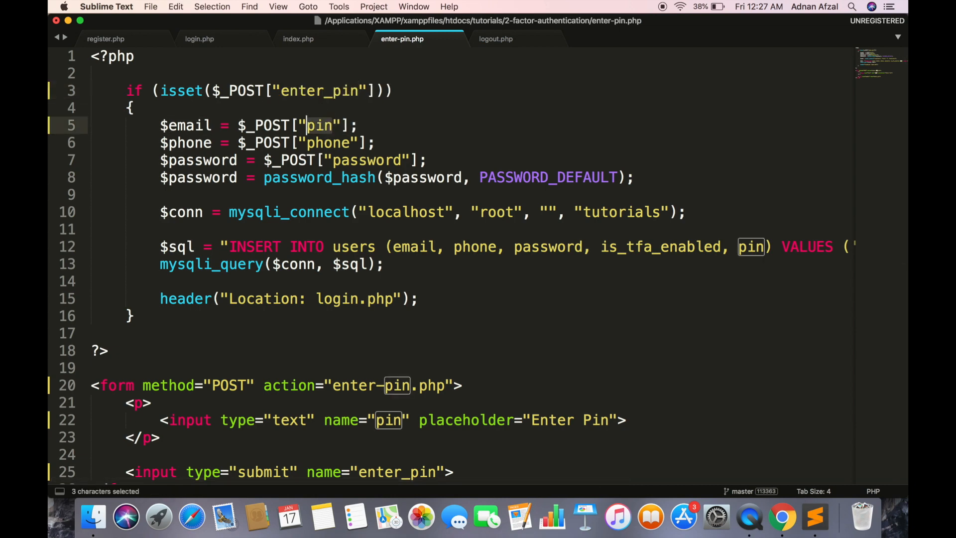
text(pin)
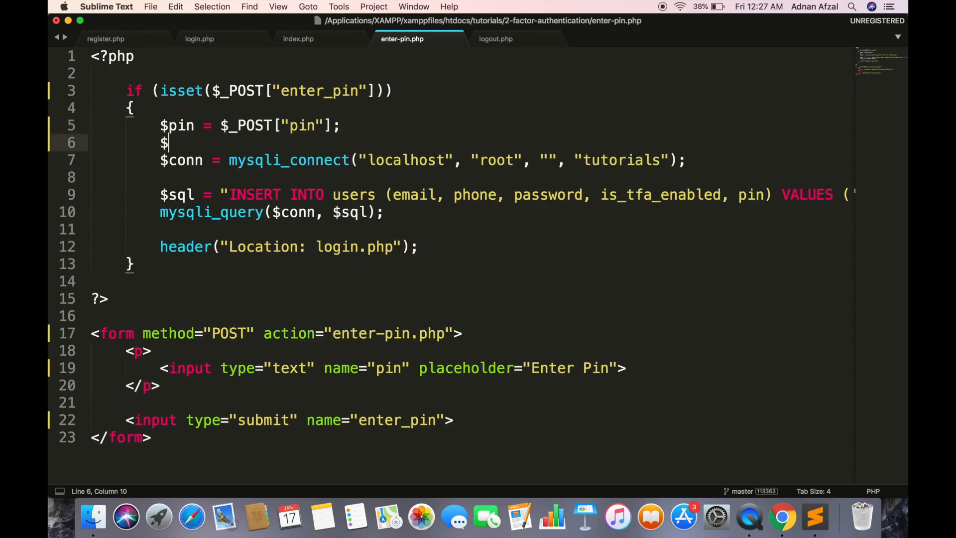
text(user_id = $_)
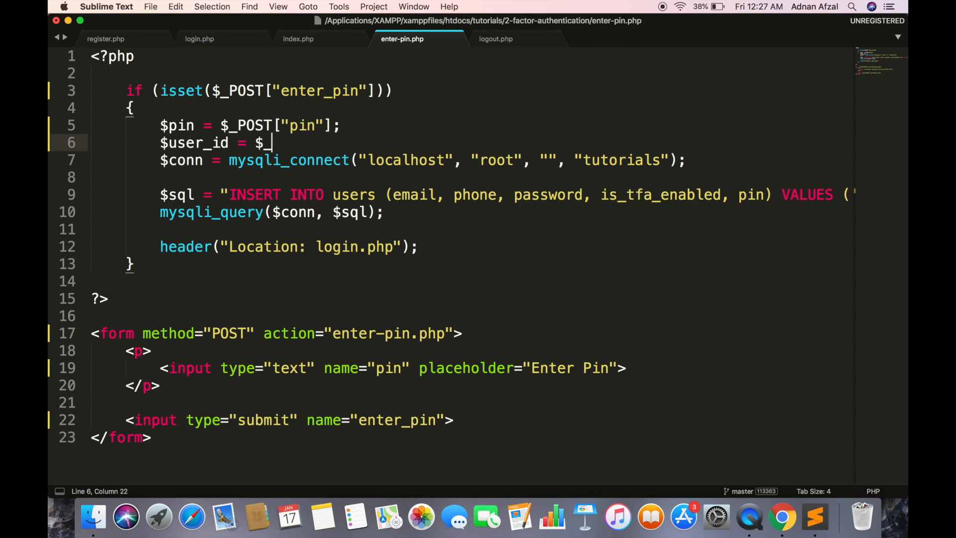
text(SESSION[""])
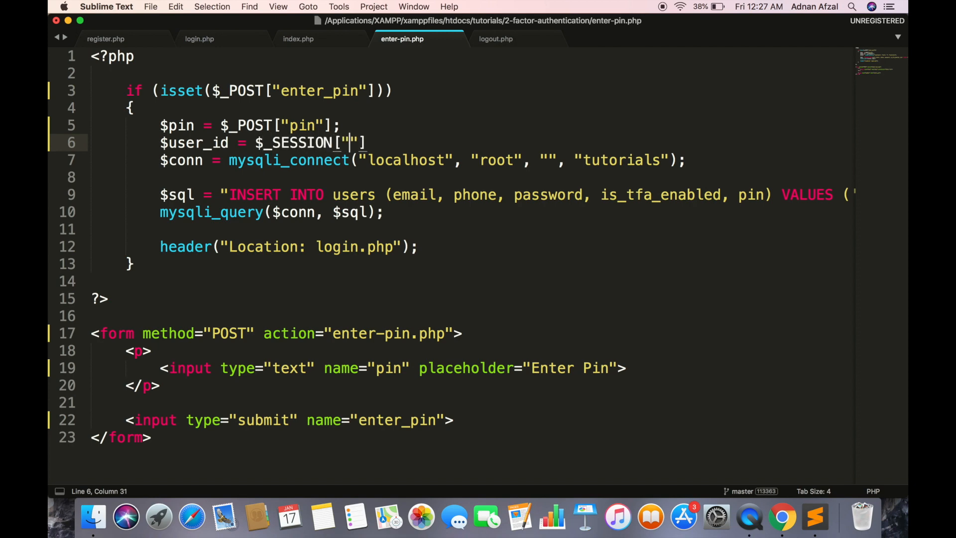
text(user"]->id;)
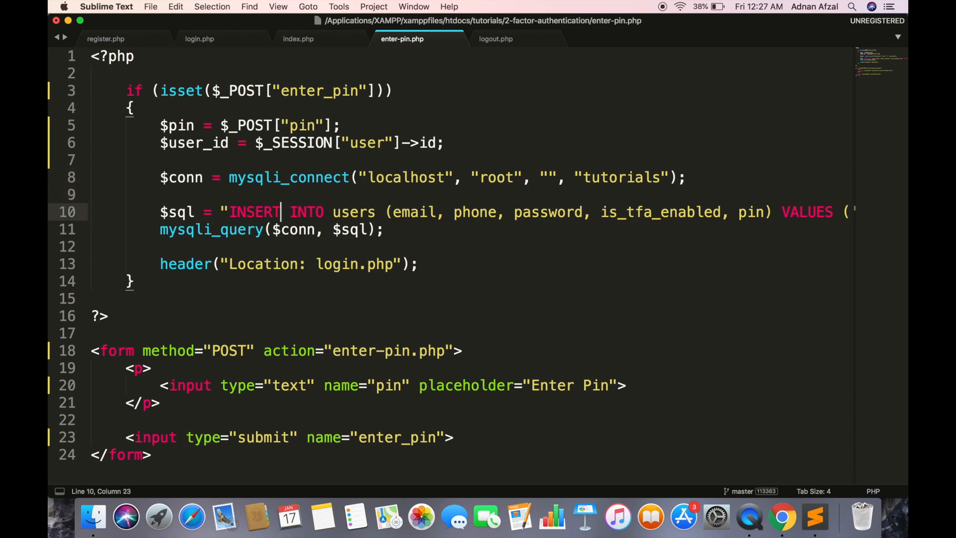
- Replace the insert with SELECT * ... WHERE id = '$user_id' AND pin = '$pin' into $result
text(SELECT)
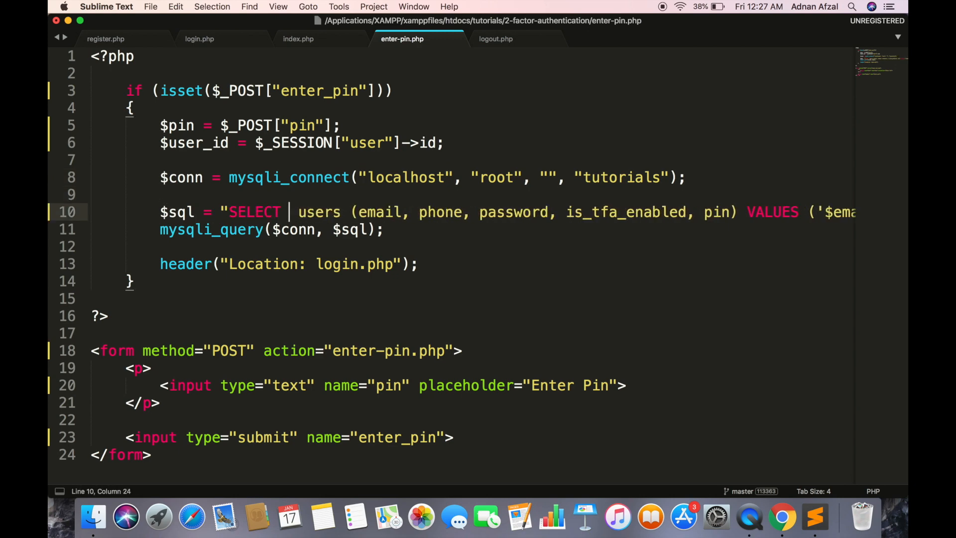
text(* FROM)
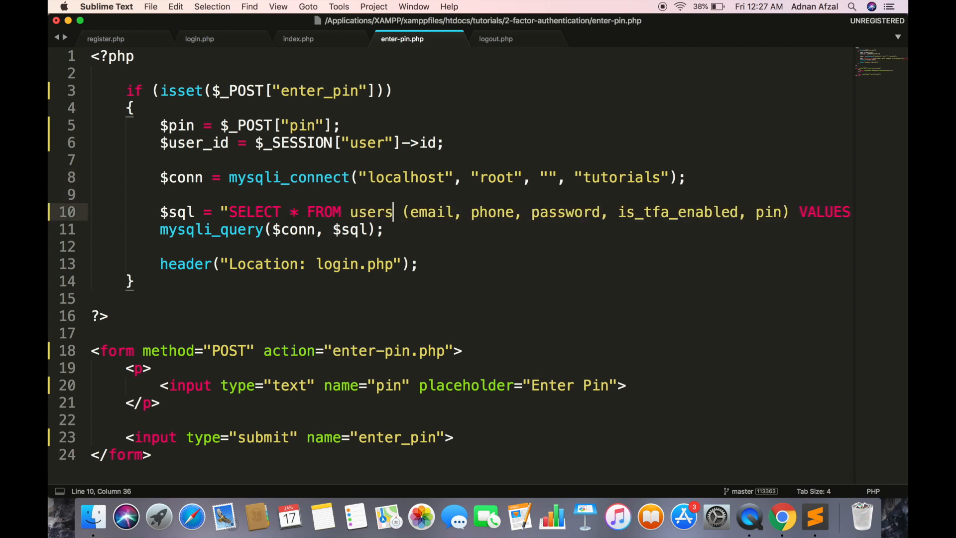
drag(394, 212, 791, 212)
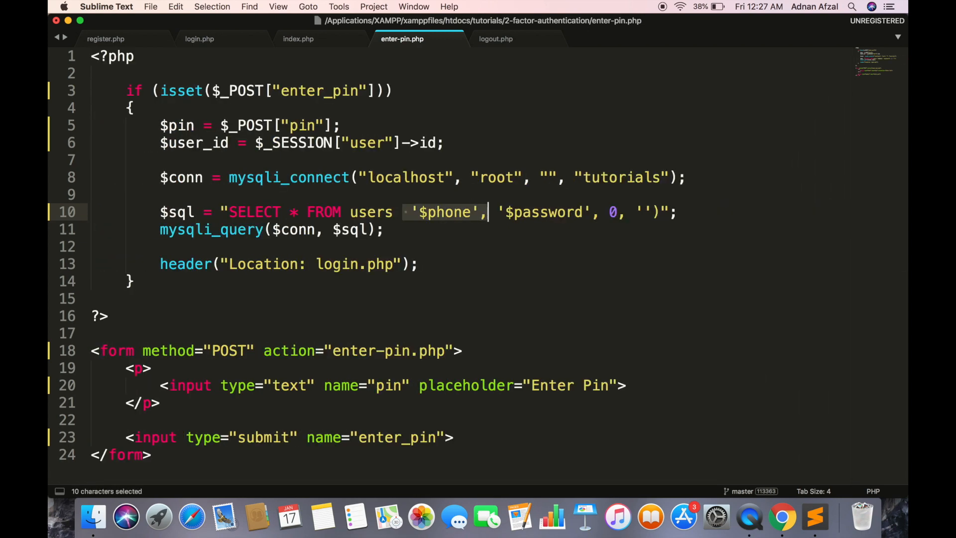
text(W)
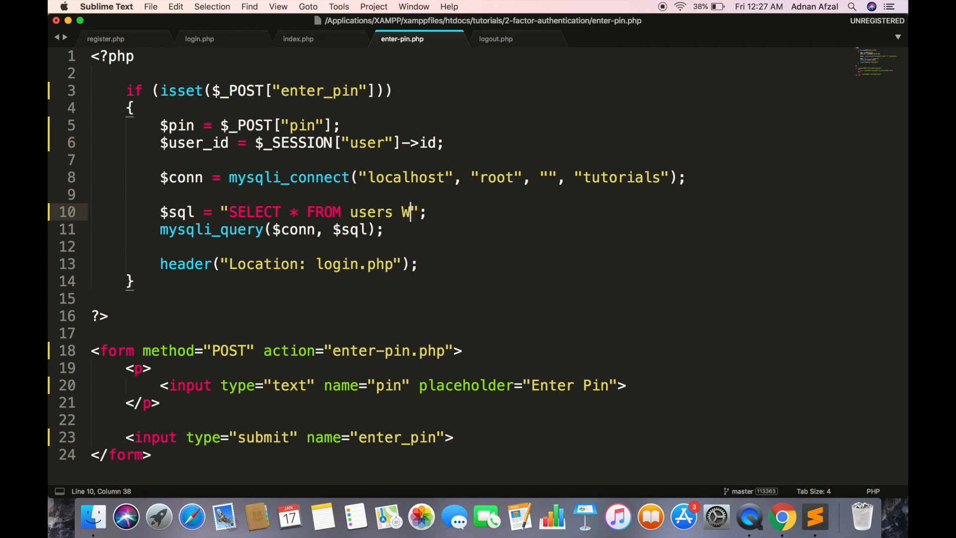
text(HERE id)
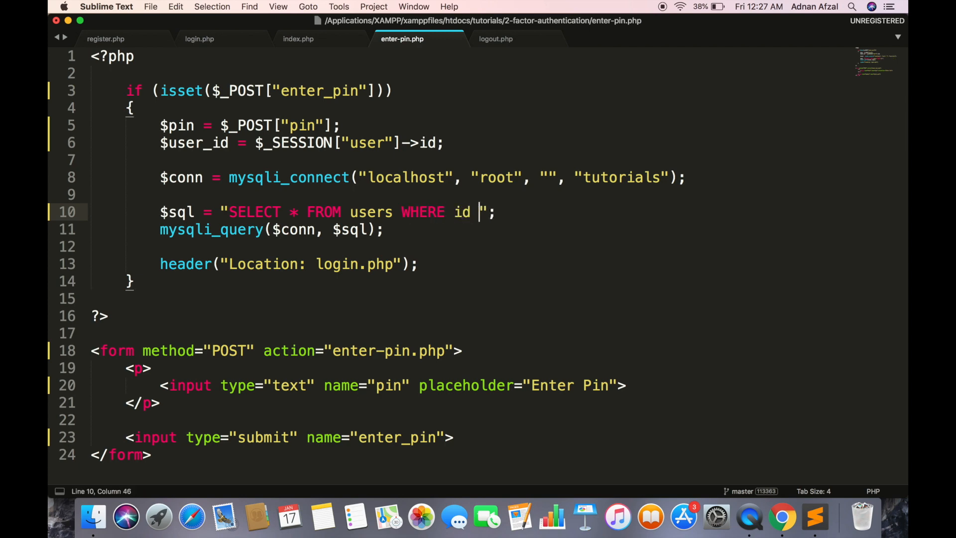
text(= '$user)
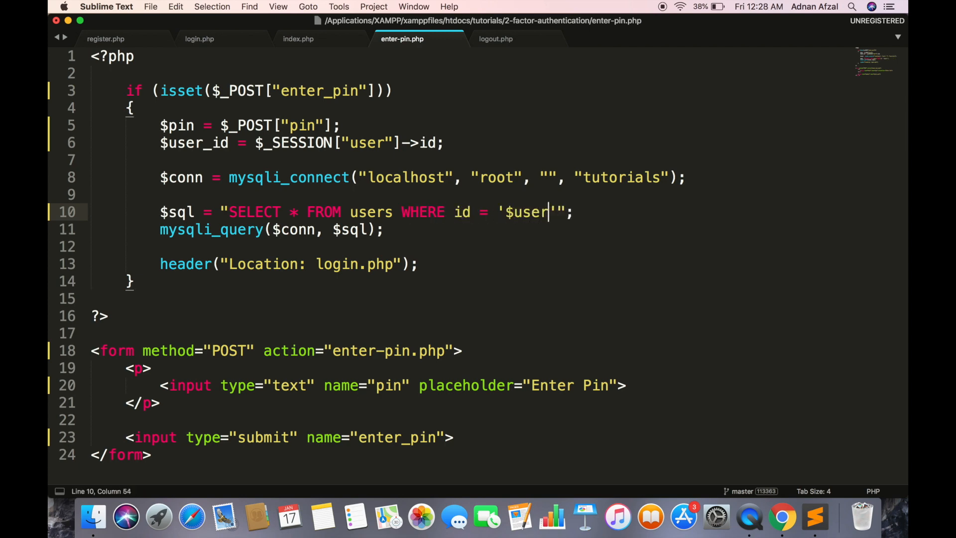
text(_id' A)
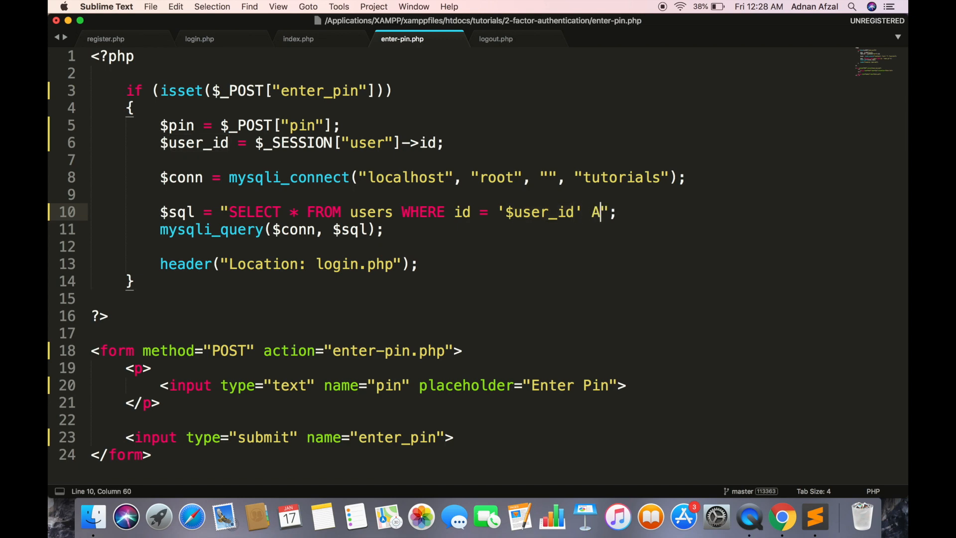
text(ND pin = '')
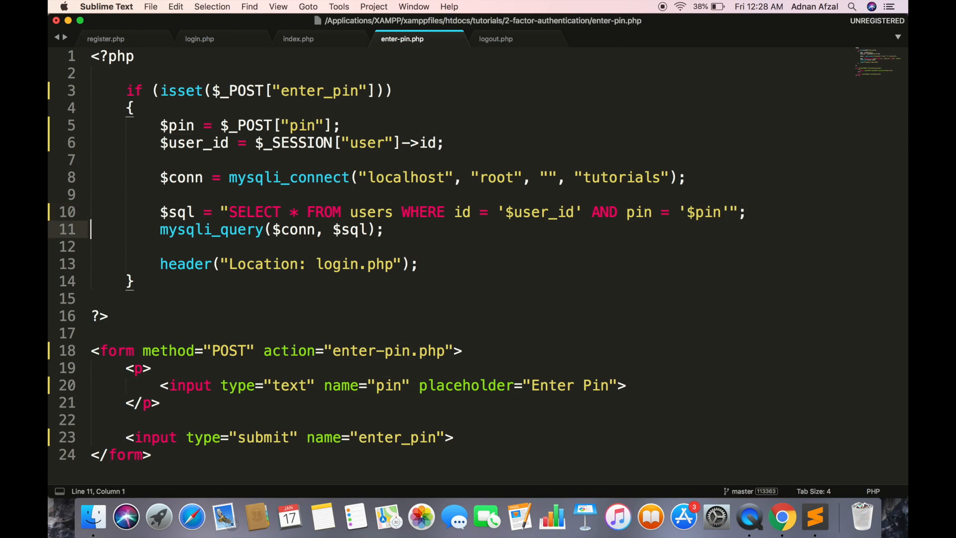
text($result =)
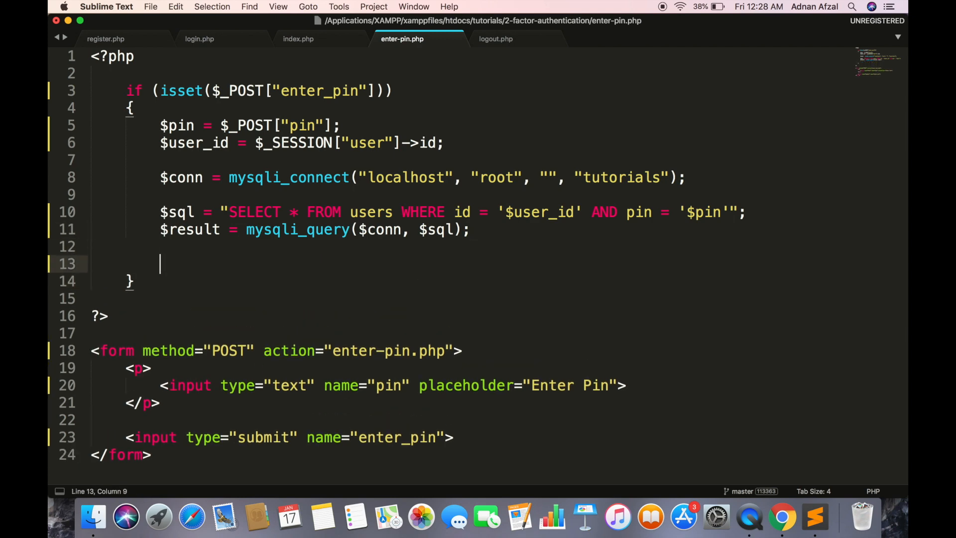
- Add if (mysqli_num_rows($result) > 0) with an else echoing "Wrong pin"
text(if (mysql)
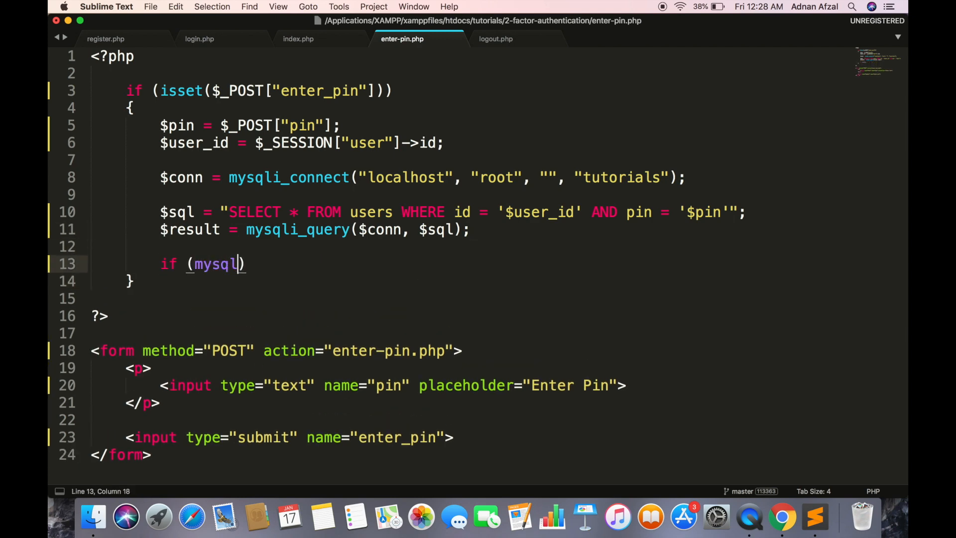
text(i_num_rows)
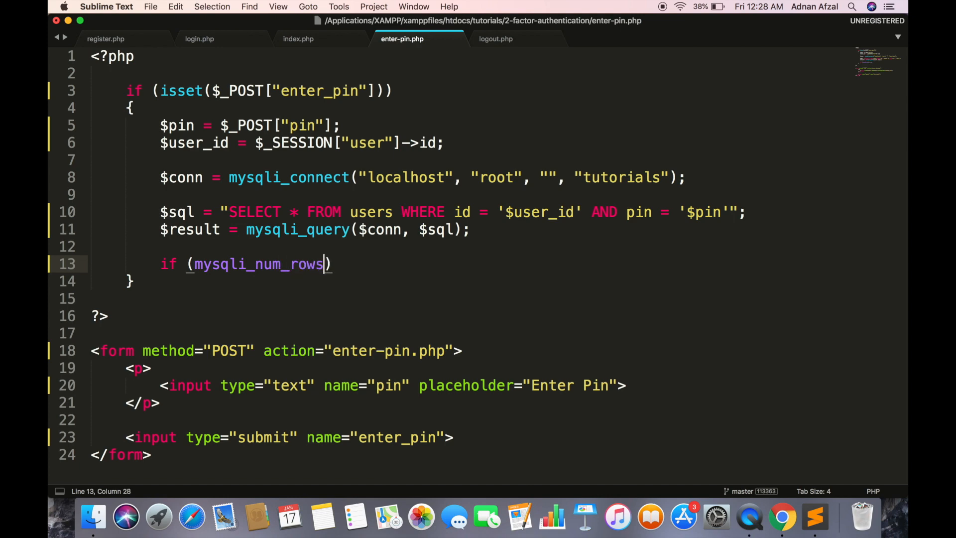
text($result)
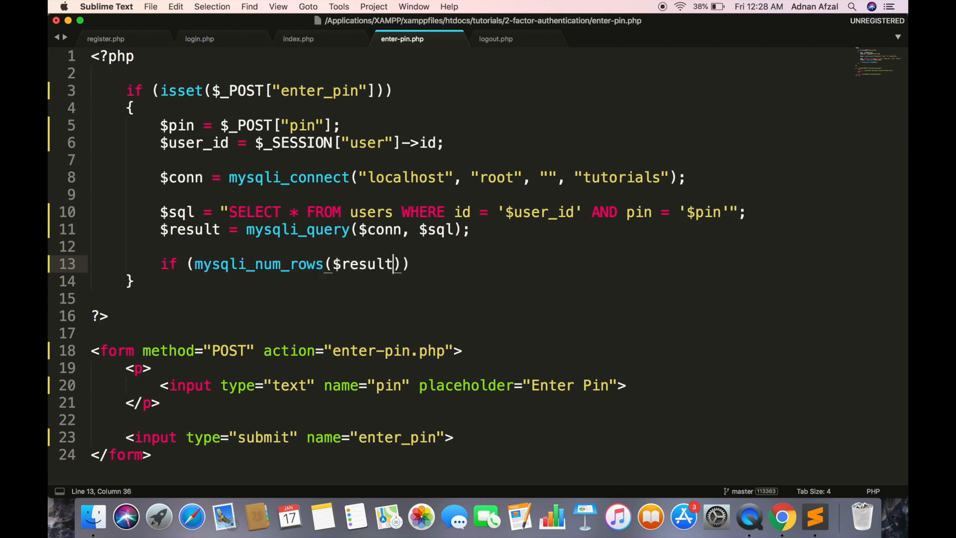
text(> 0))
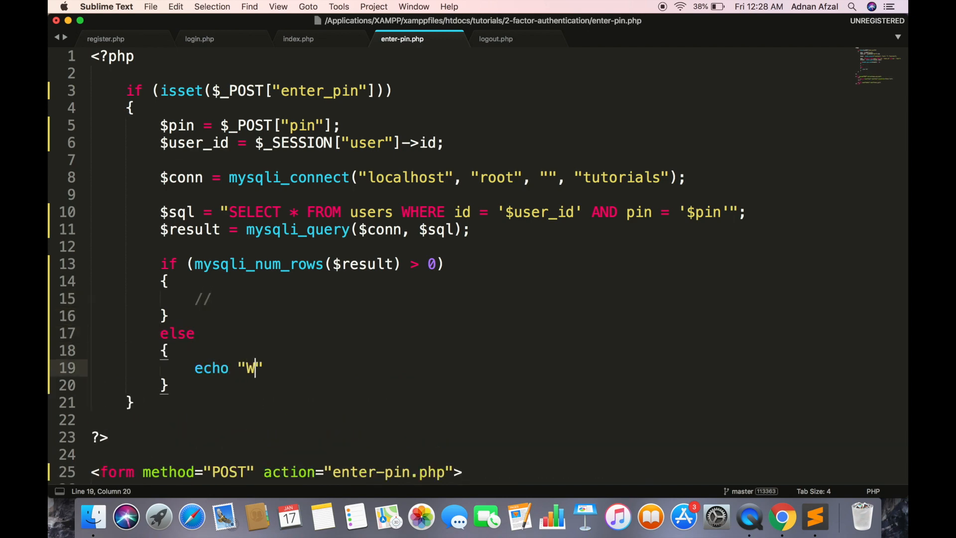
text(rong pin";)
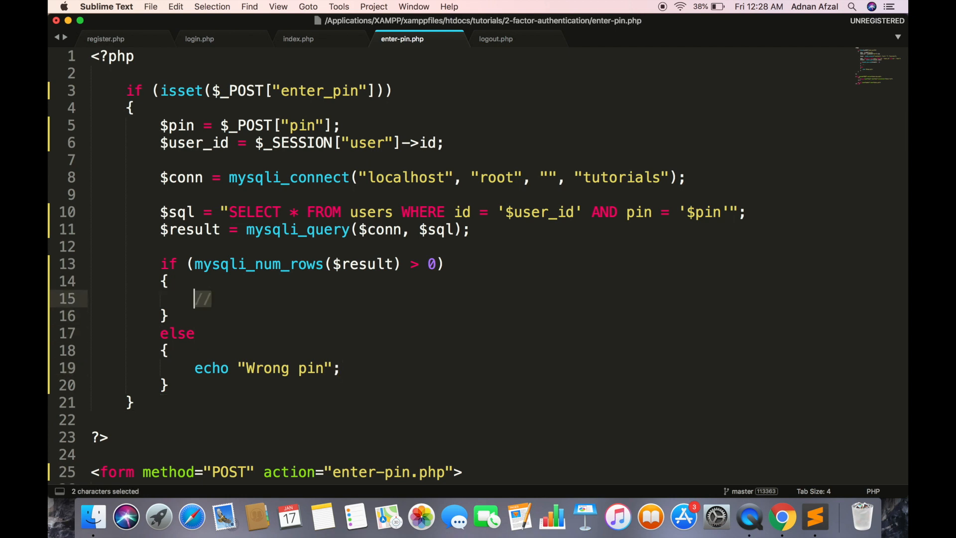
- Run an UPDATE query clearing the user's pin WHERE id matches
text($sql = "";)
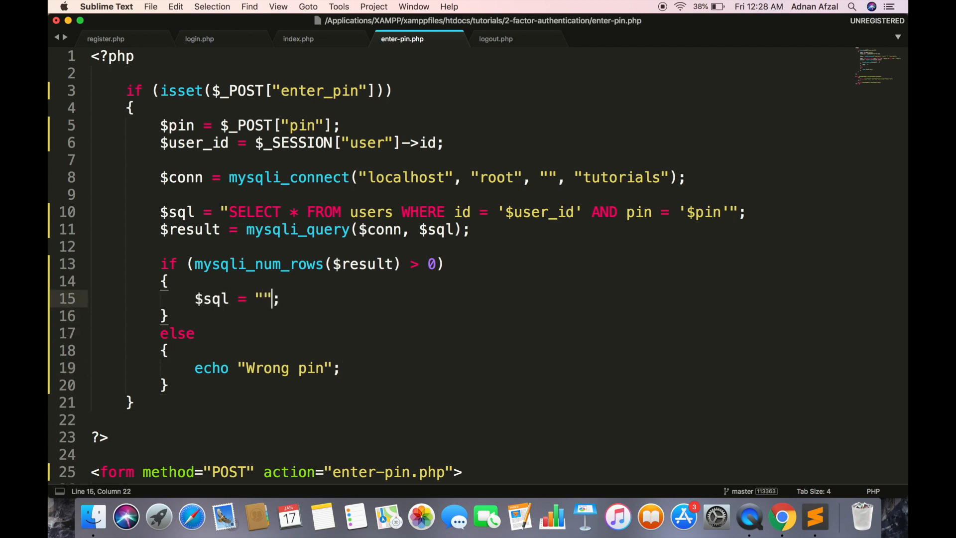
text(UPDATE users SET)
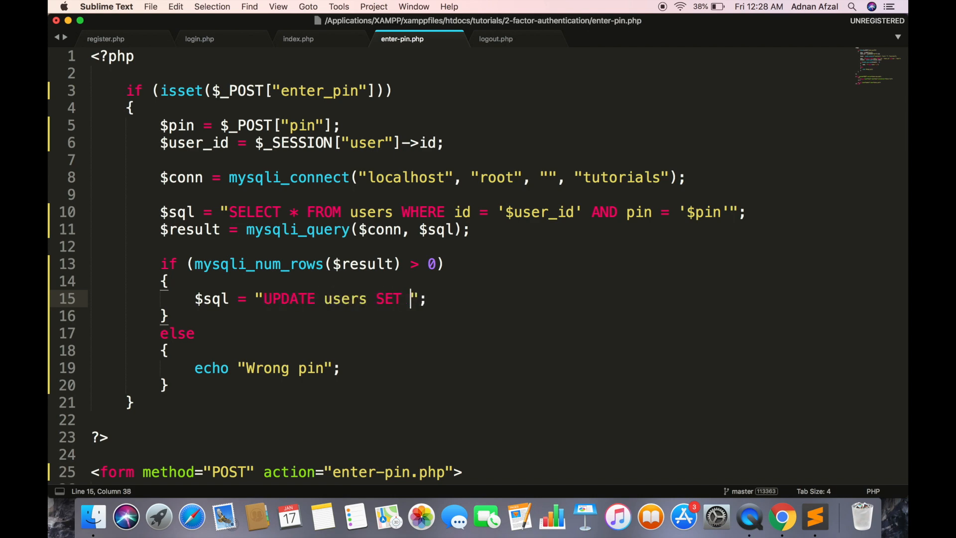
text(pin = '')
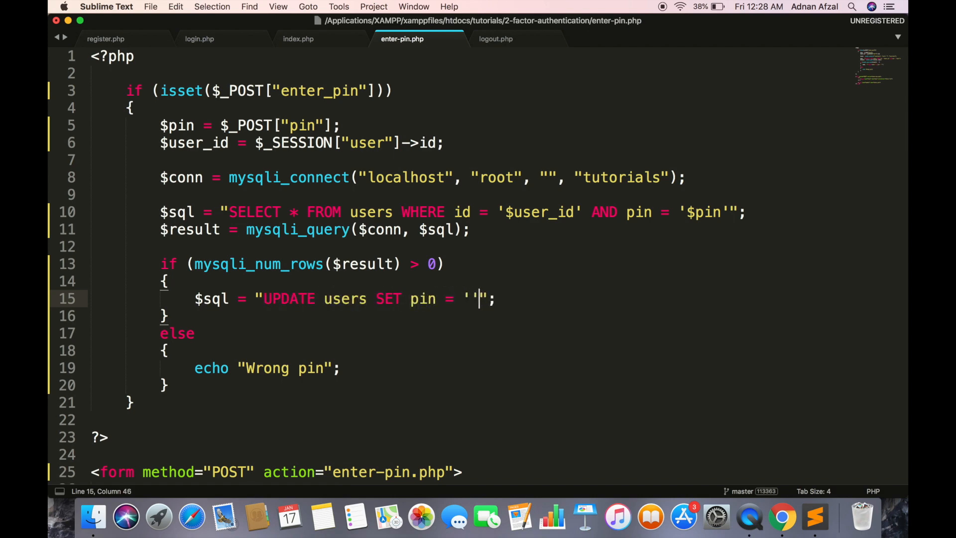
text(WHERE i)
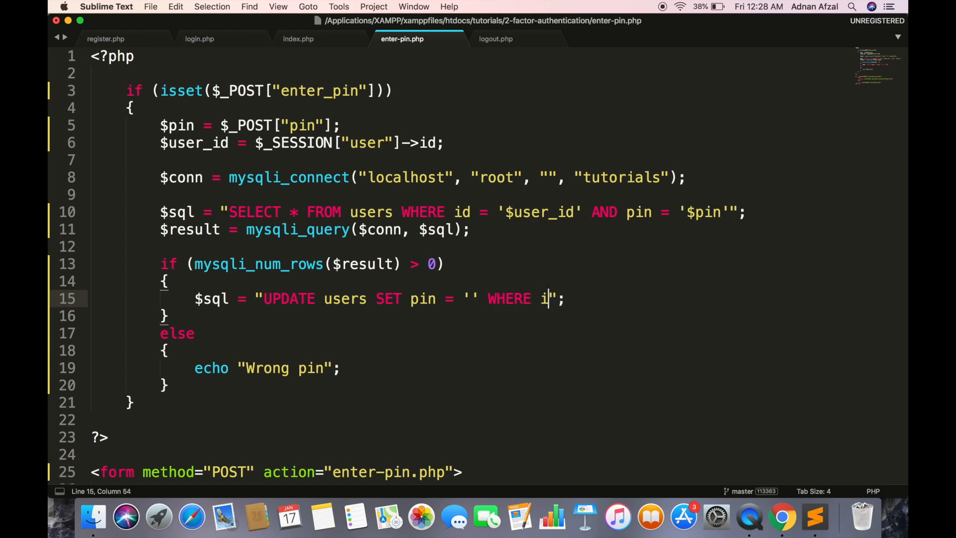
text(d = '$user_id)
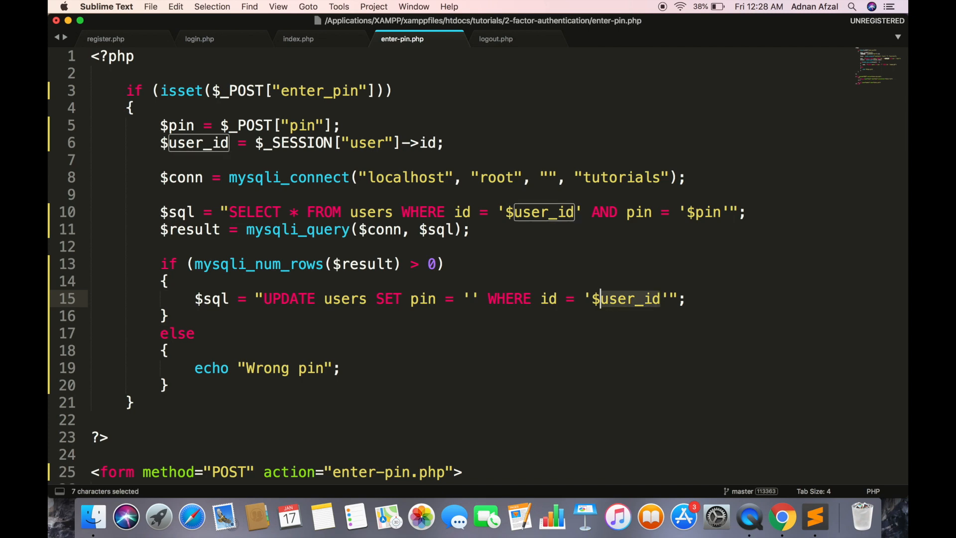
text(mysql)
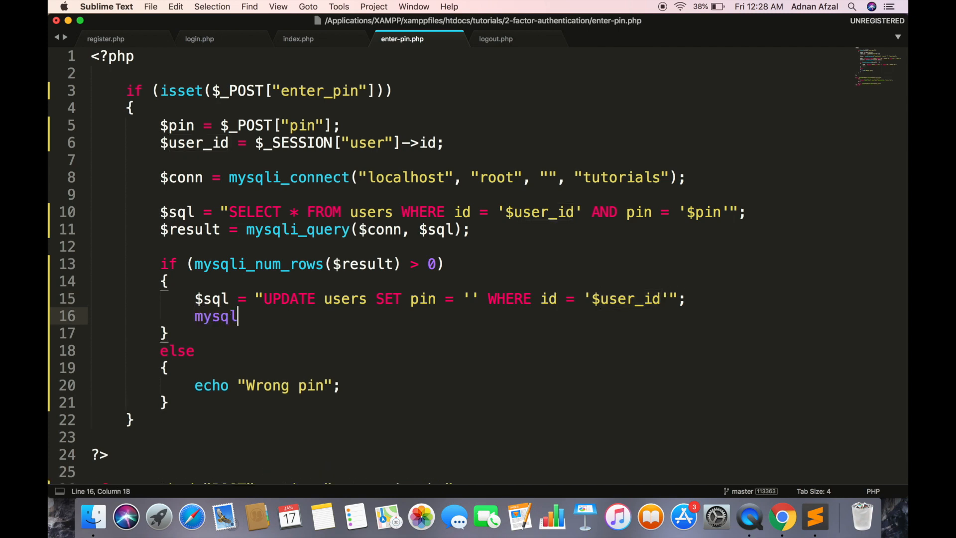
text(i_query($c)
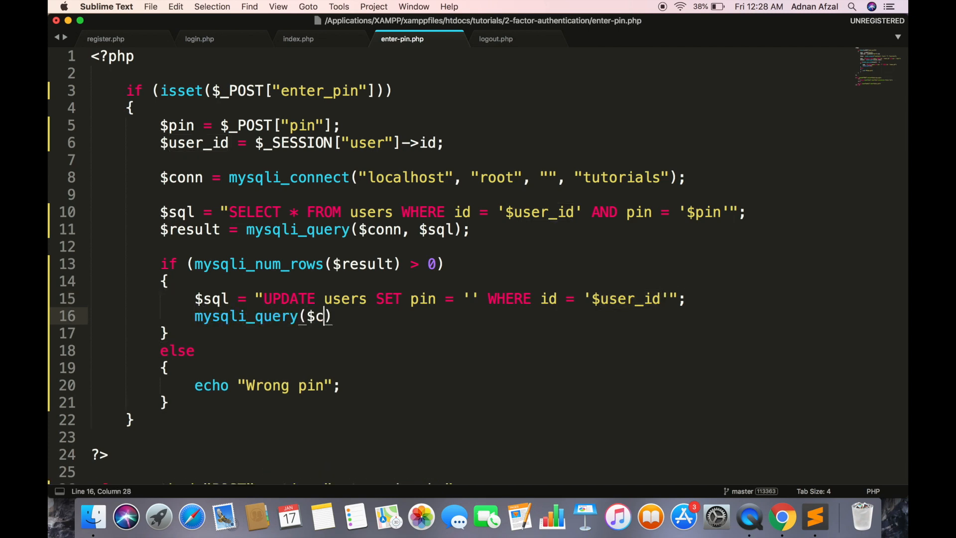
text(onn, $sql)
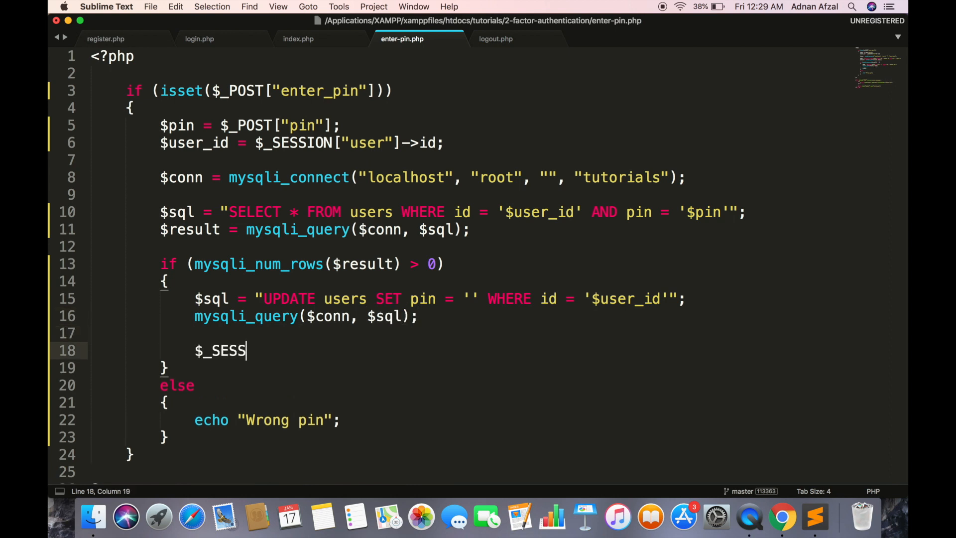
- Set $_SESSION["user"]->is_verified = true and redirect to index.php
text(ION["user"])
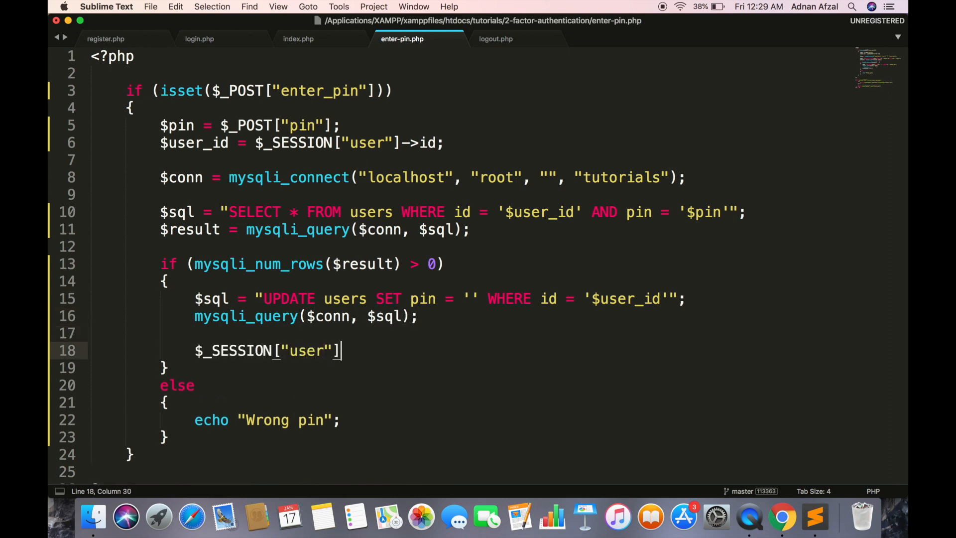
text(->is_veri)
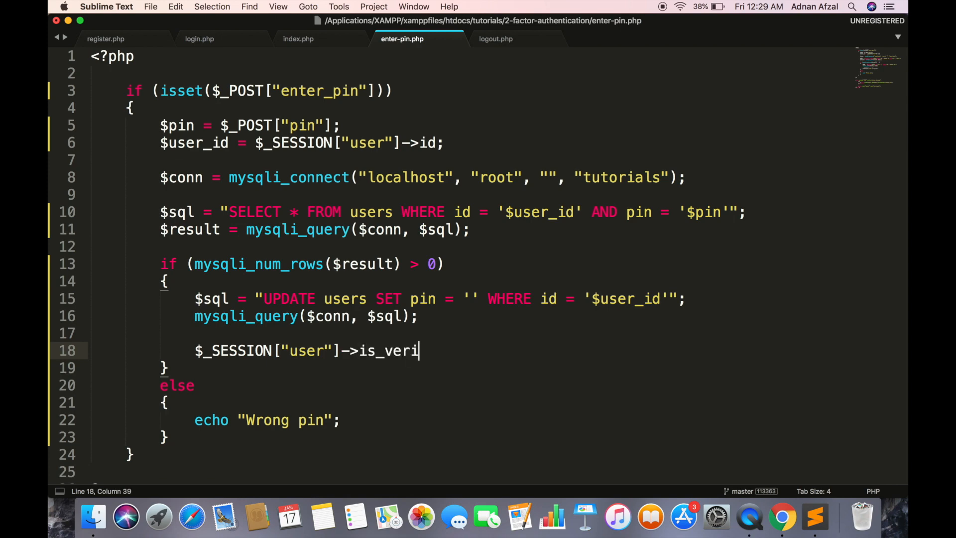
text(fied = true;)
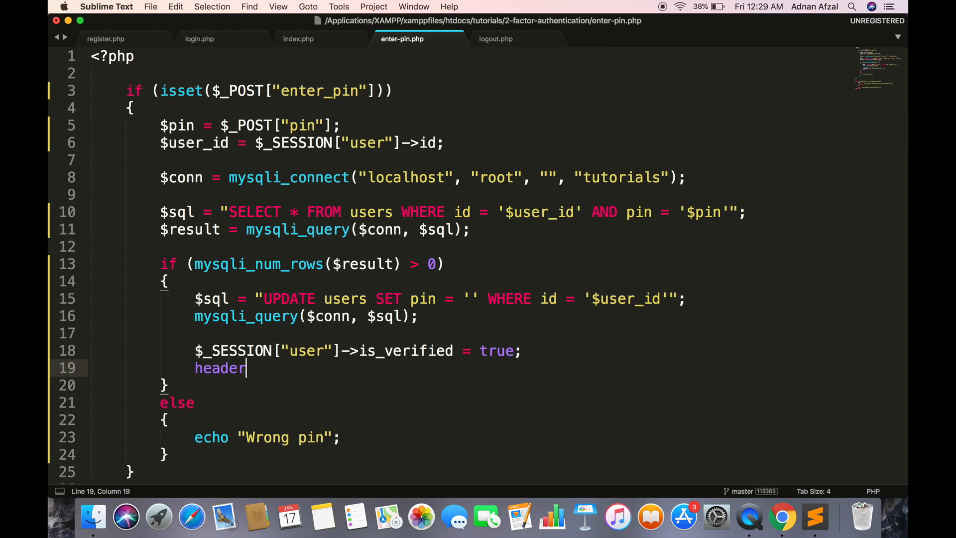
text(("Loc");)
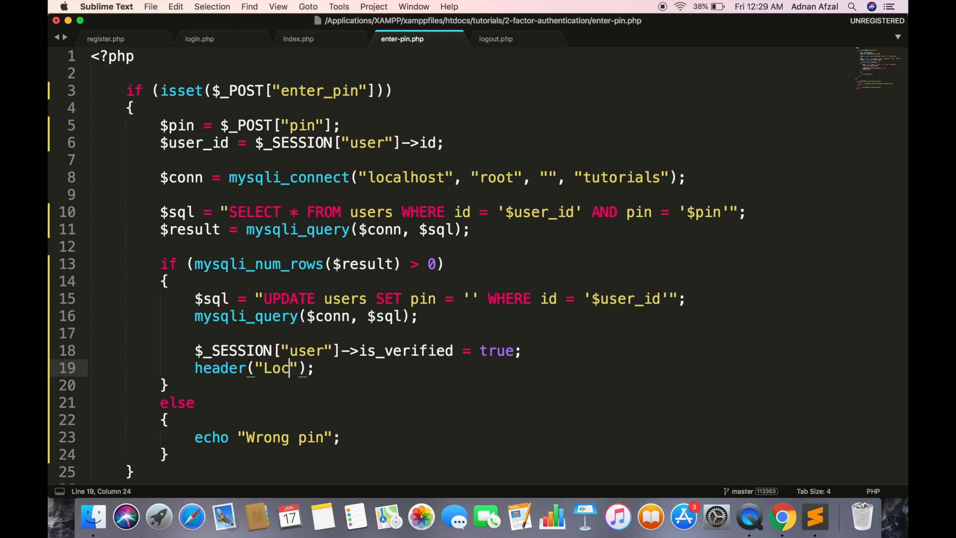
text(cation: index)
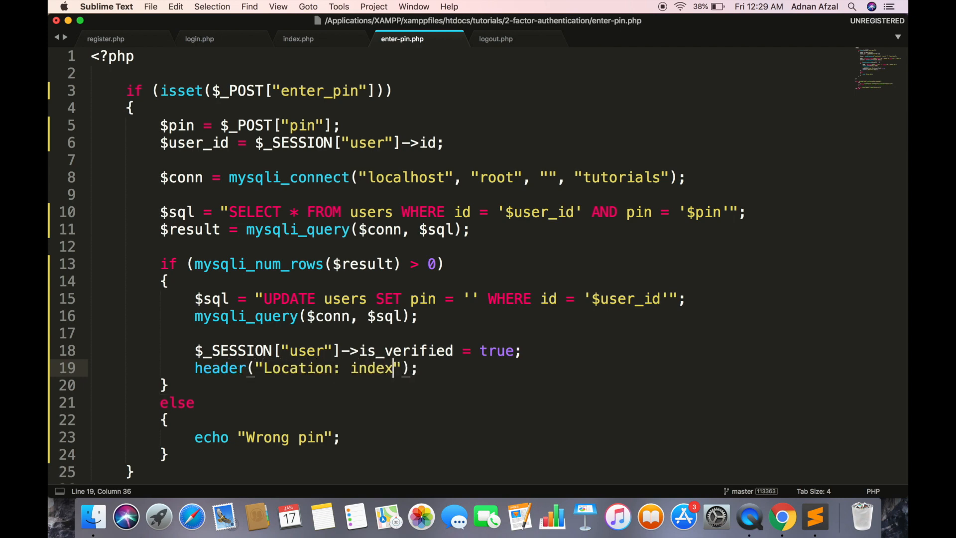
text(.php)
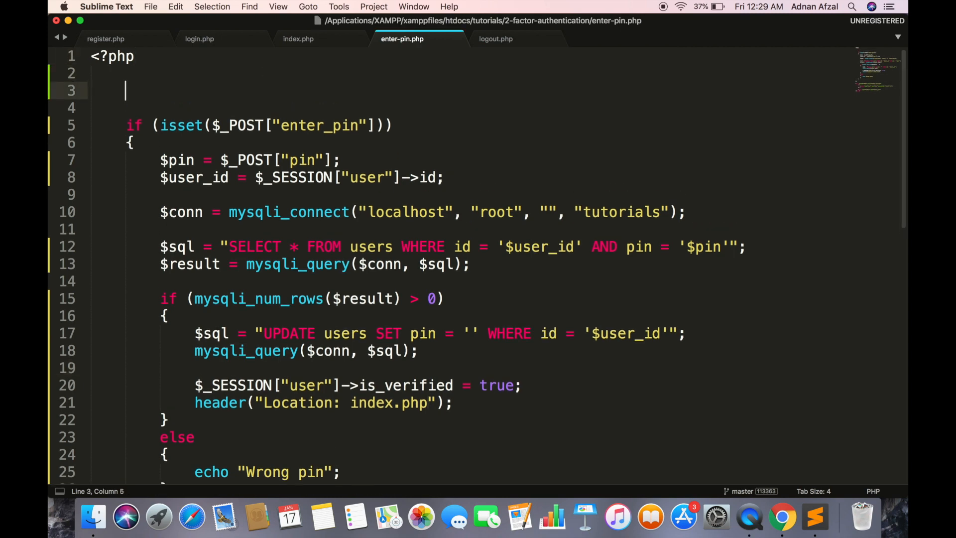
- Add session_start(); at the top of enter-pin.php and save it
text(session_start();)
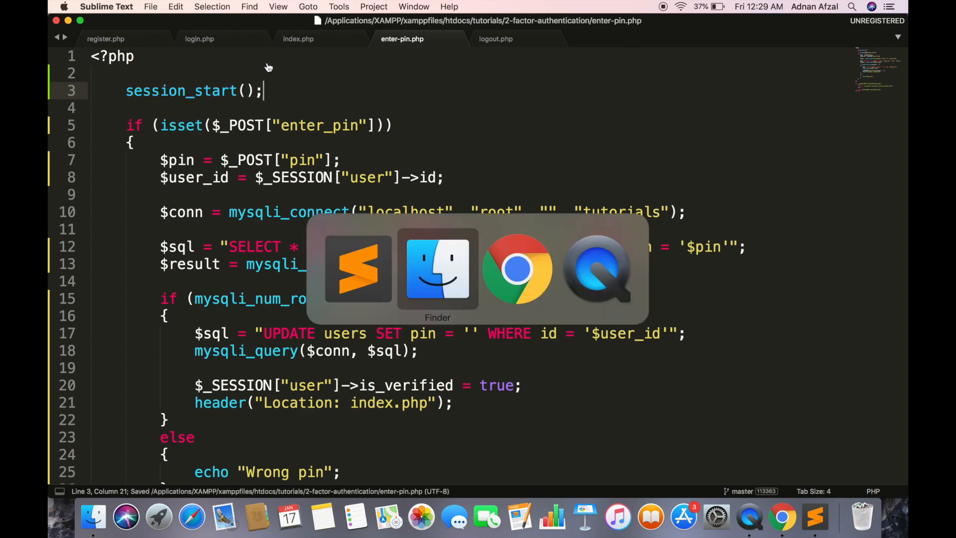
click(518, 270)
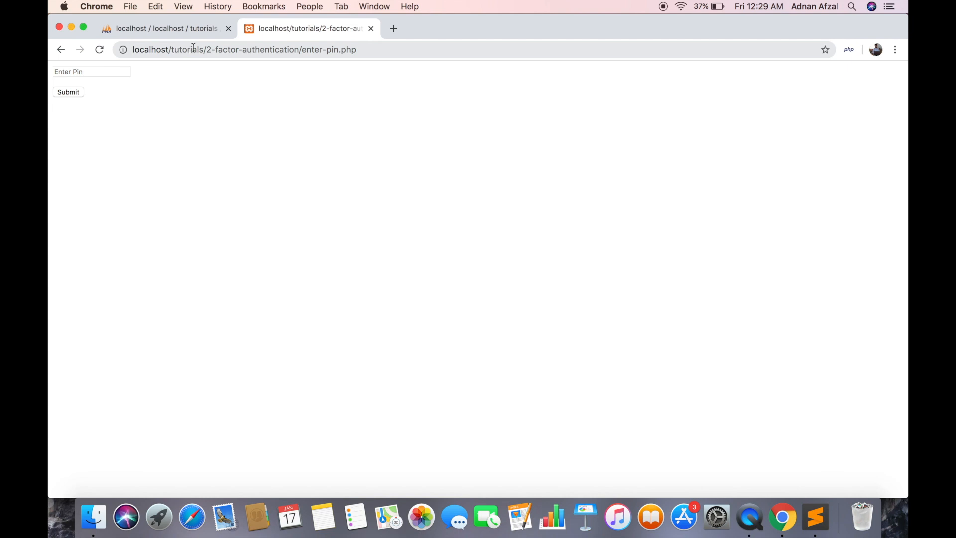
- Look up the stored PIN in the users table and submit it on enter-pin.php
click(155, 28)
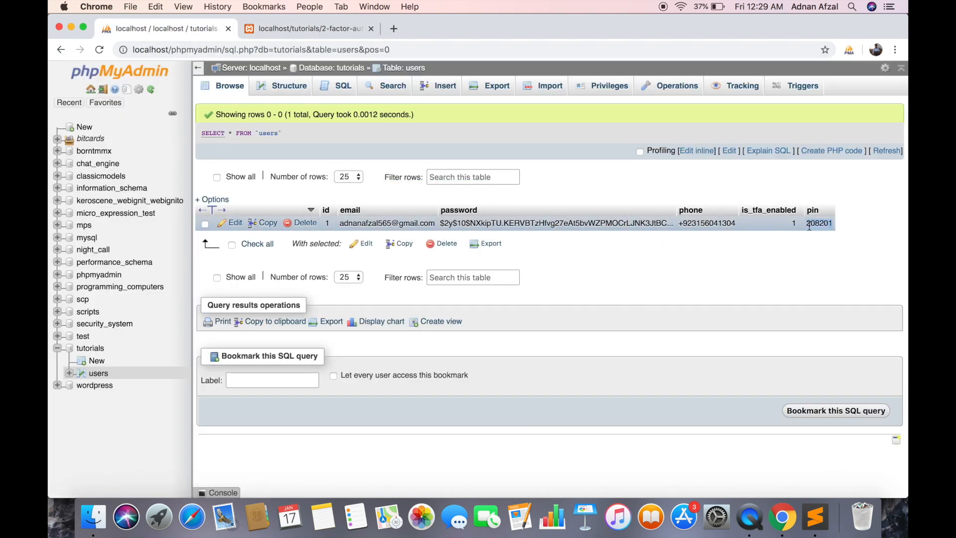
click(311, 28)
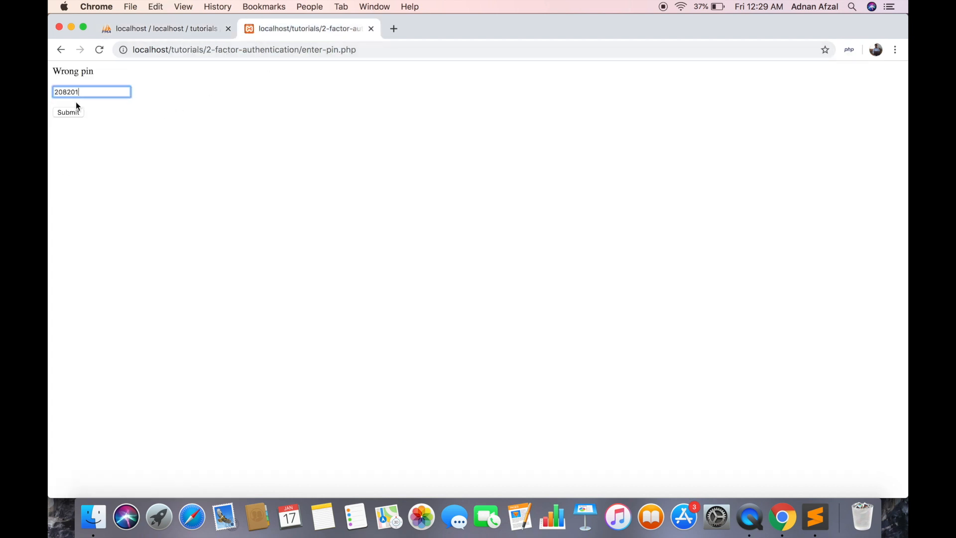
click(68, 112)
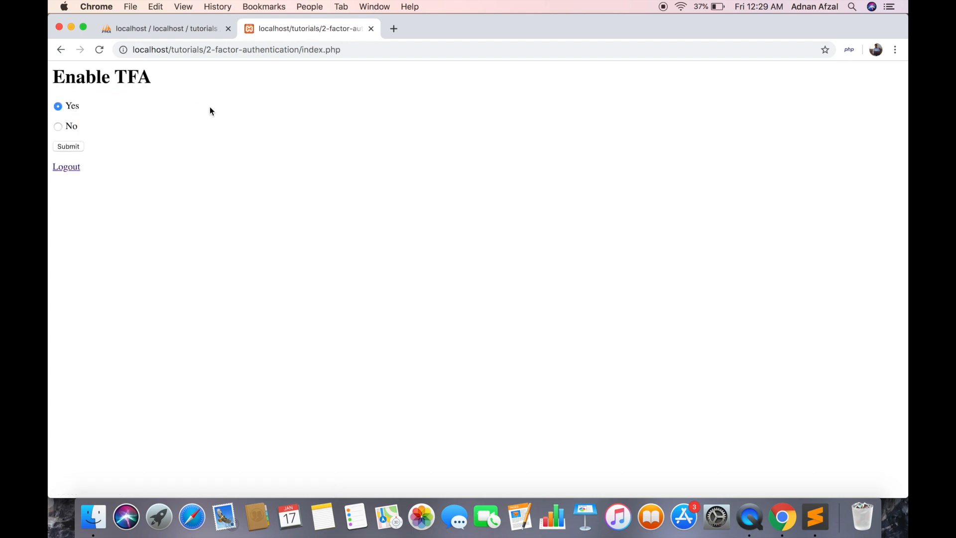
mouse_move(61, 133)
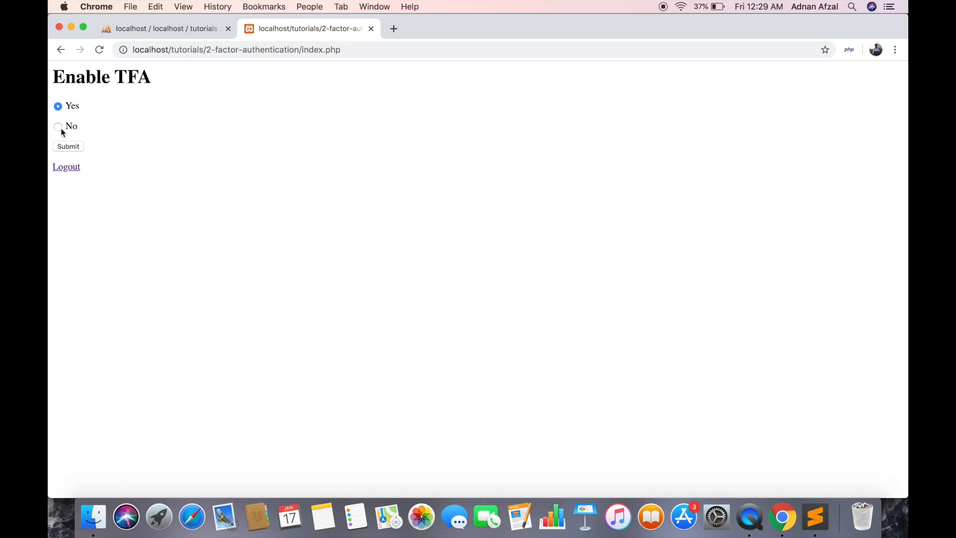
- Toggle the TFA radio options on the Enable TFA page, then log out of the test account
click(68, 146)
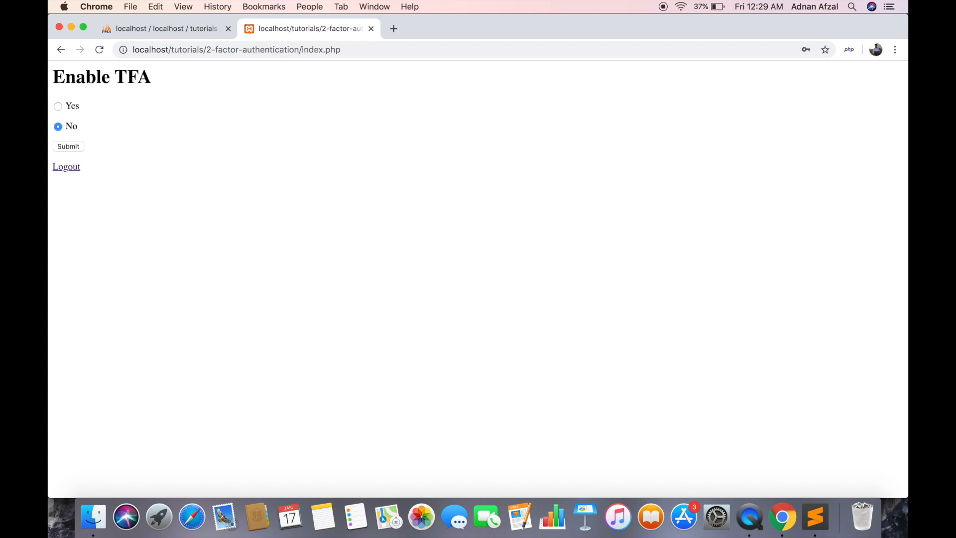
click(58, 106)
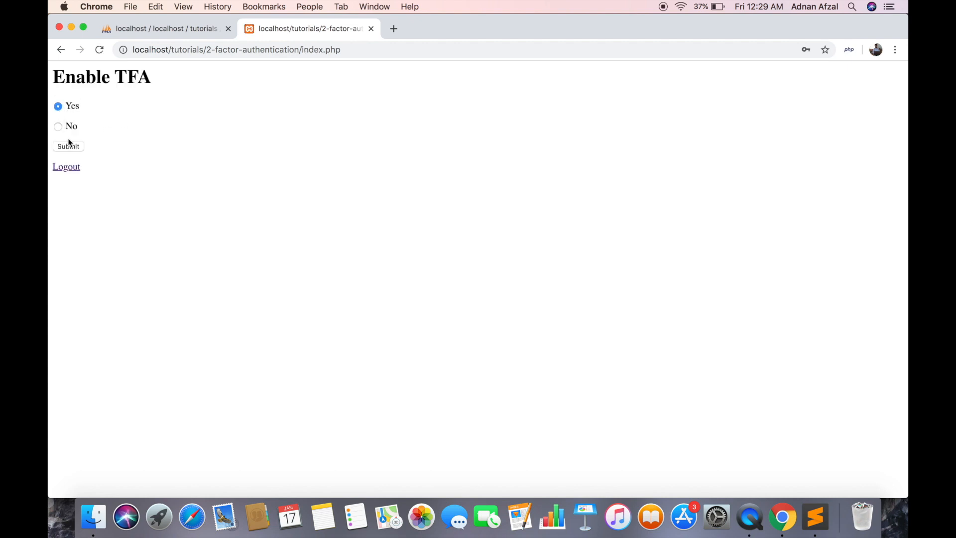
click(65, 167)
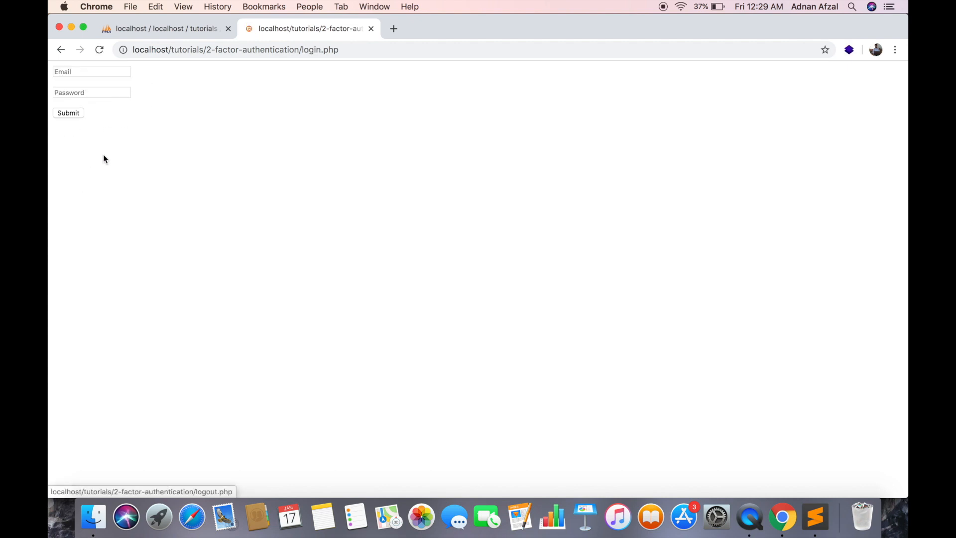
click(92, 71)
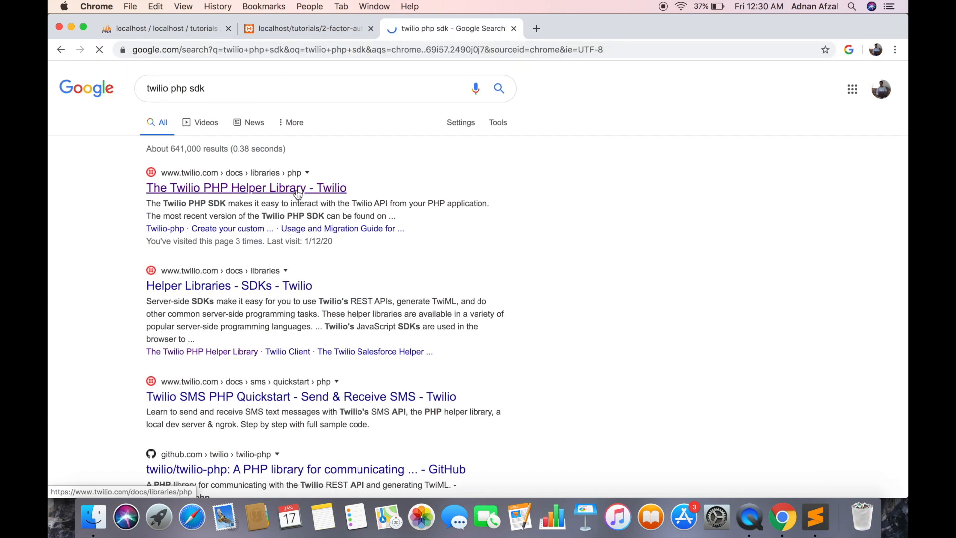
- Open the Twilio PHP Helper Library docs and select the composer require twilio/sdk command
click(246, 188)
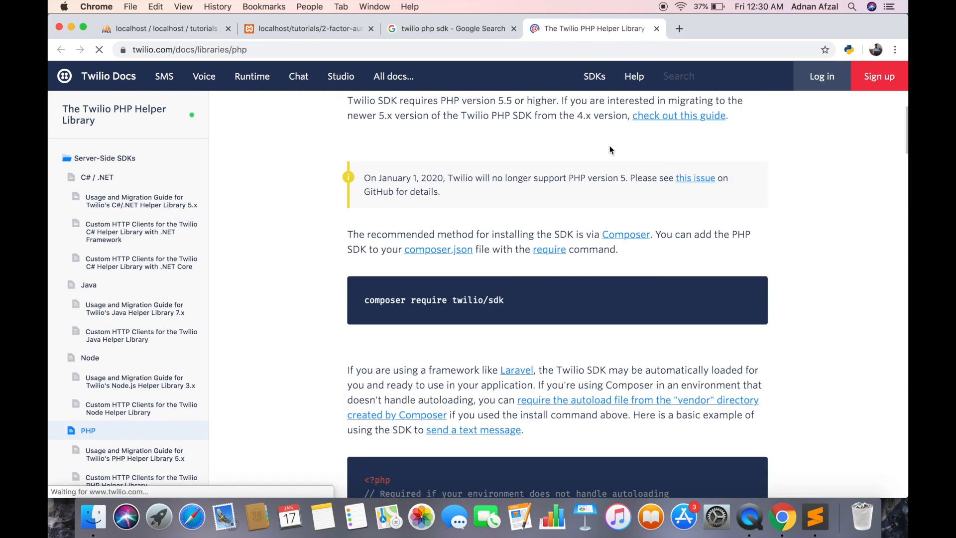
double_click(405, 300)
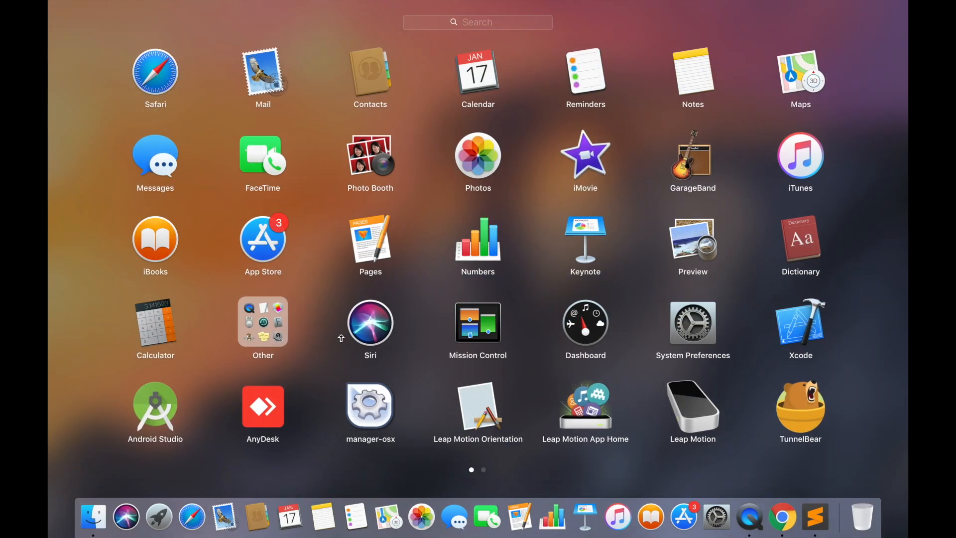
- Run composer require twilio/sdk in the 2-factor-authentication project from Terminal, then check the project folder
click(263, 322)
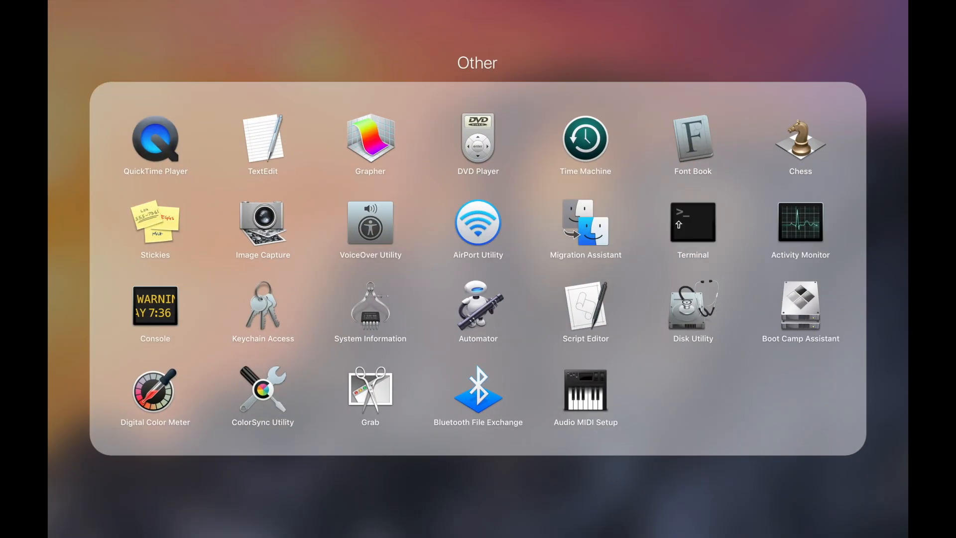
click(693, 223)
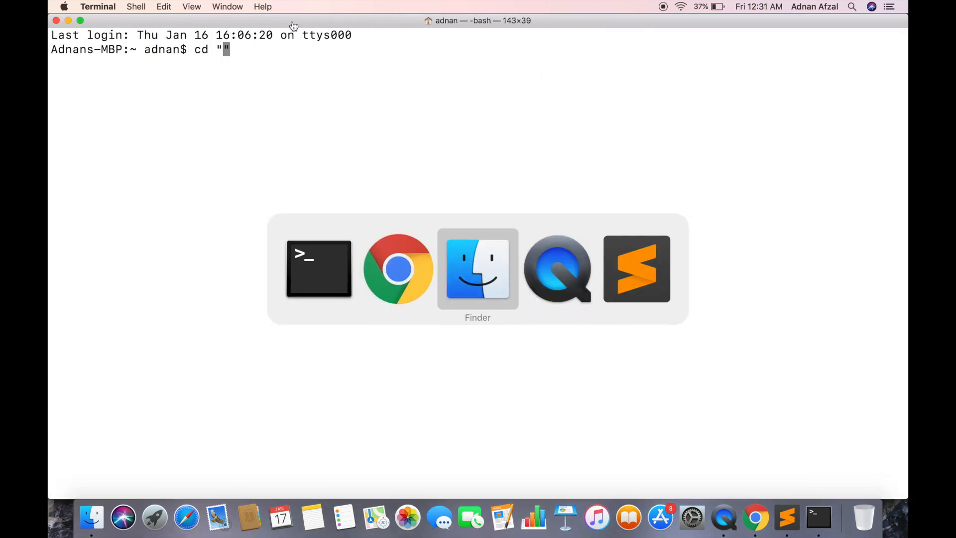
click(477, 273)
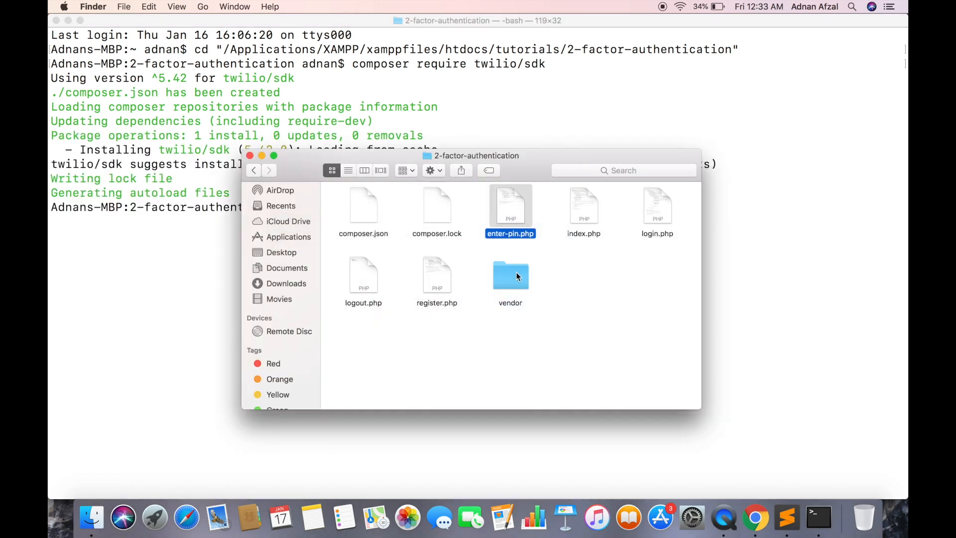
double_click(510, 272)
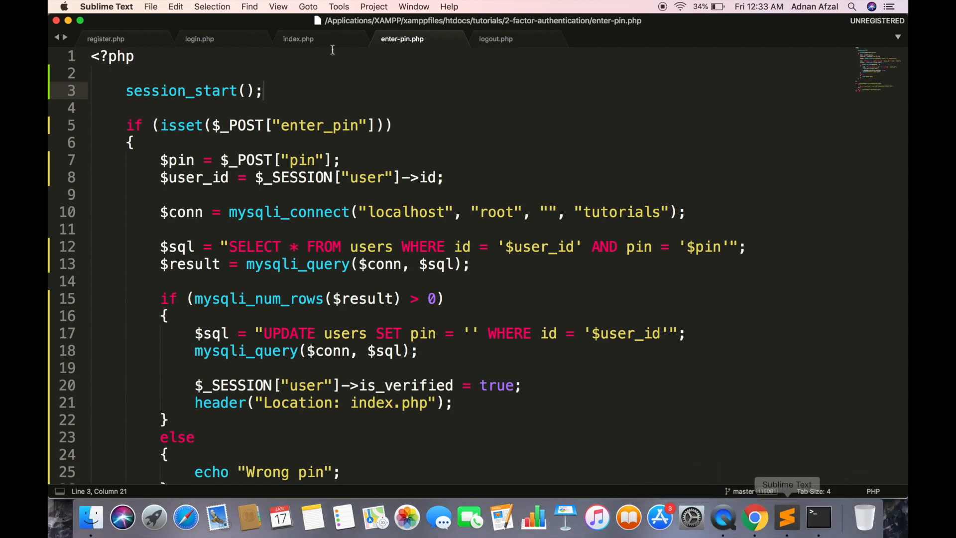
- Add require_once "vendor/autoload.php", use Twilio\Rest\Client, and empty $sid and $token to login.php, then save
click(200, 39)
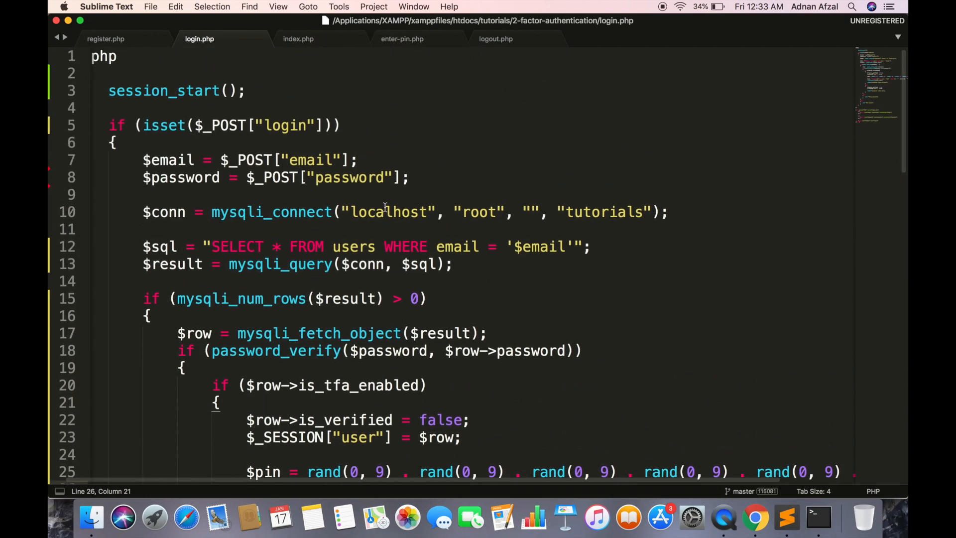
text(require_o)
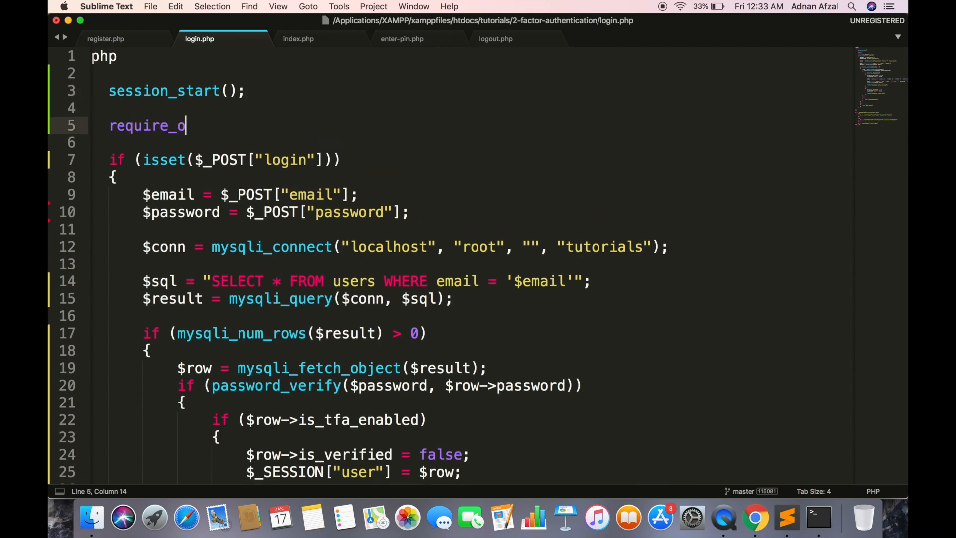
text(nce "vendor)
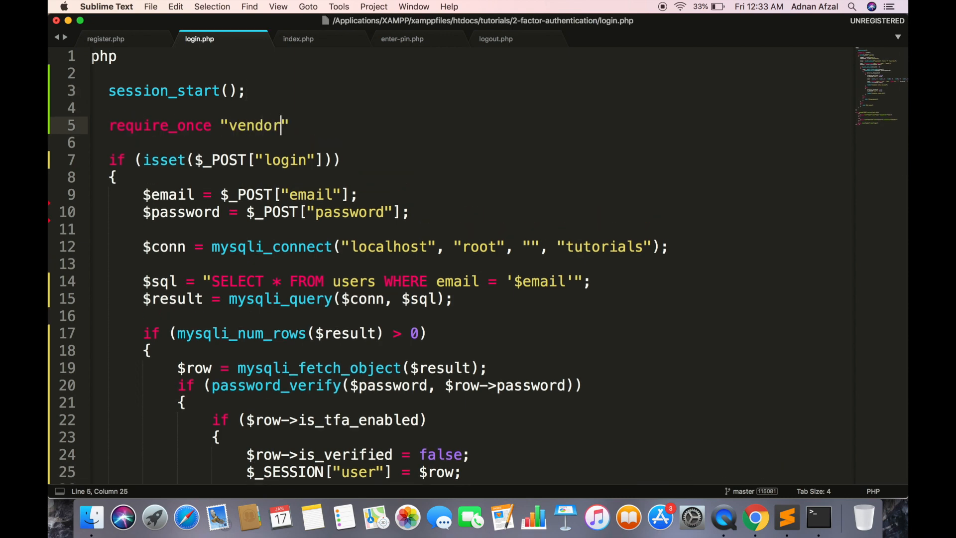
text(/autoload.php";)
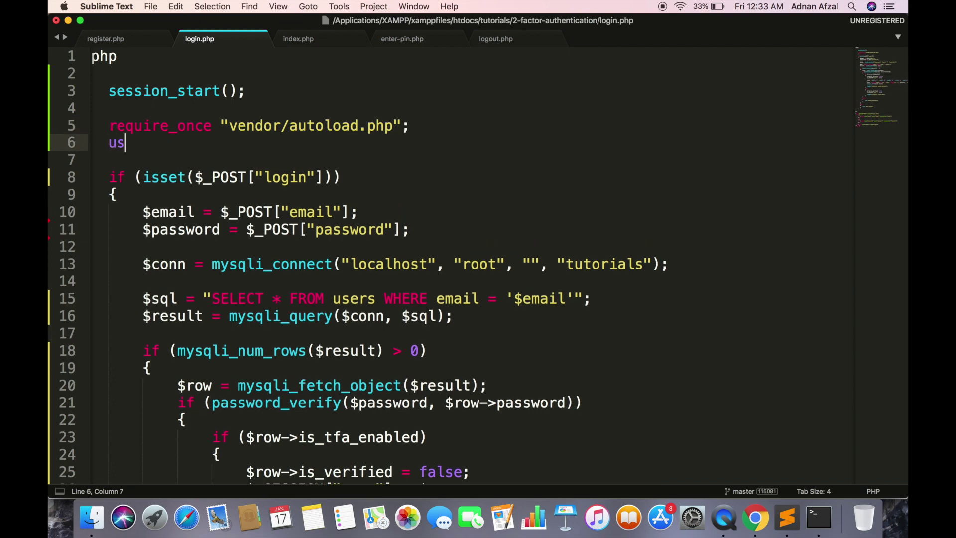
text(e Twi)
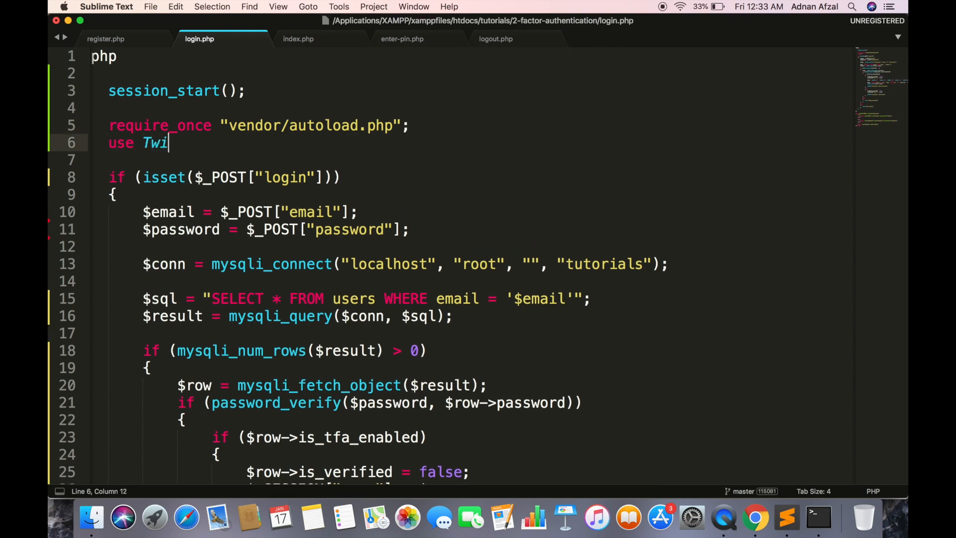
text(lio\Rest\)
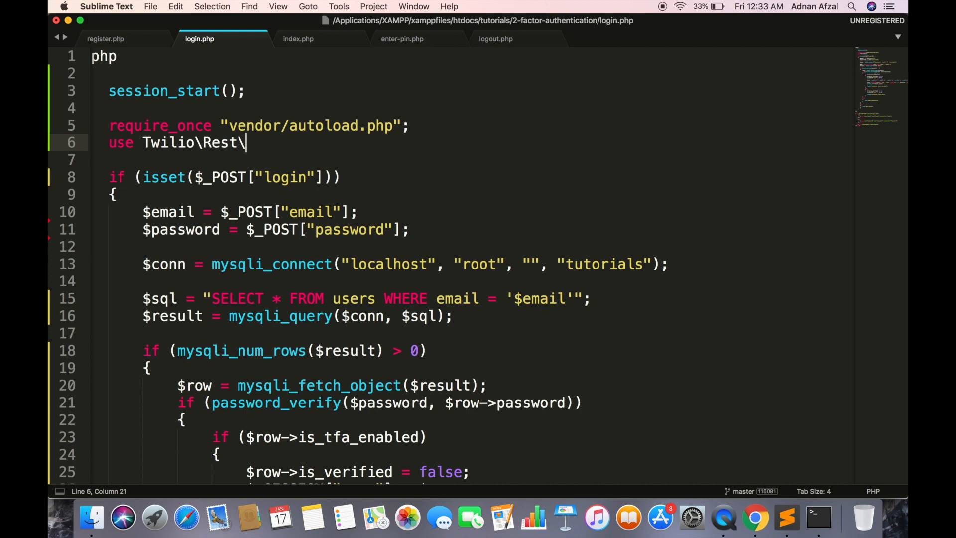
text(Client;)
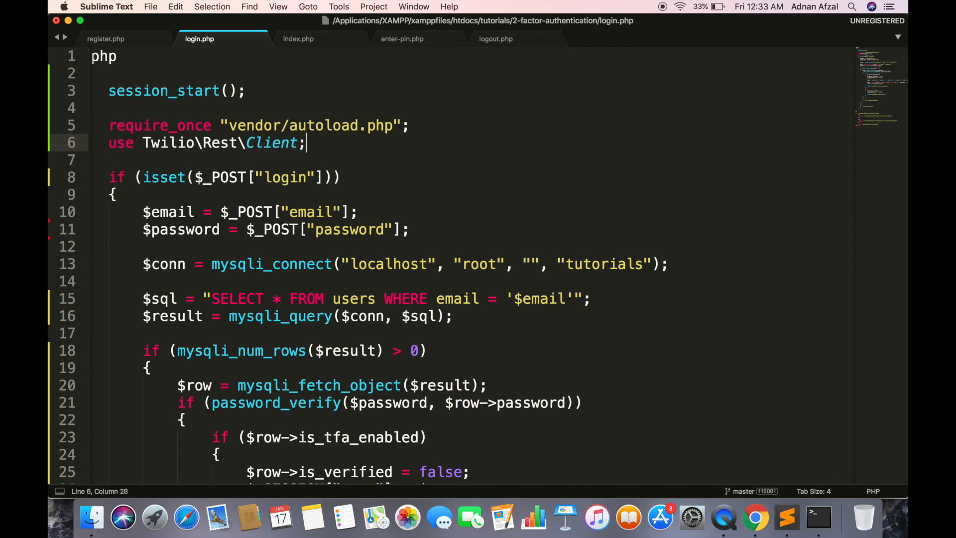
text($sid)
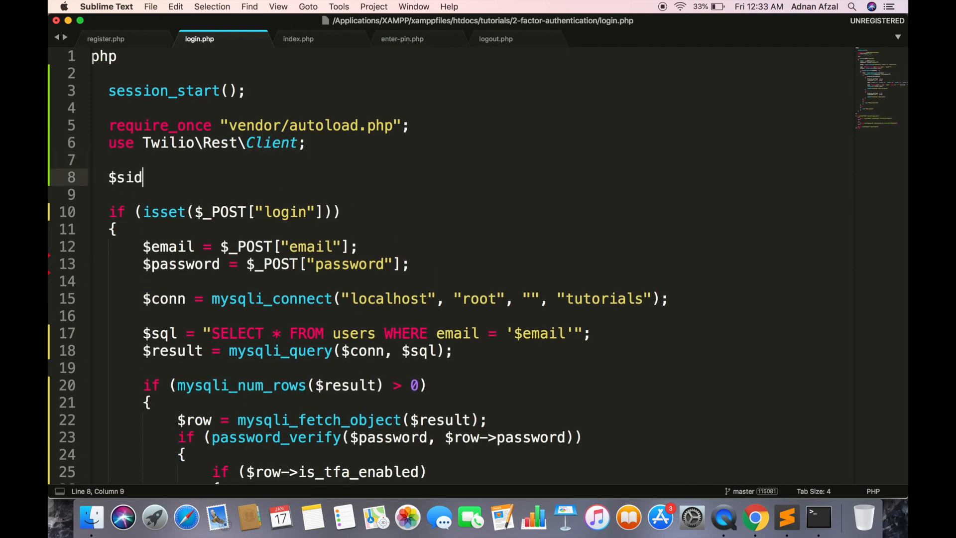
text(= "";)
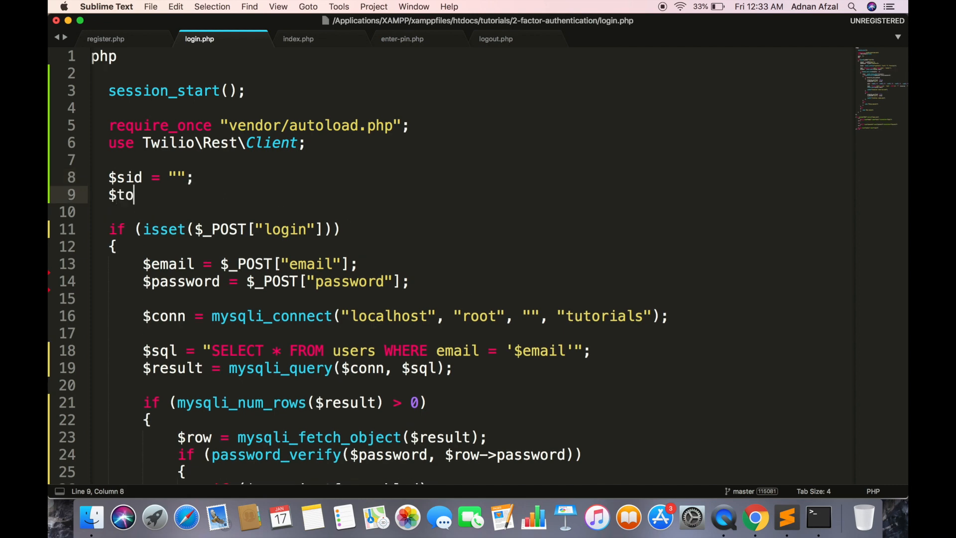
text(ken = "";)
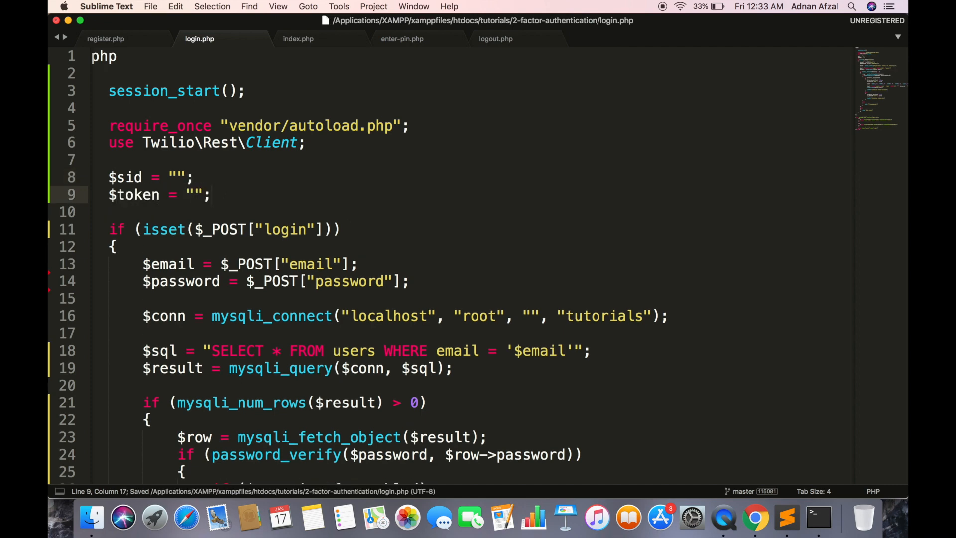
key(cmd+tab)
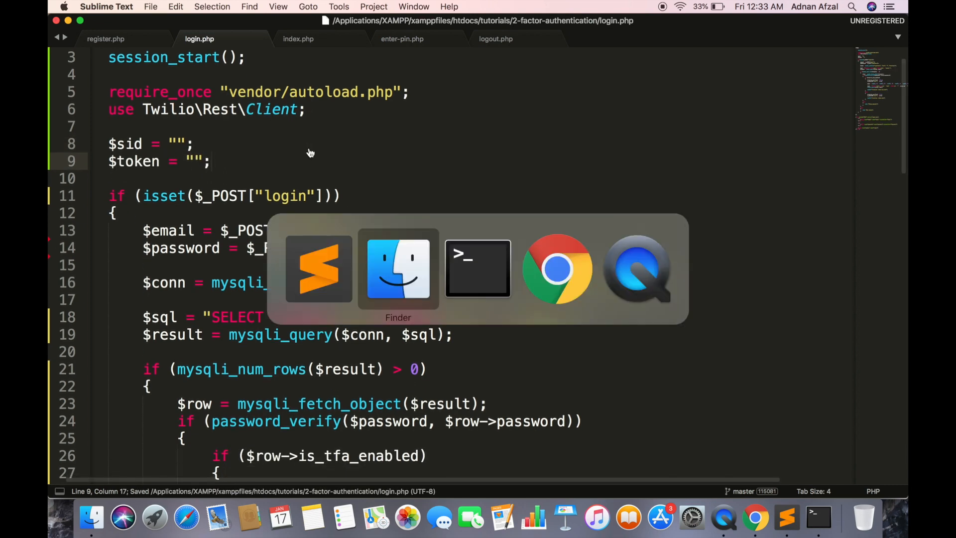
click(559, 269)
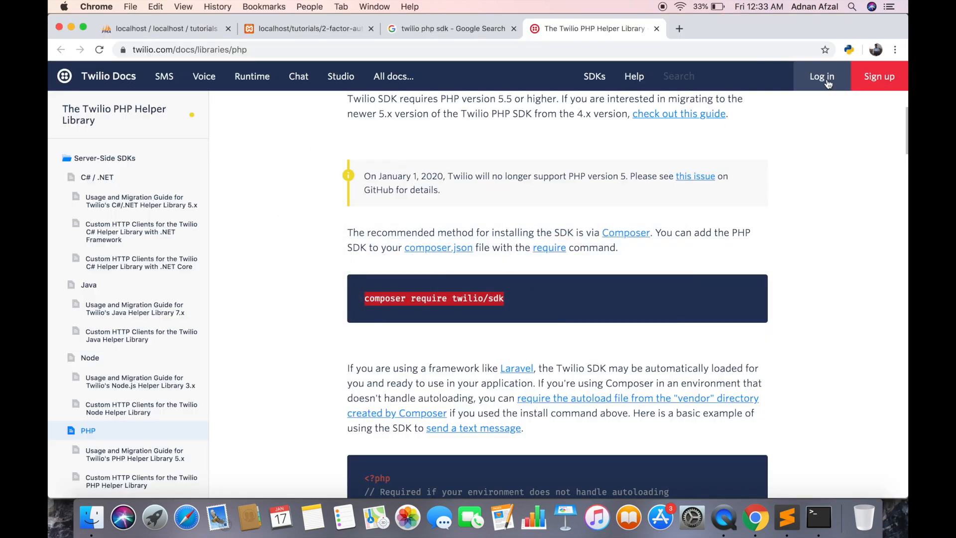
click(823, 76)
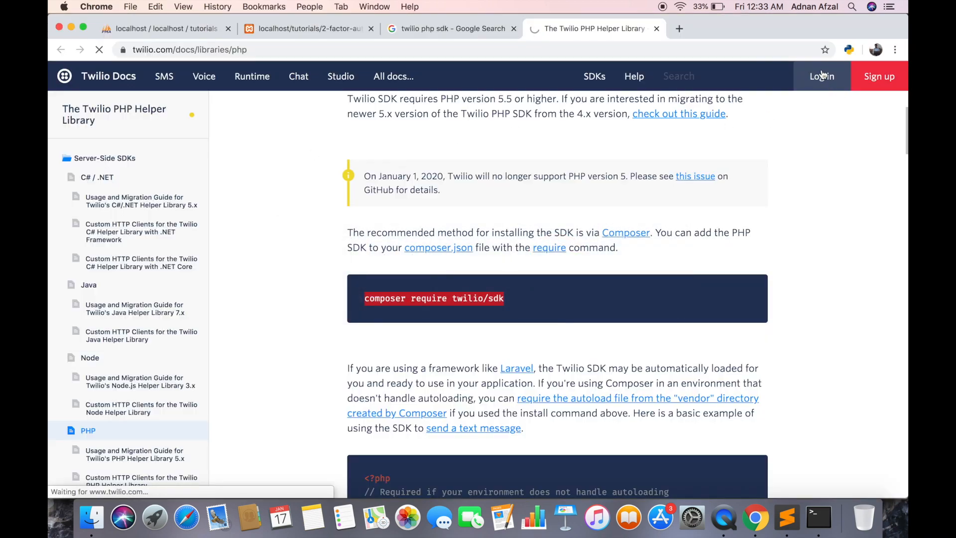
click(822, 76)
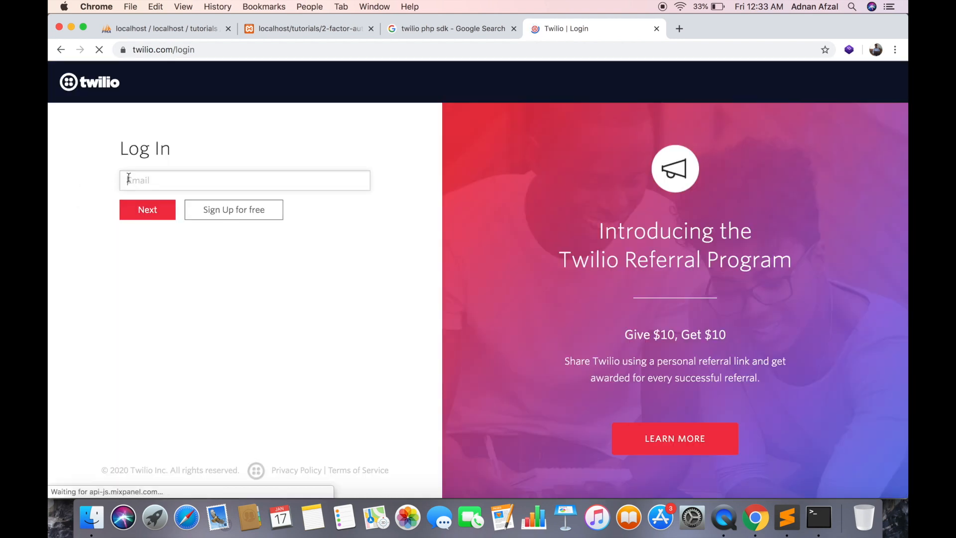
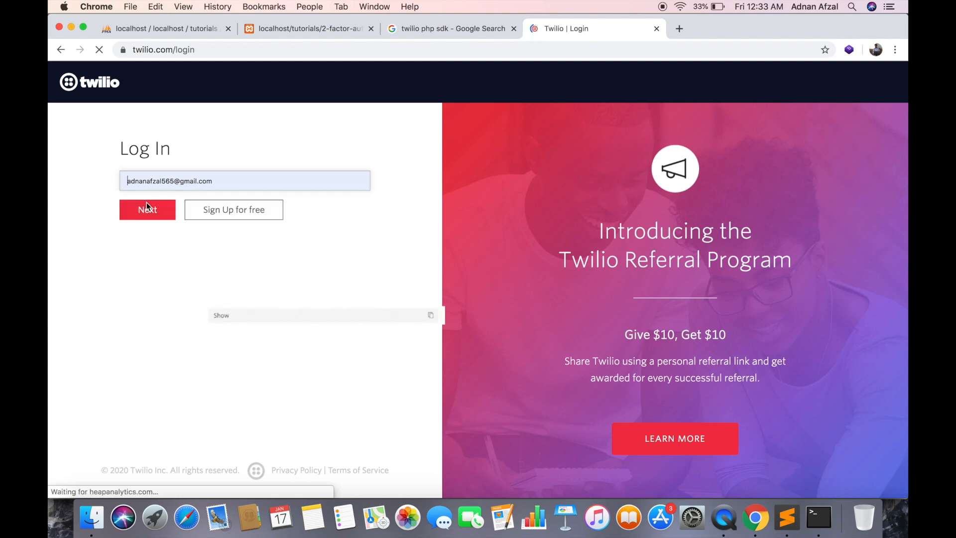
click(148, 210)
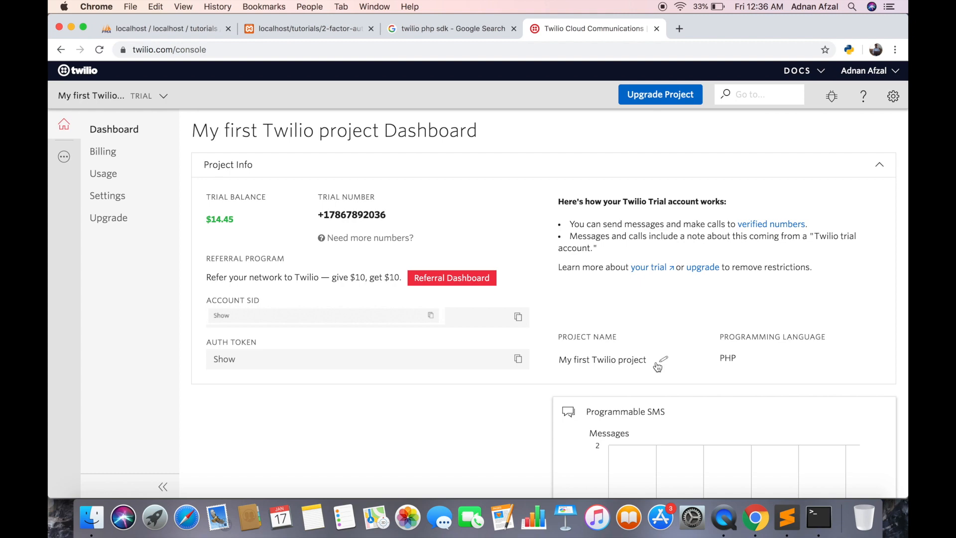
click(787, 524)
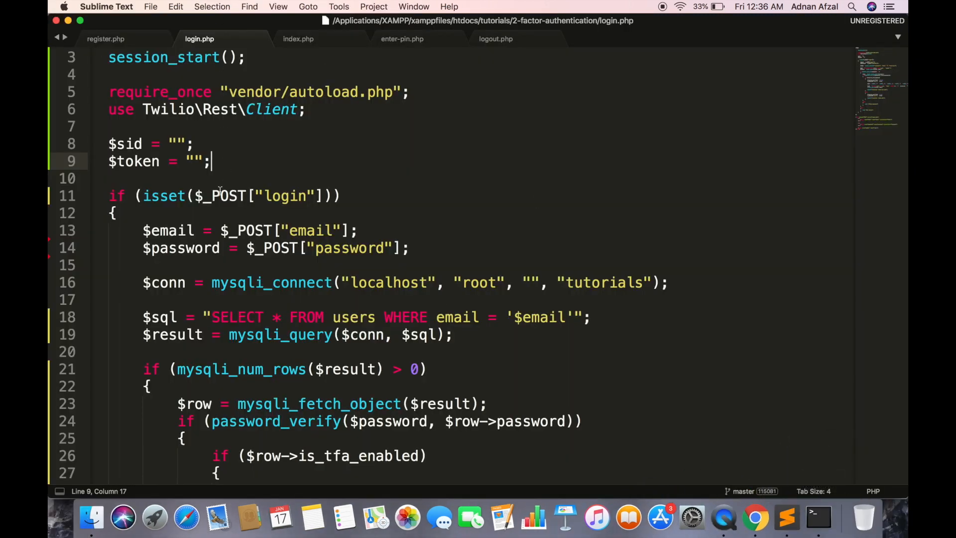
- After the PIN update query, create a Twilio Client with $sid and $token and call messages->create
scroll(down, 3)
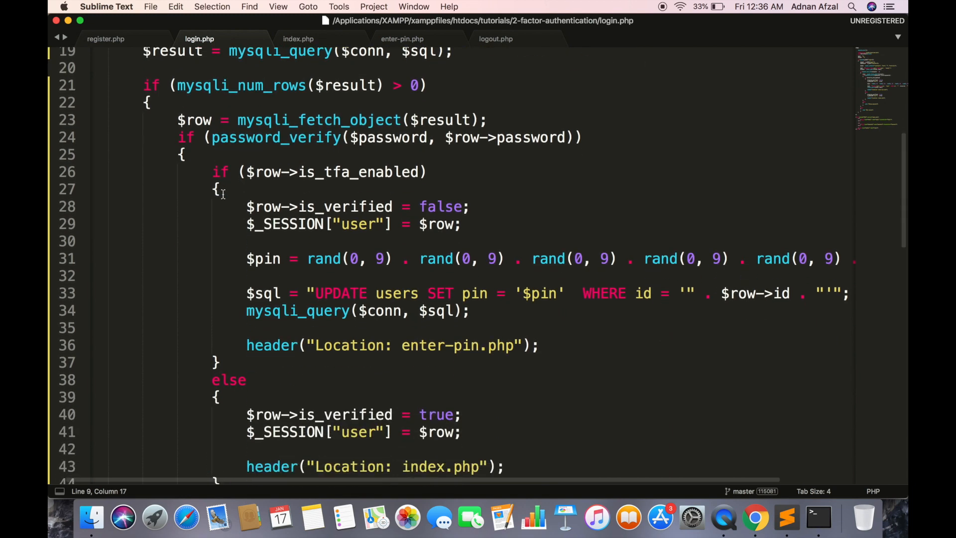
click(532, 328)
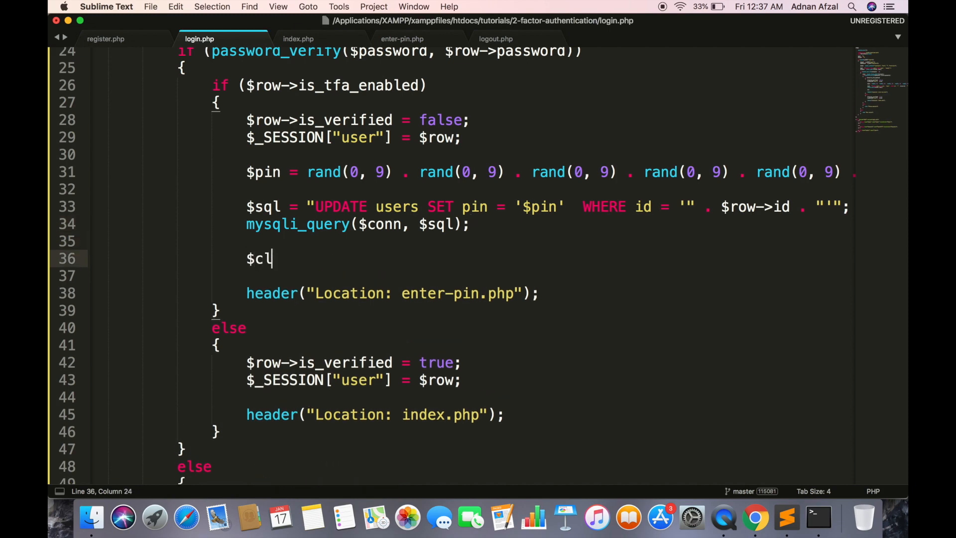
text(ient = new Cli)
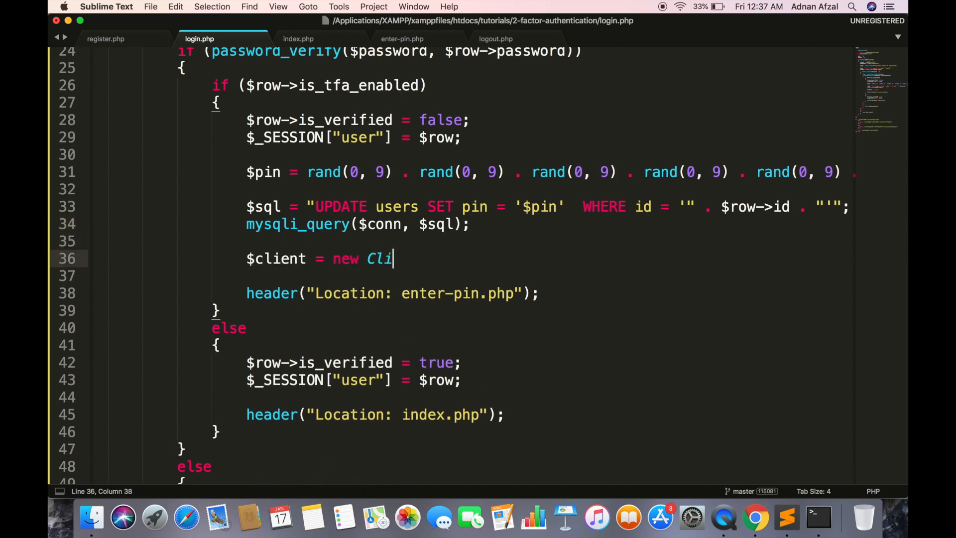
text(ent($);)
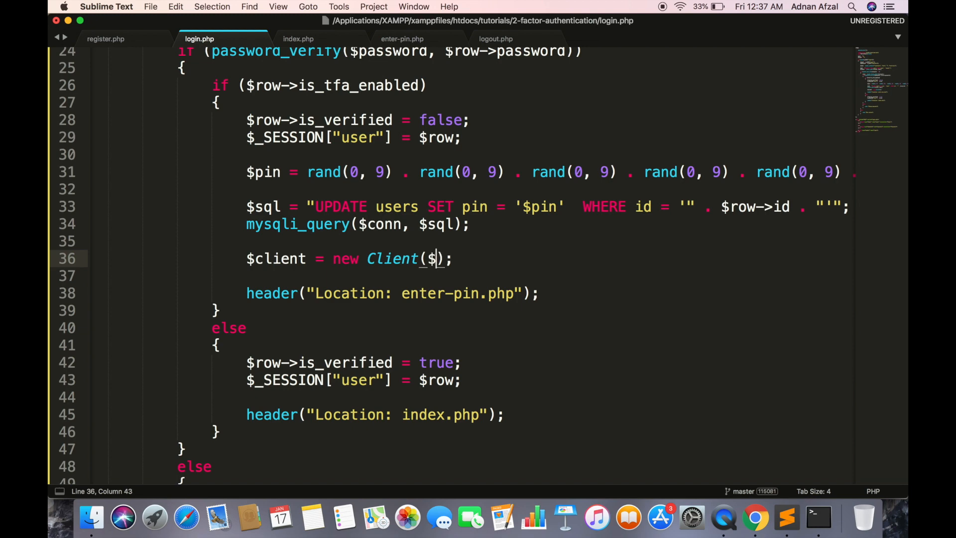
text(sid, $token)
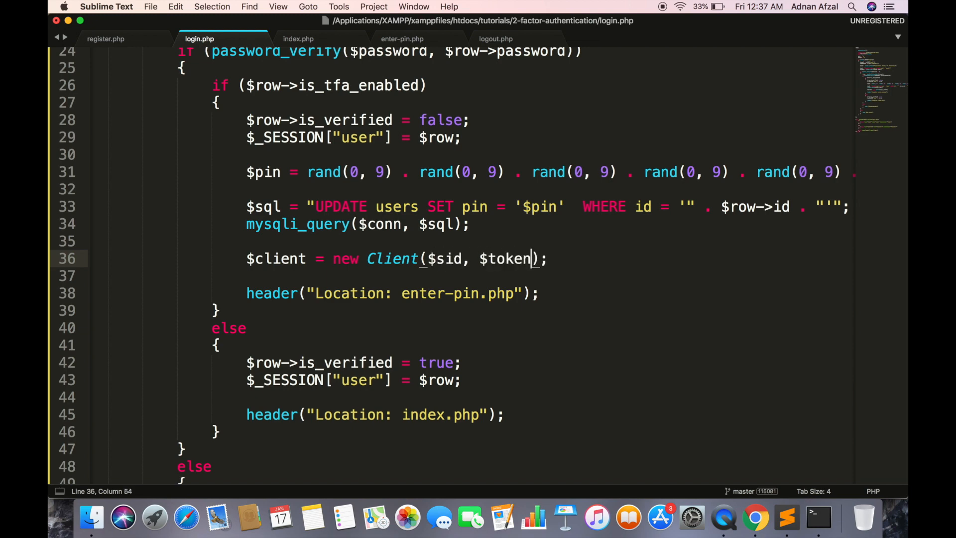
text($client->message)
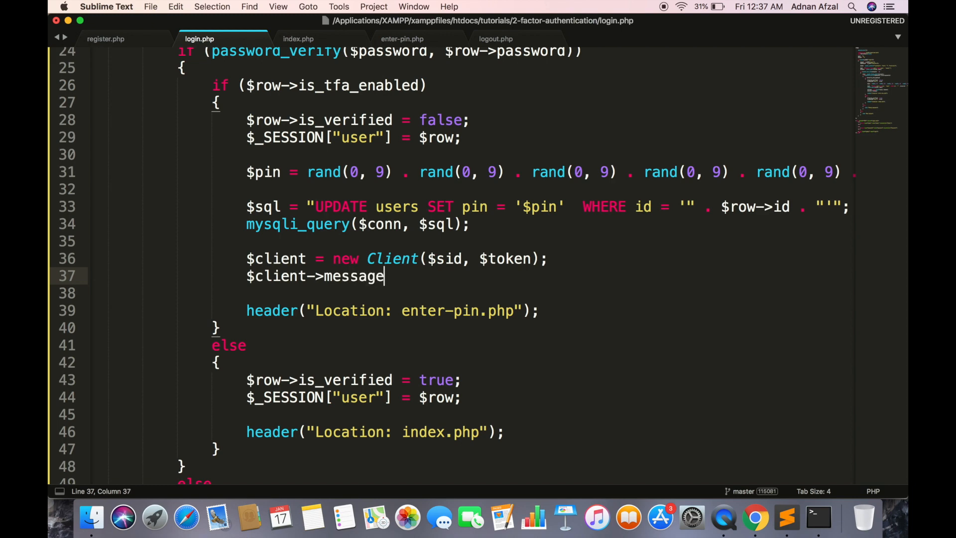
text(s->create())
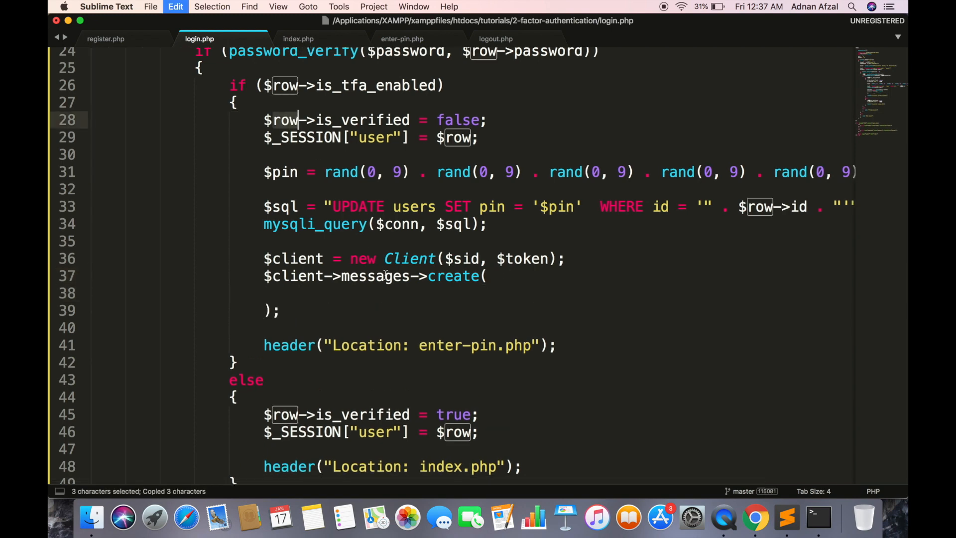
text($row)
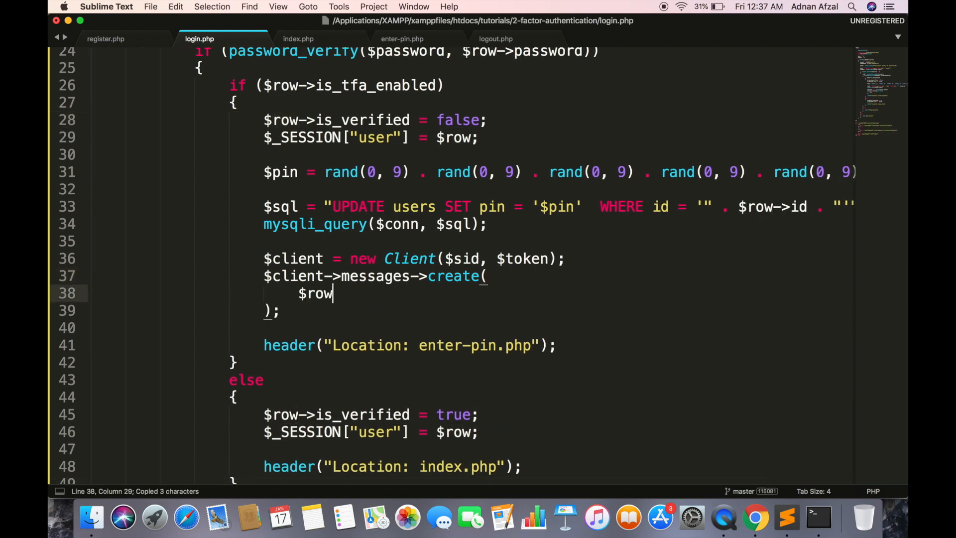
text(->phone, a)
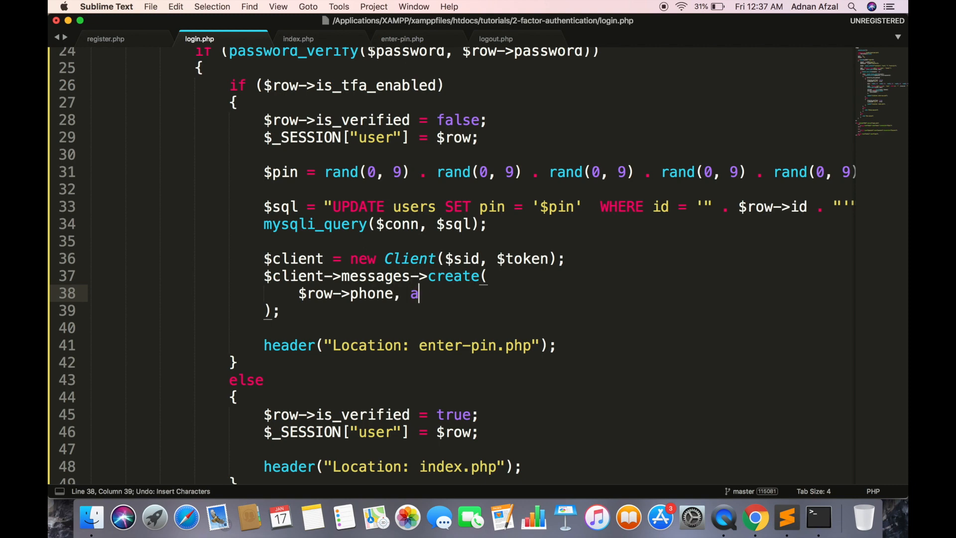
text(rray()
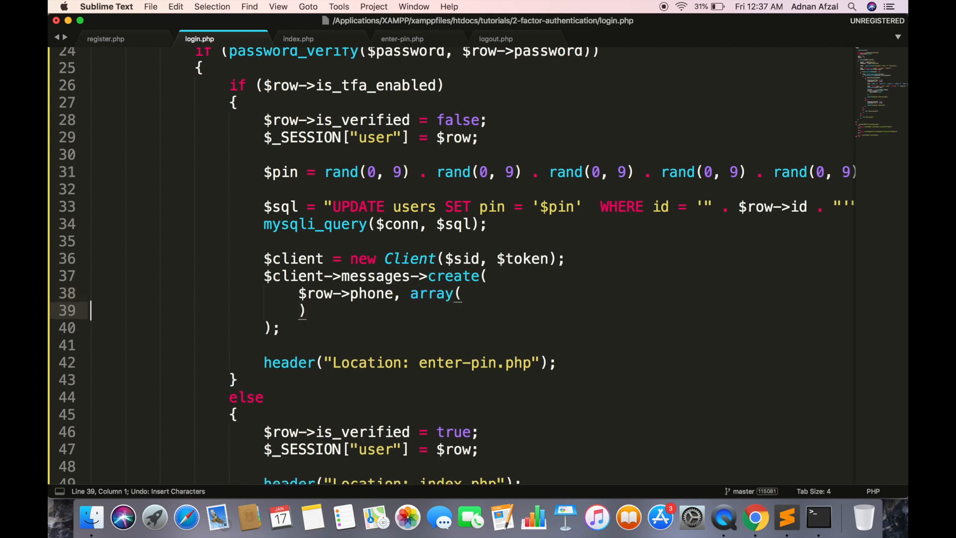
text("from")
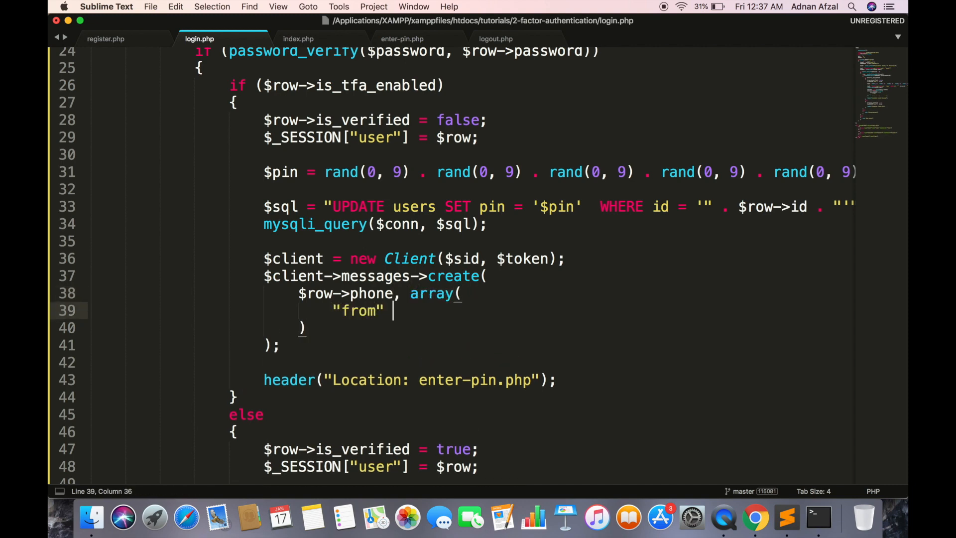
click(759, 517)
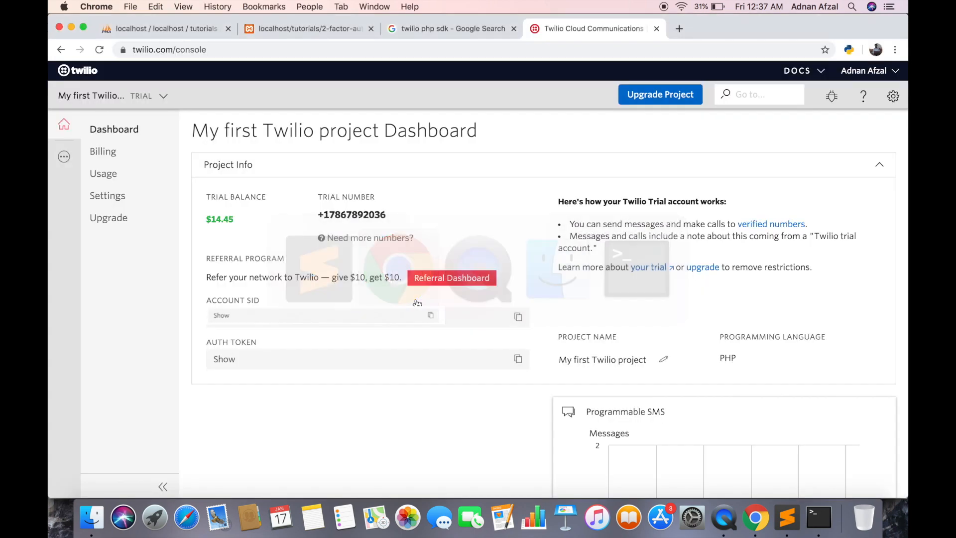
double_click(352, 215)
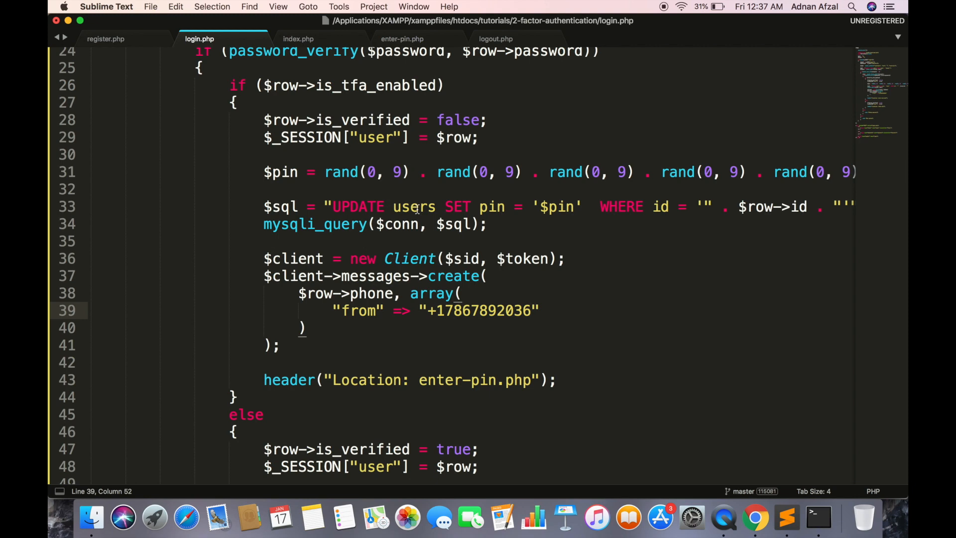
- Add body "Your website.com 2-factor authentication code is: " . $pin to the message and save login.php
text(,)
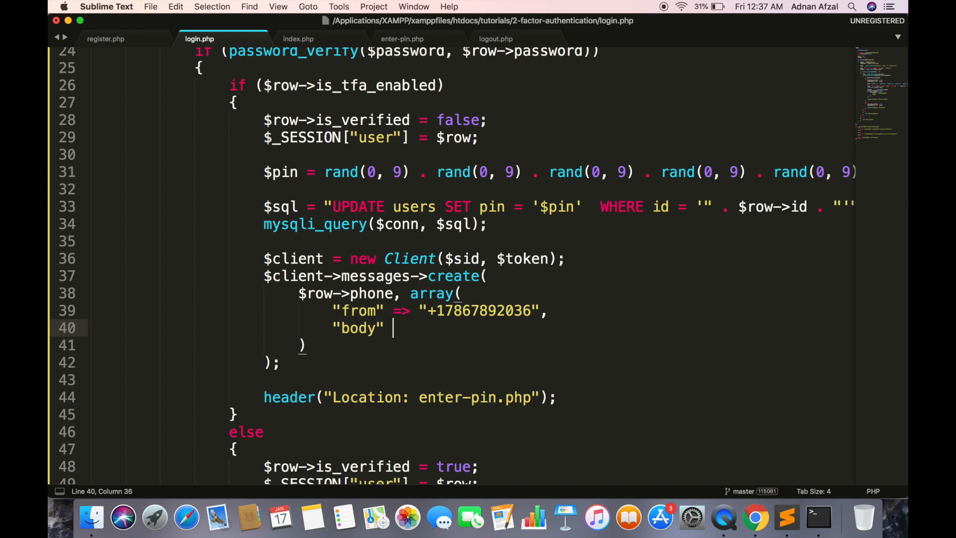
text(=> "Your ")
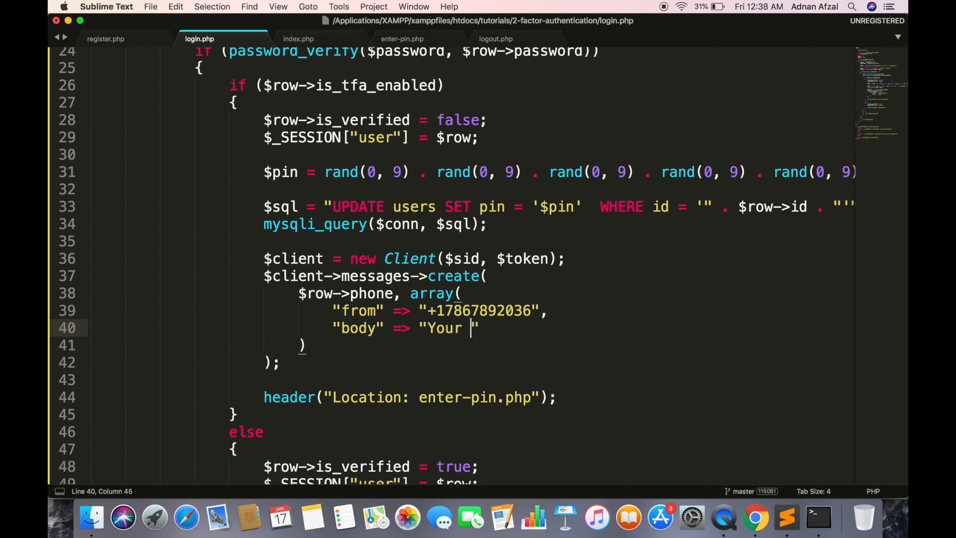
text(website.com)
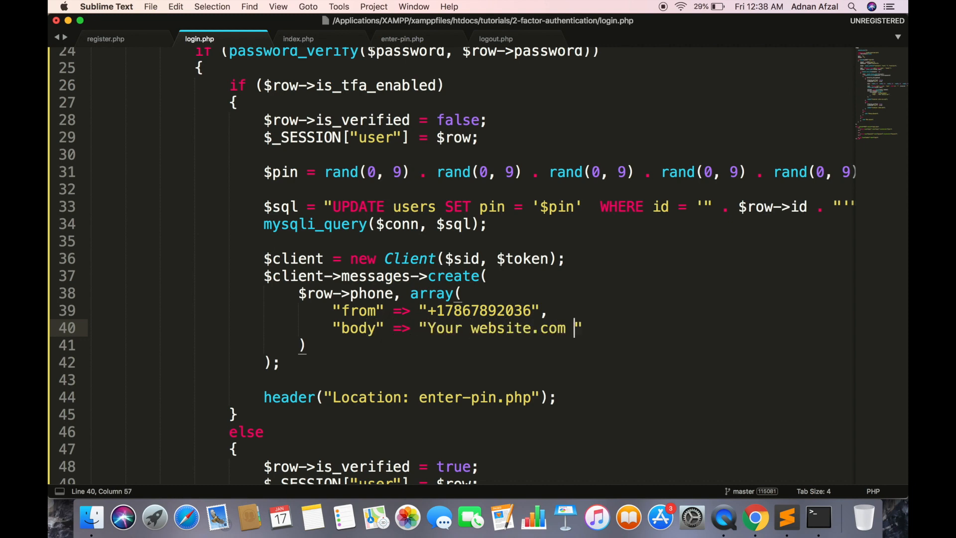
text(2-factor a)
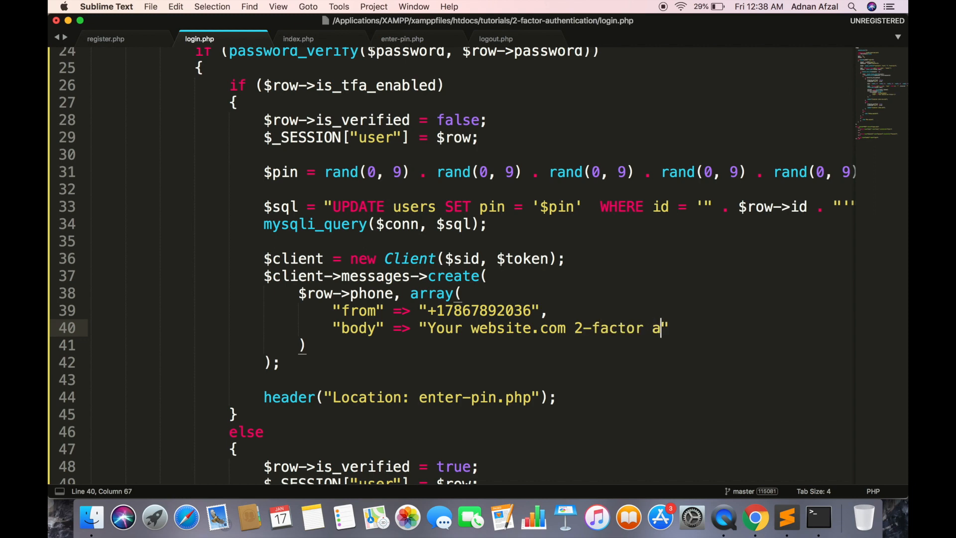
text(uthentication code is)
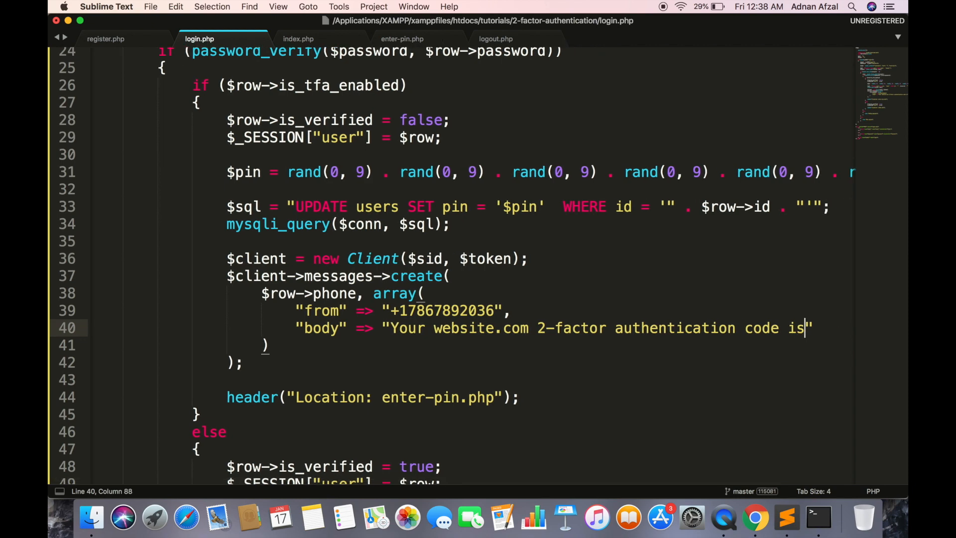
text(: " . $pin)
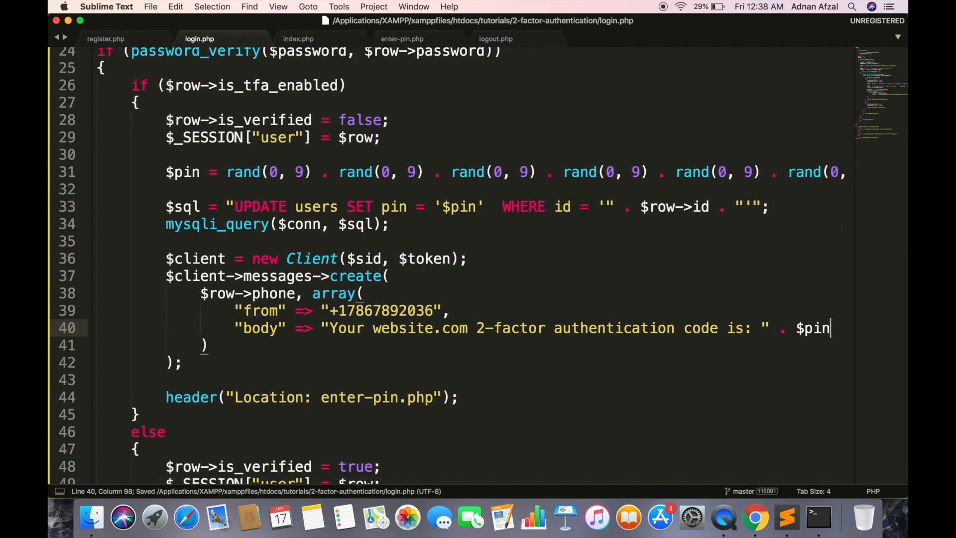
key(cmd+tab)
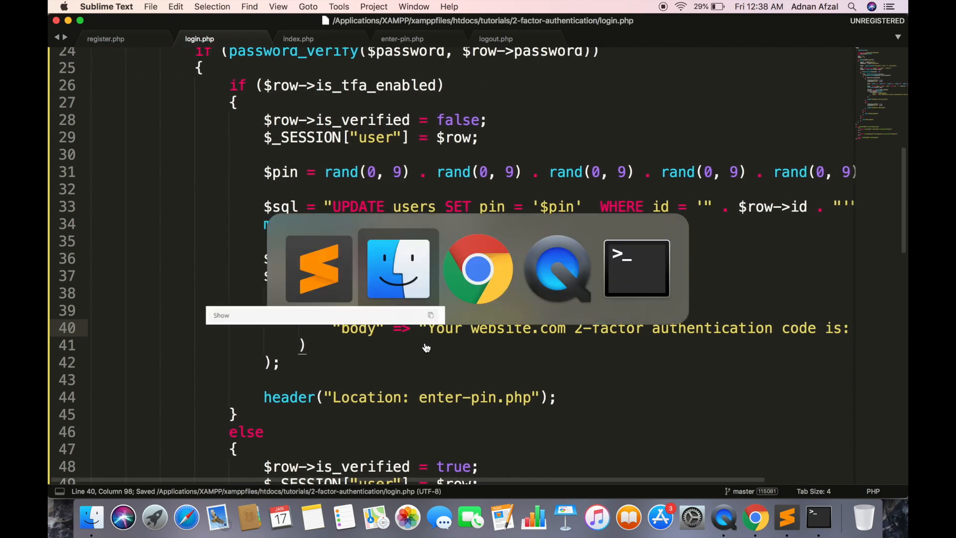
- In Chrome, check the user's phone in phpMyAdmin, then log in and enter the SMS PIN
click(477, 269)
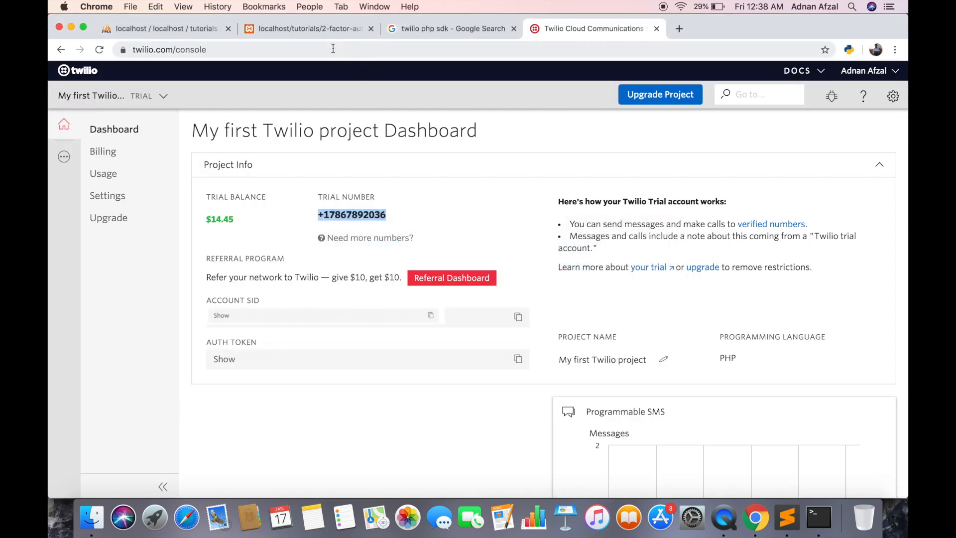
click(309, 28)
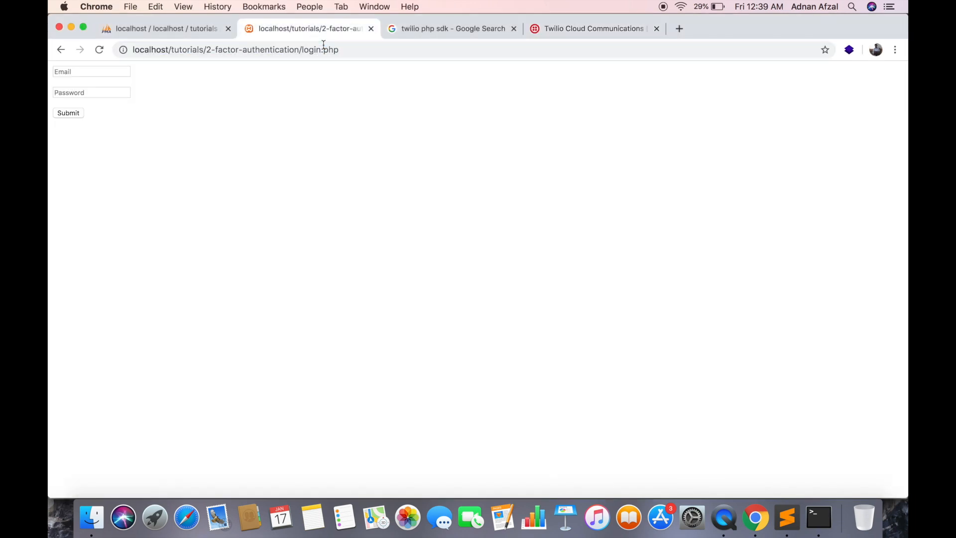
click(160, 29)
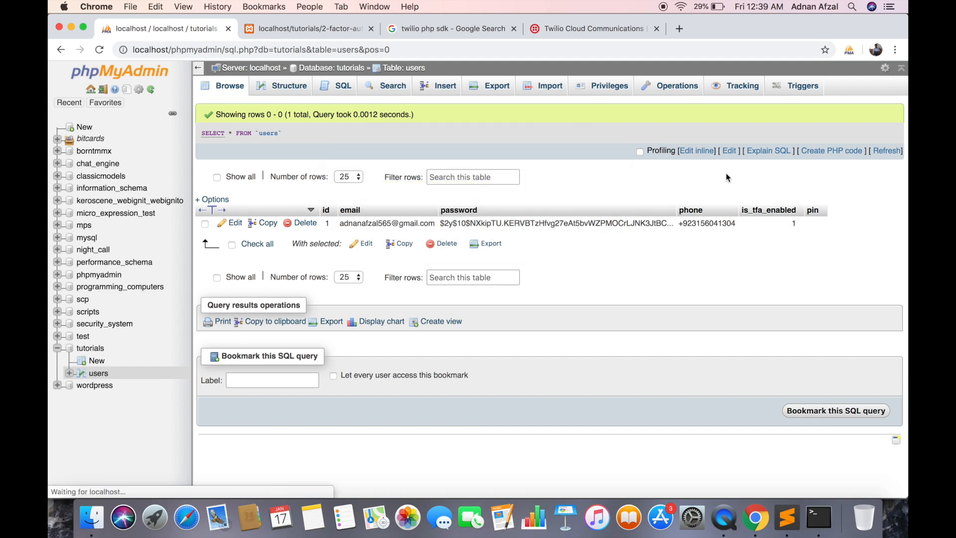
click(305, 28)
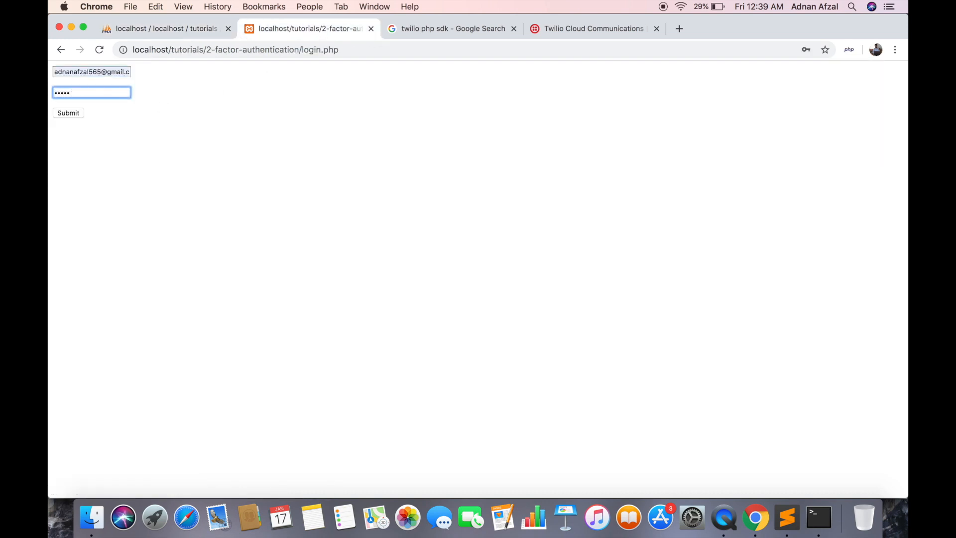
click(68, 113)
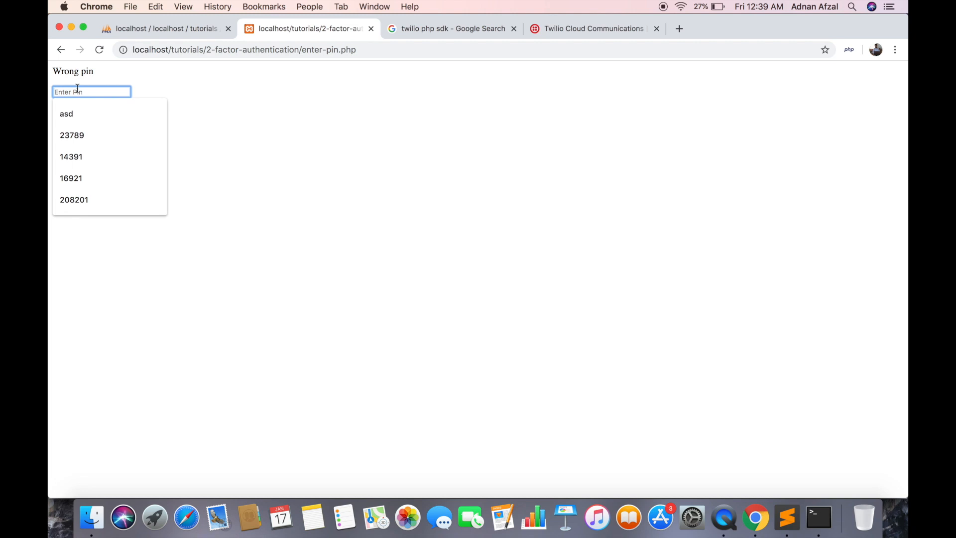
click(70, 178)
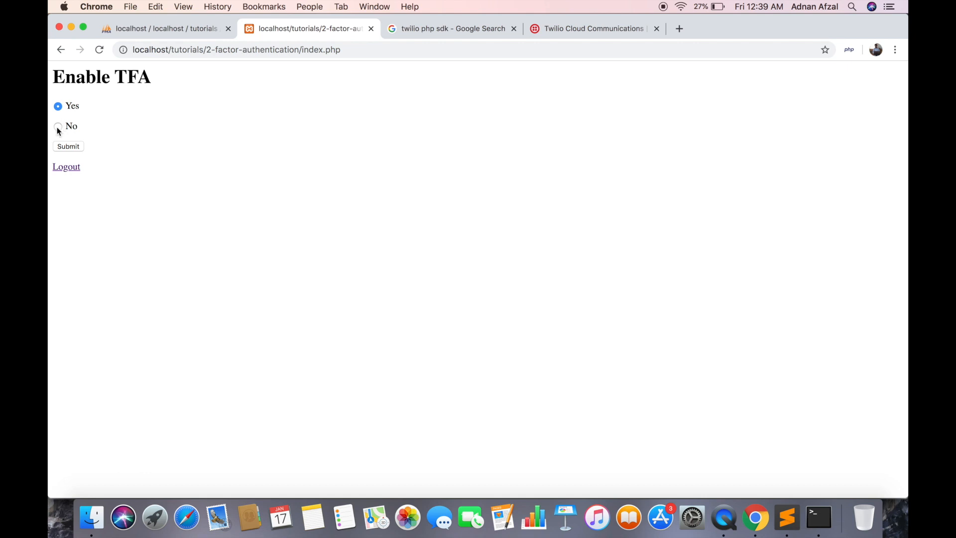
mouse_move(188, 161)
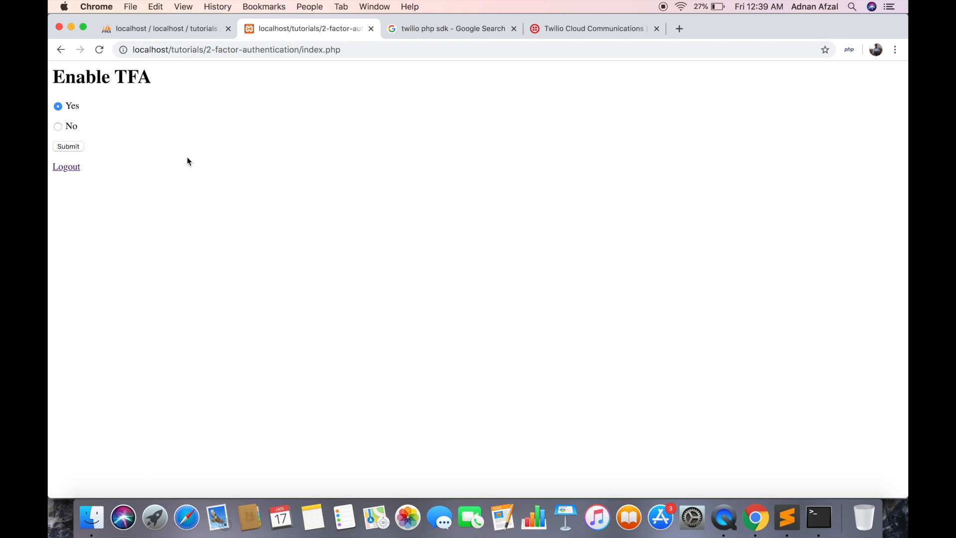
mouse_move(464, 159)
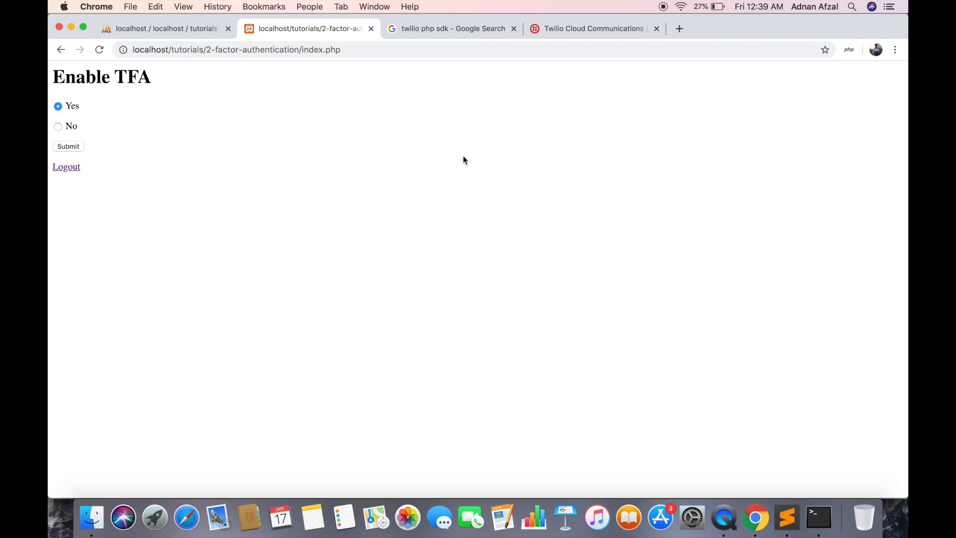